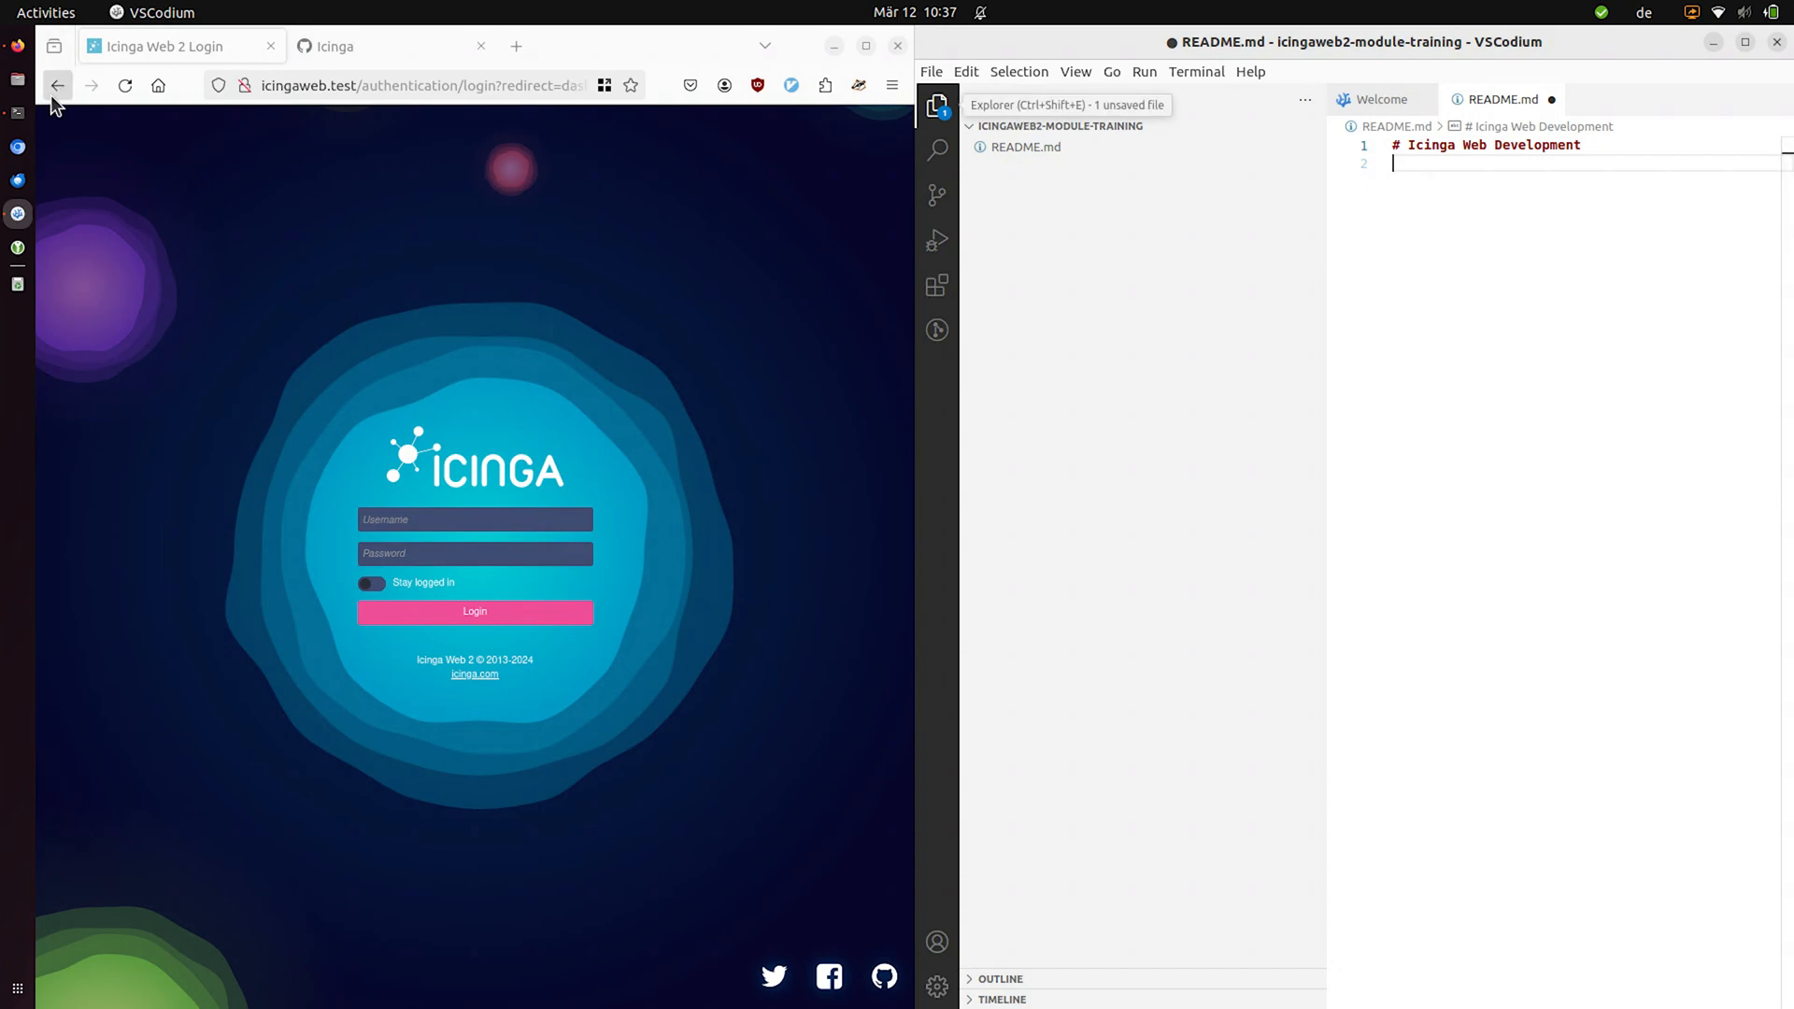
pyautogui.moveTo(19, 112)
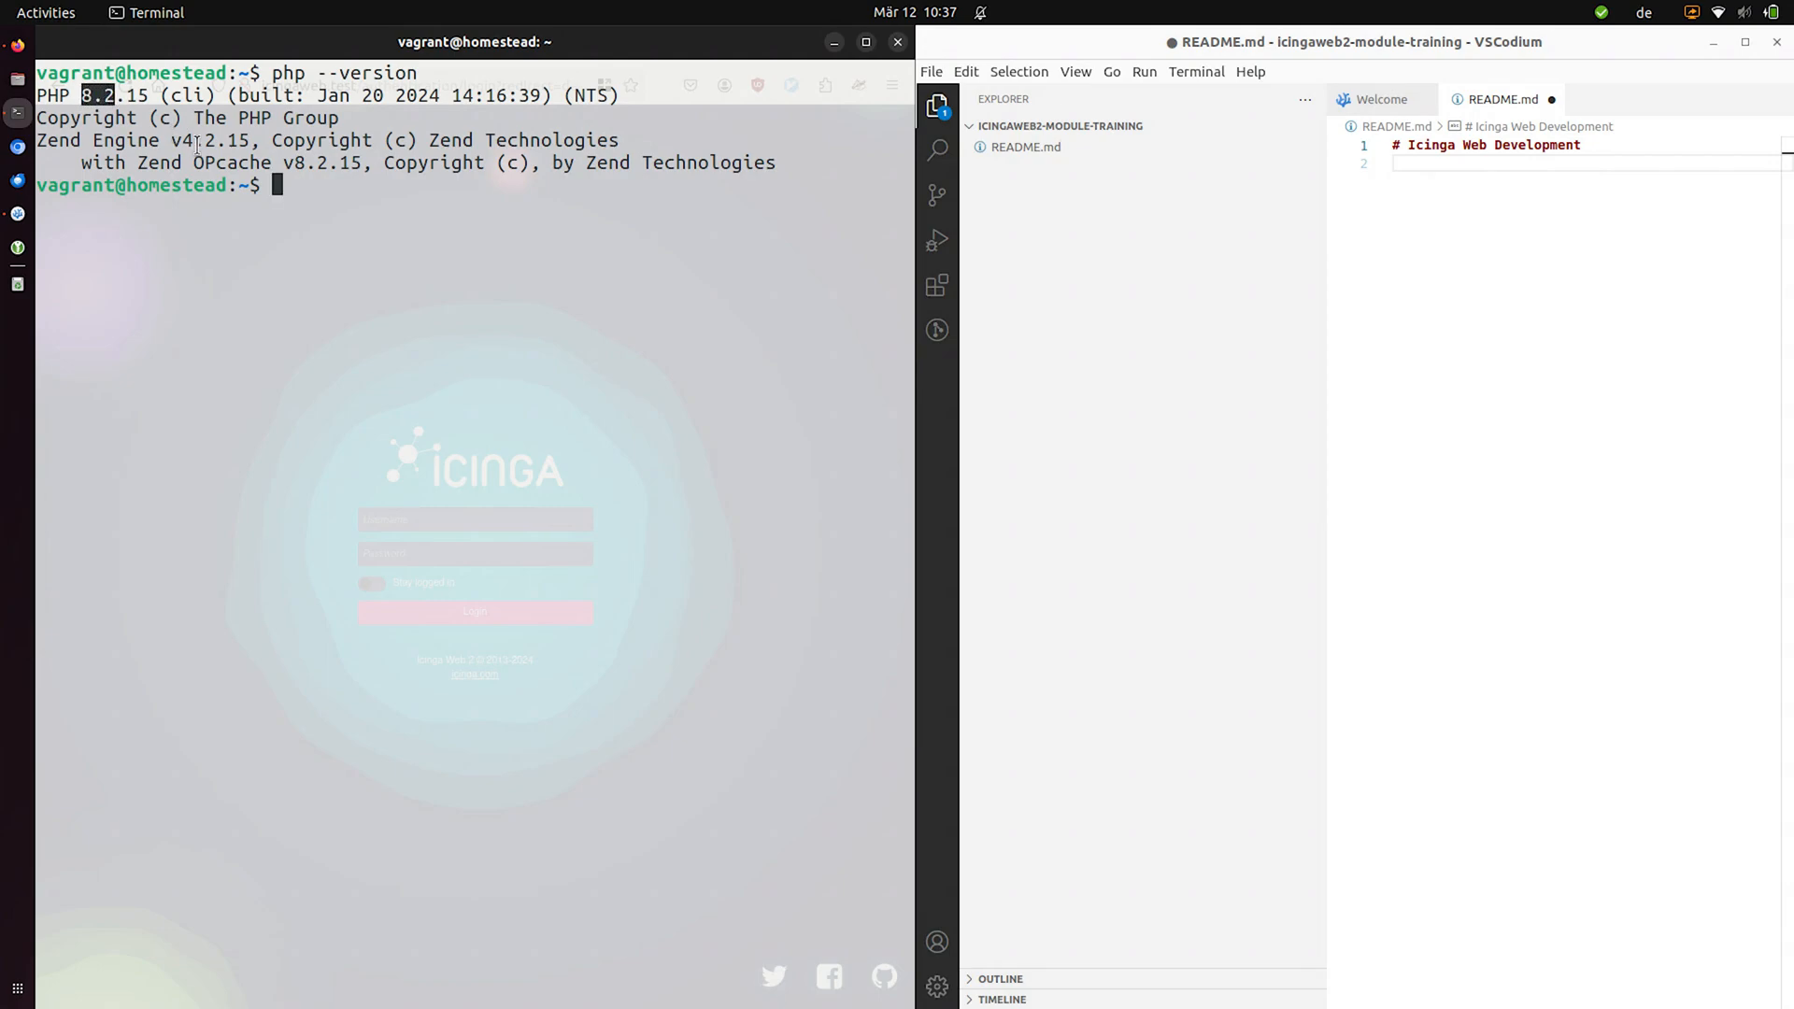
# - Start a listing of /usr/share in the terminal after checking PHP 8.2.15
pyautogui.write('ls /')
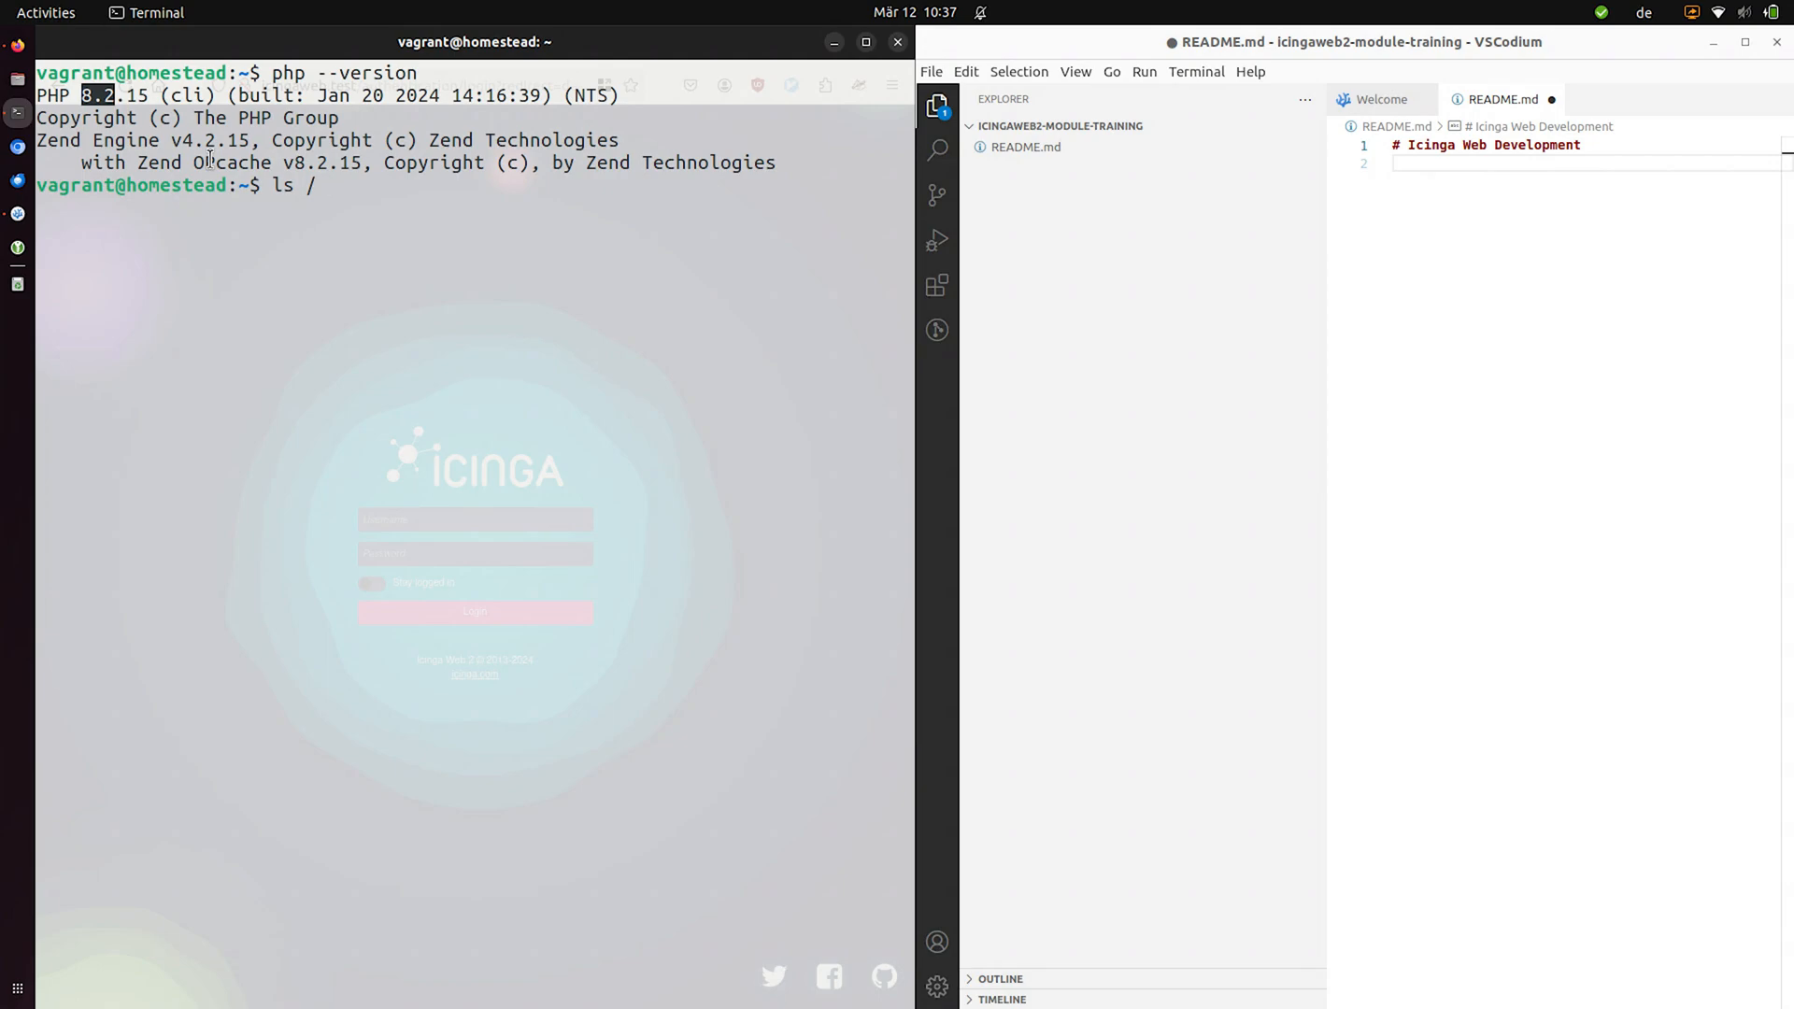
pyautogui.write('u')
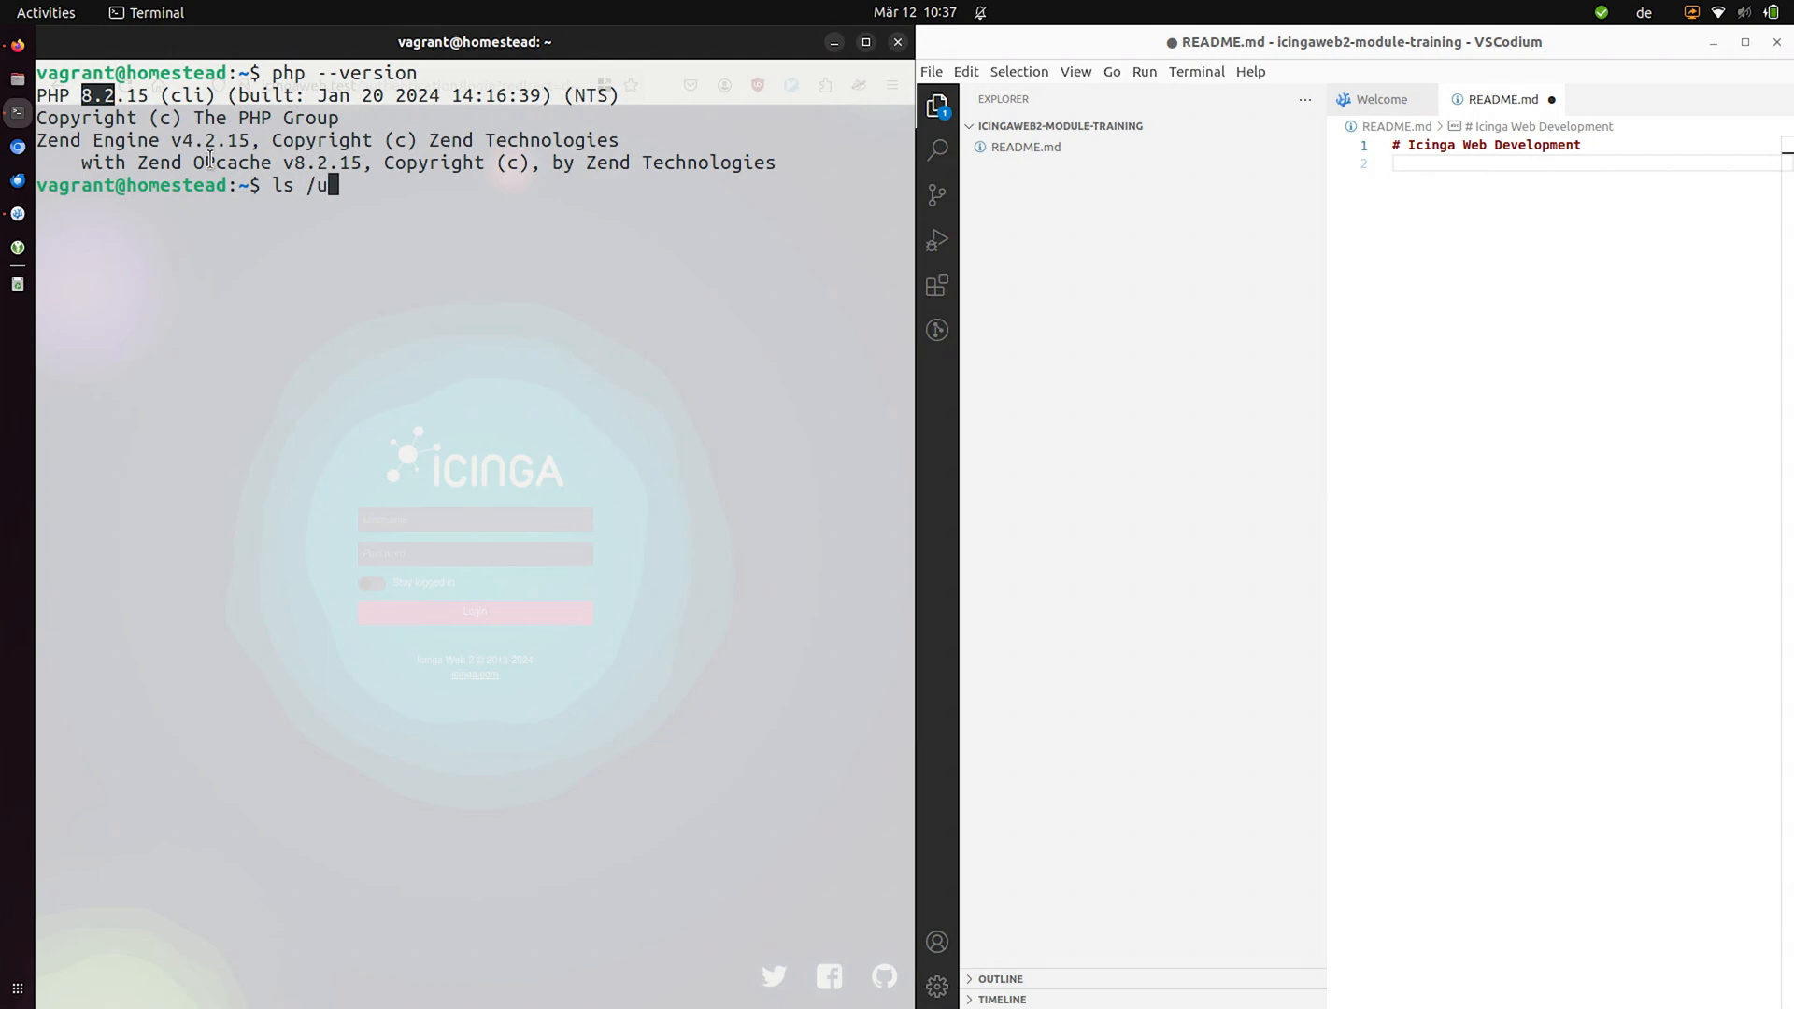
pyautogui.write('sr/sah')
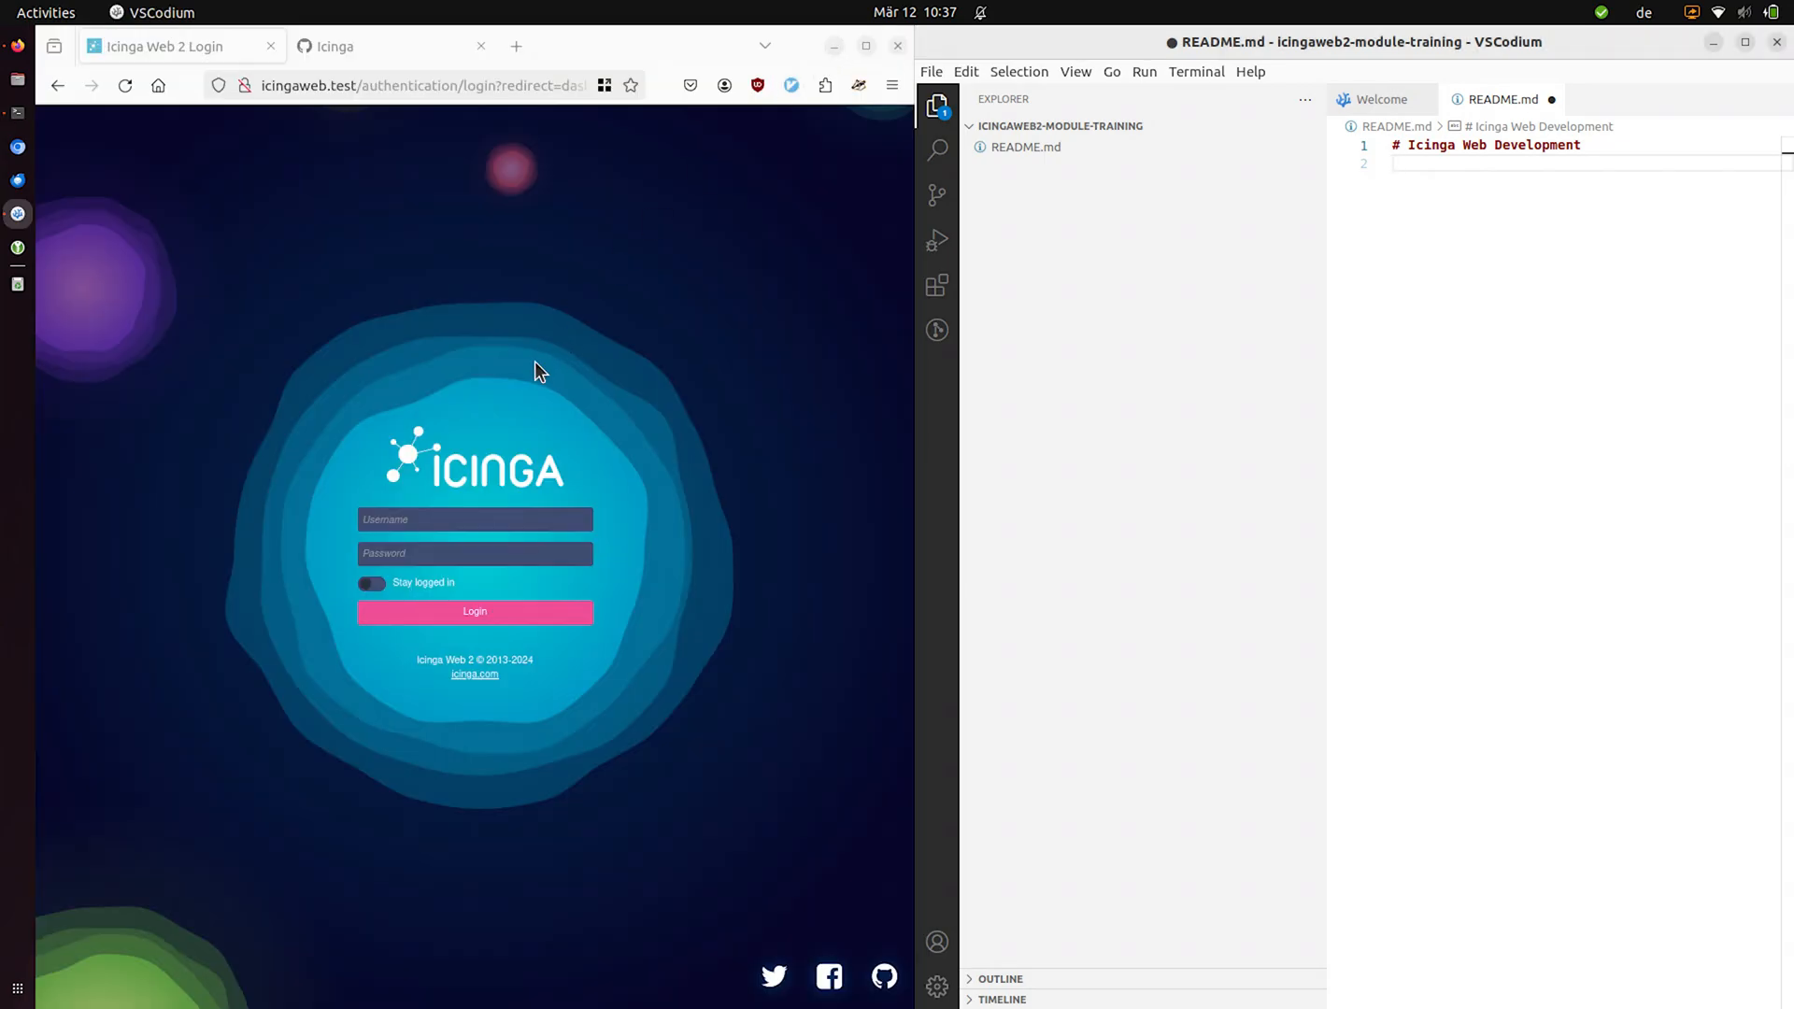
# - Log in to Icinga Web 2 as admin, view the Current Incidents dashboard, then return to the terminal
pyautogui.write('admin')
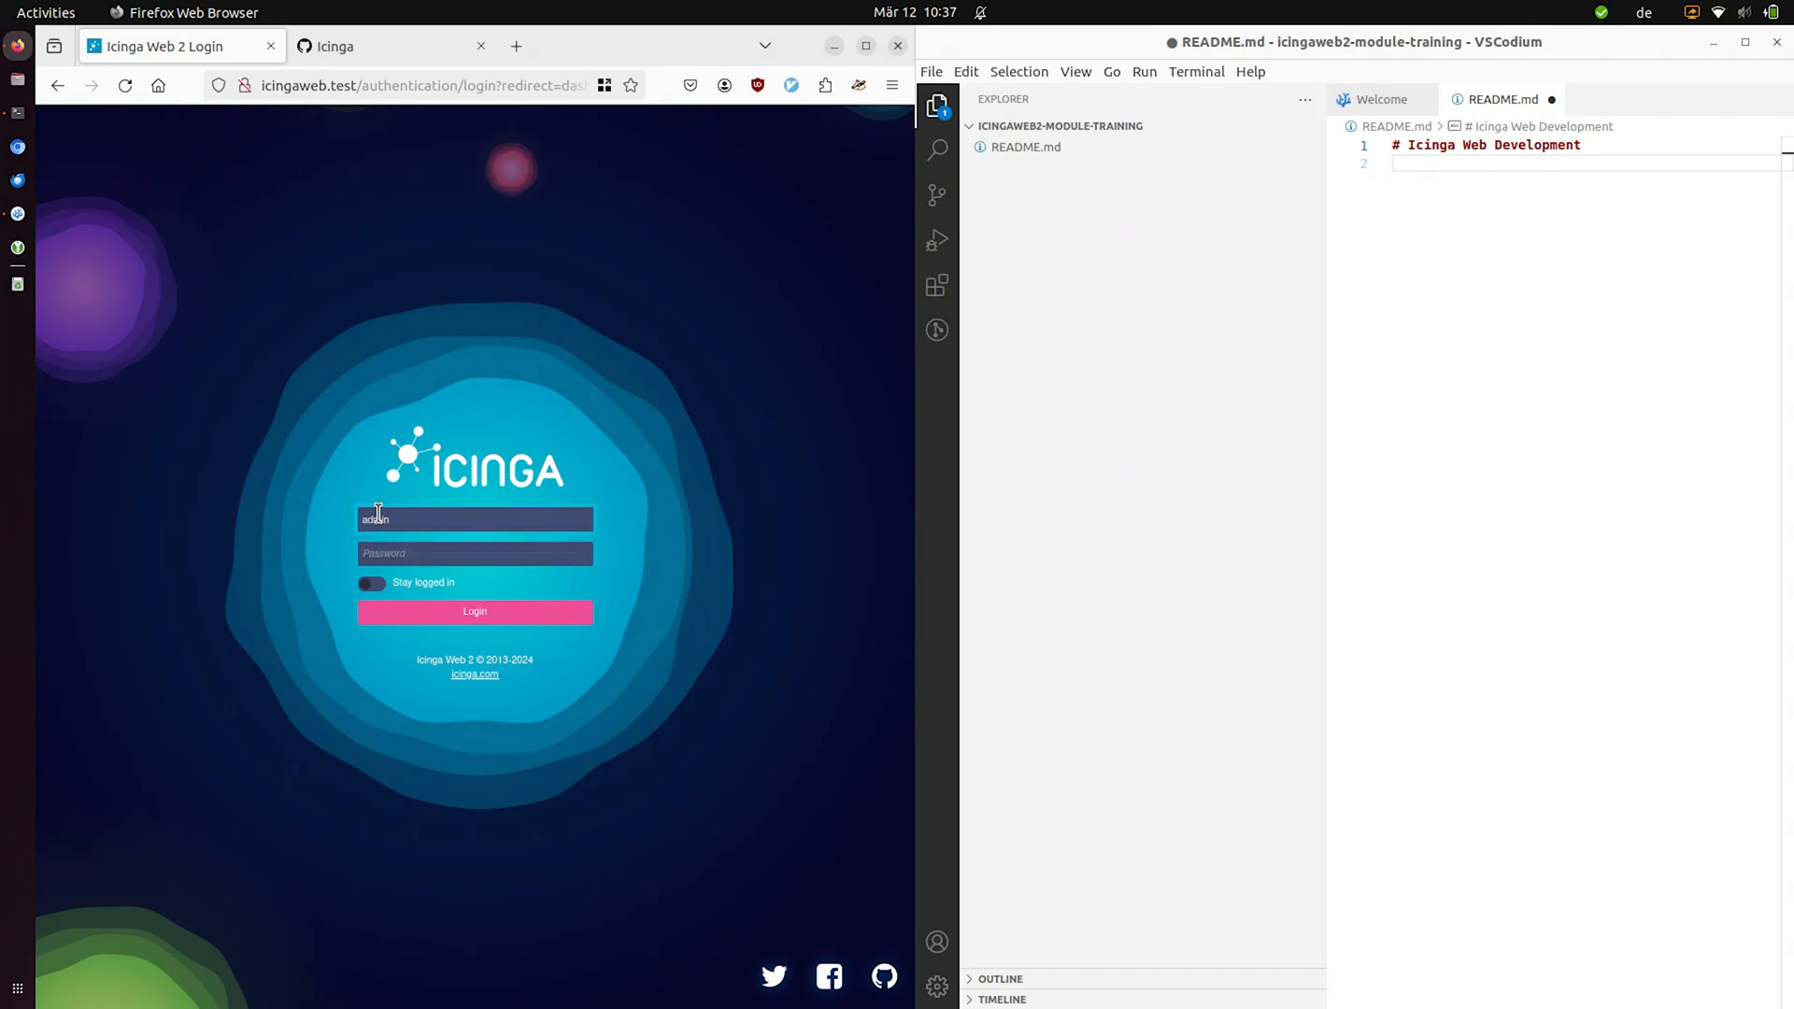
pyautogui.click(473, 611)
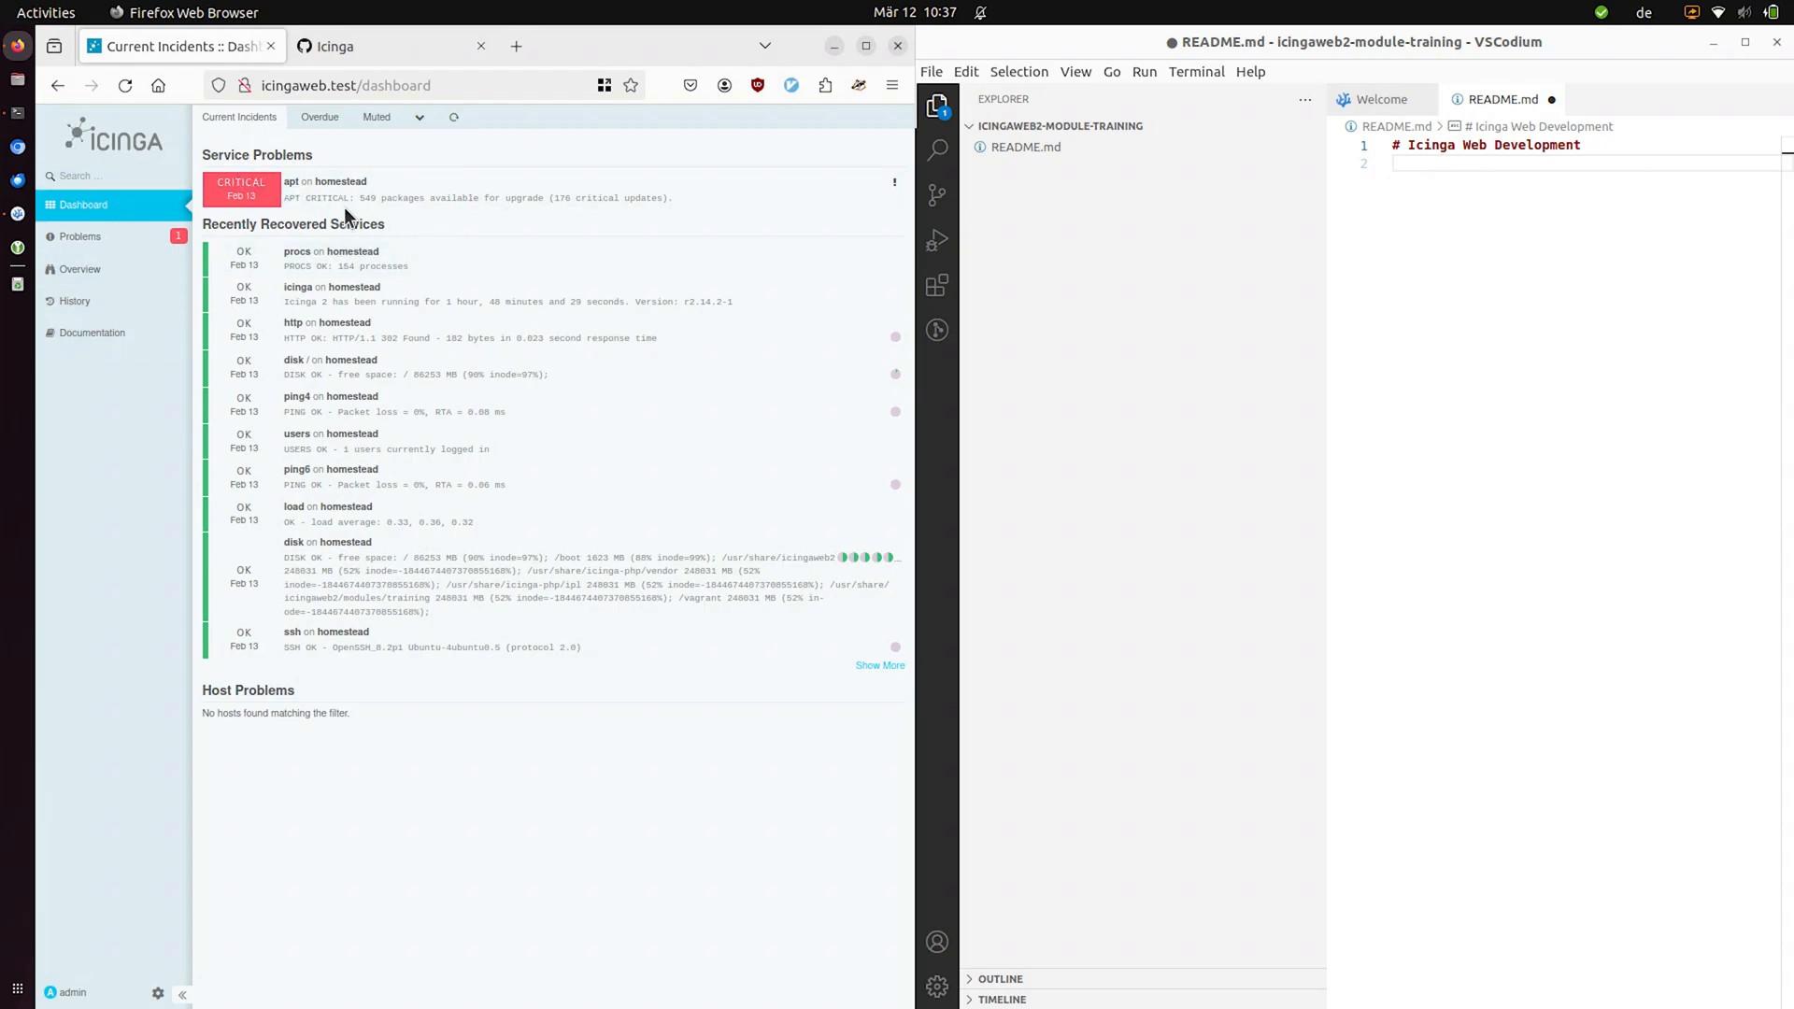
pyautogui.moveTo(381, 373)
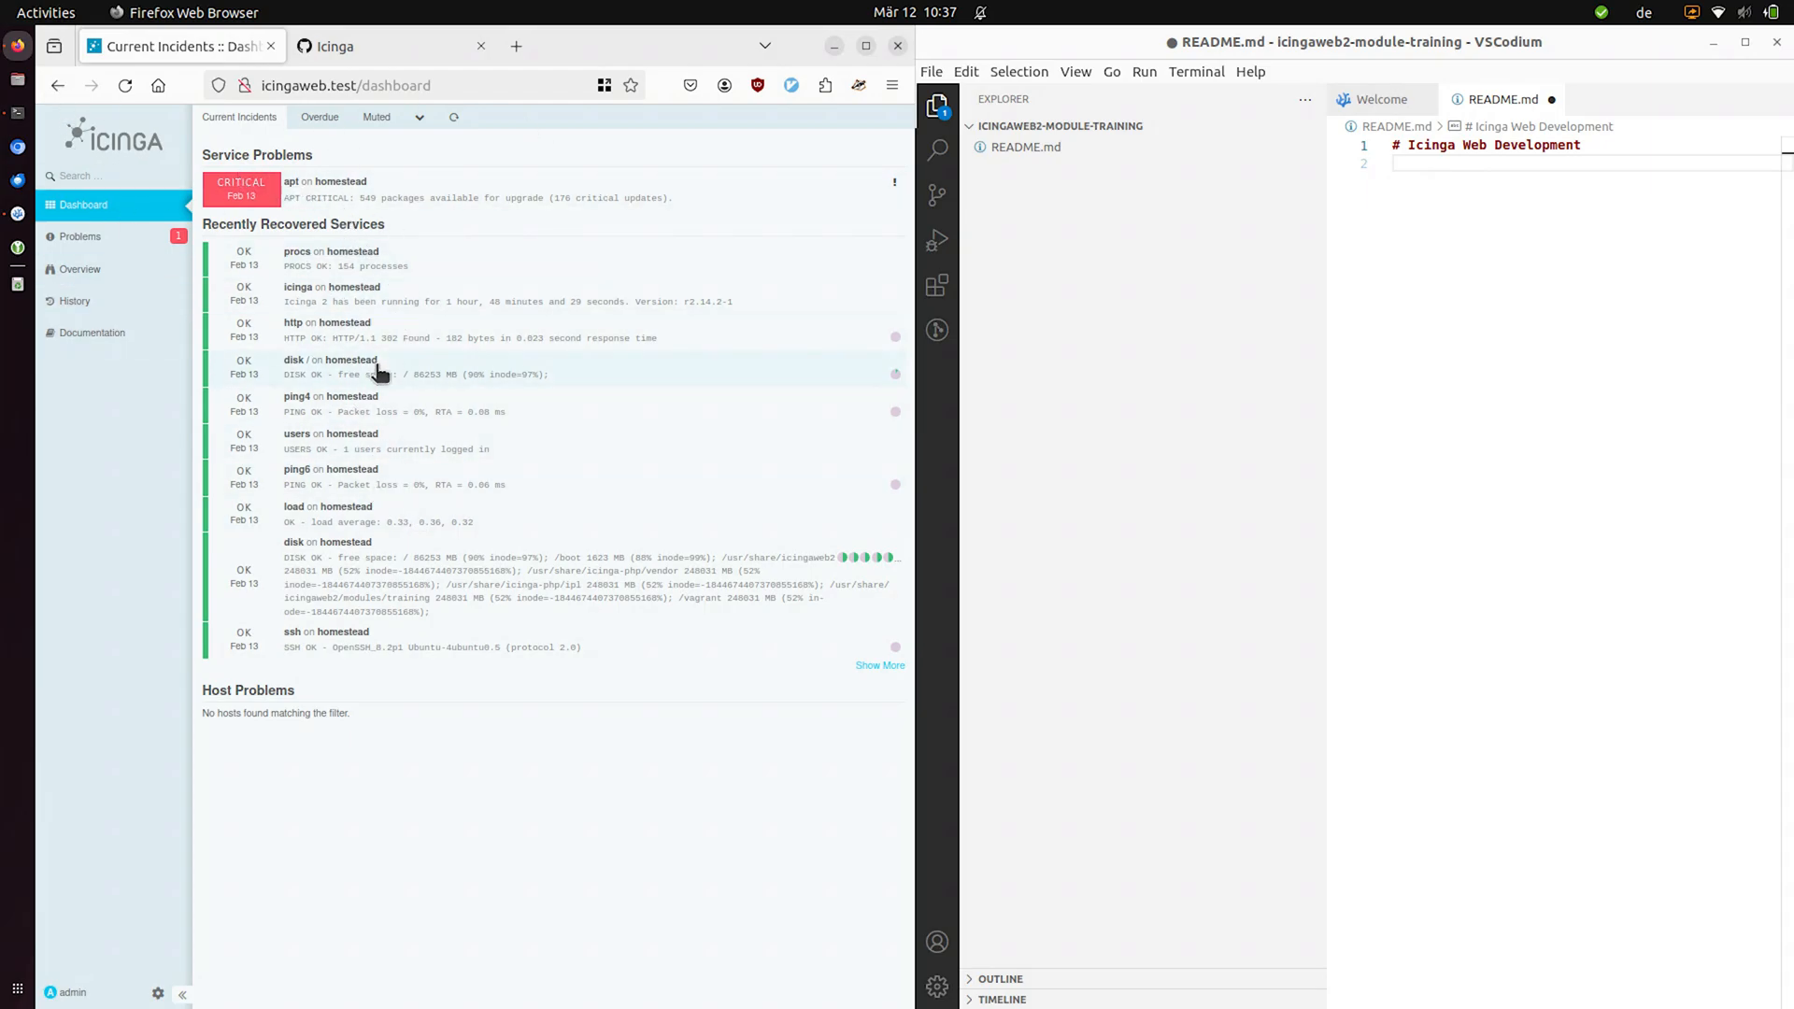
pyautogui.moveTo(367, 396)
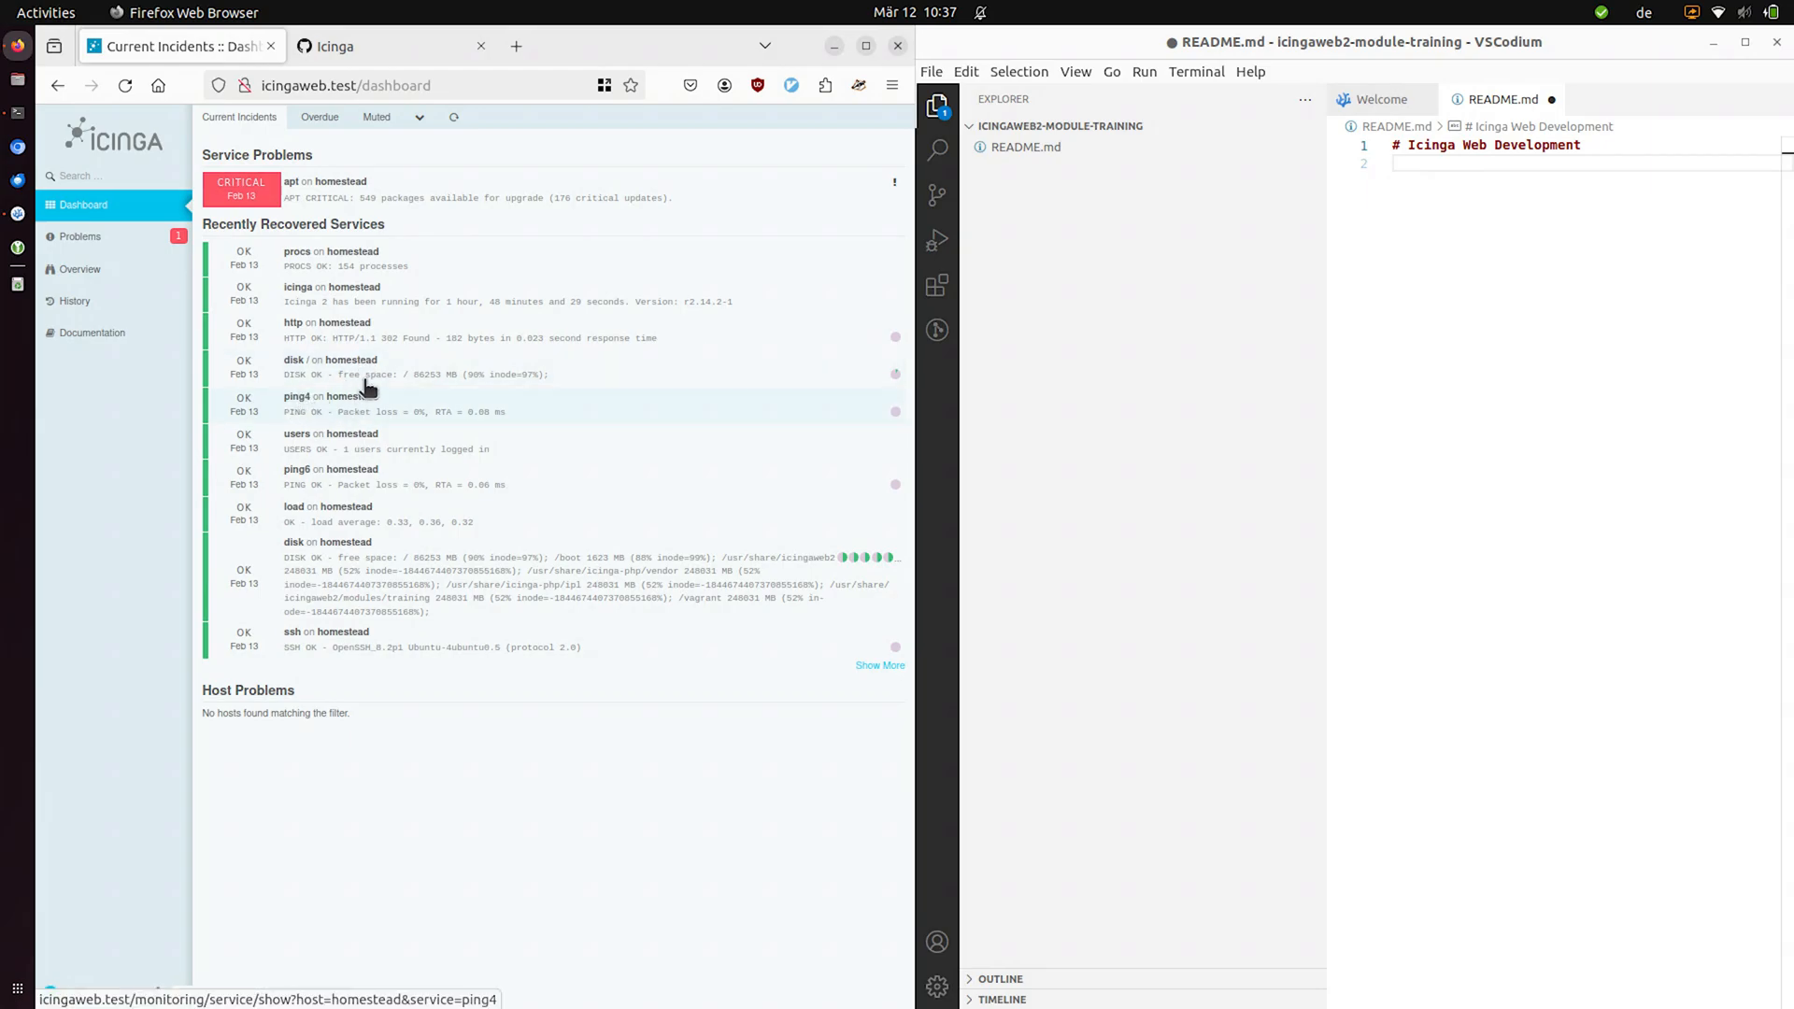
pyautogui.click(81, 269)
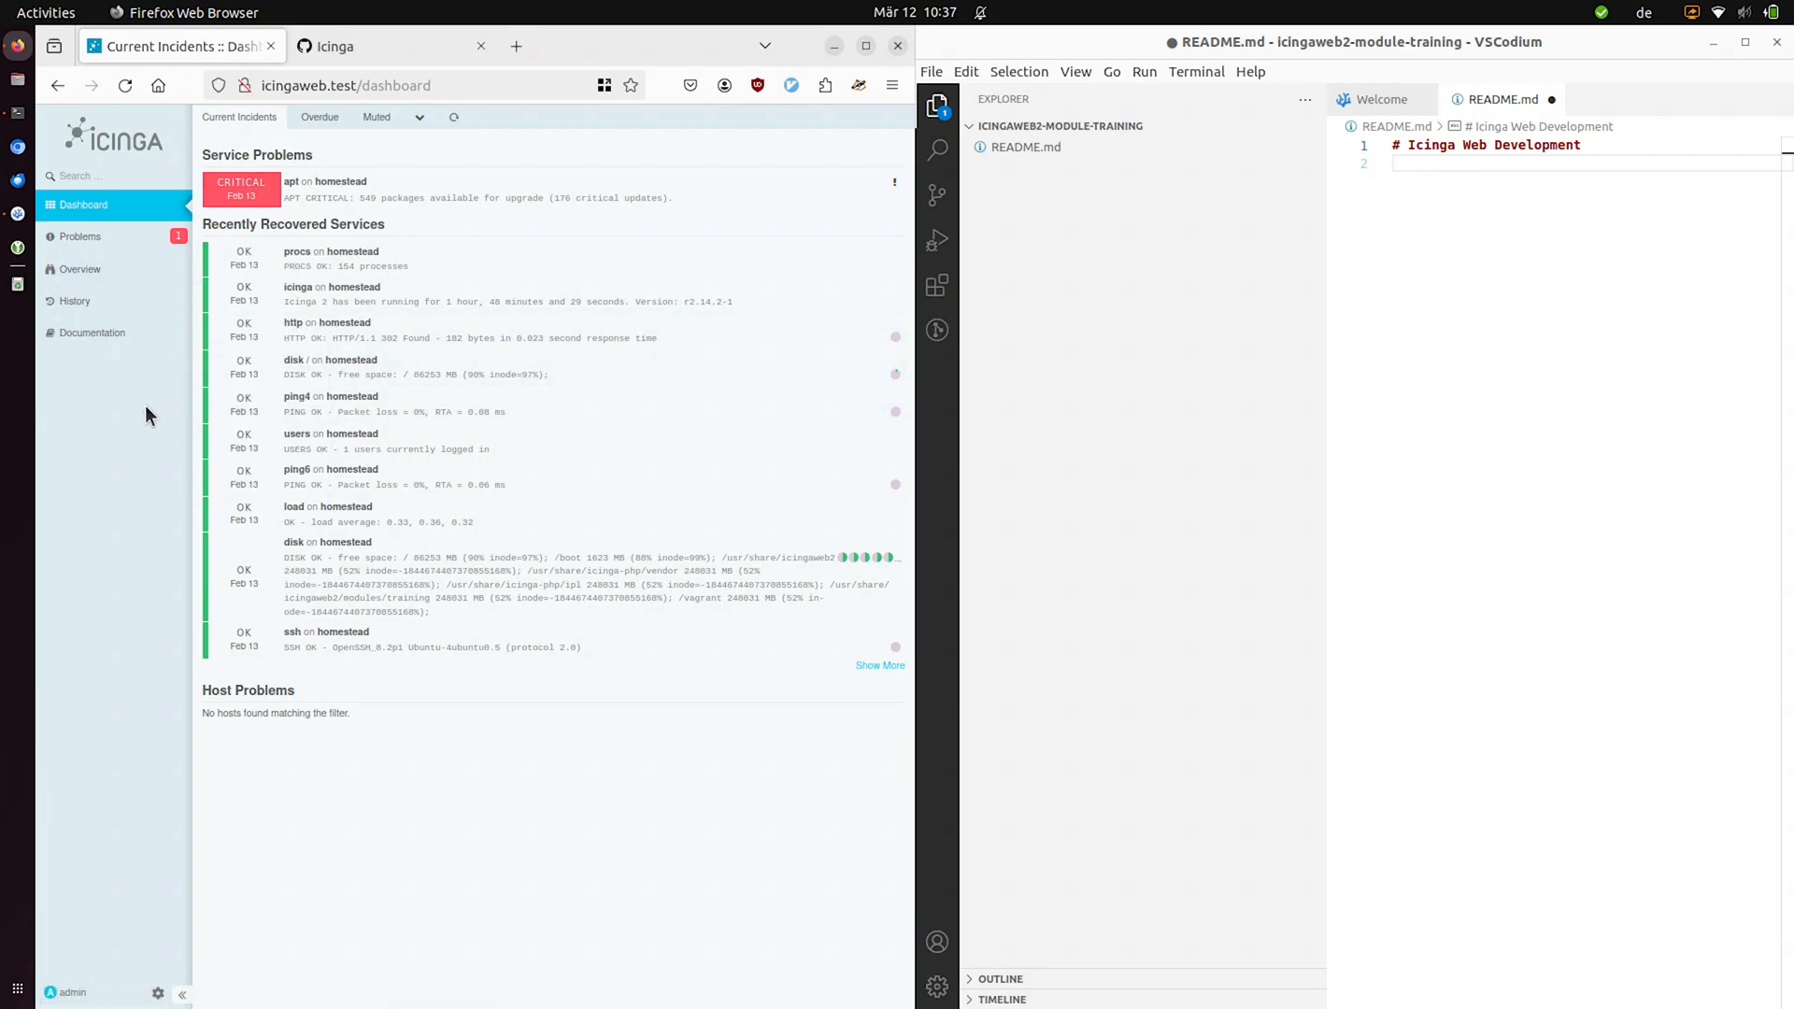
pyautogui.press('alt+Tab')
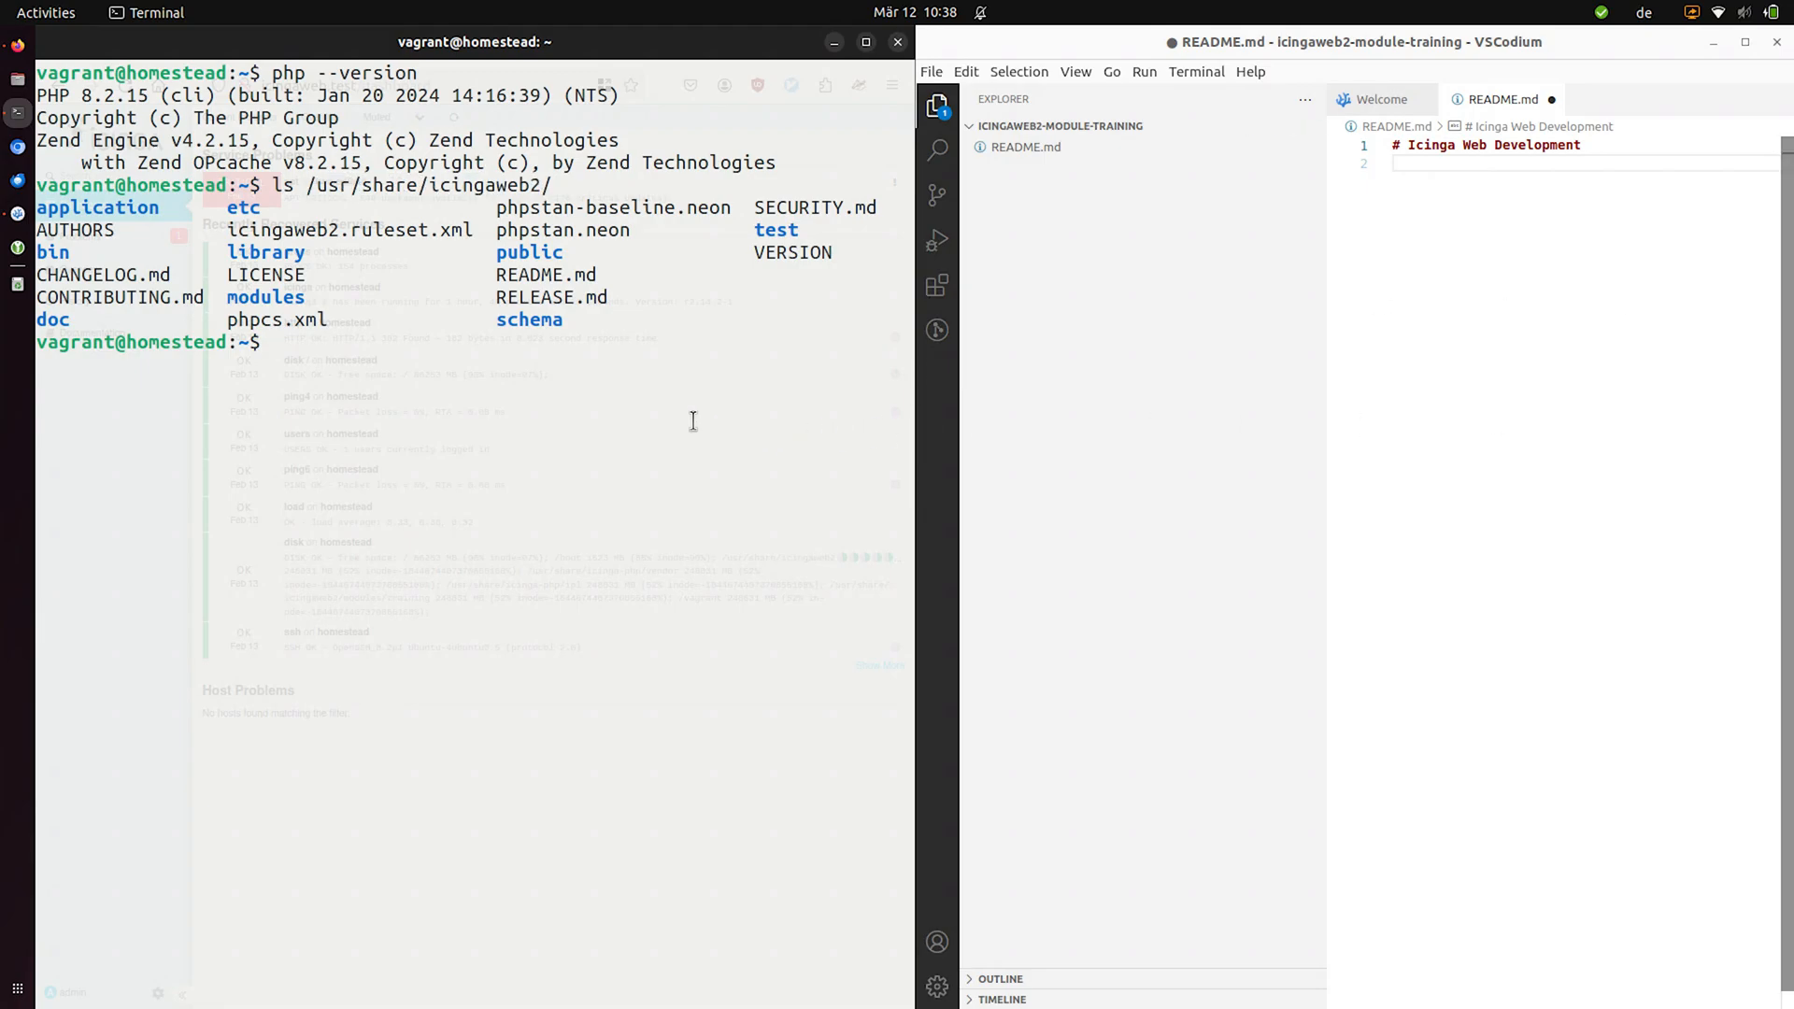
# - Serve Icinga Web 2 on port 9999 with icingacli, stop it with Ctrl+C, and begin a php command
pyautogui.write('icingacli web serve --port 9999')
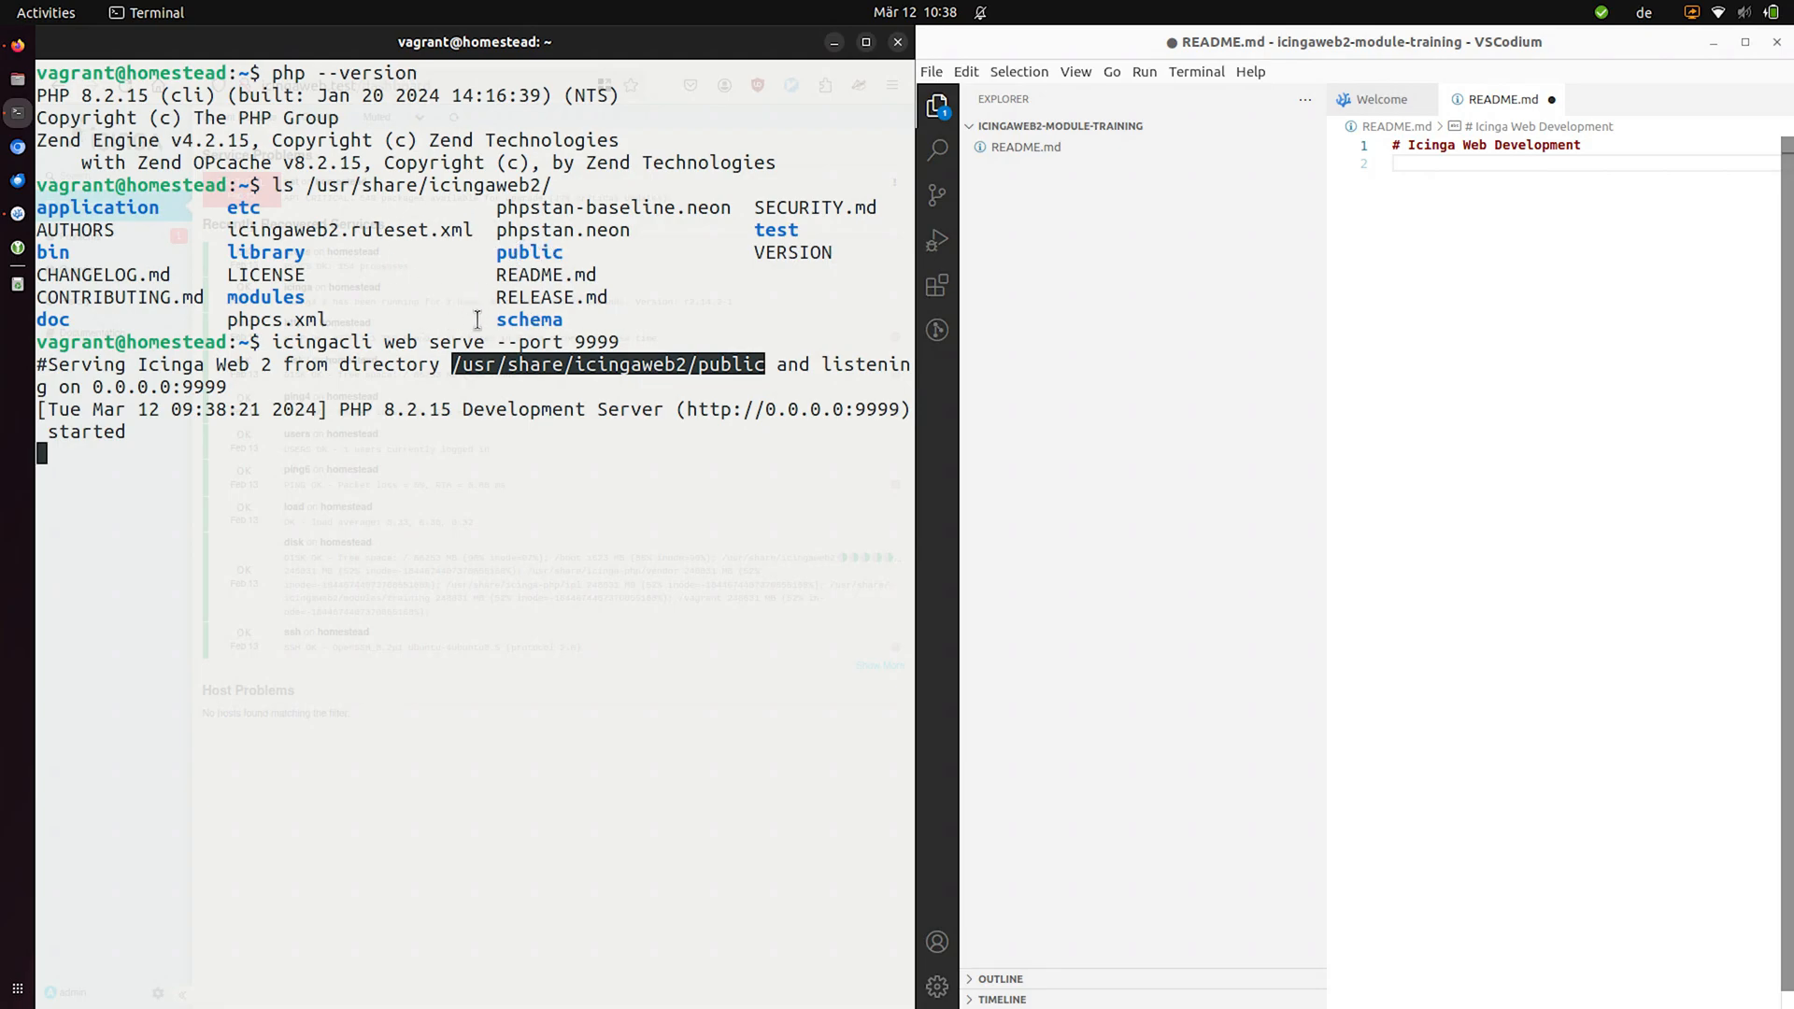
pyautogui.moveTo(469, 269)
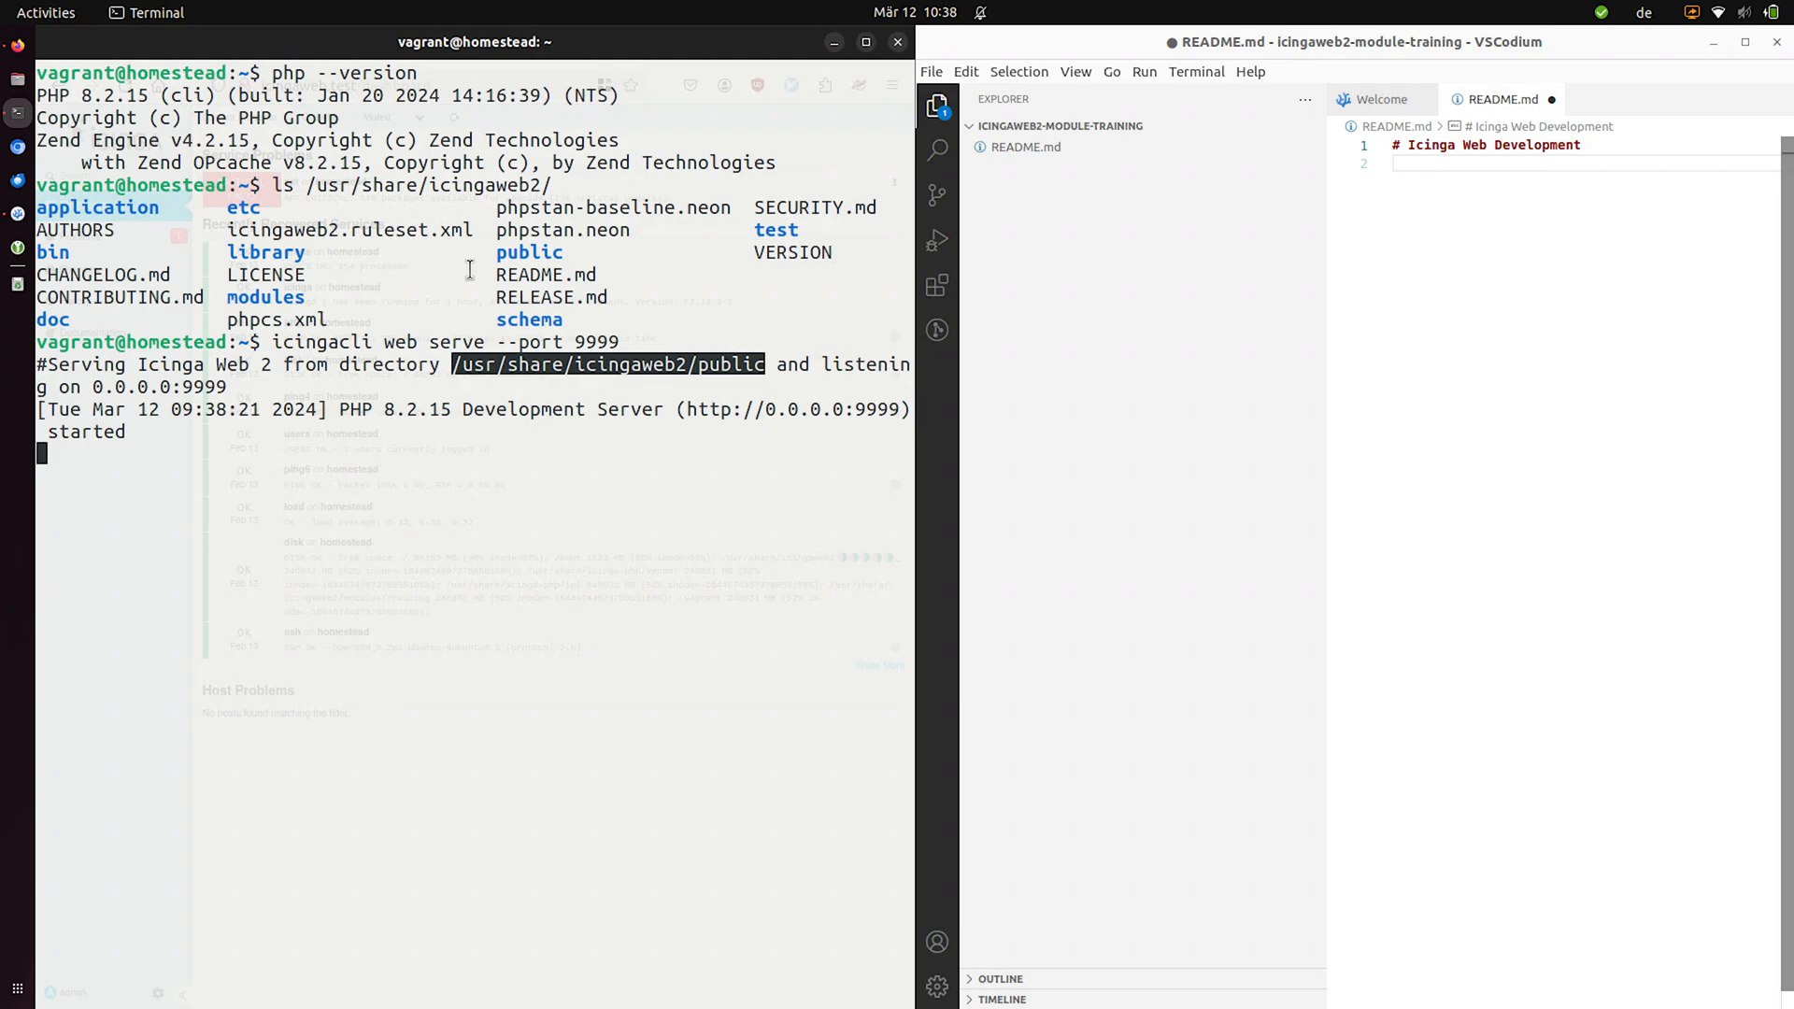
pyautogui.press('ctrl+c')
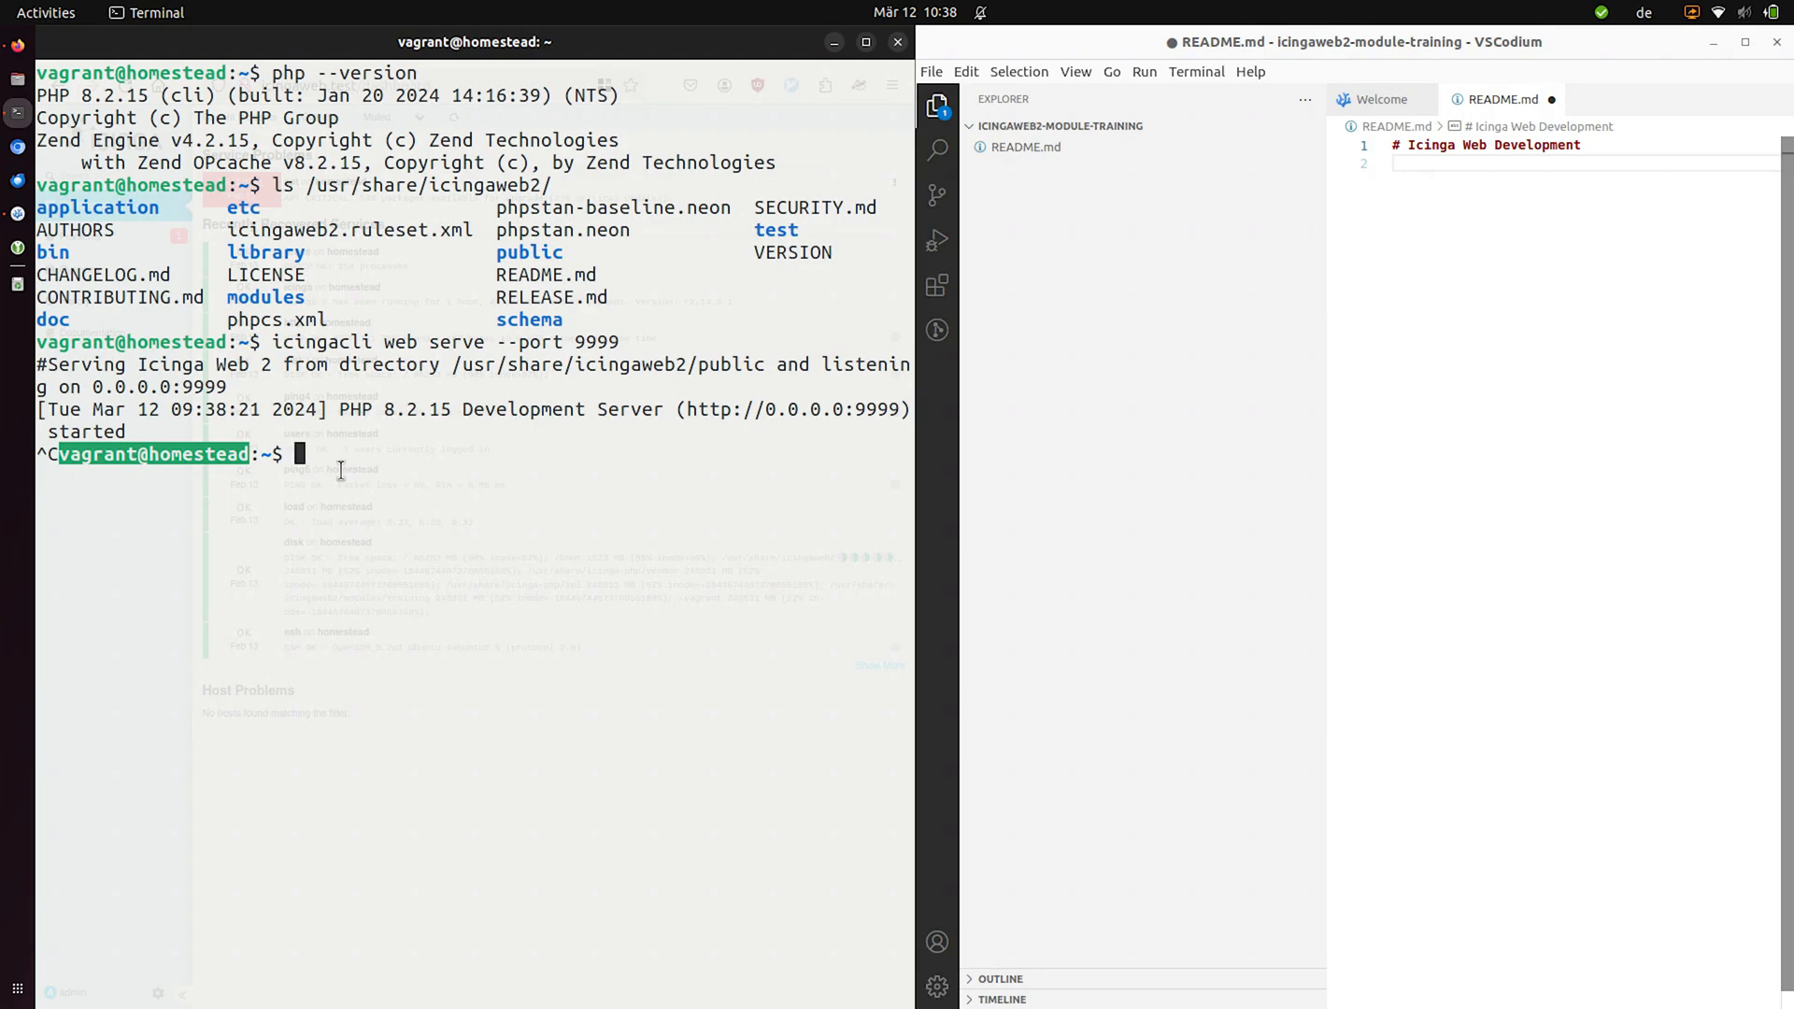
pyautogui.write('php')
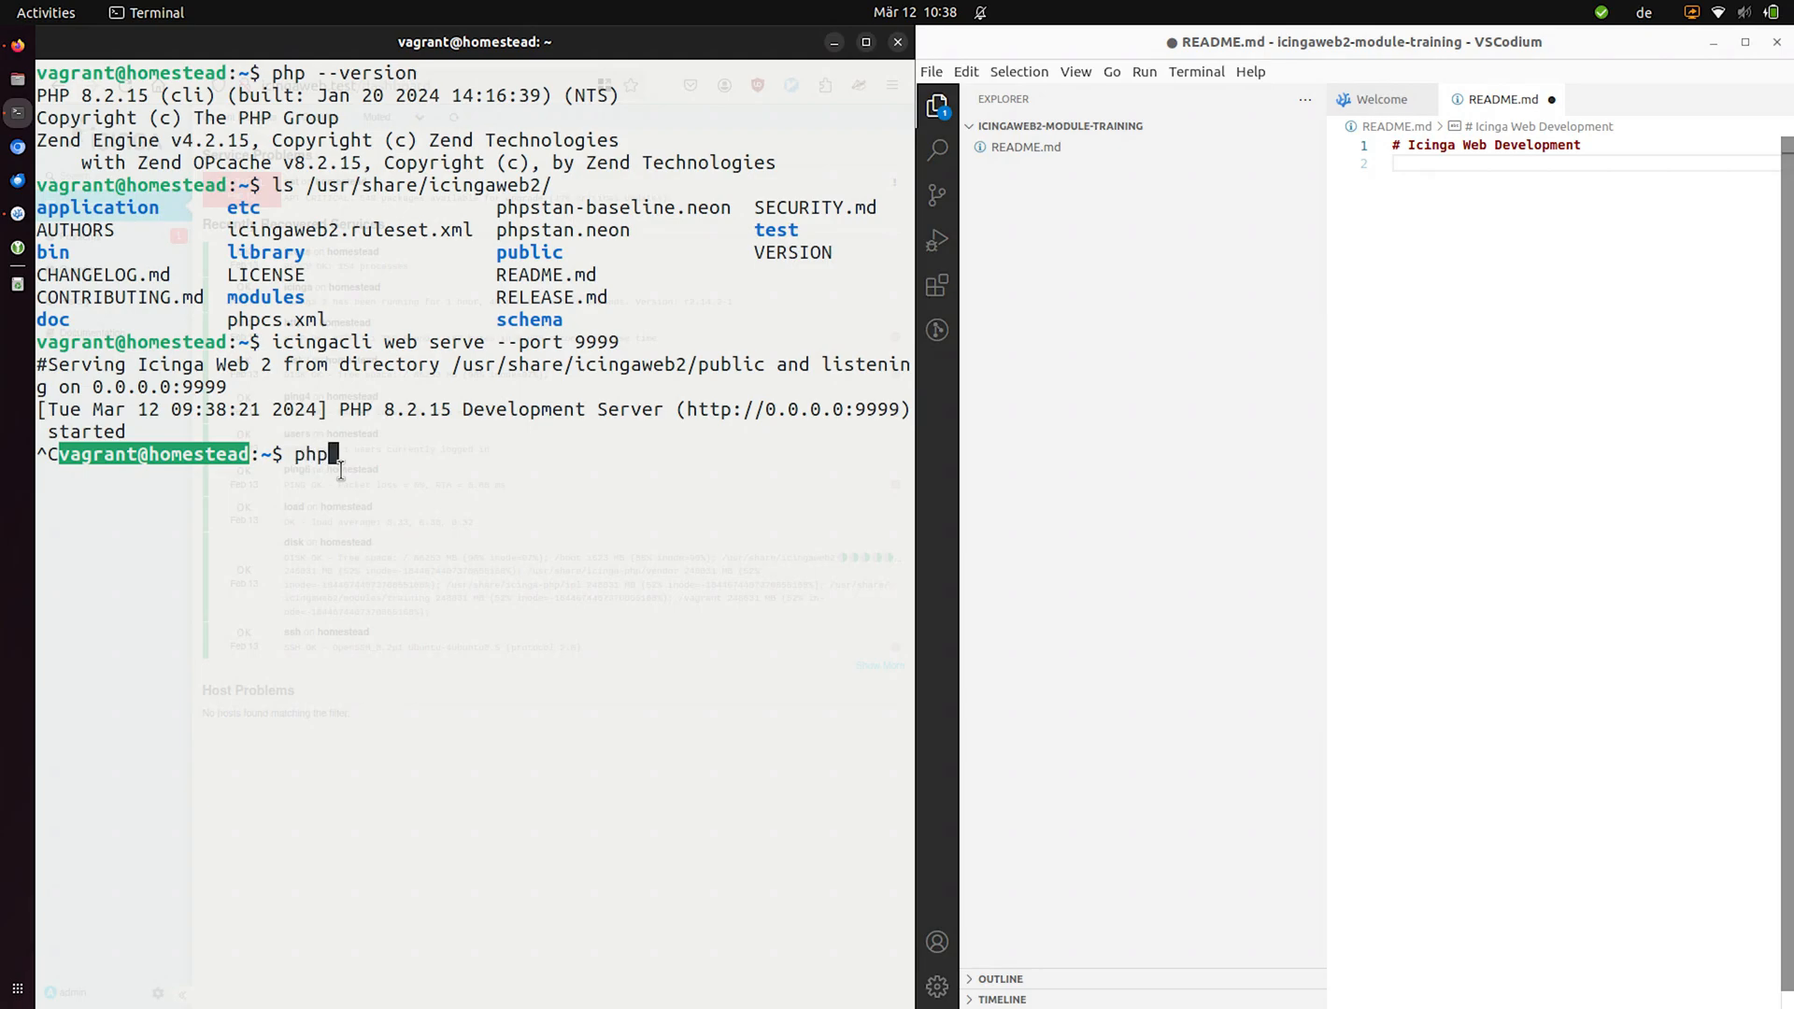
pyautogui.press('Tab')
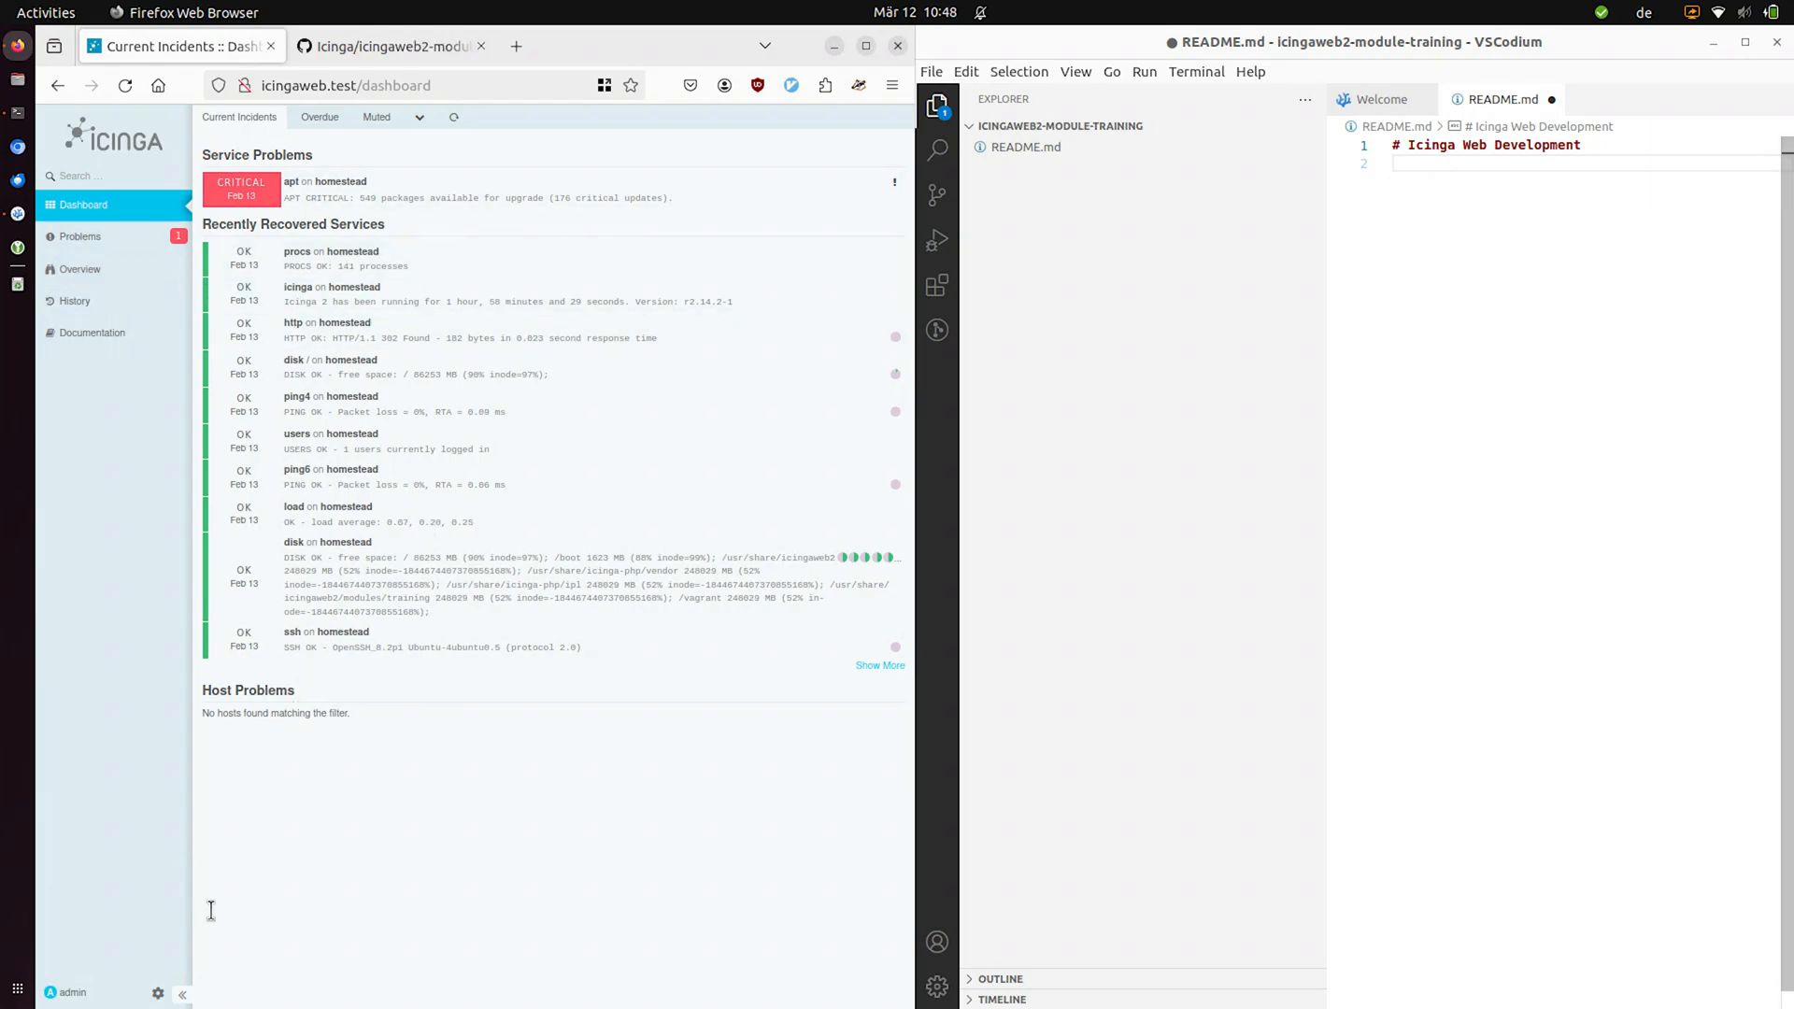
pyautogui.moveTo(159, 966)
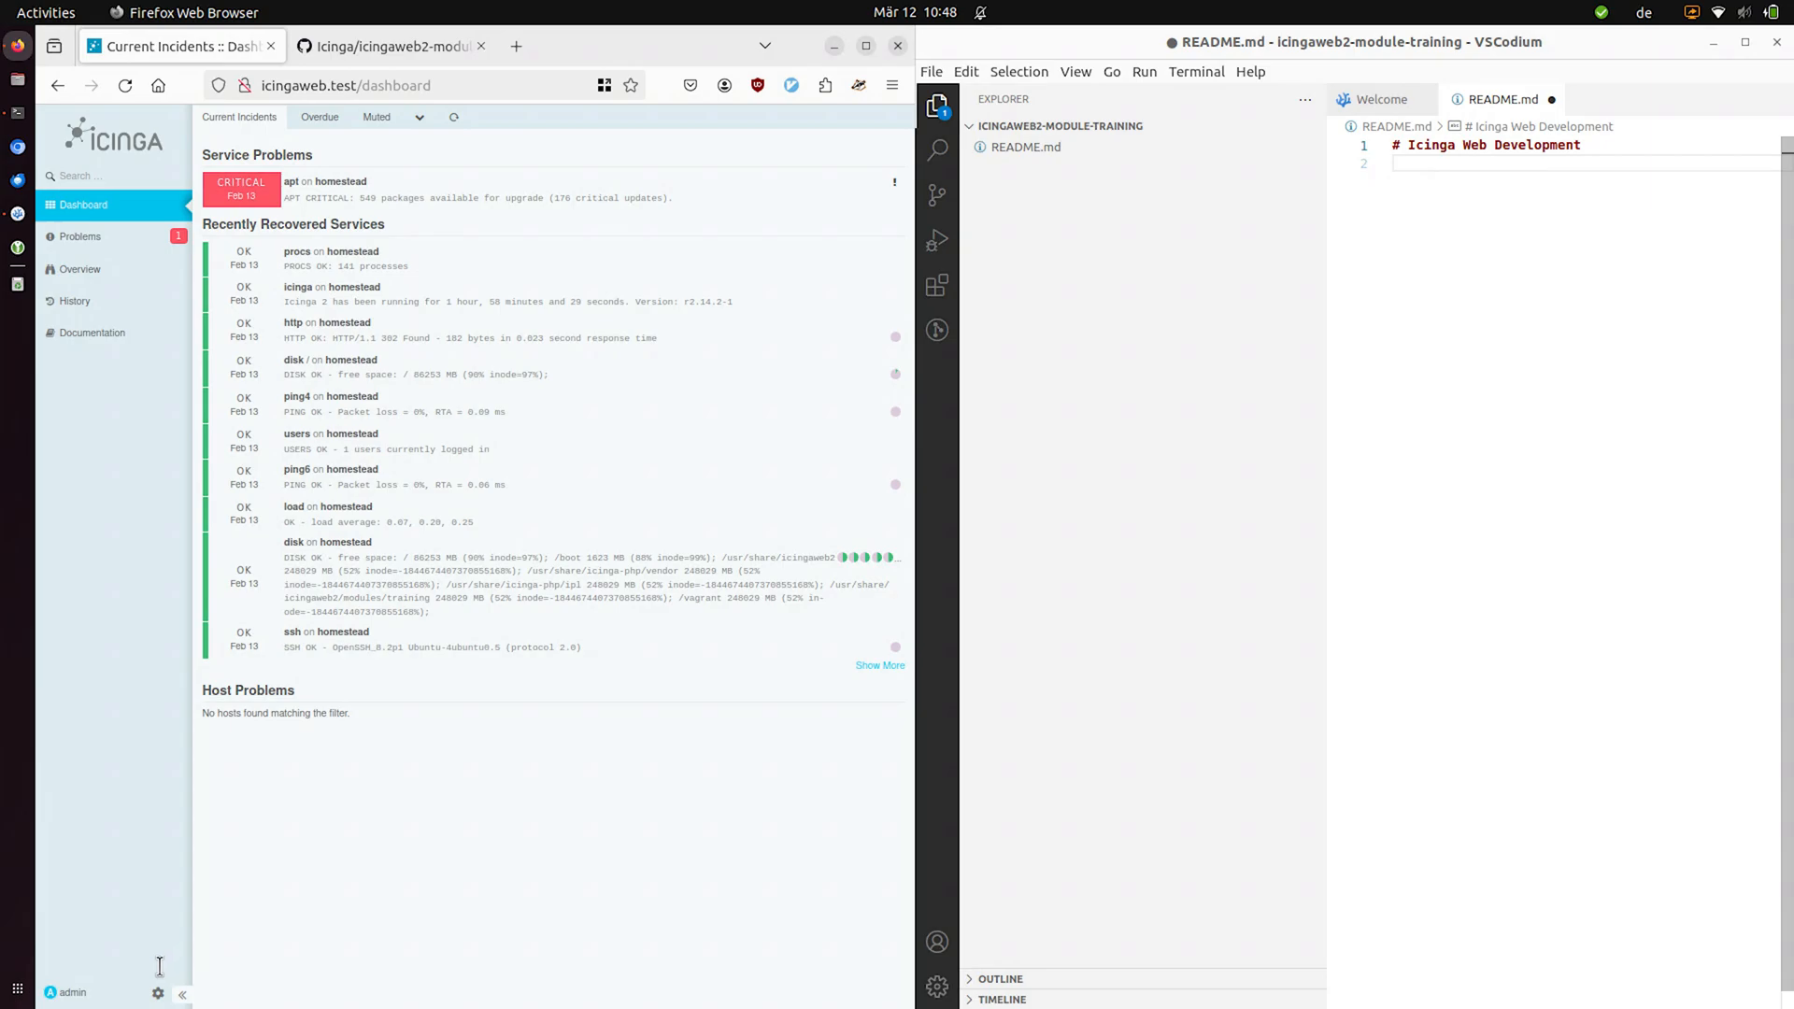
pyautogui.moveTo(217, 938)
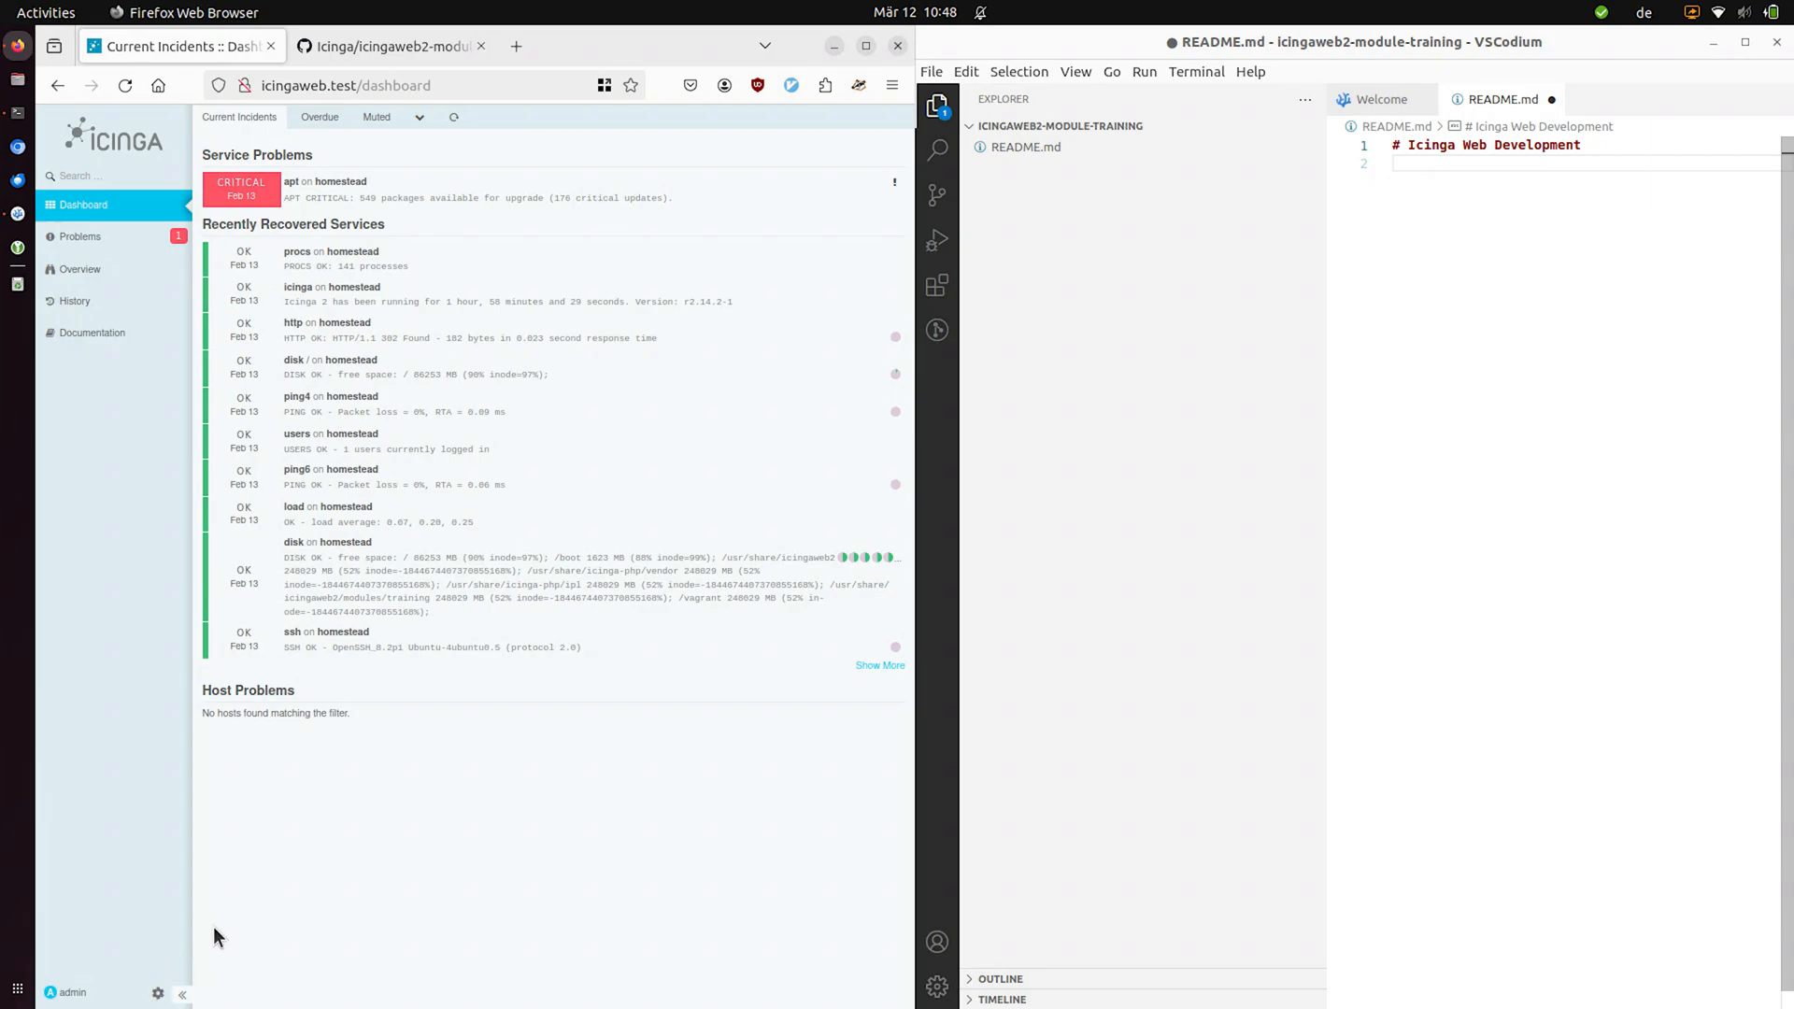
# - Show the Configuration > Modules page listing doc, monitoring, migrate, setup, training and translation
pyautogui.click(157, 992)
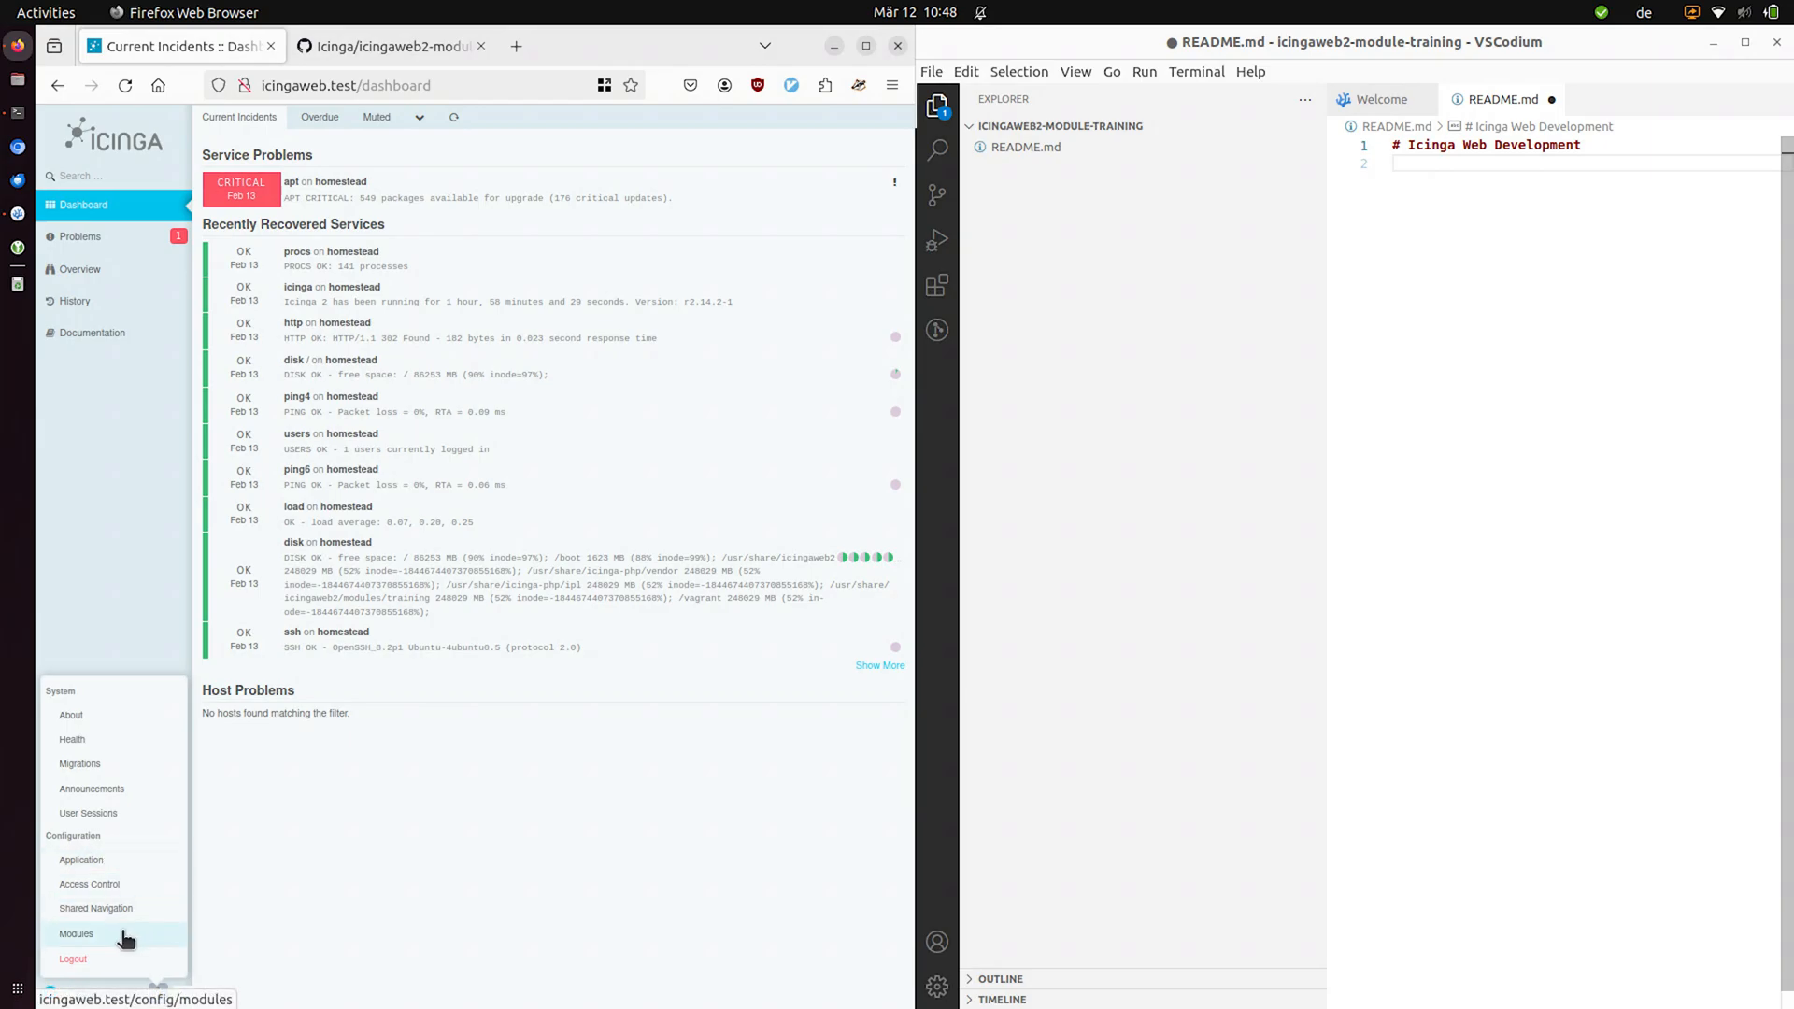
pyautogui.click(75, 934)
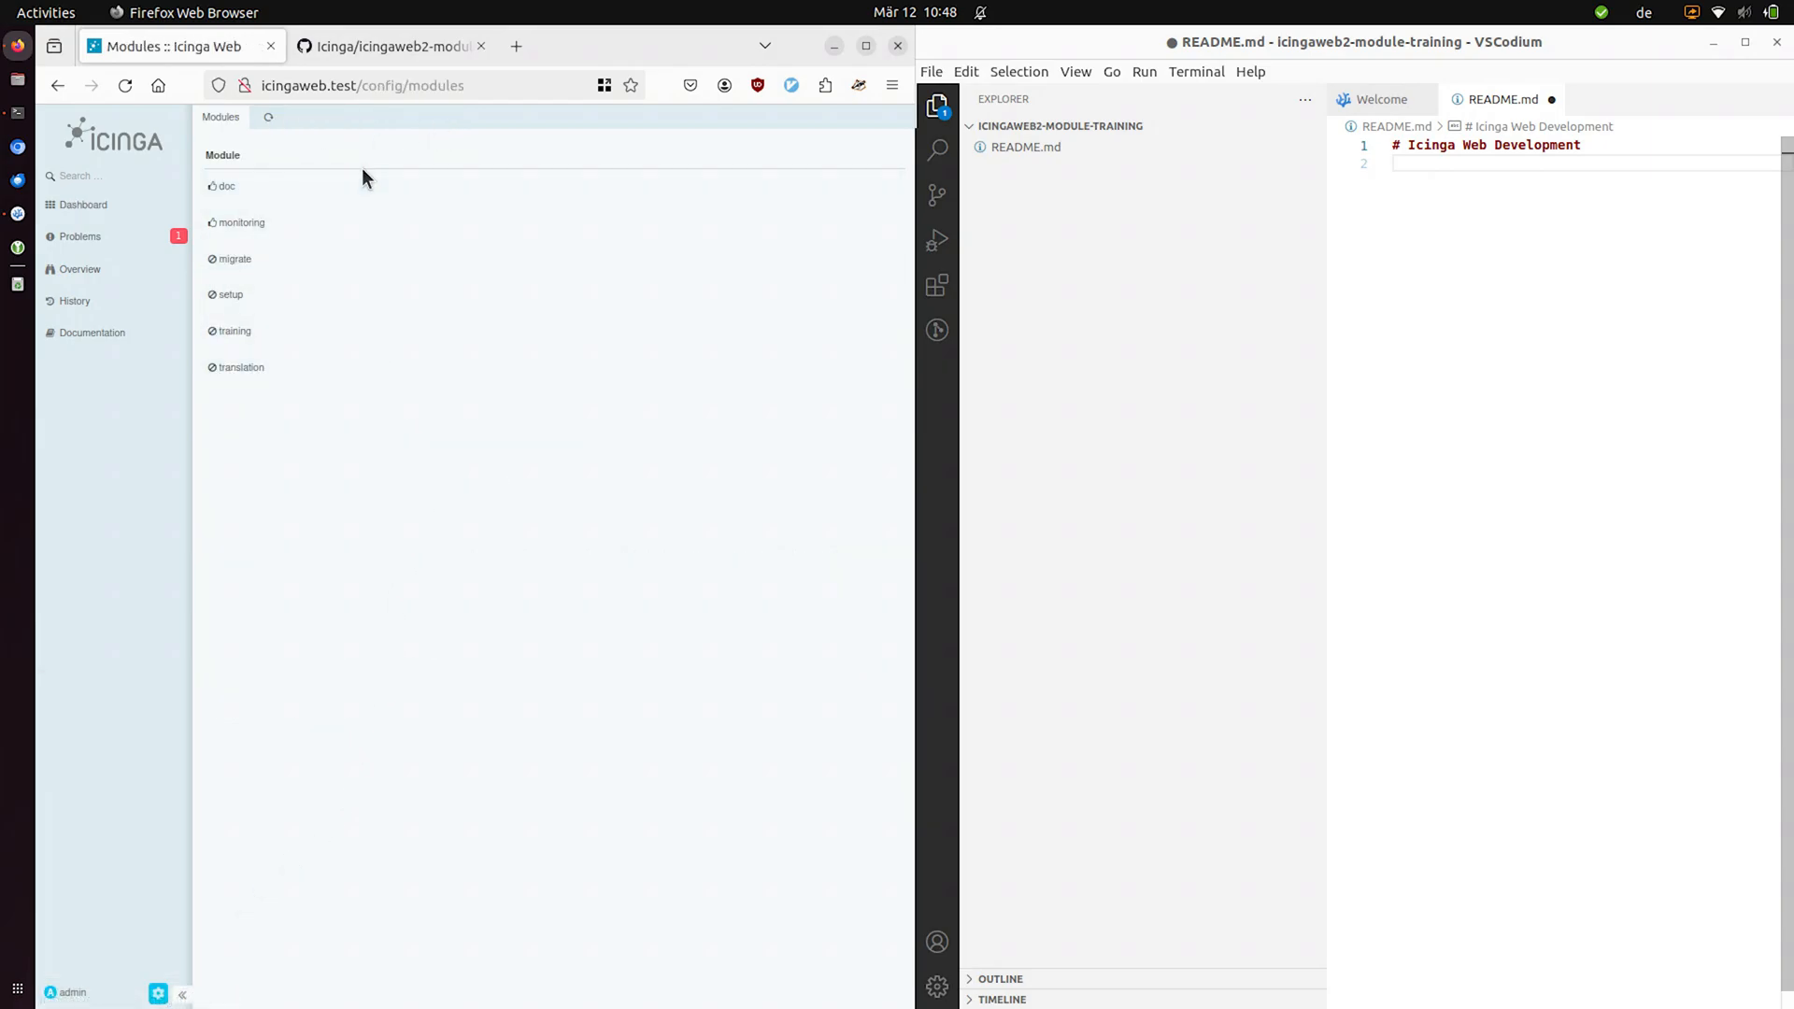
pyautogui.moveTo(343, 222)
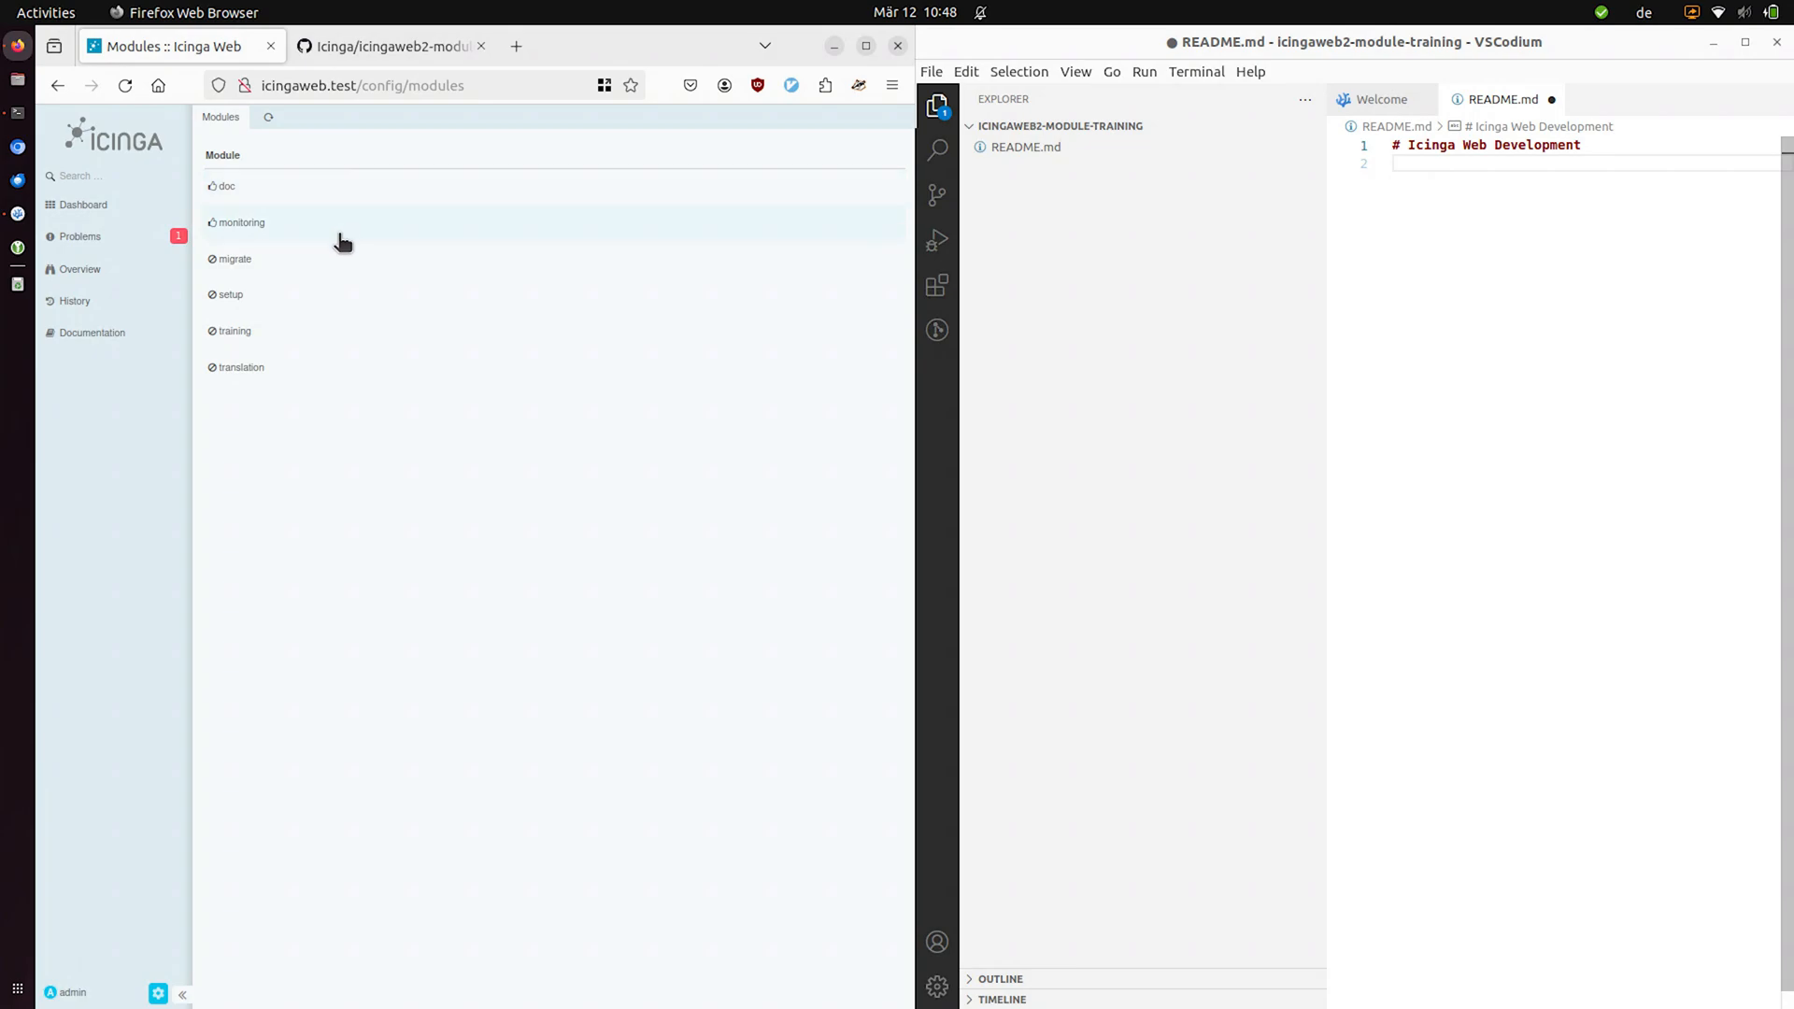
pyautogui.moveTo(292, 301)
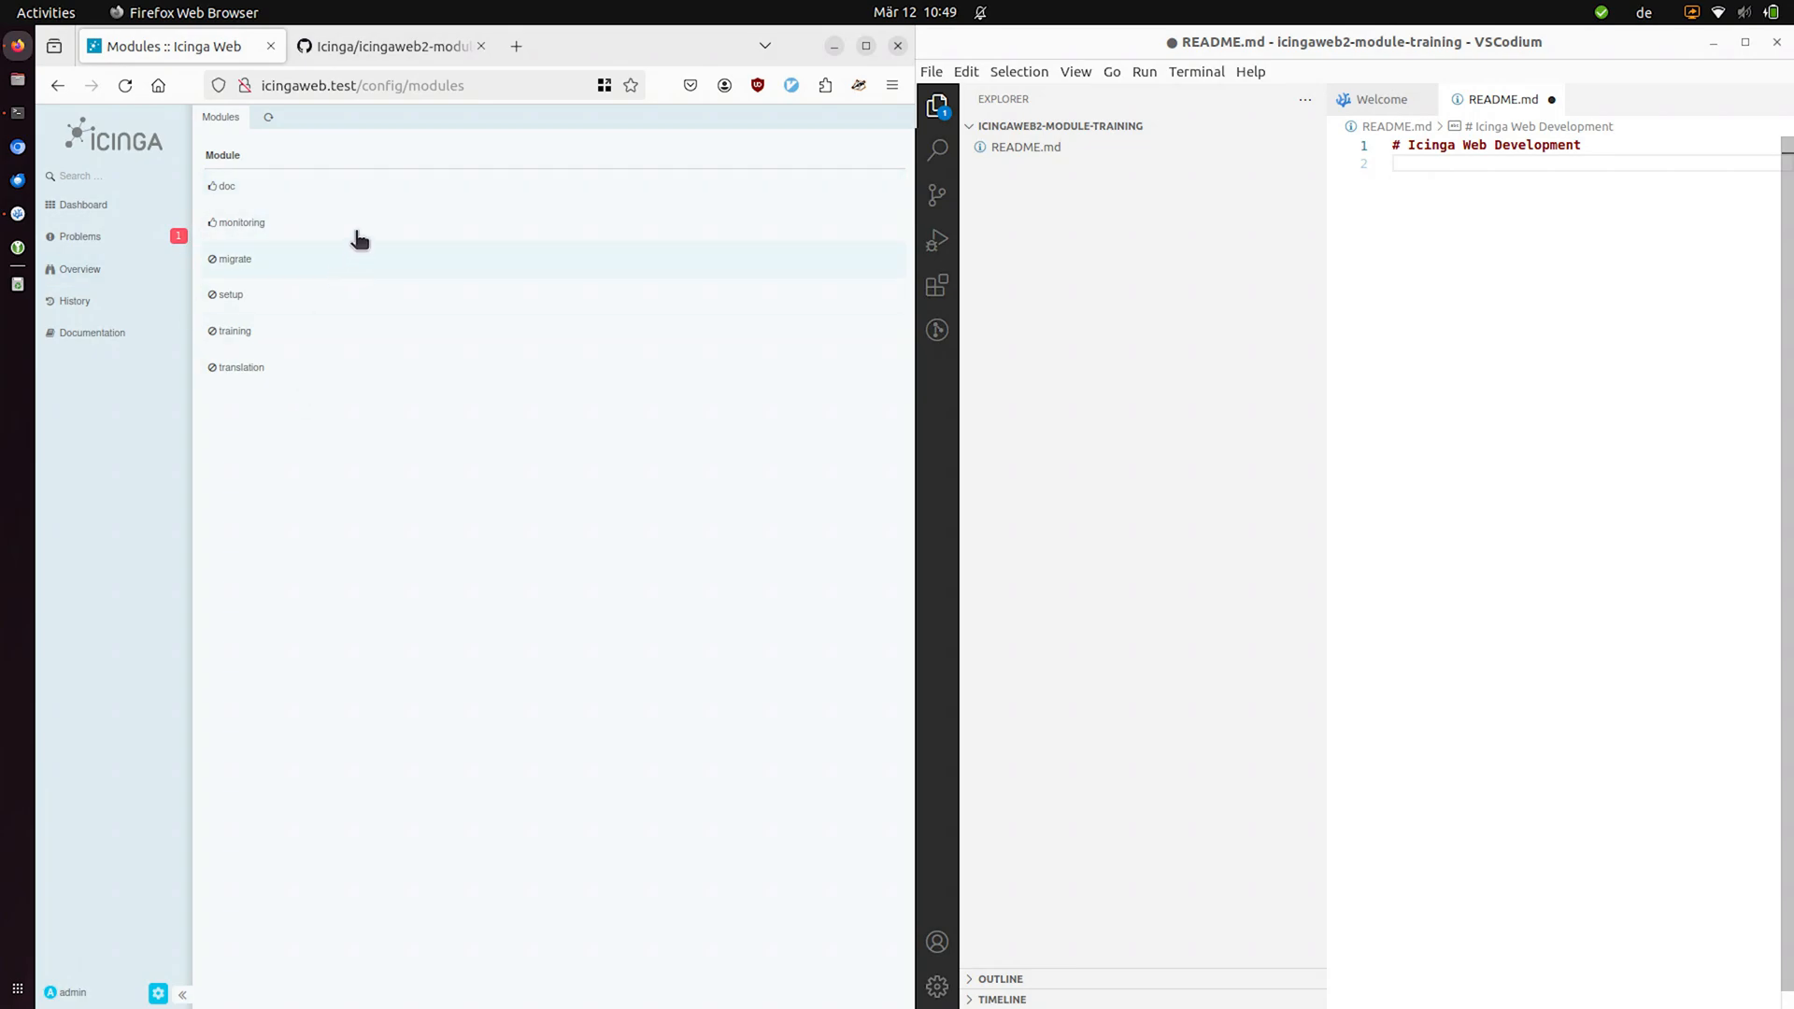
pyautogui.moveTo(367, 222)
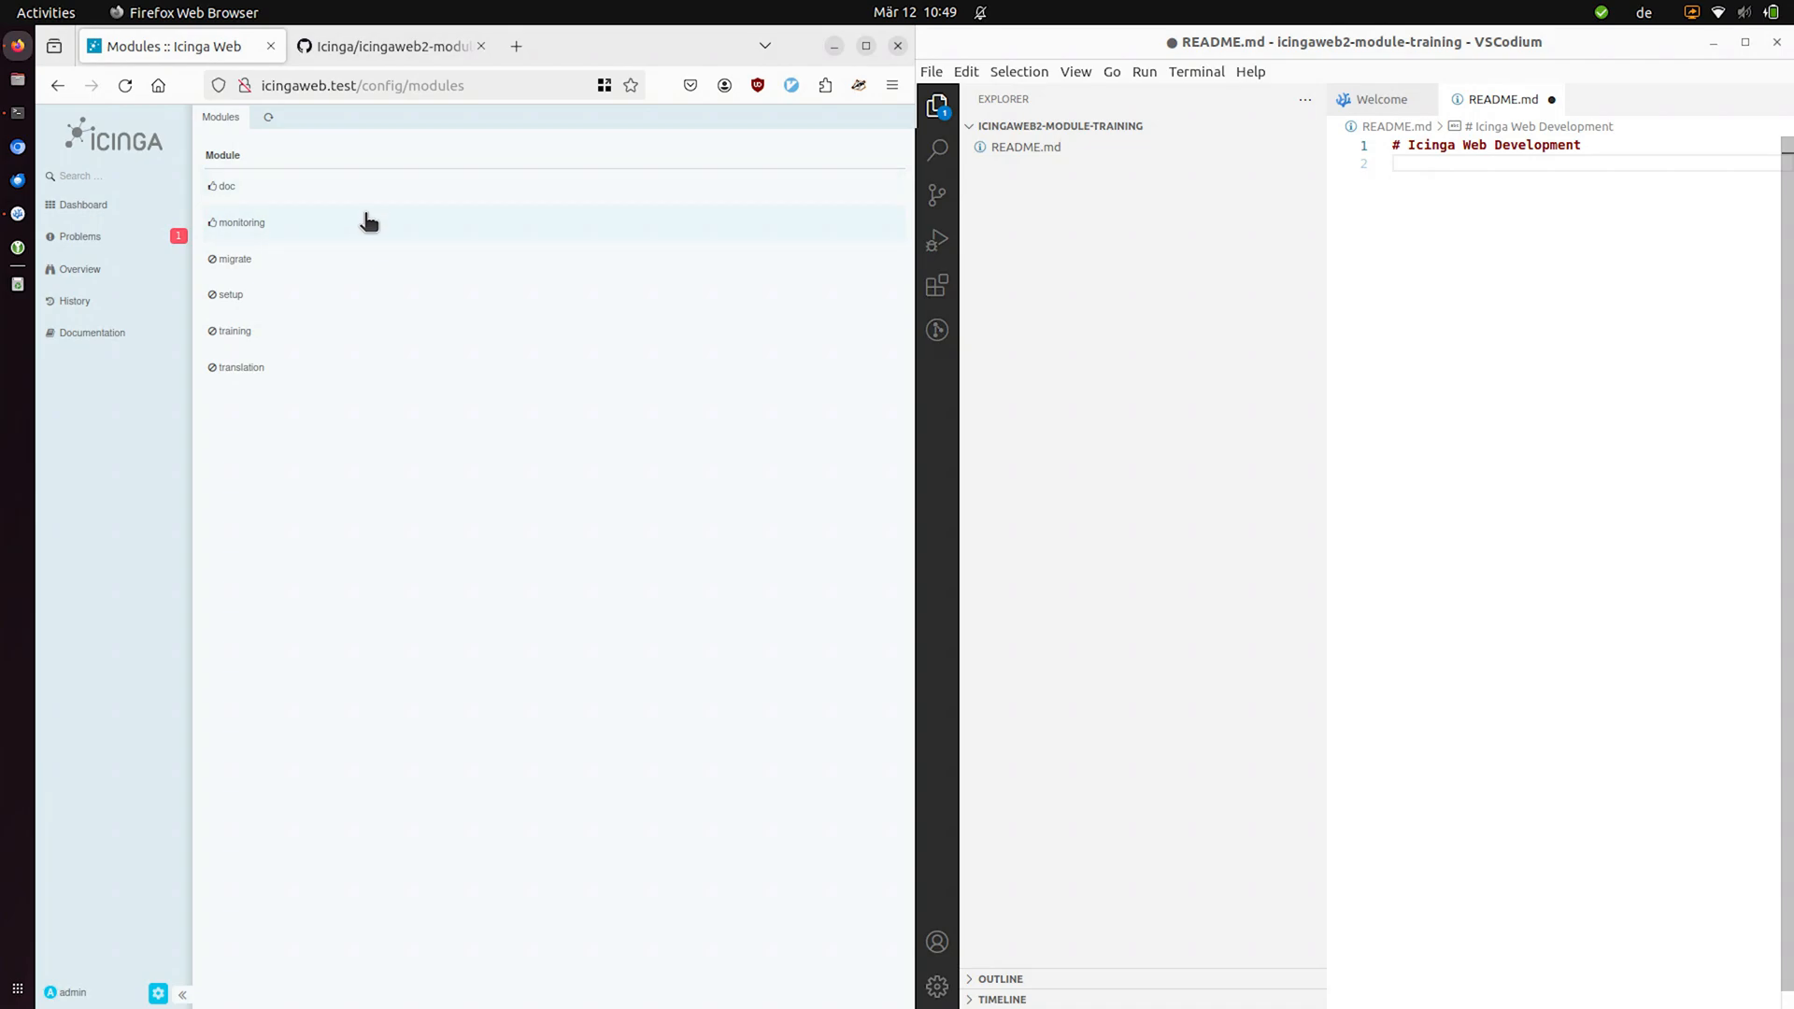
pyautogui.moveTo(297, 236)
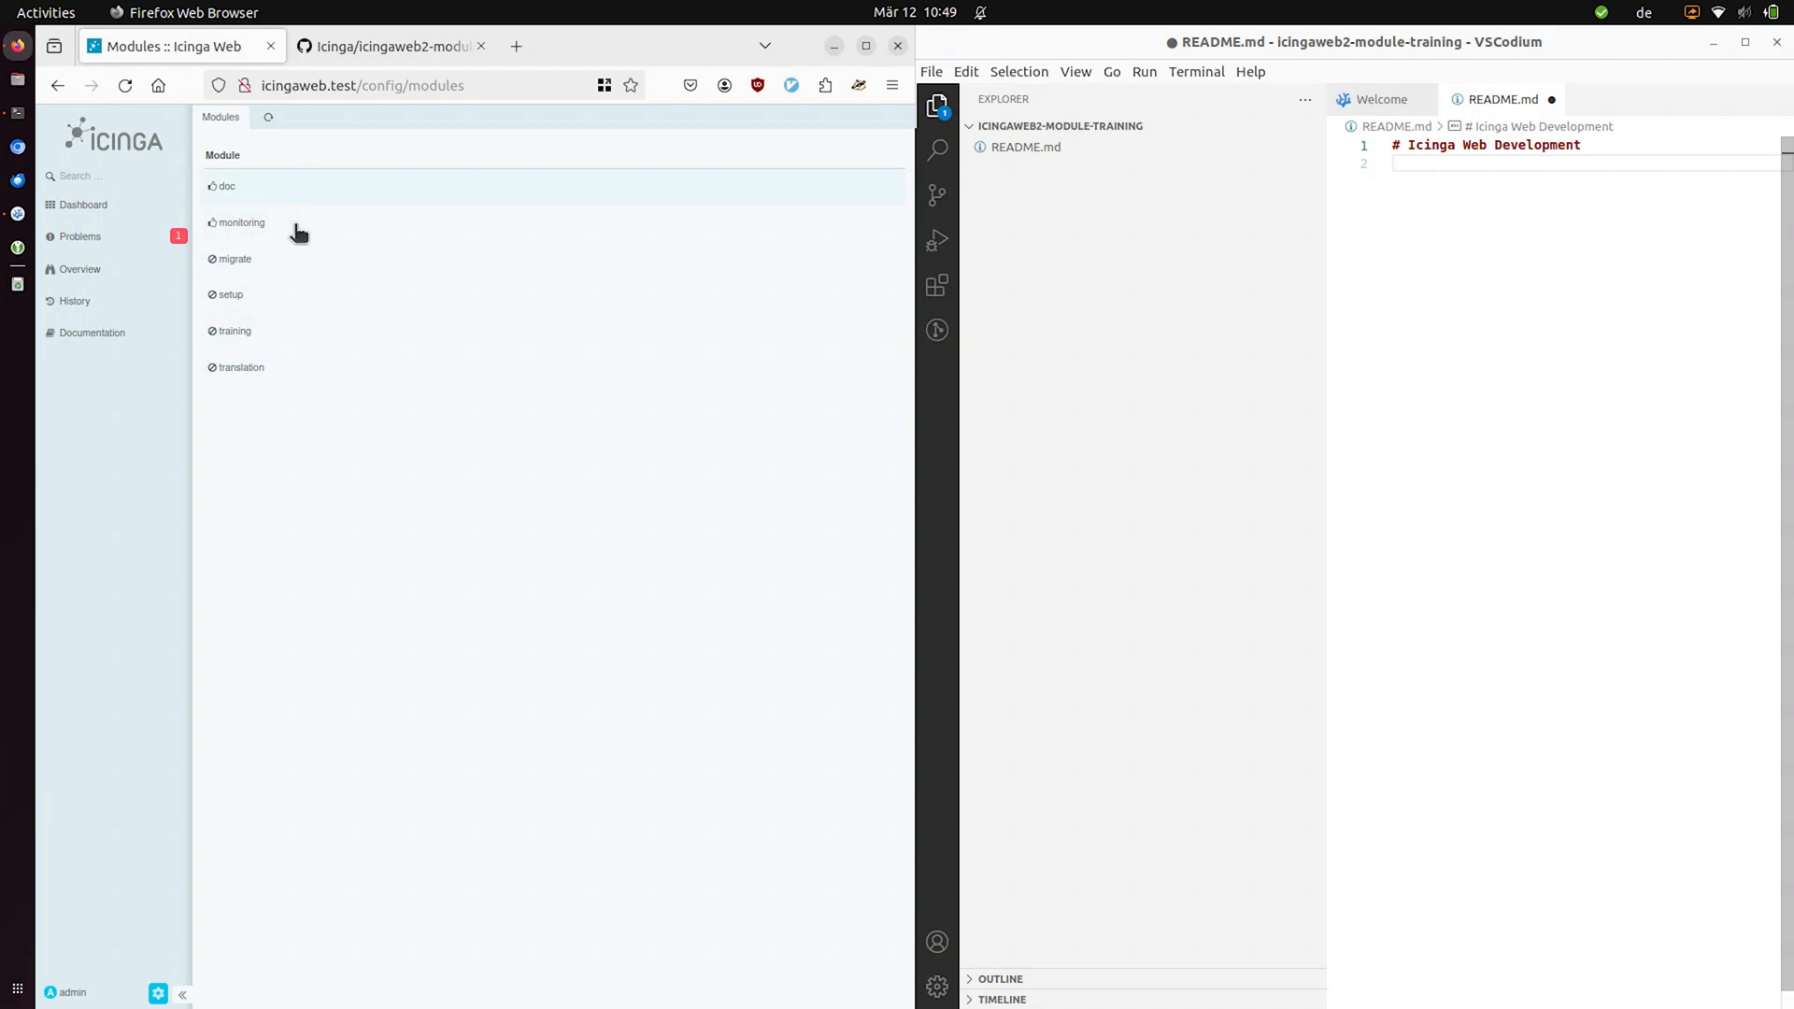
pyautogui.moveTo(282, 196)
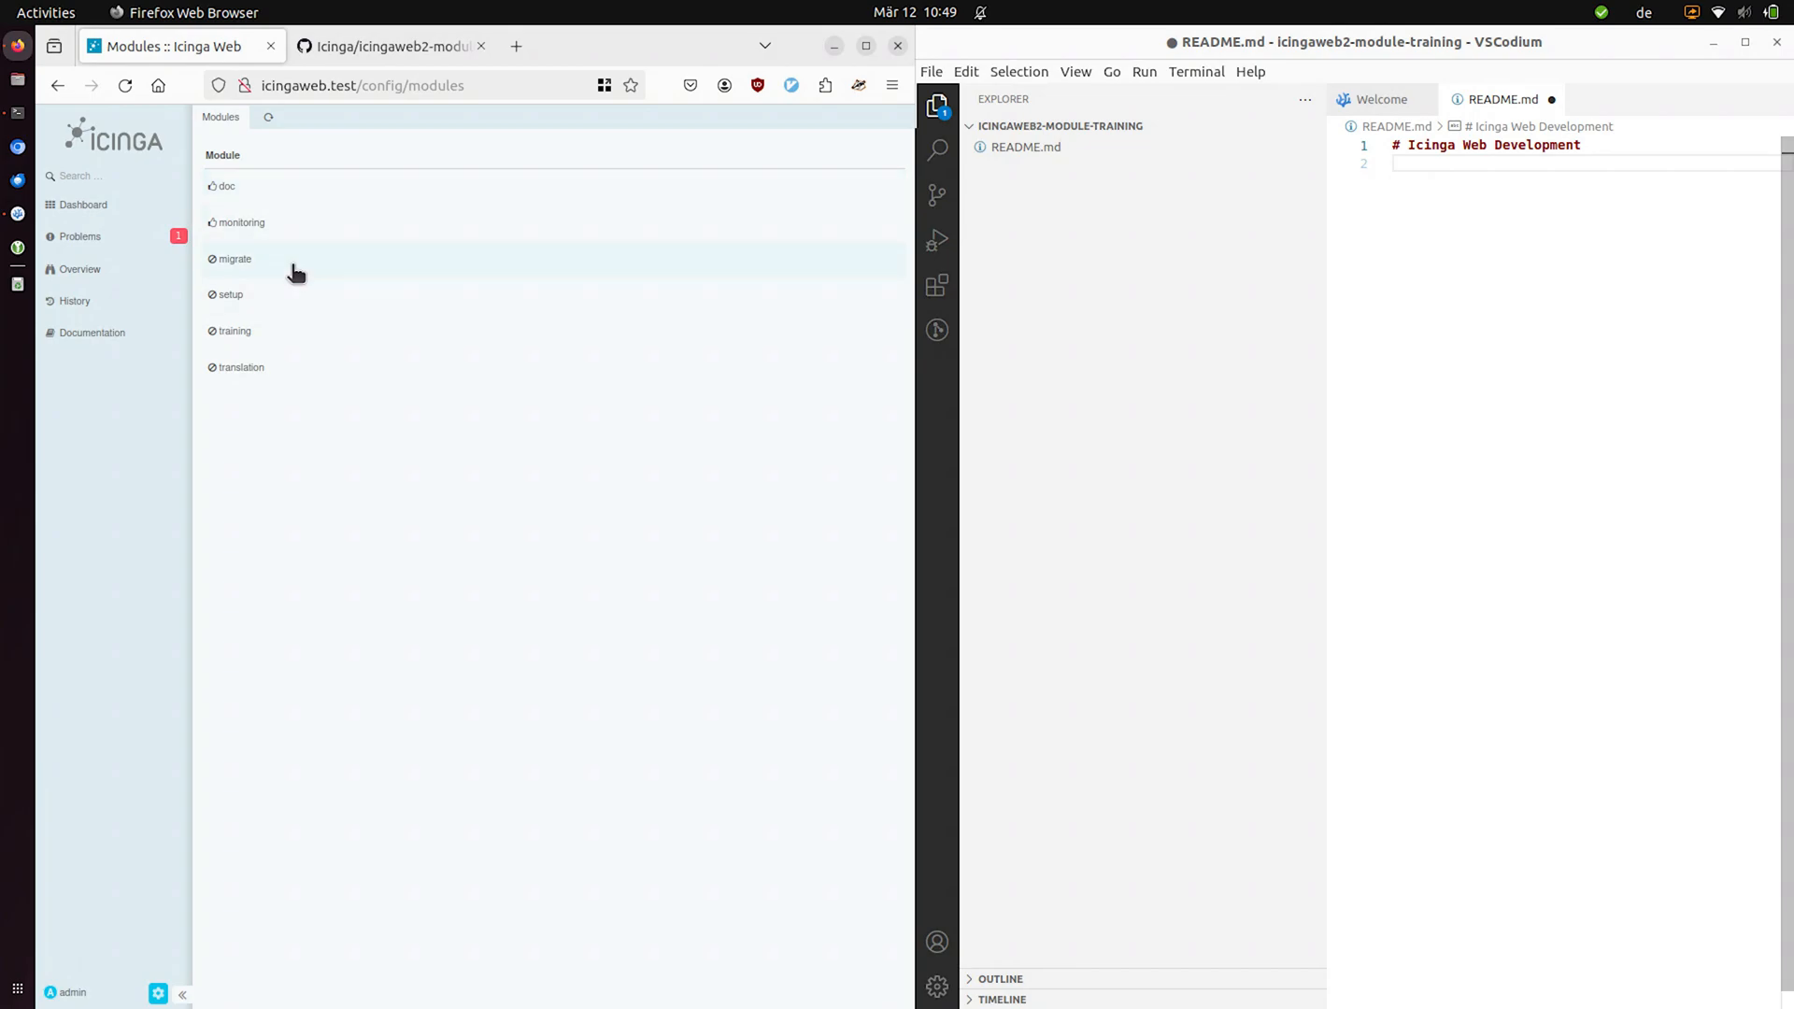
pyautogui.moveTo(319, 237)
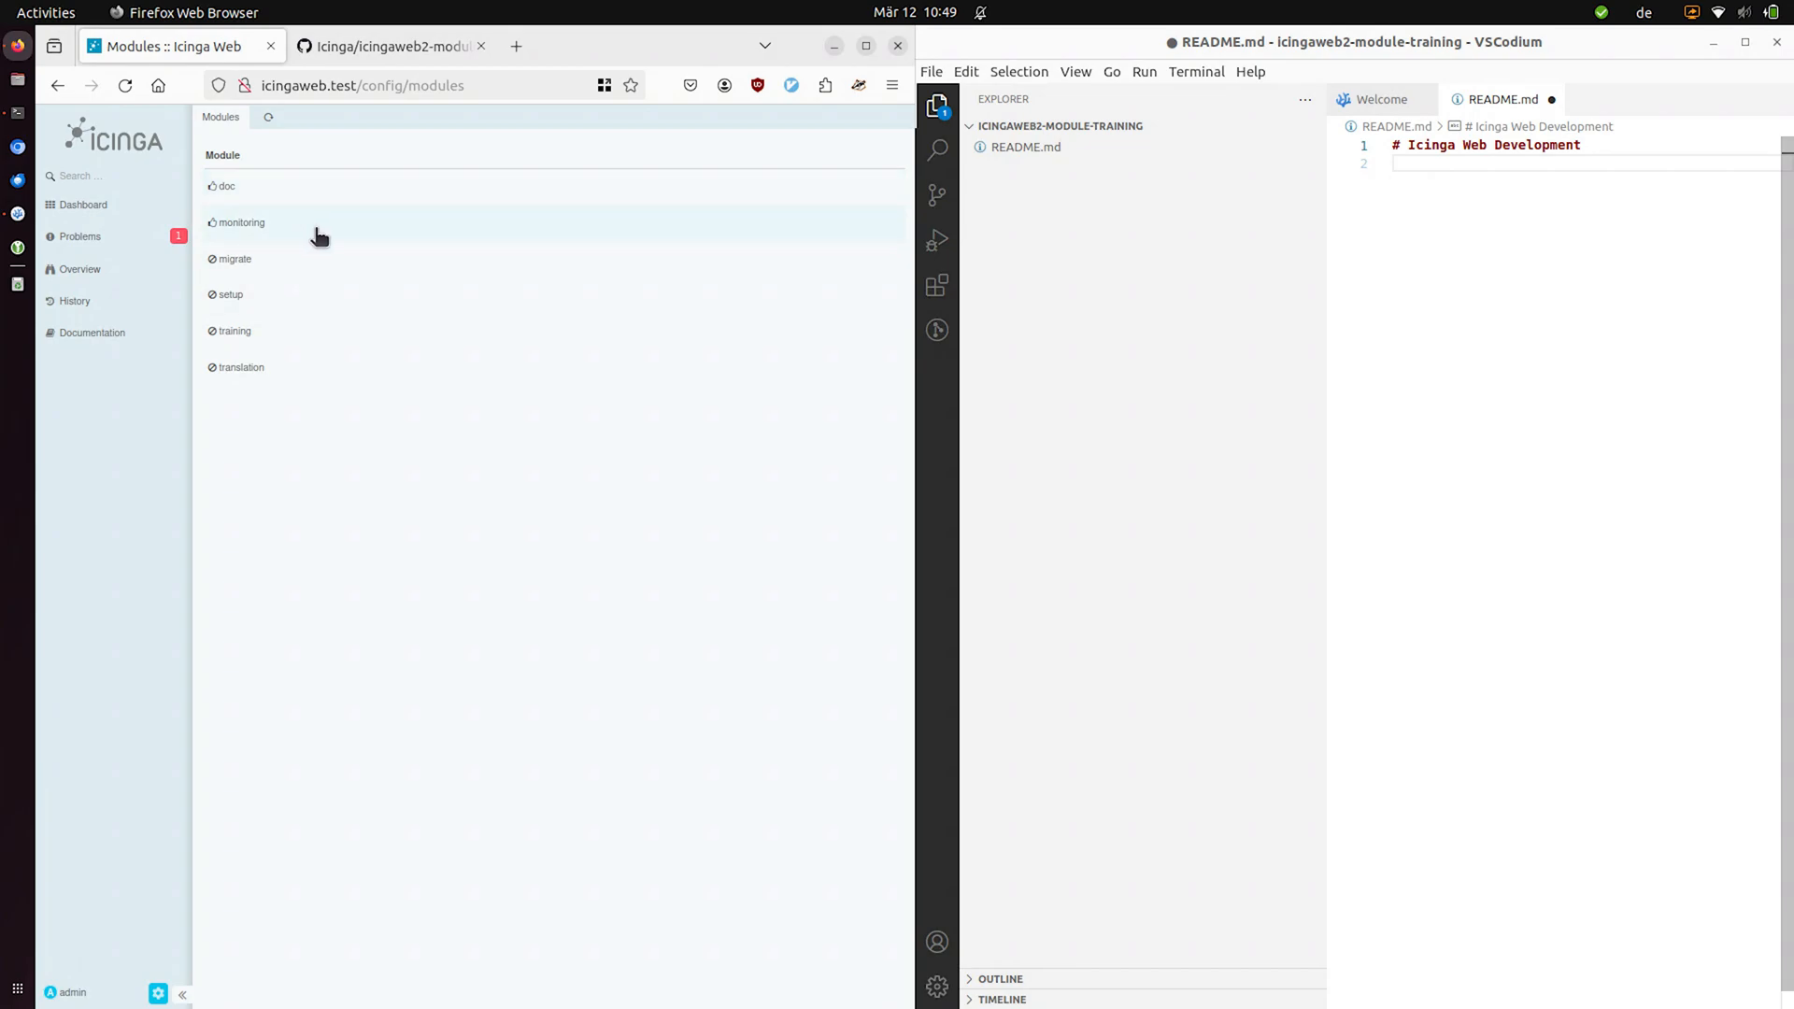
pyautogui.moveTo(432, 431)
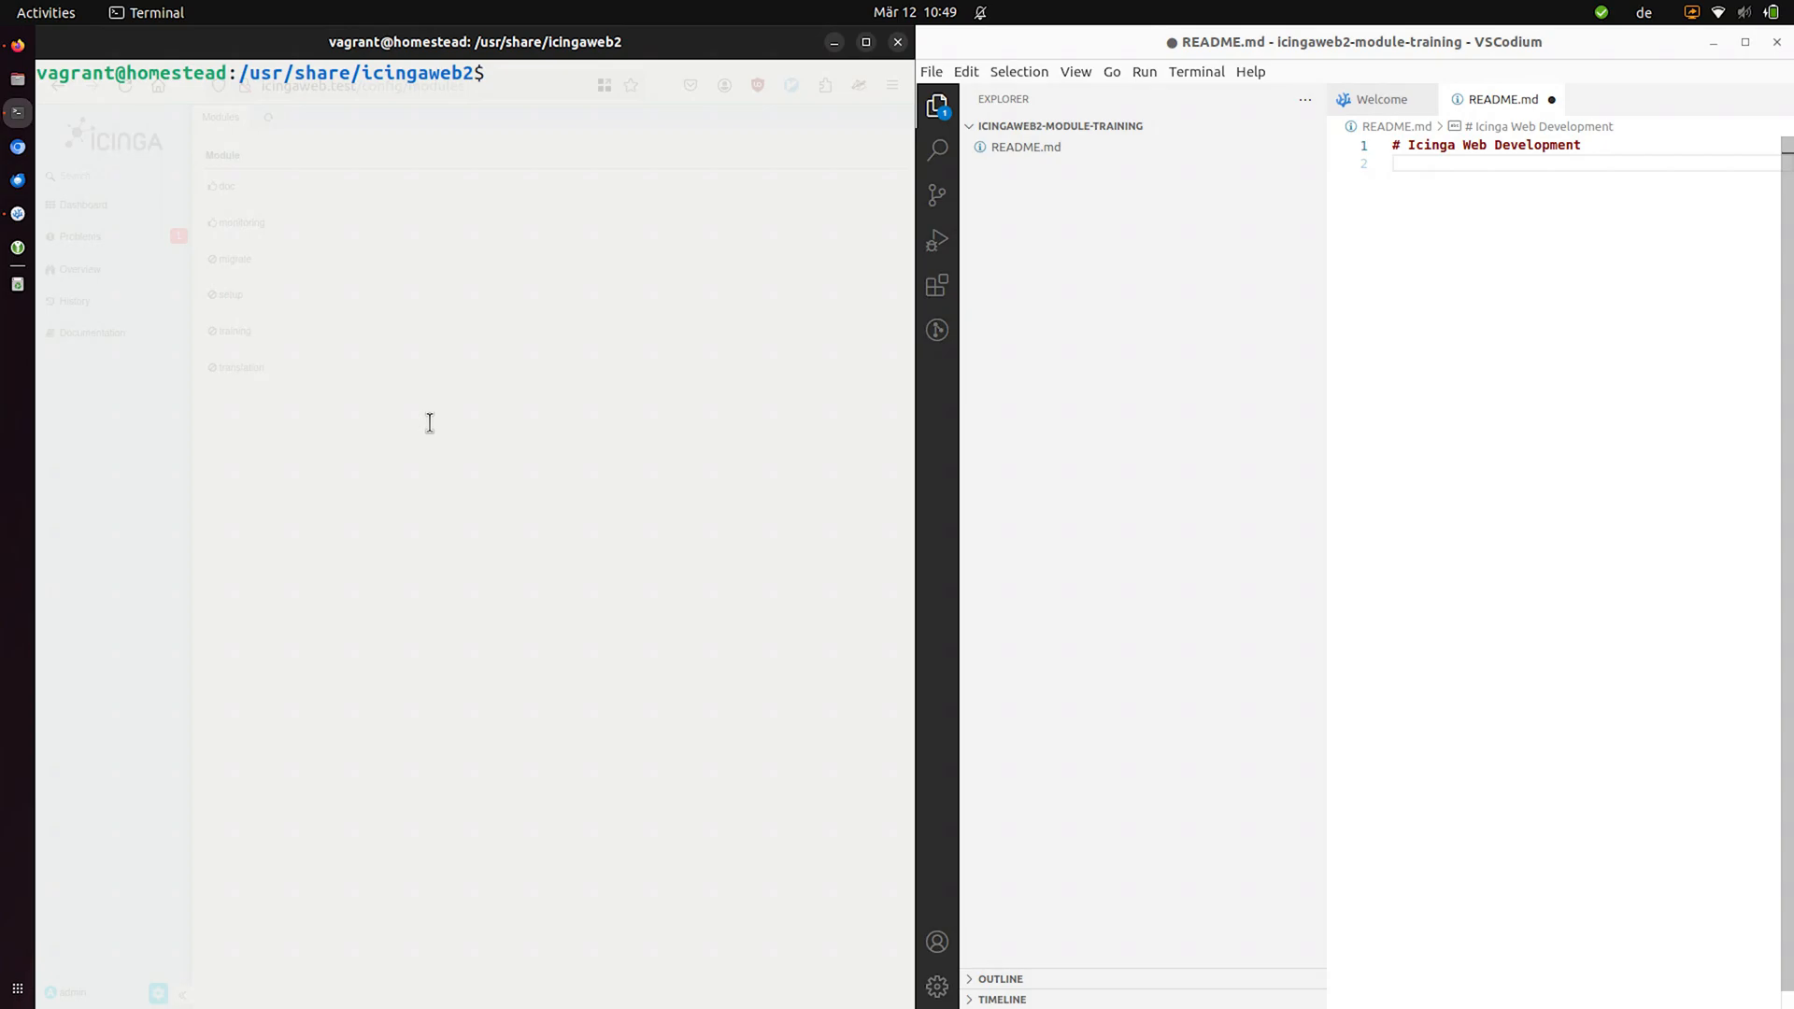
# - List the modules folder and make an empty modules/test directory in /usr/share/icingaweb2
pyautogui.write('ls -l modules/')
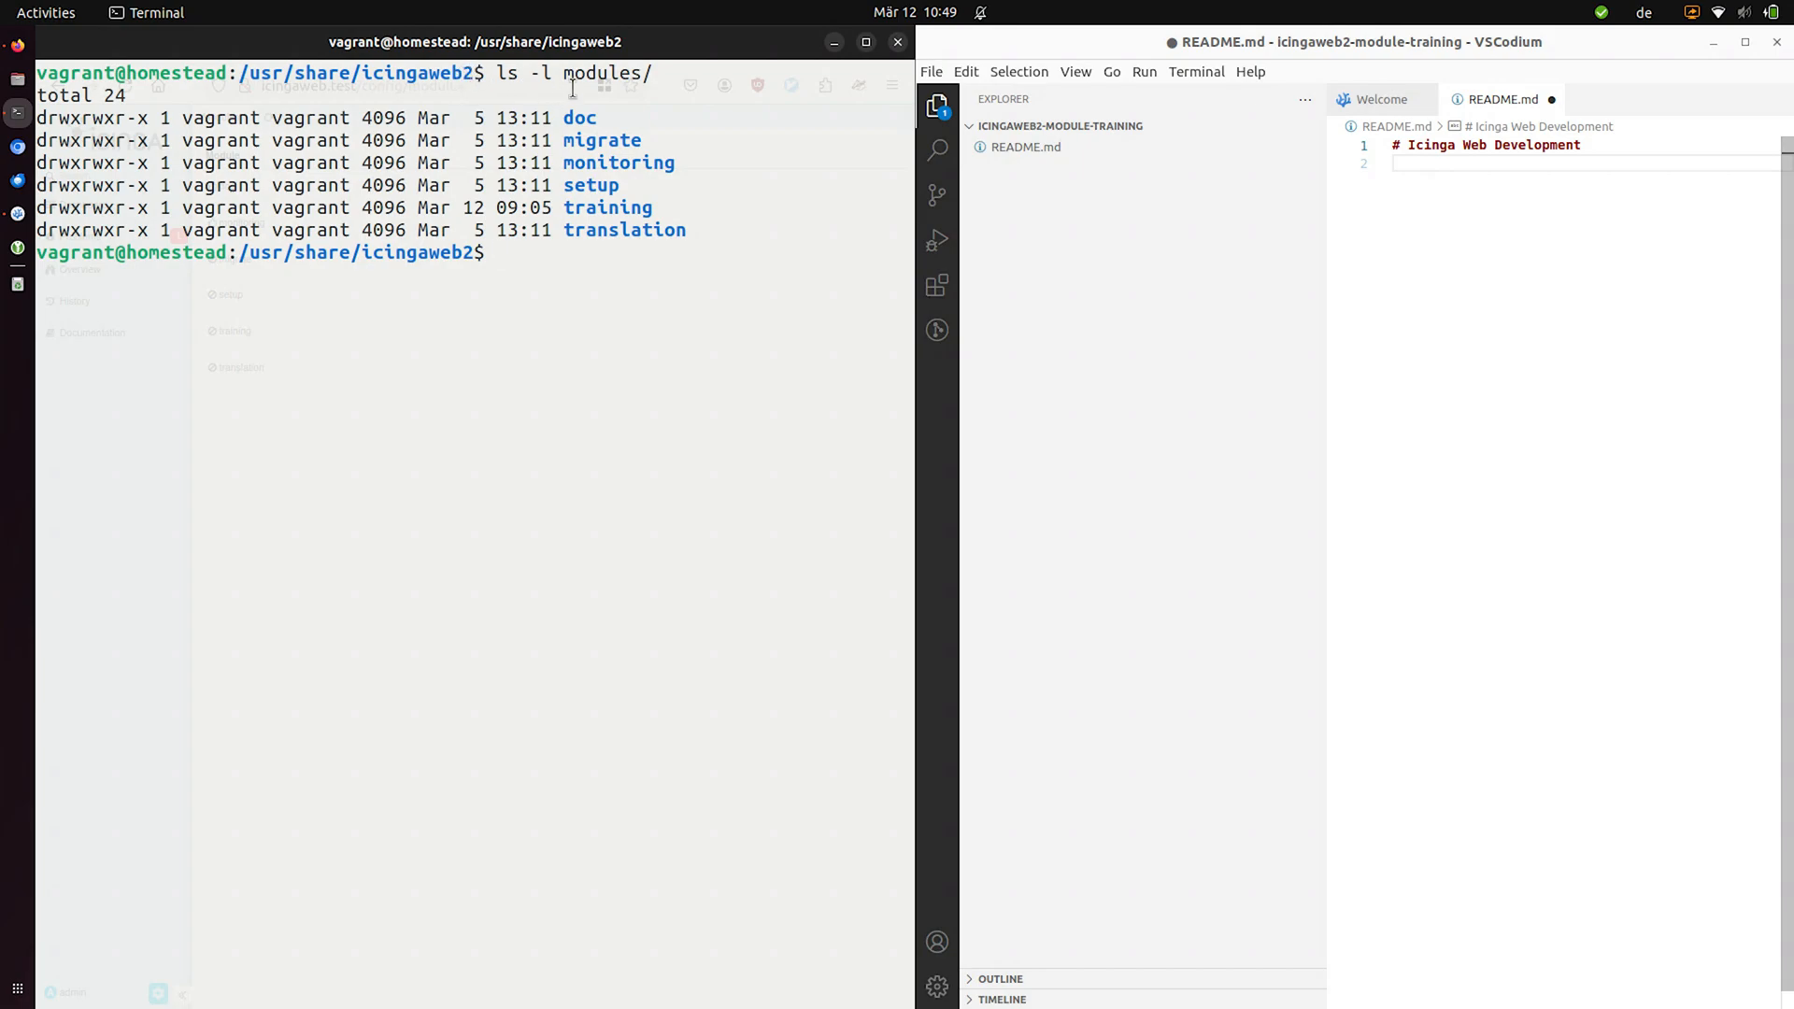
pyautogui.doubleClick(605, 72)
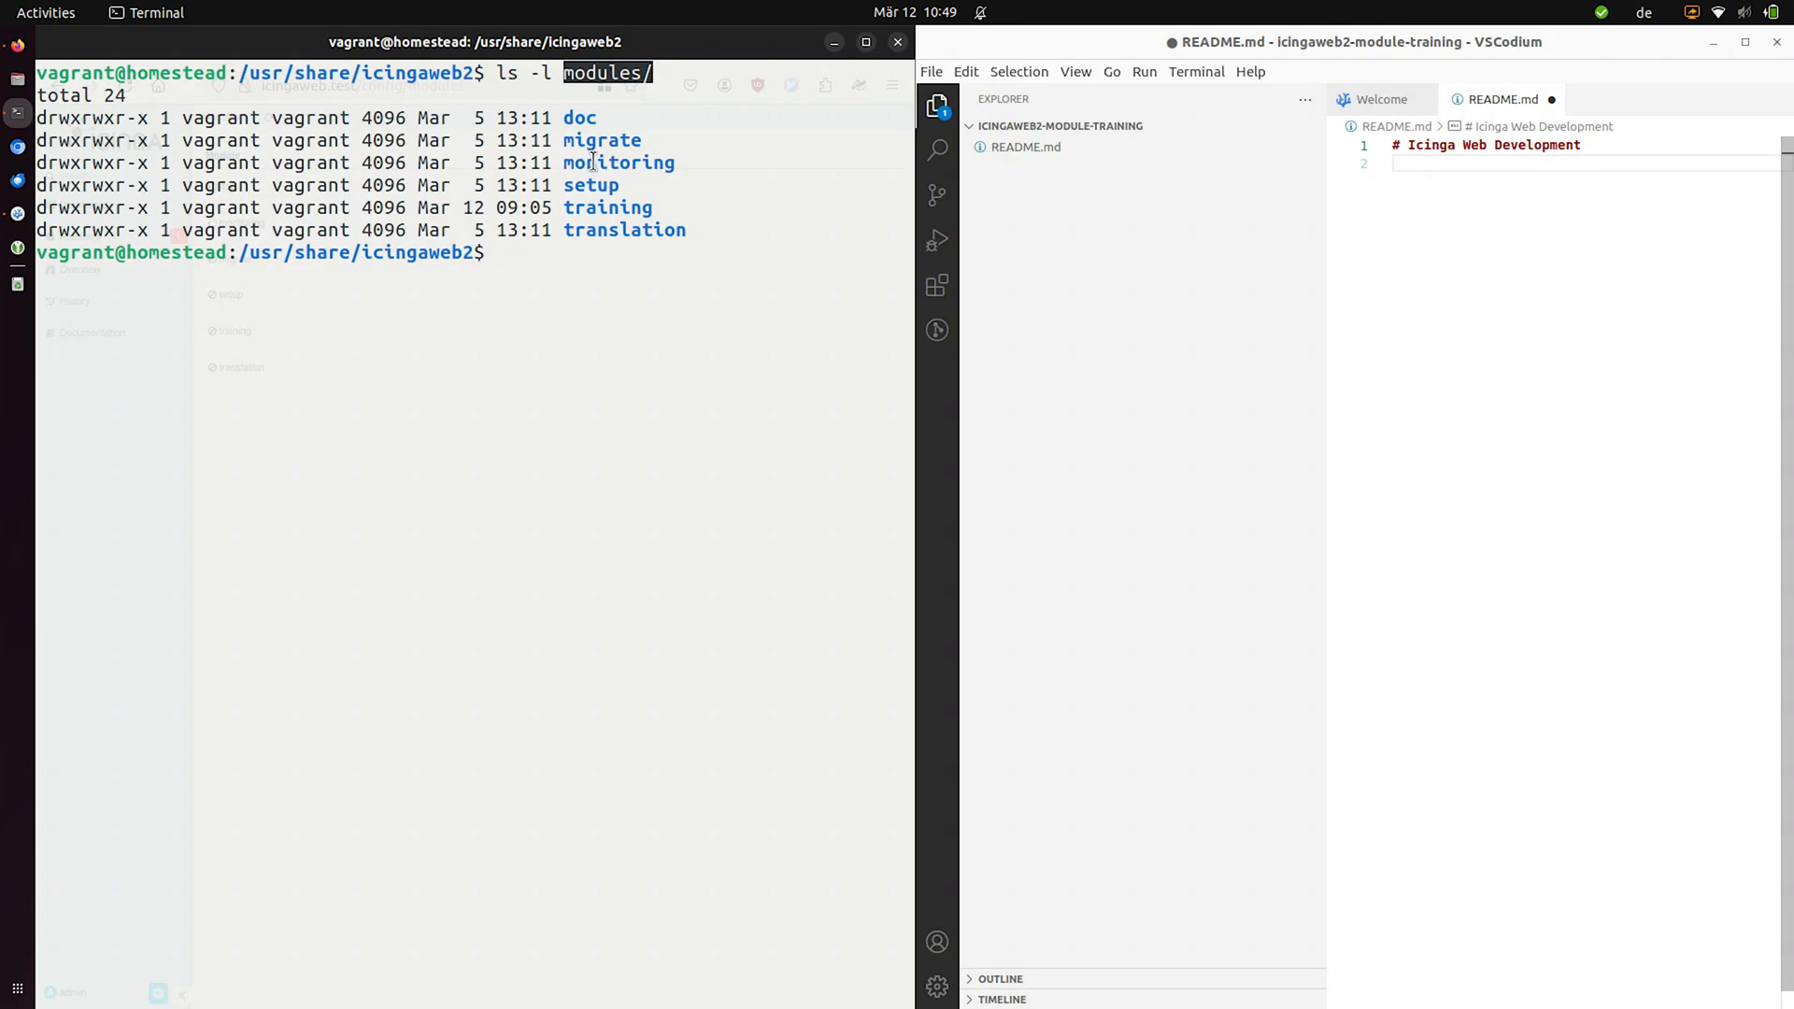
pyautogui.moveTo(615, 160)
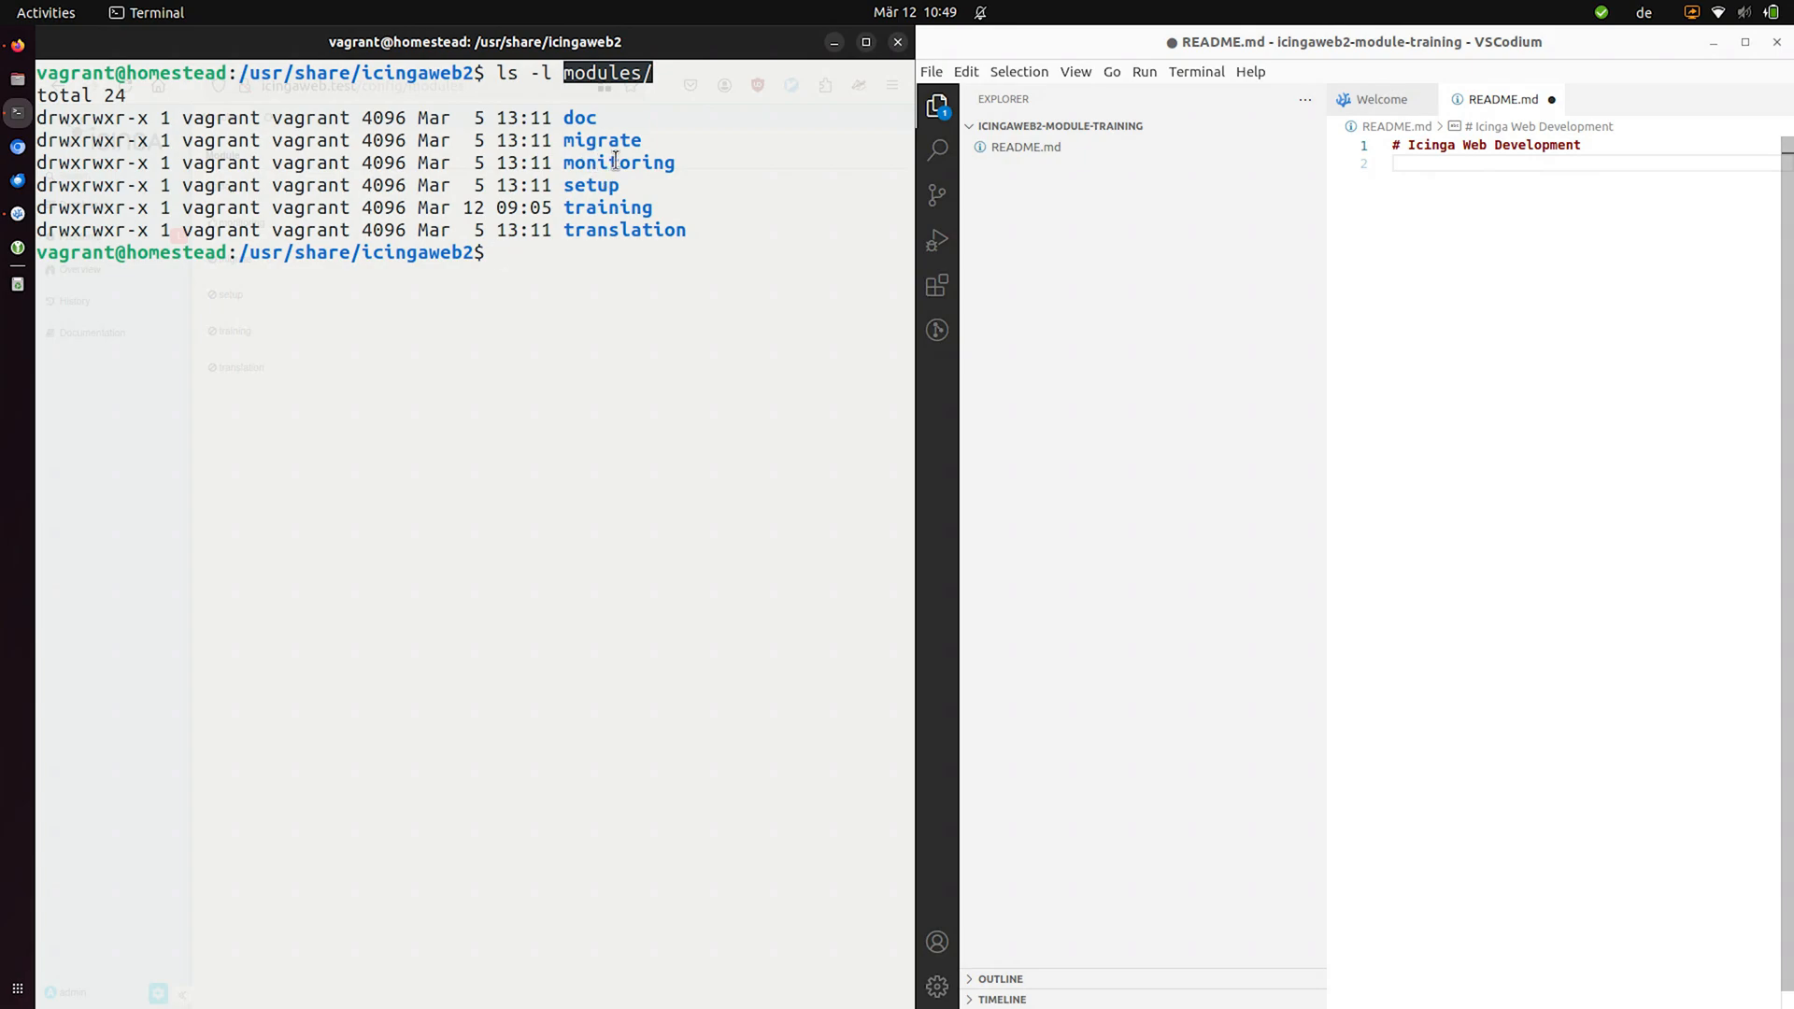
pyautogui.doubleClick(618, 160)
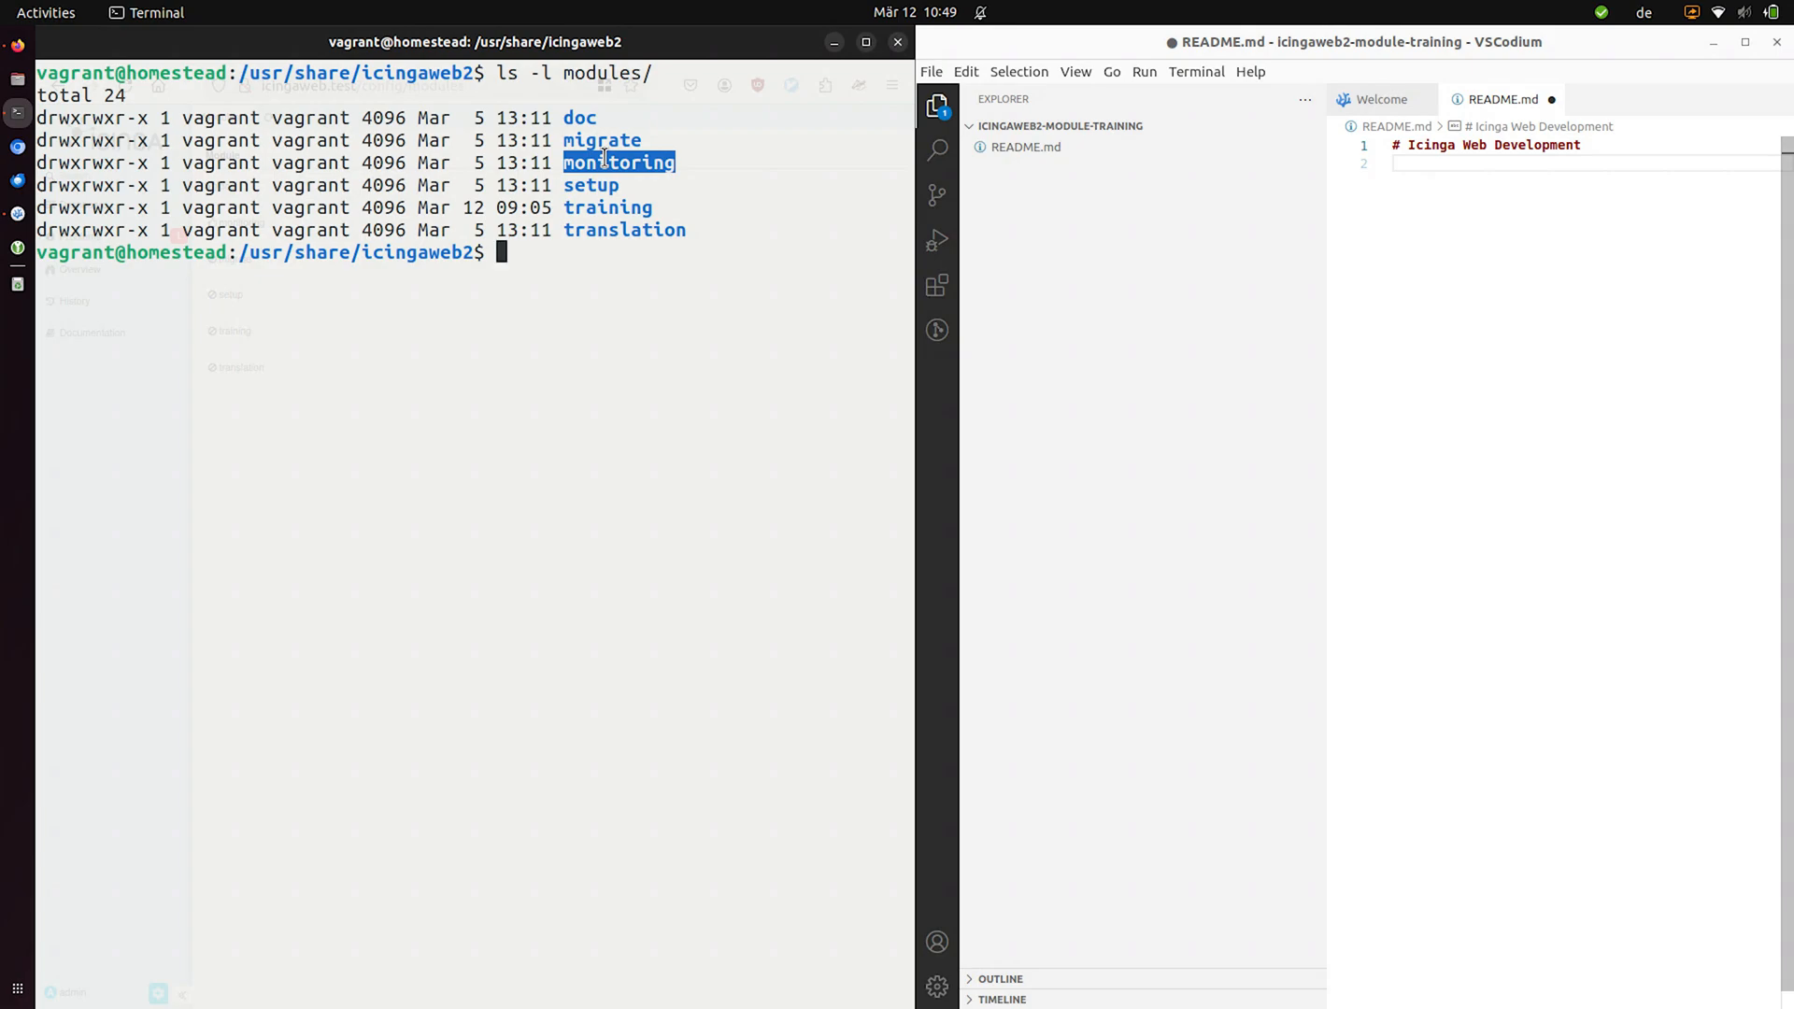
pyautogui.write('mkdir')
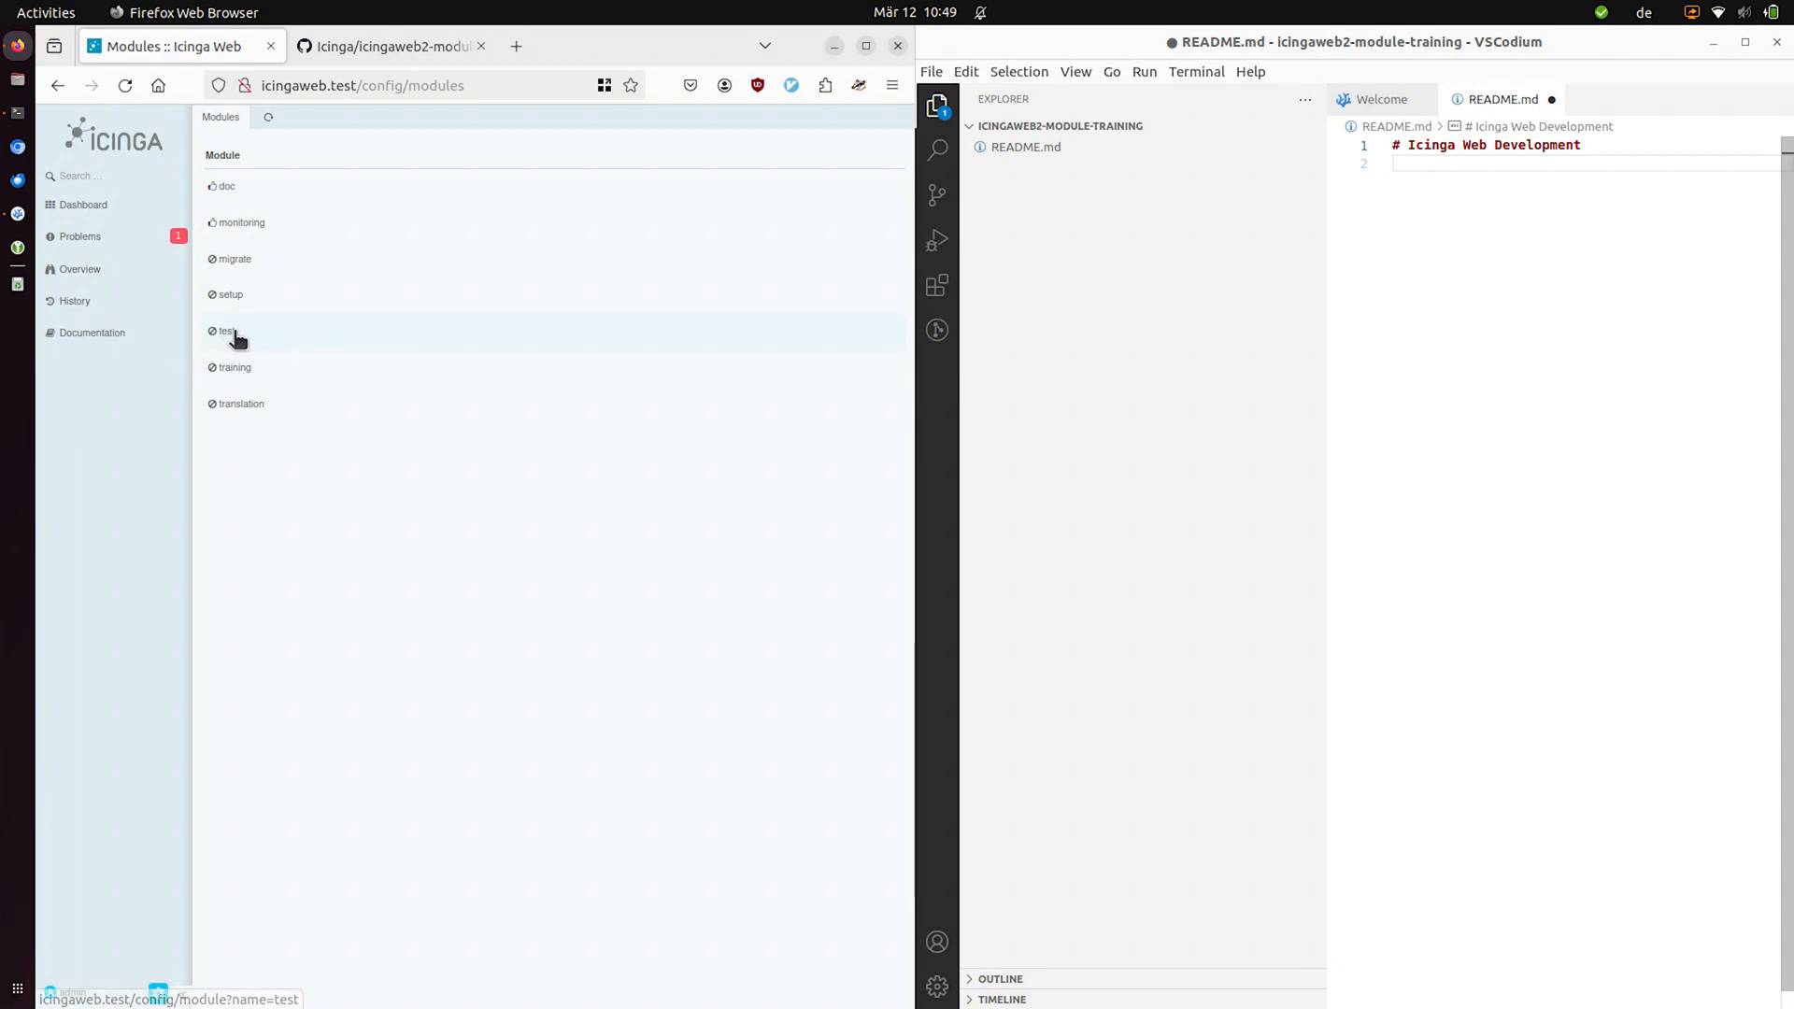
# - View the test module's details, then reload so the Modules list no longer shows test
pyautogui.click(228, 331)
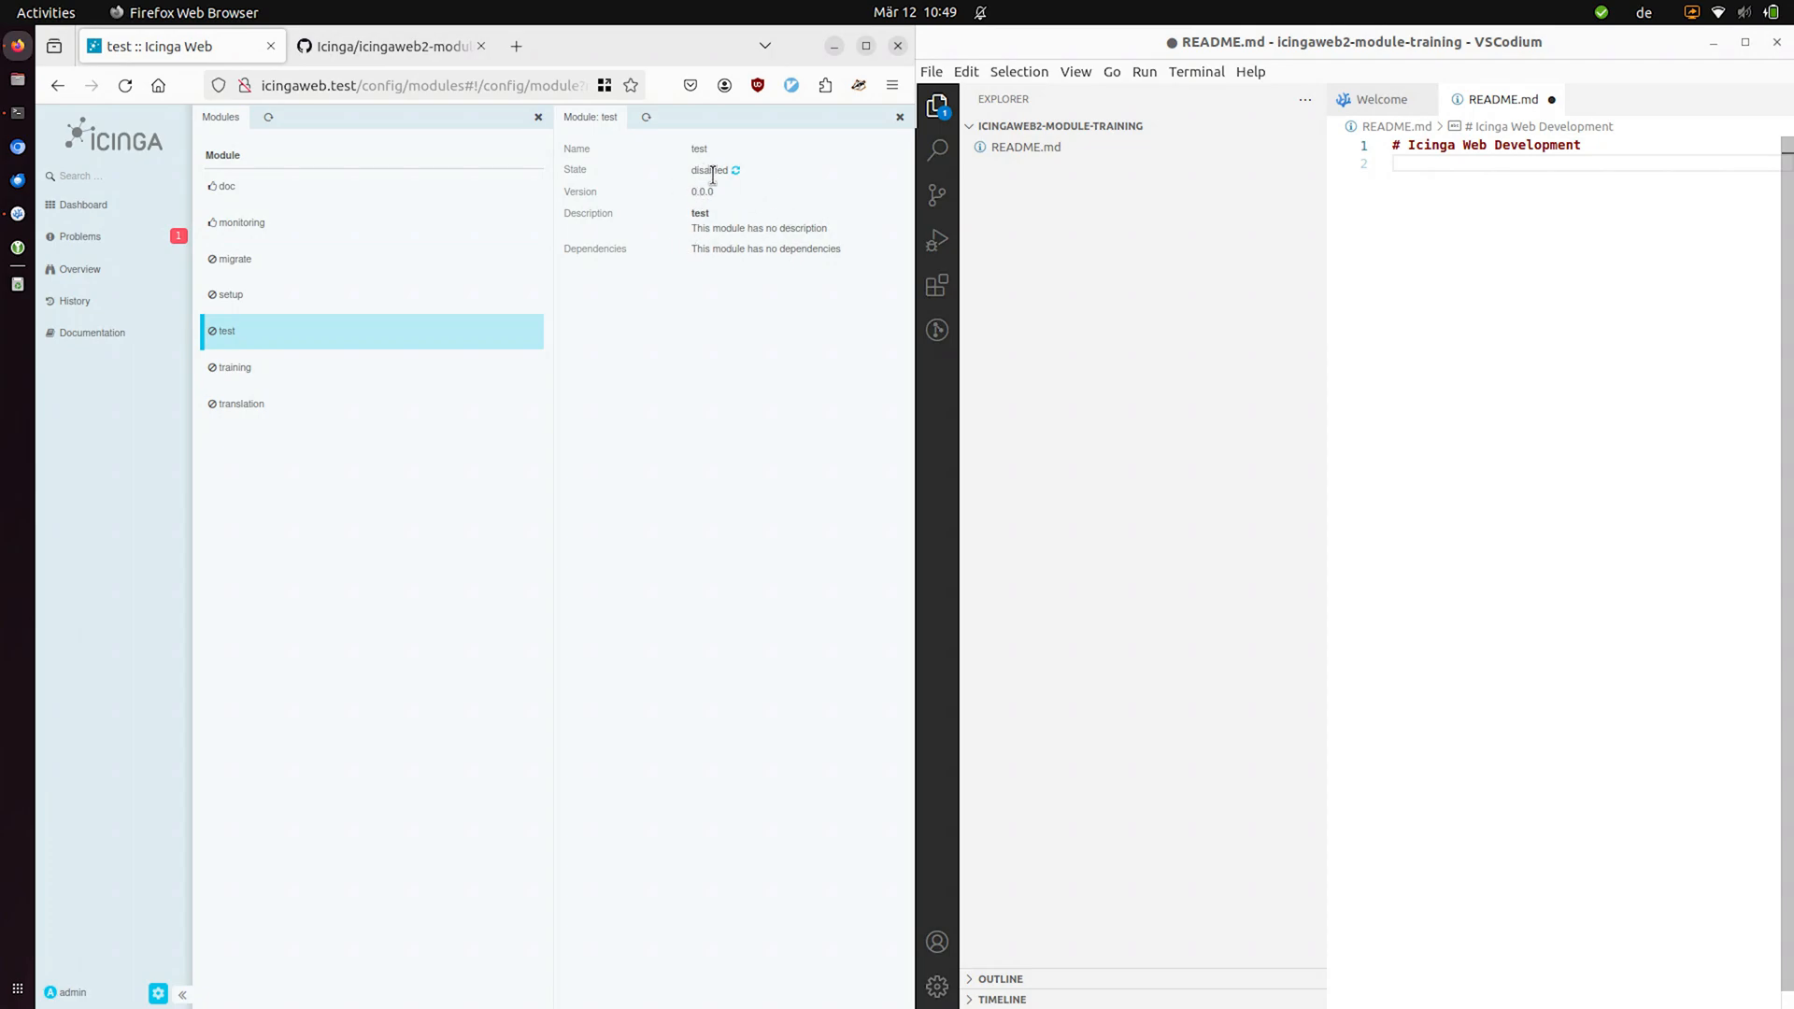
pyautogui.moveTo(721, 136)
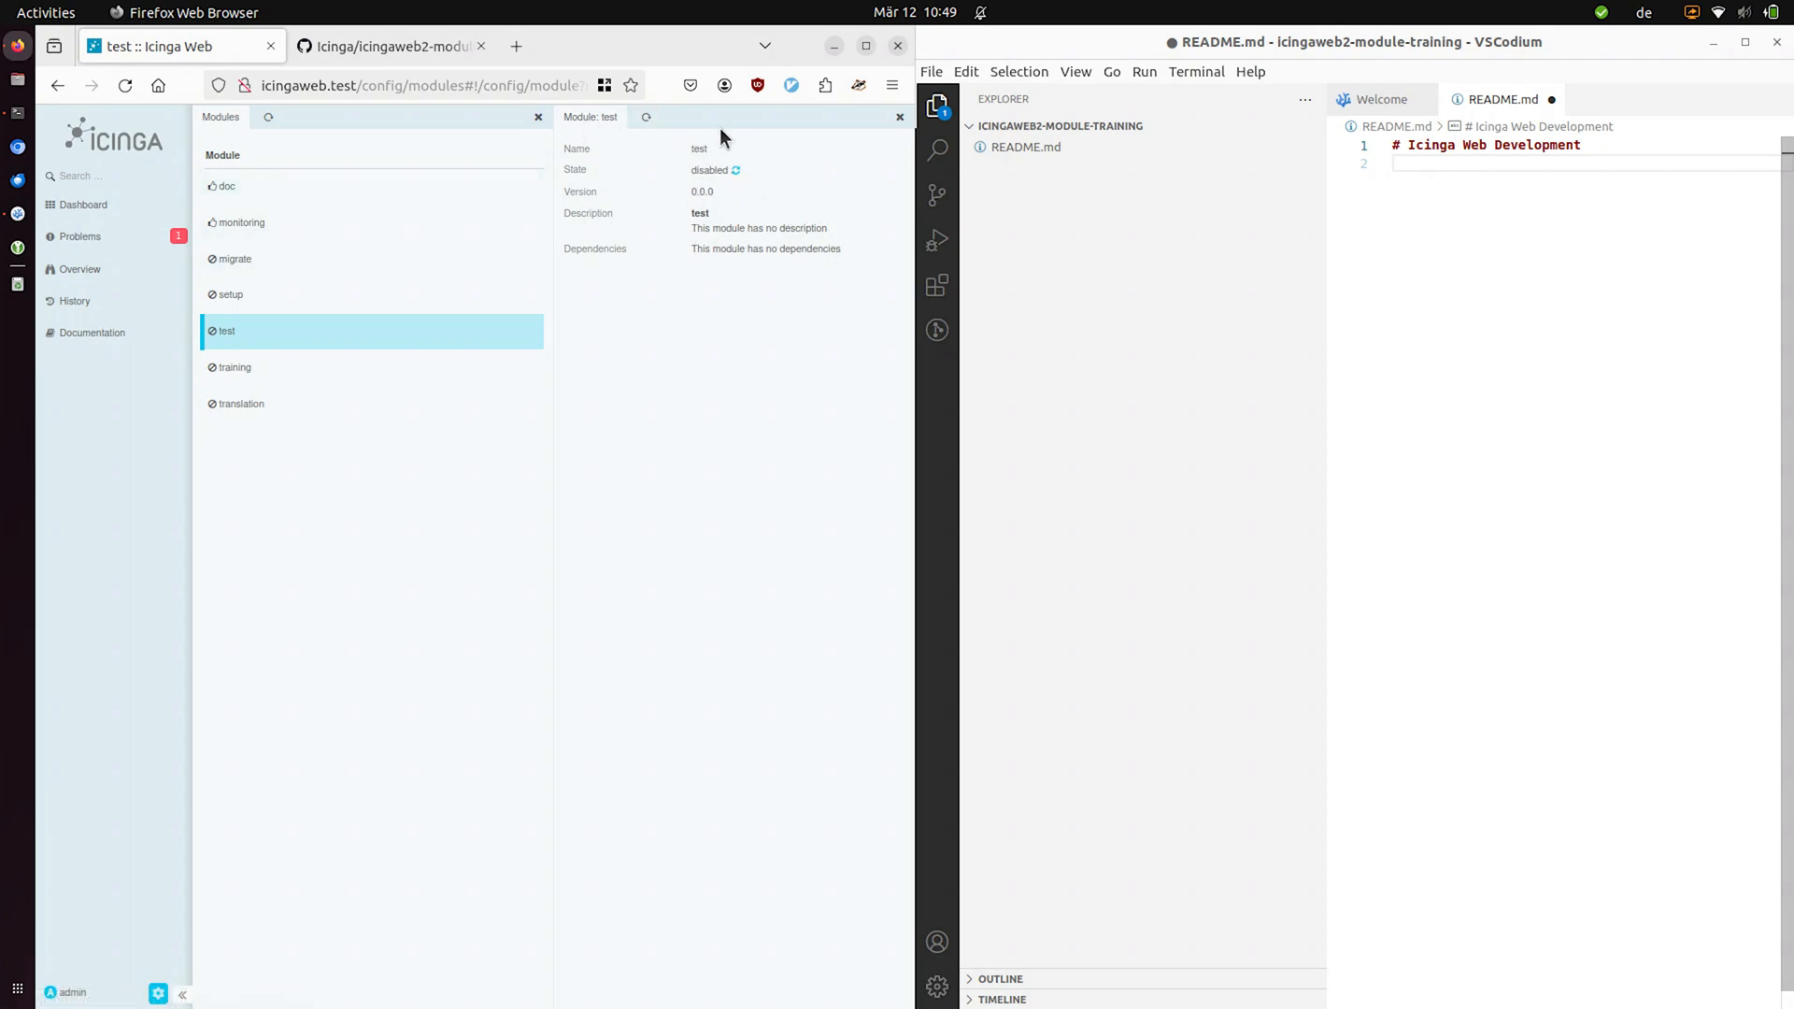
pyautogui.moveTo(678, 204)
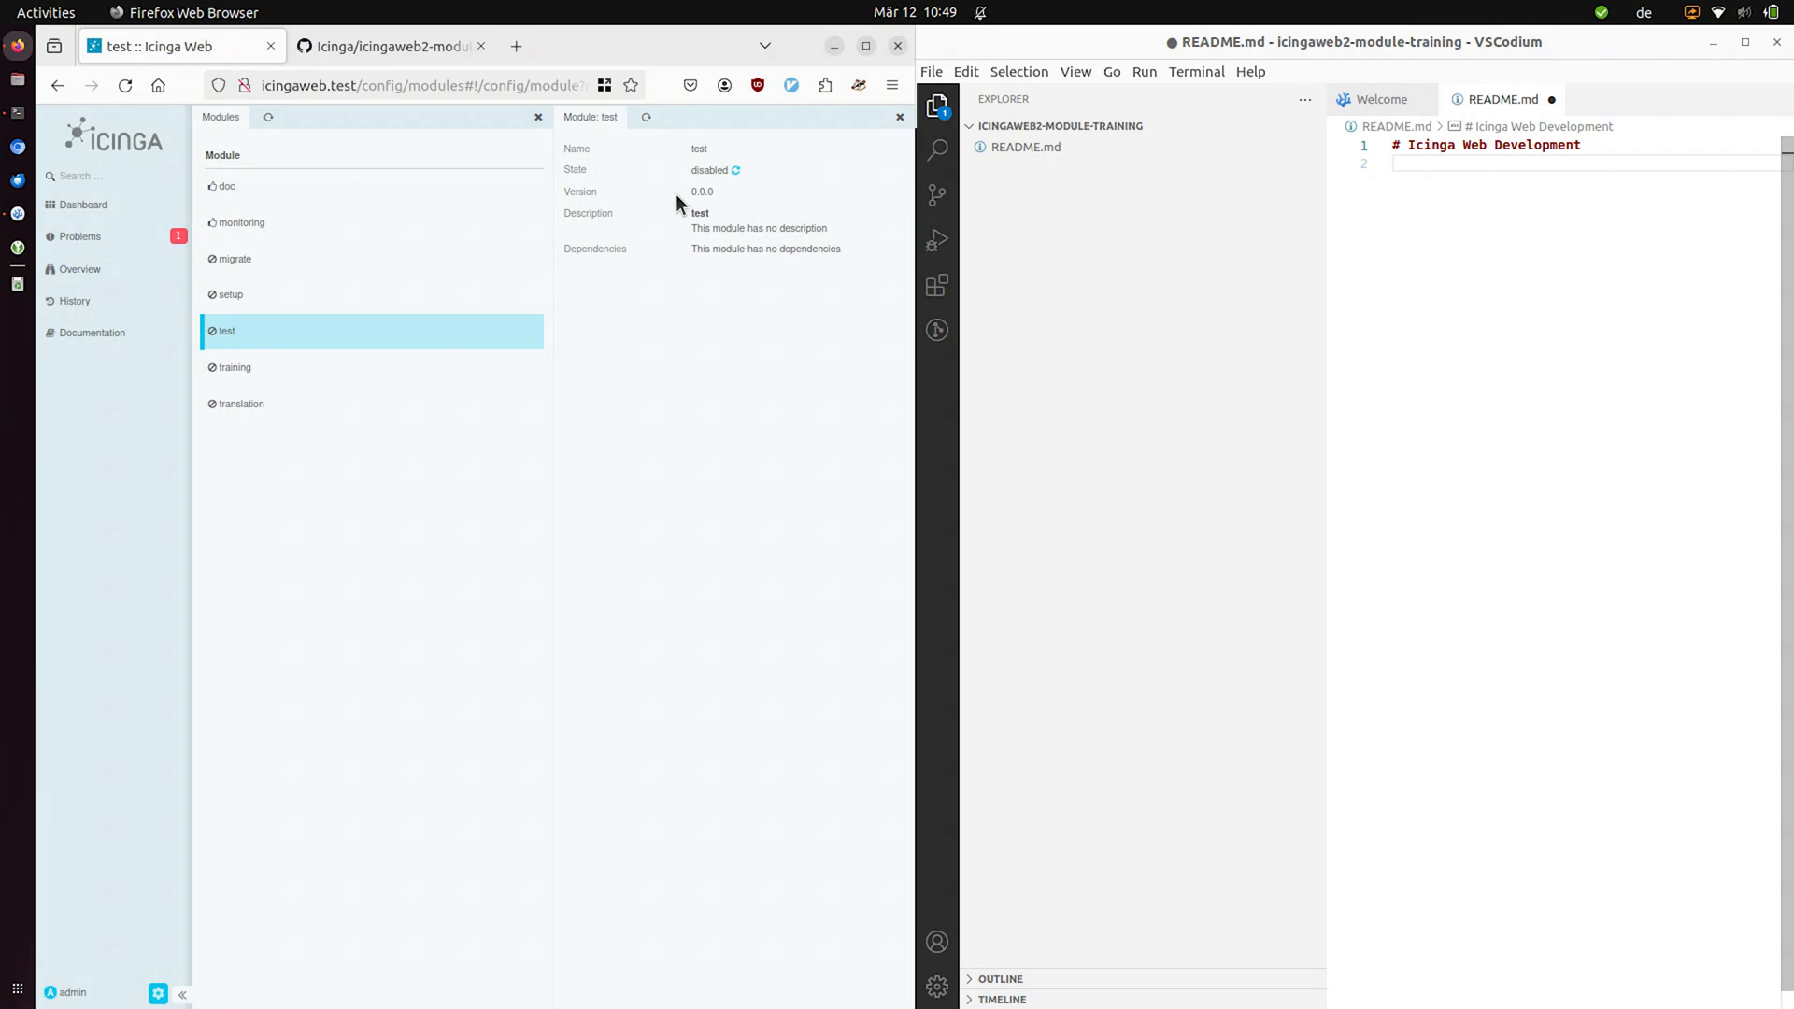
pyautogui.press('alt+Tab')
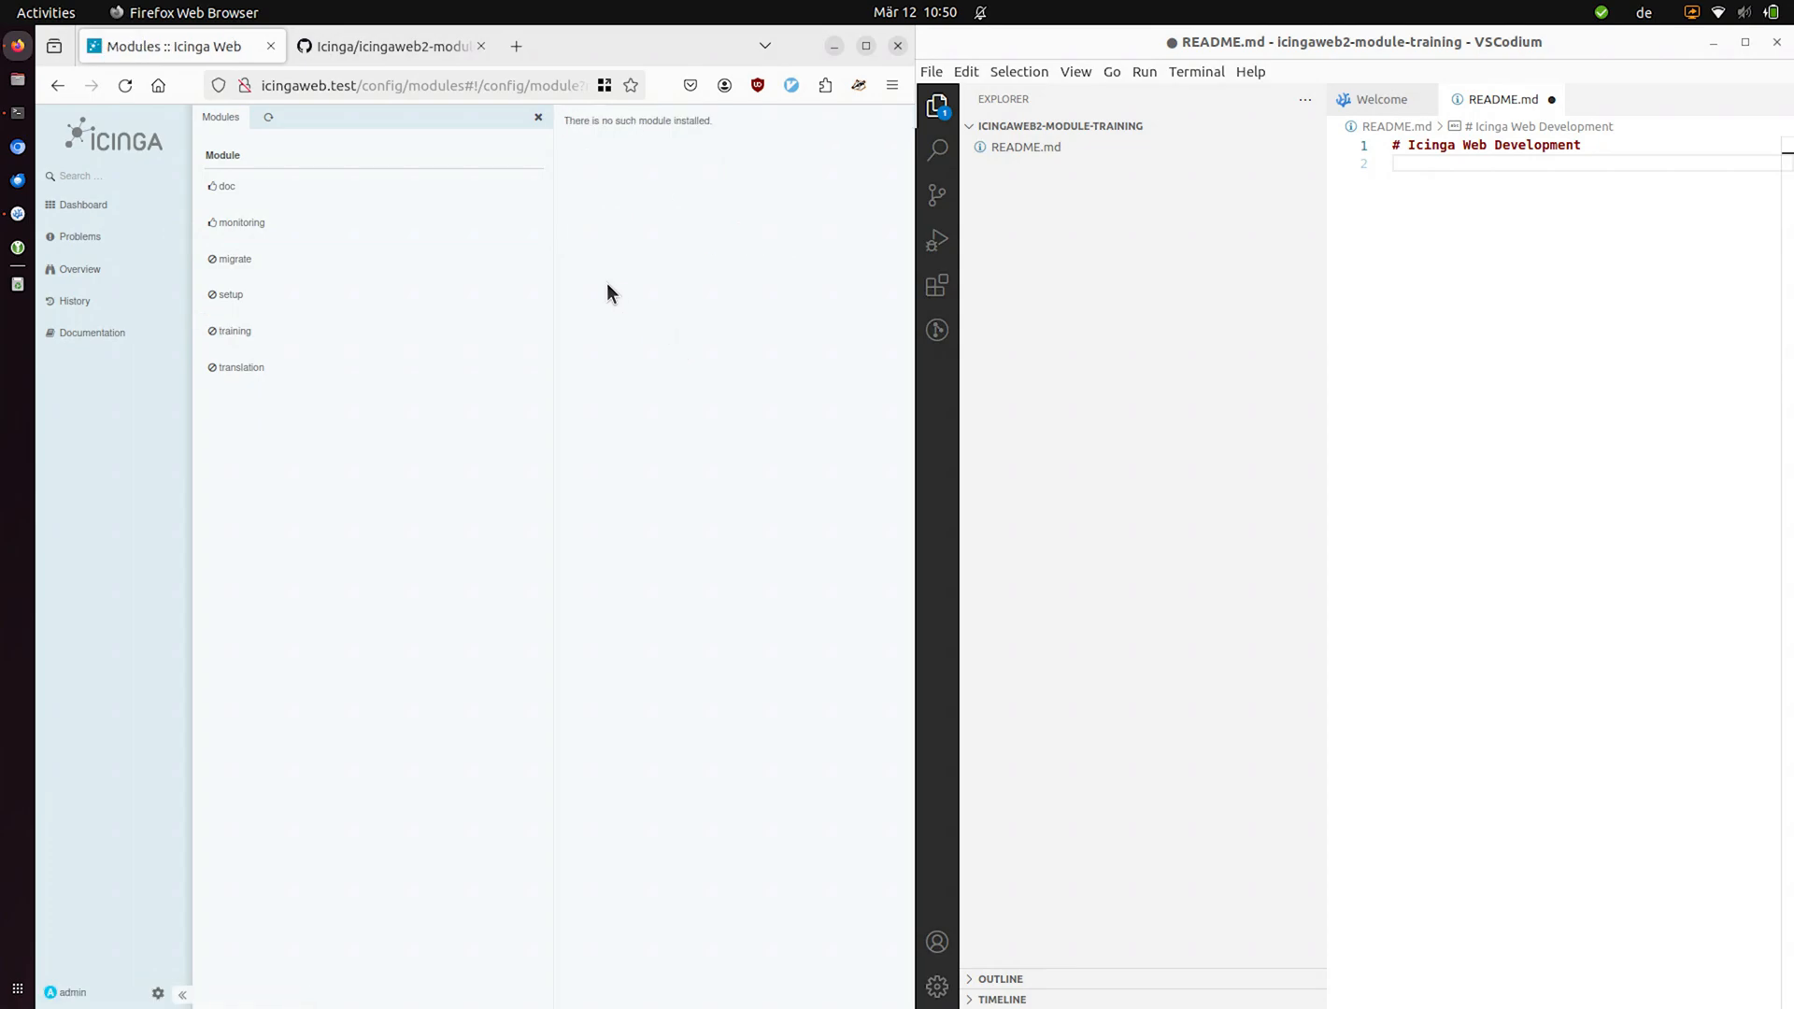
pyautogui.moveTo(336, 214)
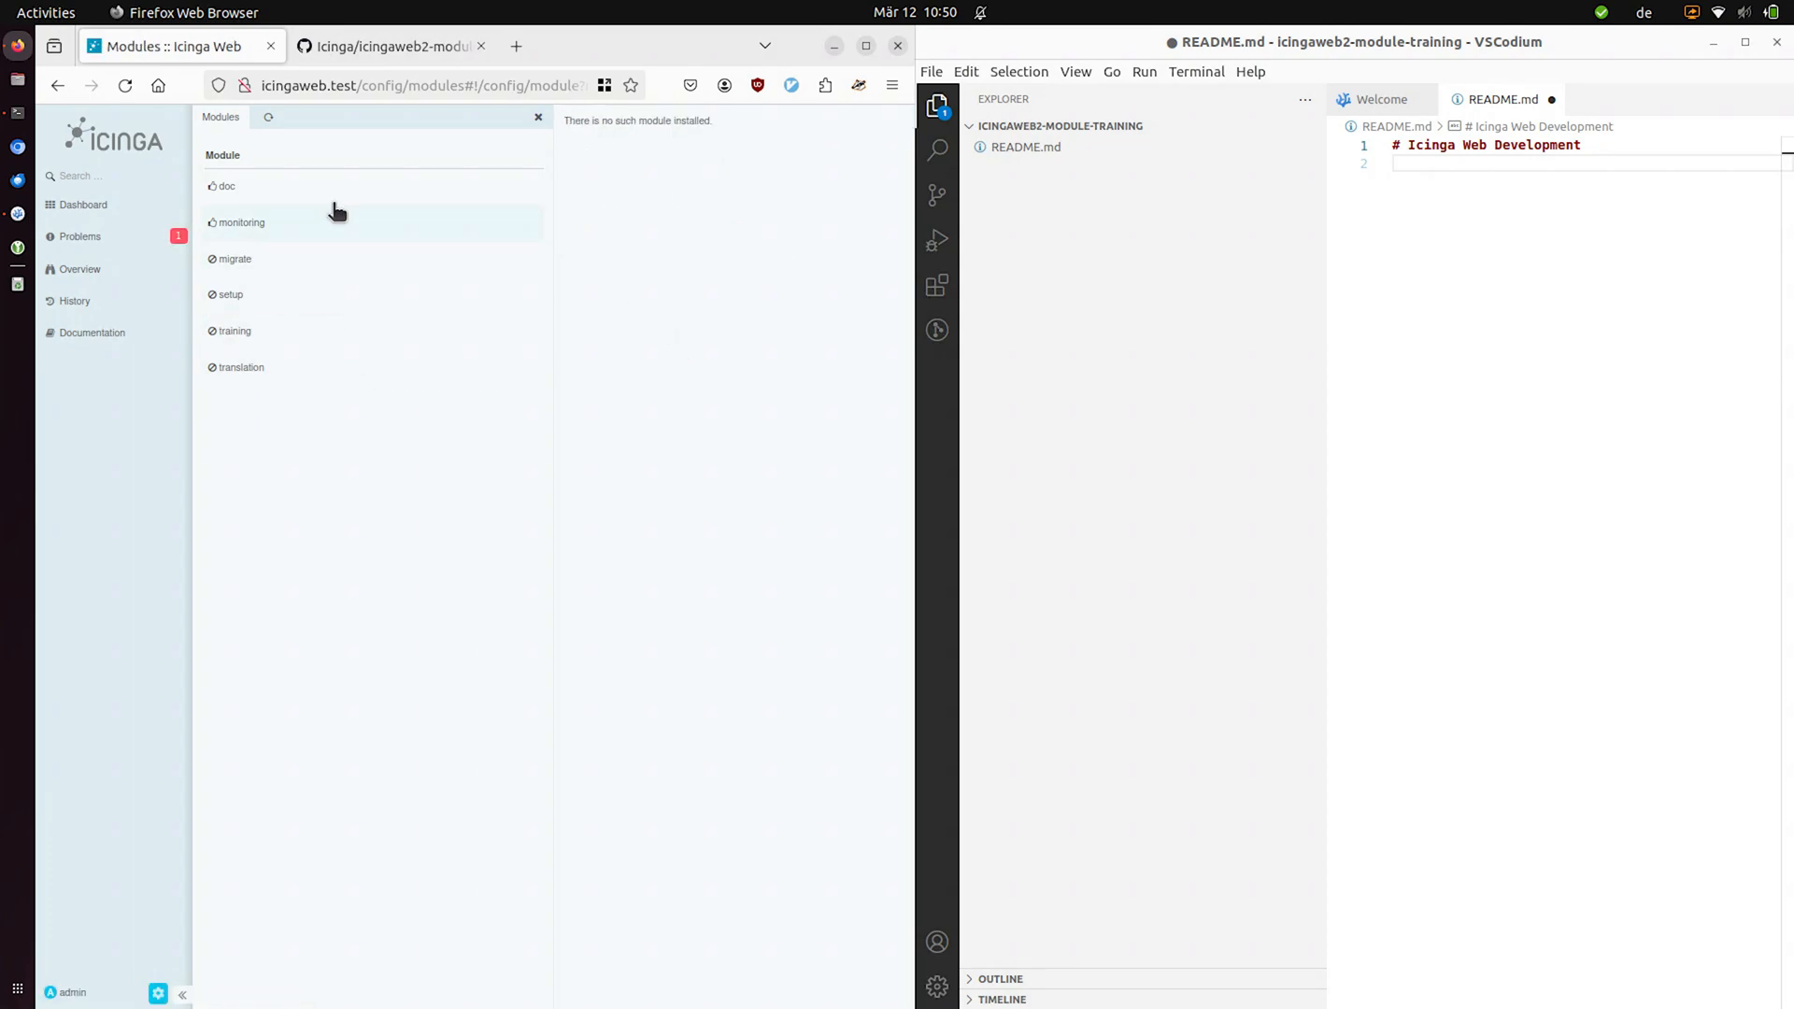
pyautogui.moveTo(318, 238)
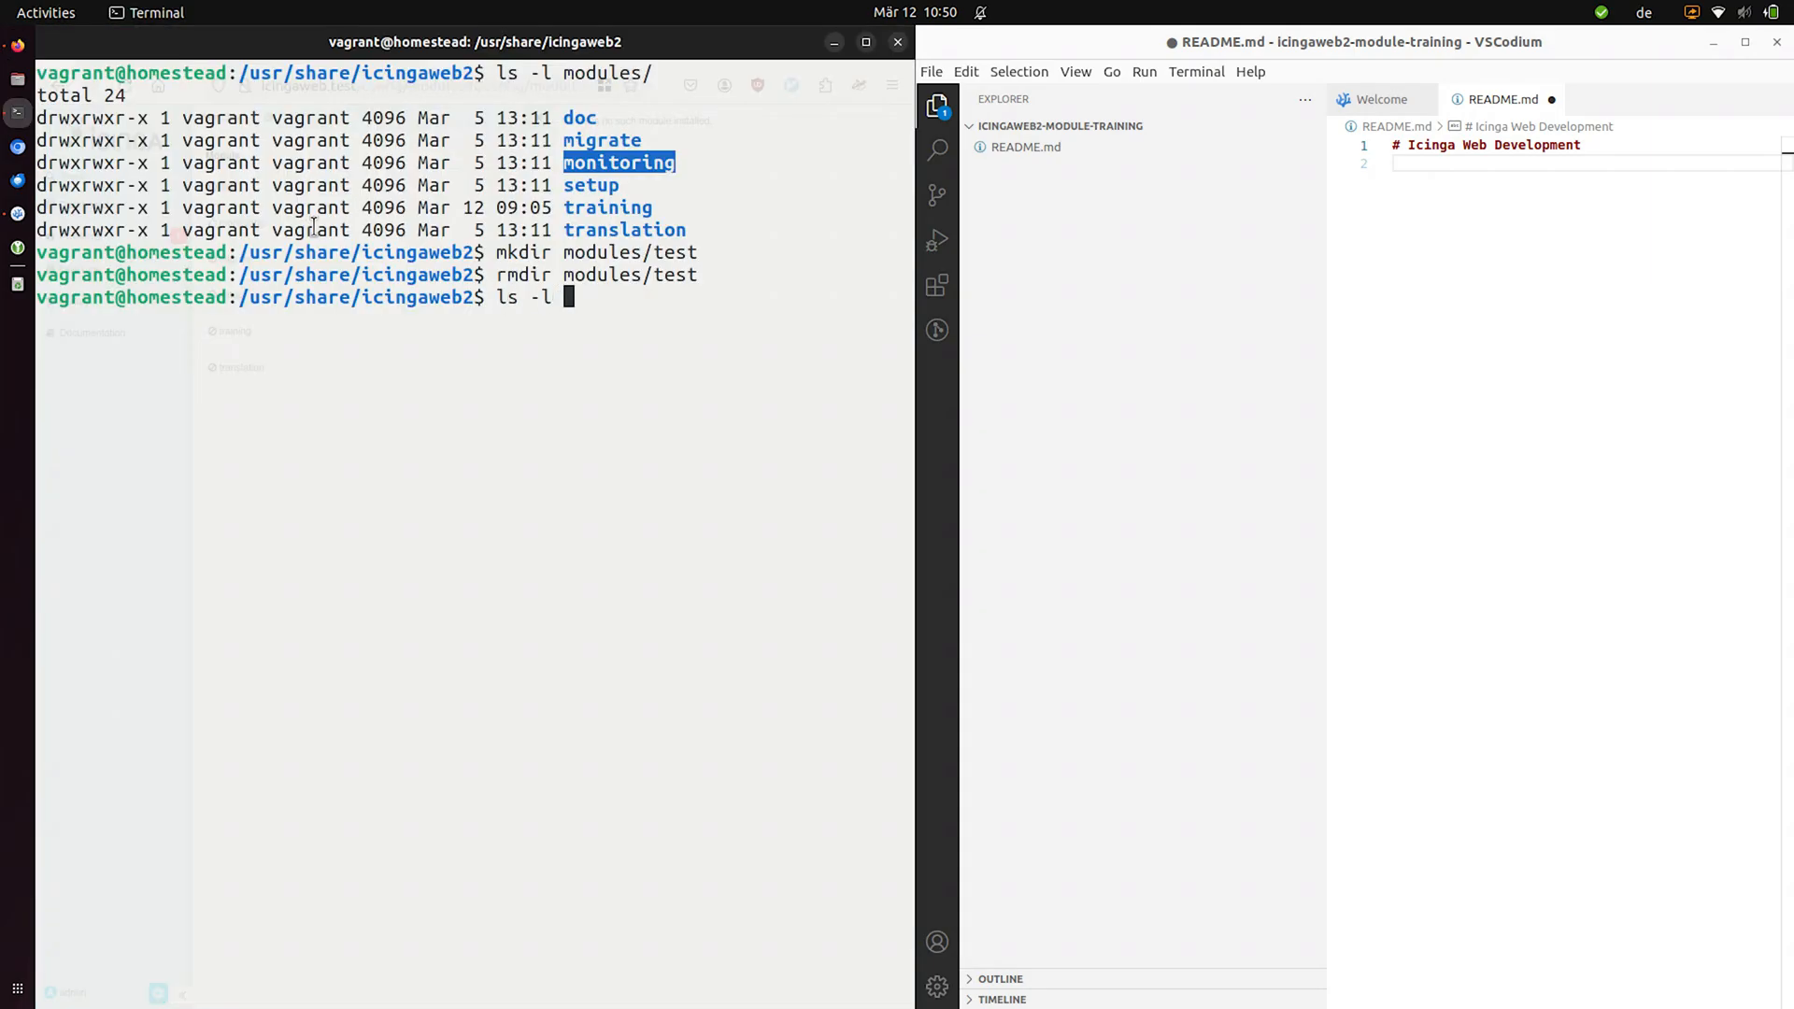
# - Remove modules/test and list the monitoring module's contents, including module.info and configuration.php
pyautogui.write('modules/monitoring/')
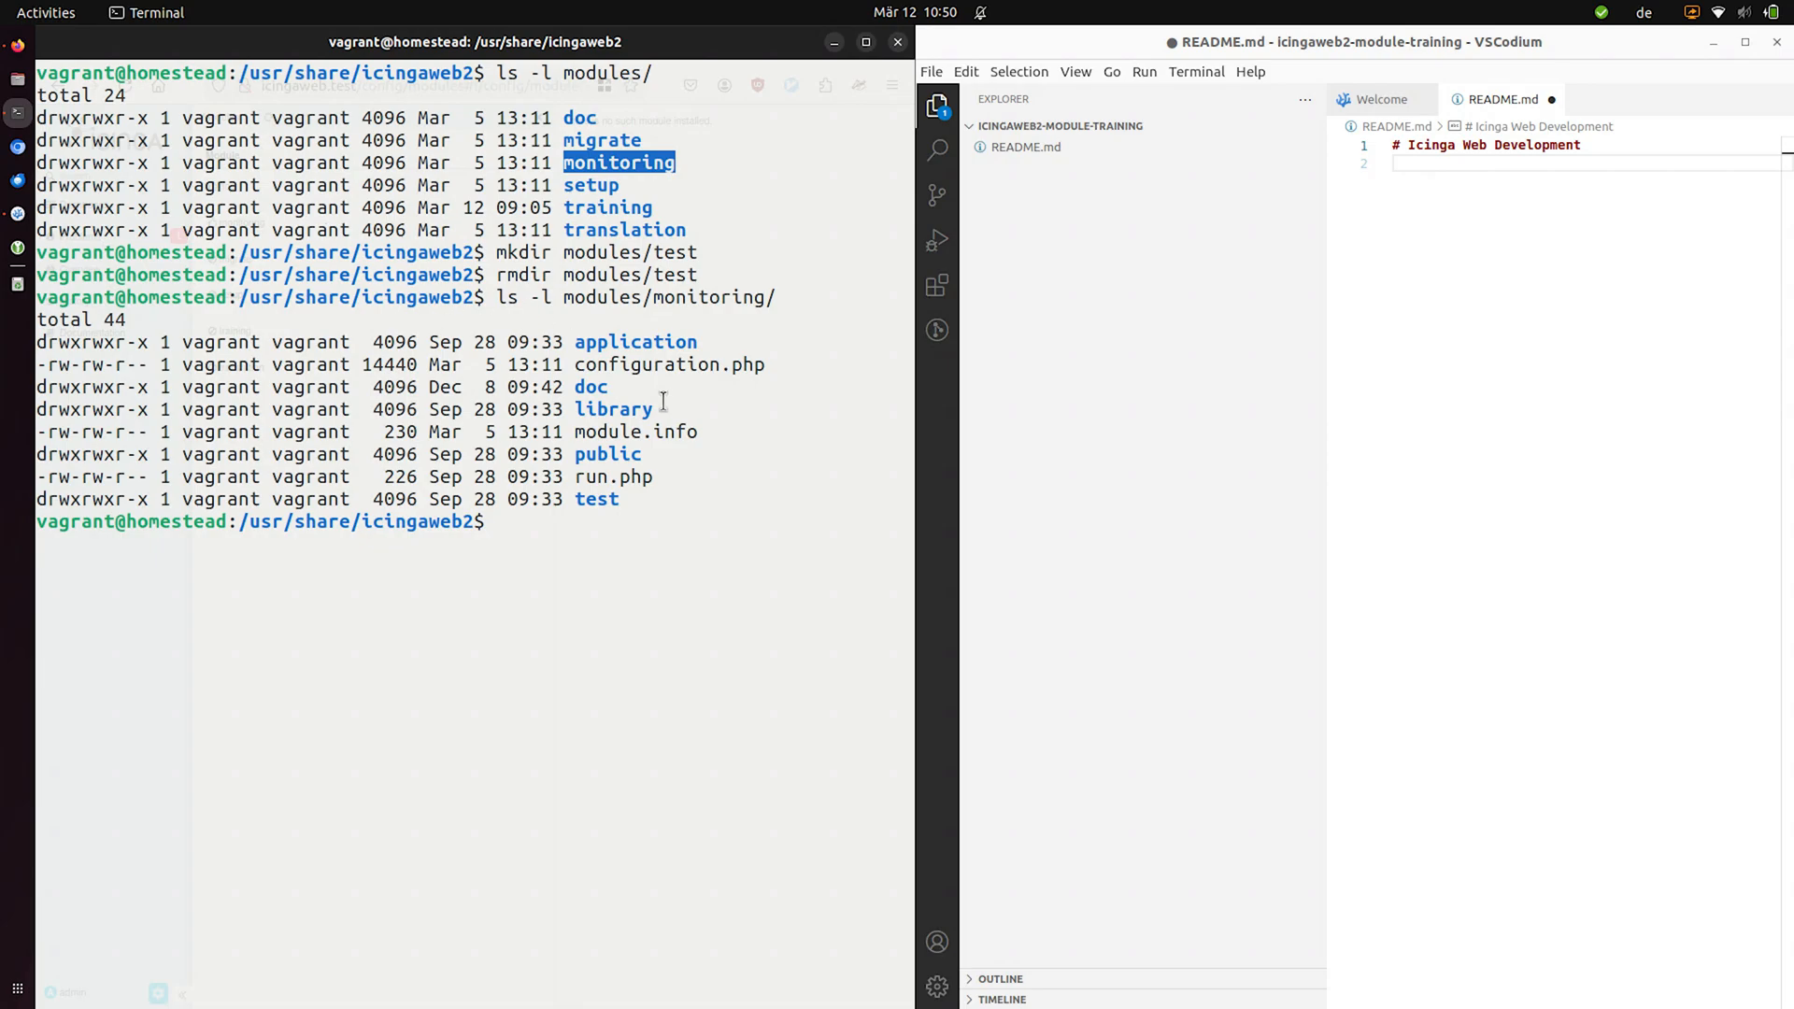
pyautogui.moveTo(573, 340)
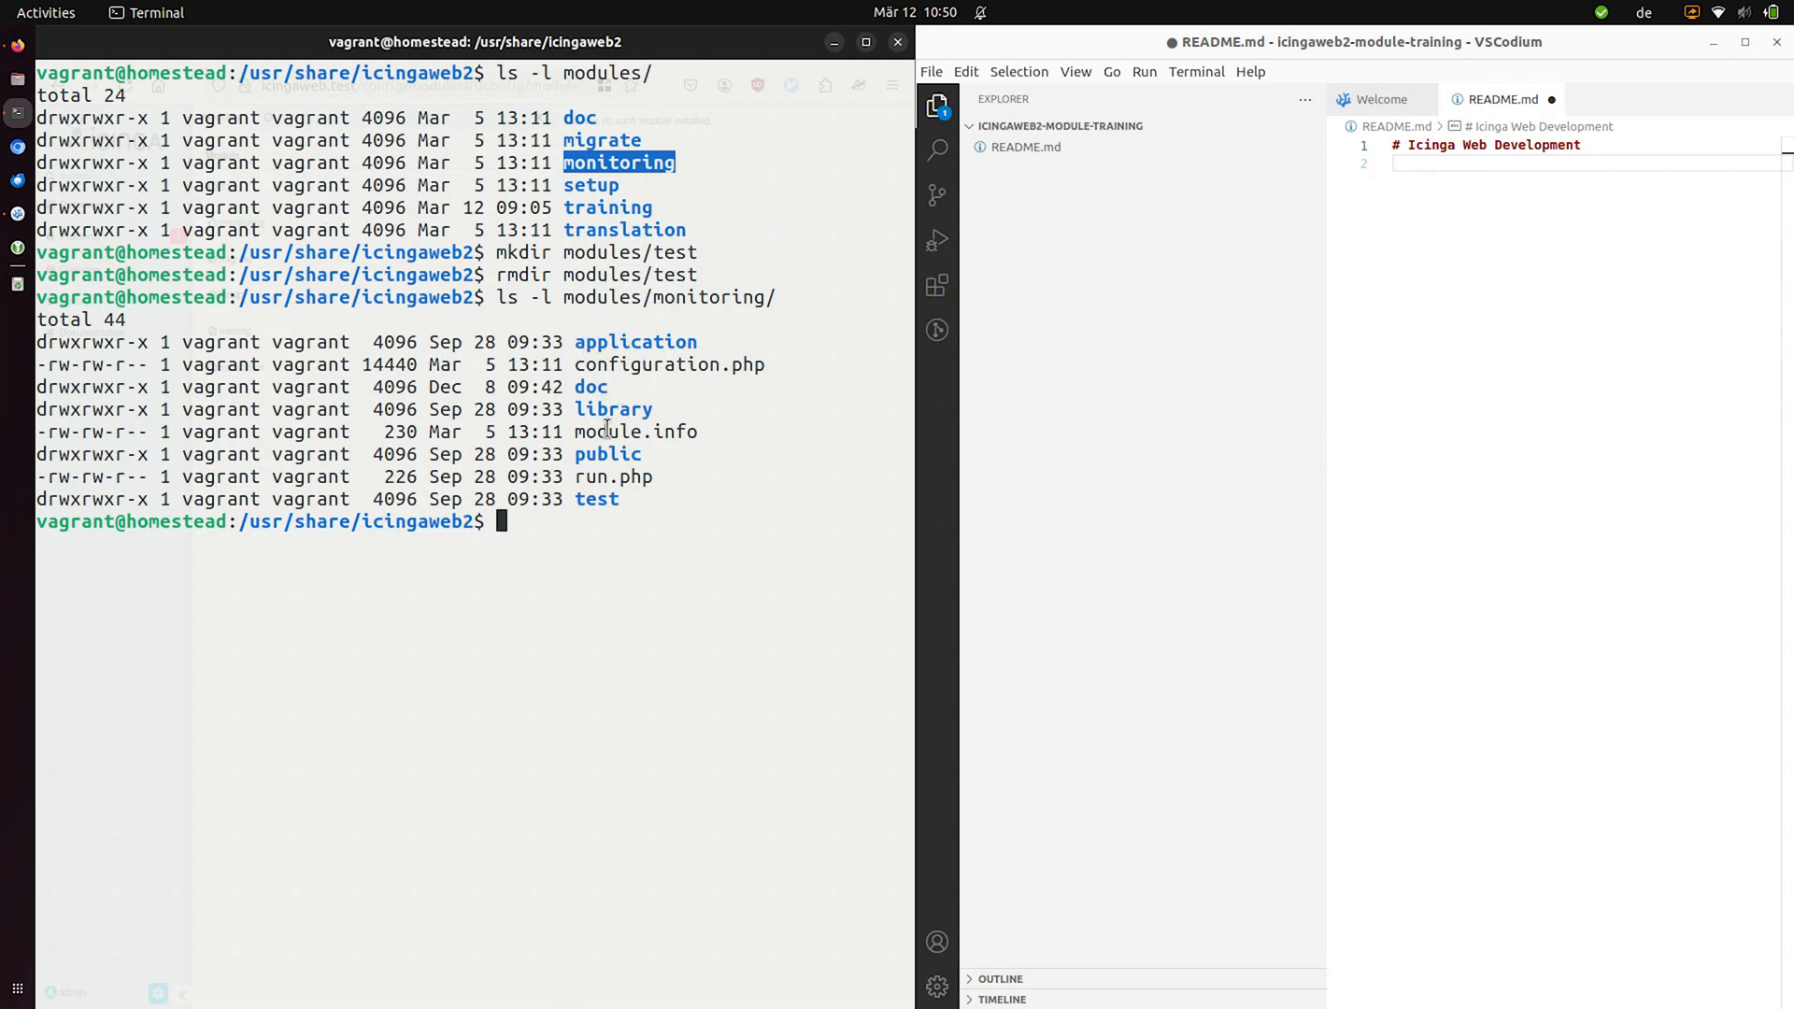
pyautogui.write('ls -l modules/')
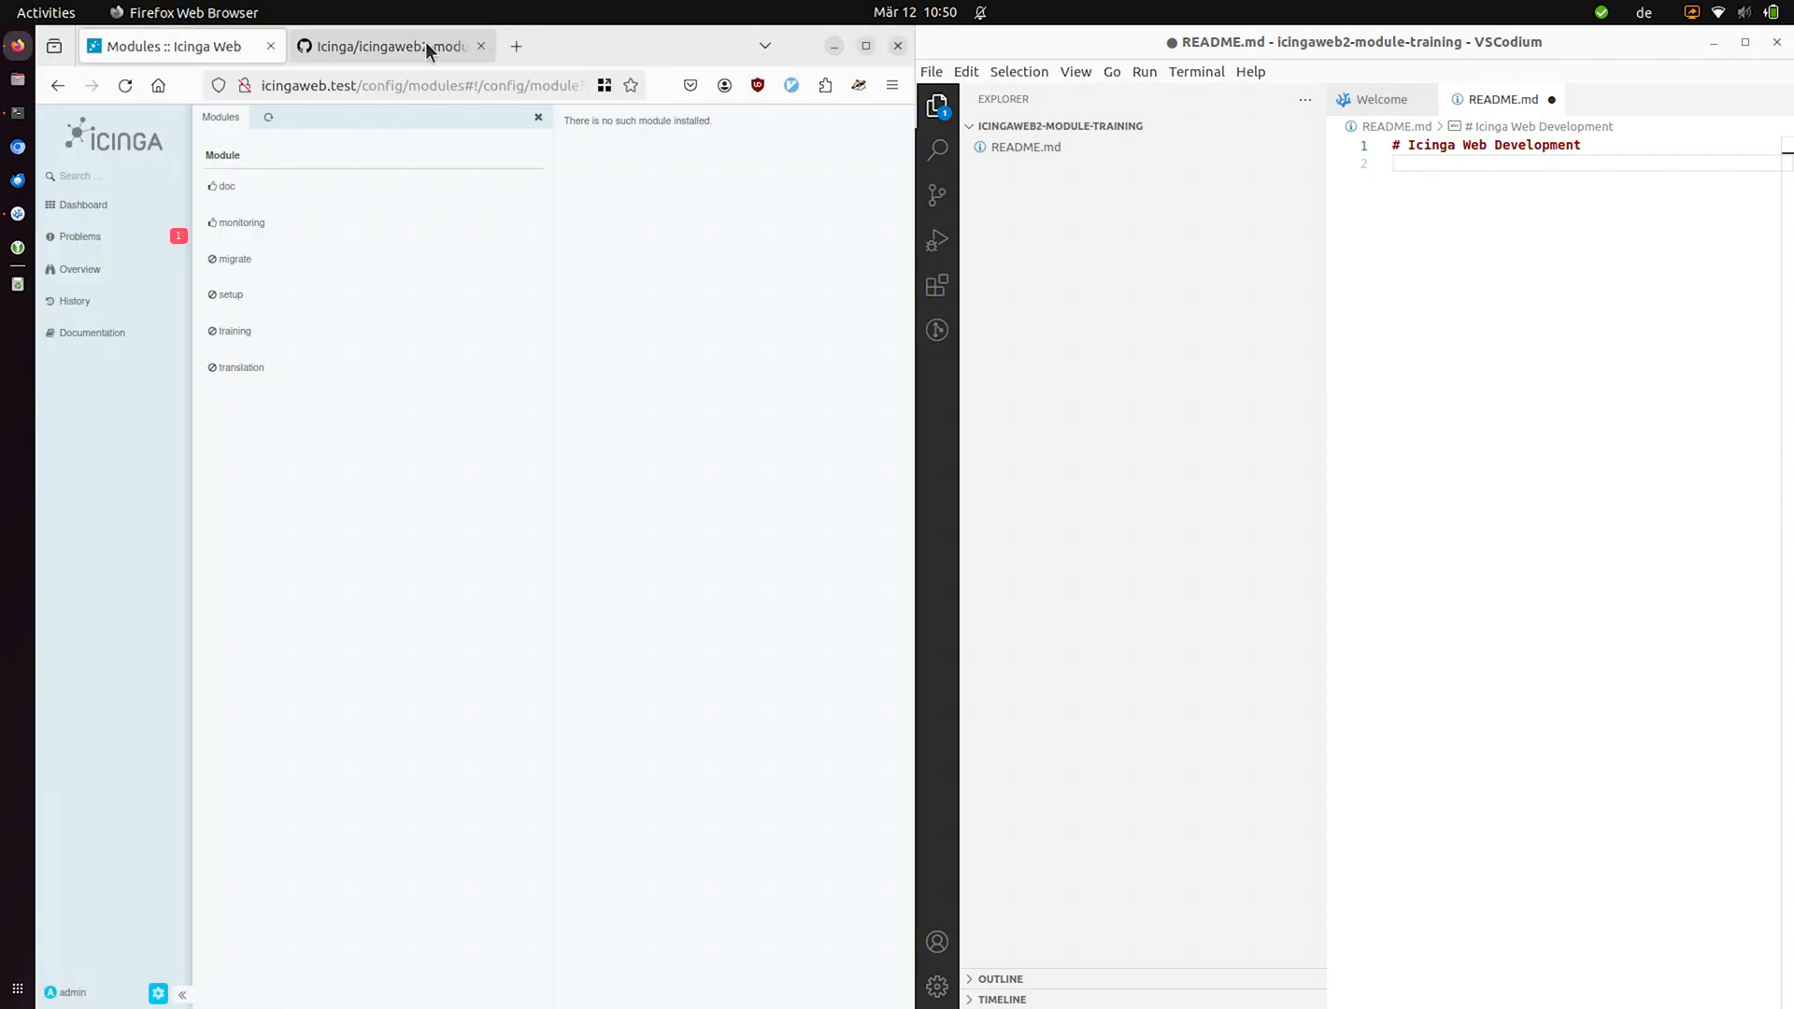
# - On GitHub, show doc/00-Introduction.md at 'Anatomy of an Icinga Web module'
pyautogui.click(389, 45)
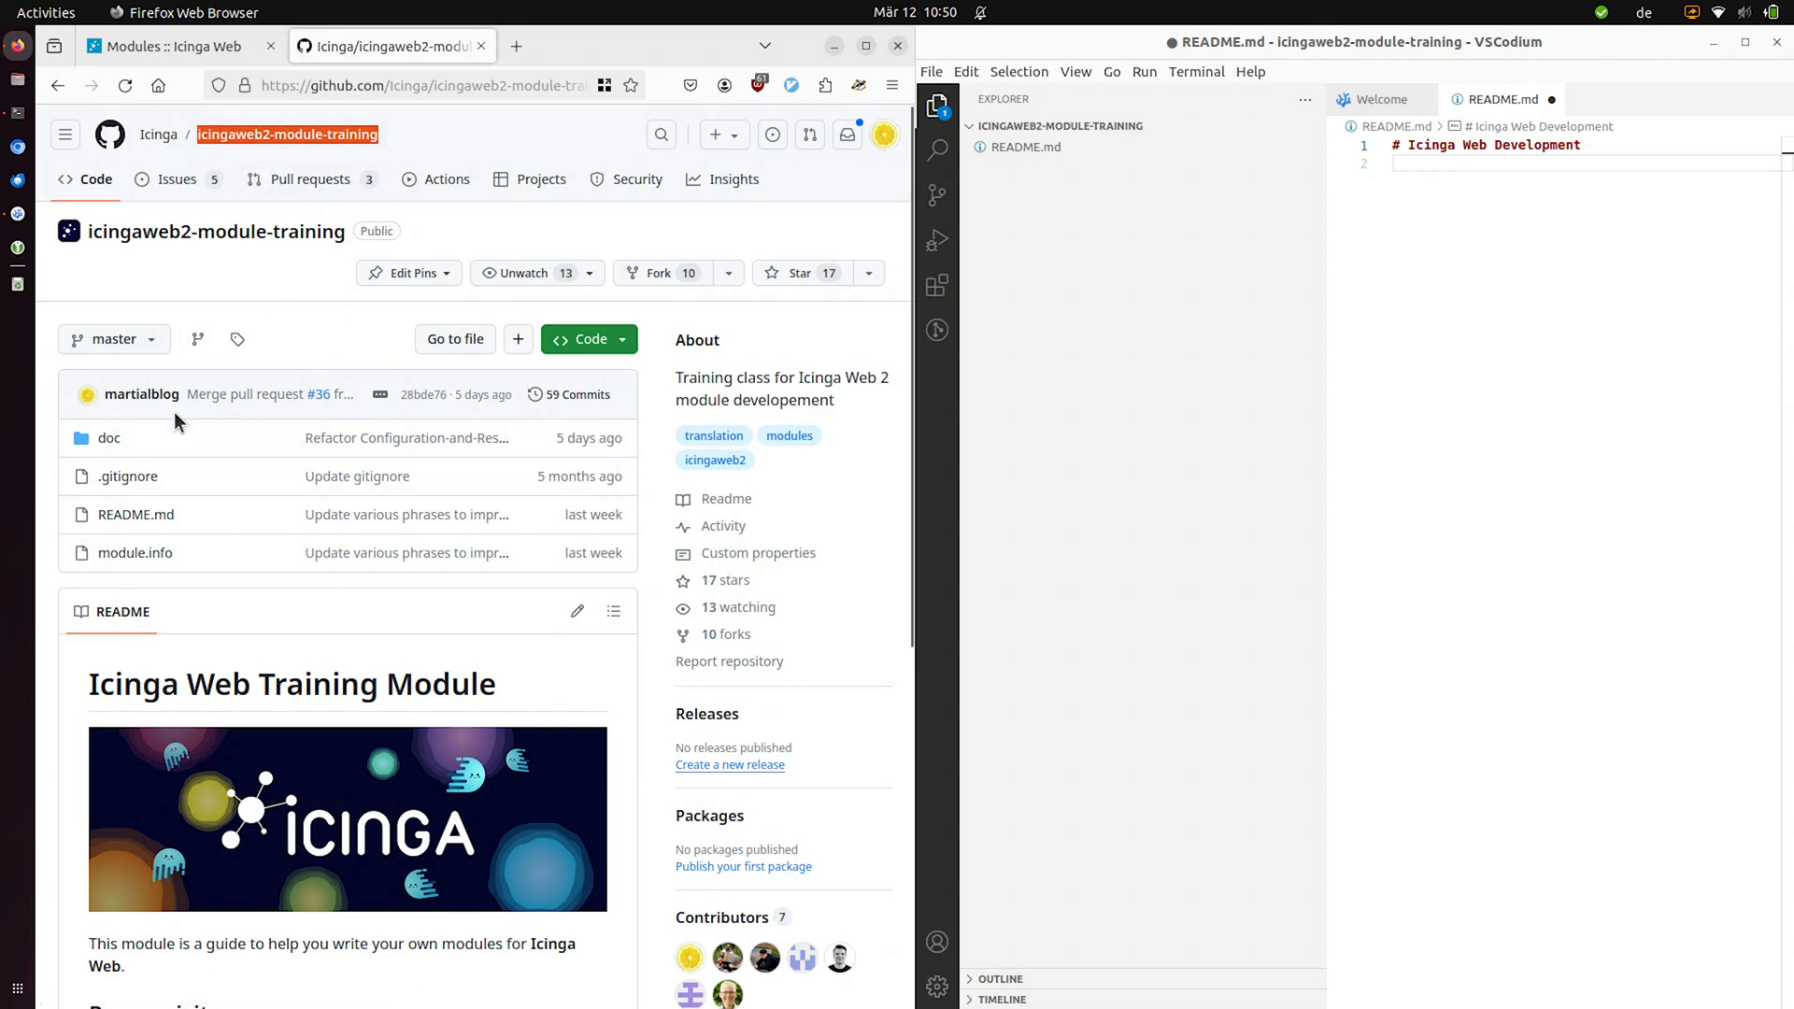
pyautogui.scroll(-3)
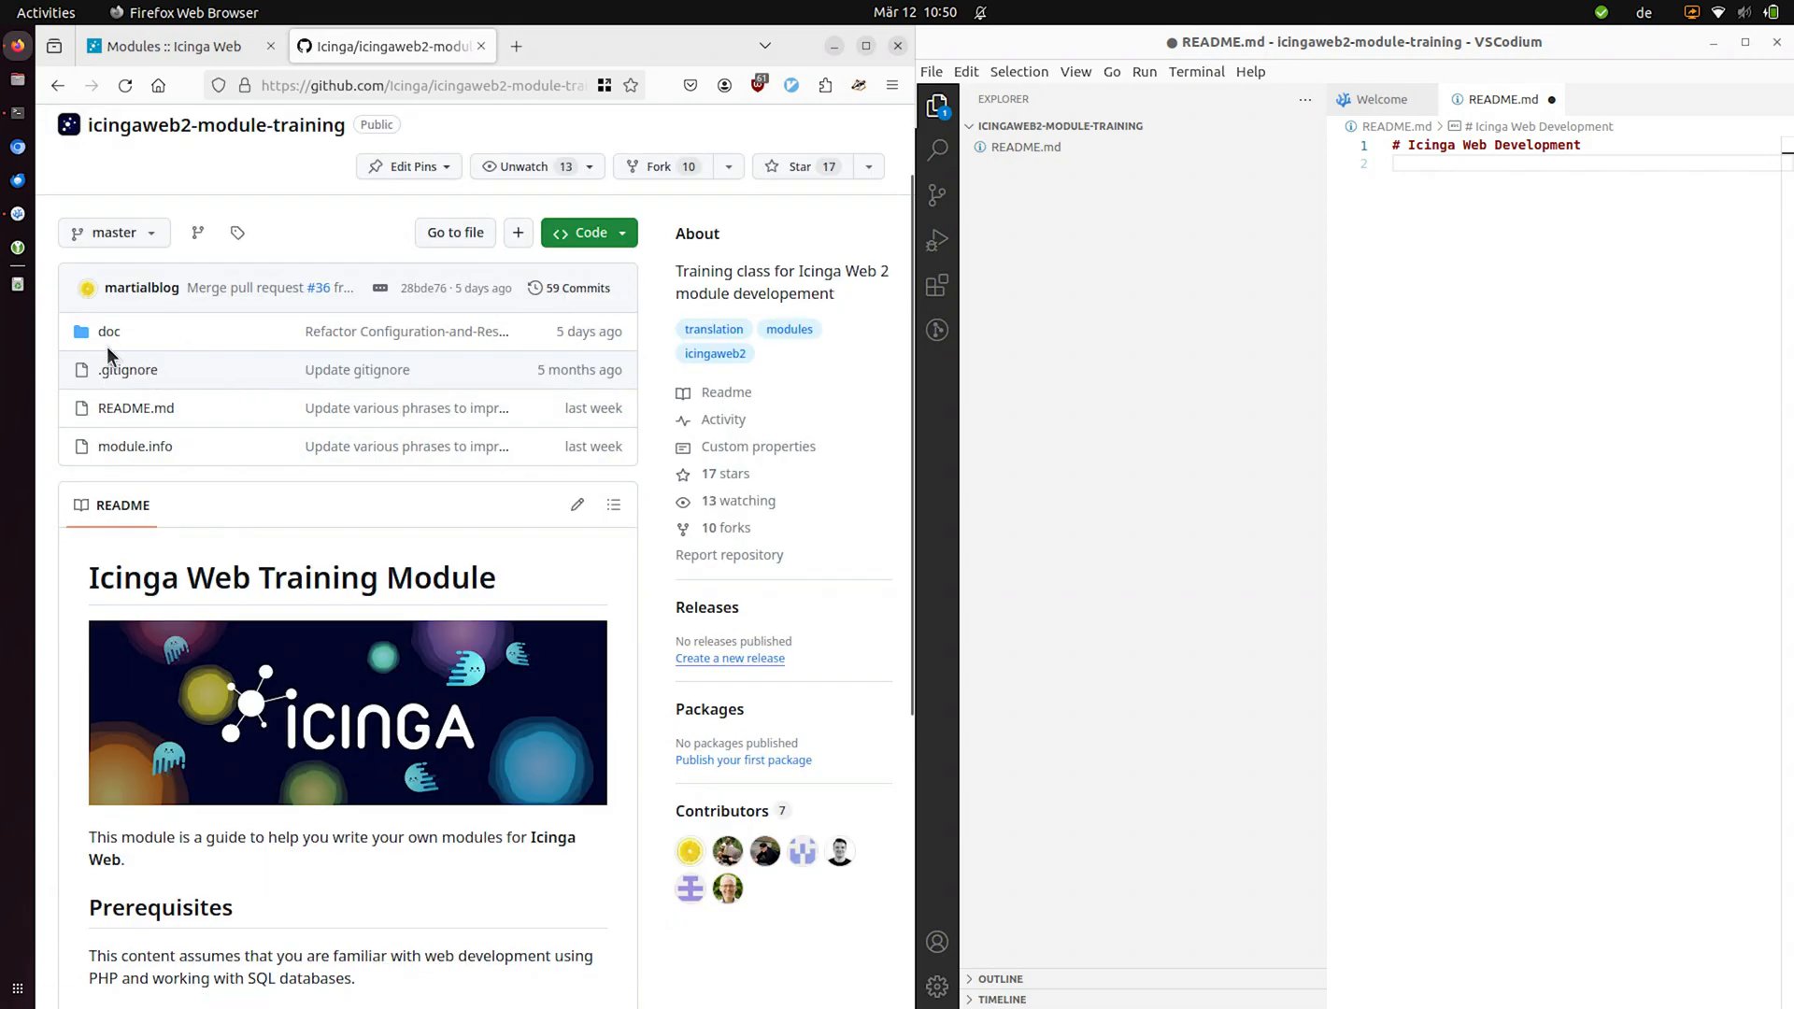
pyautogui.click(108, 330)
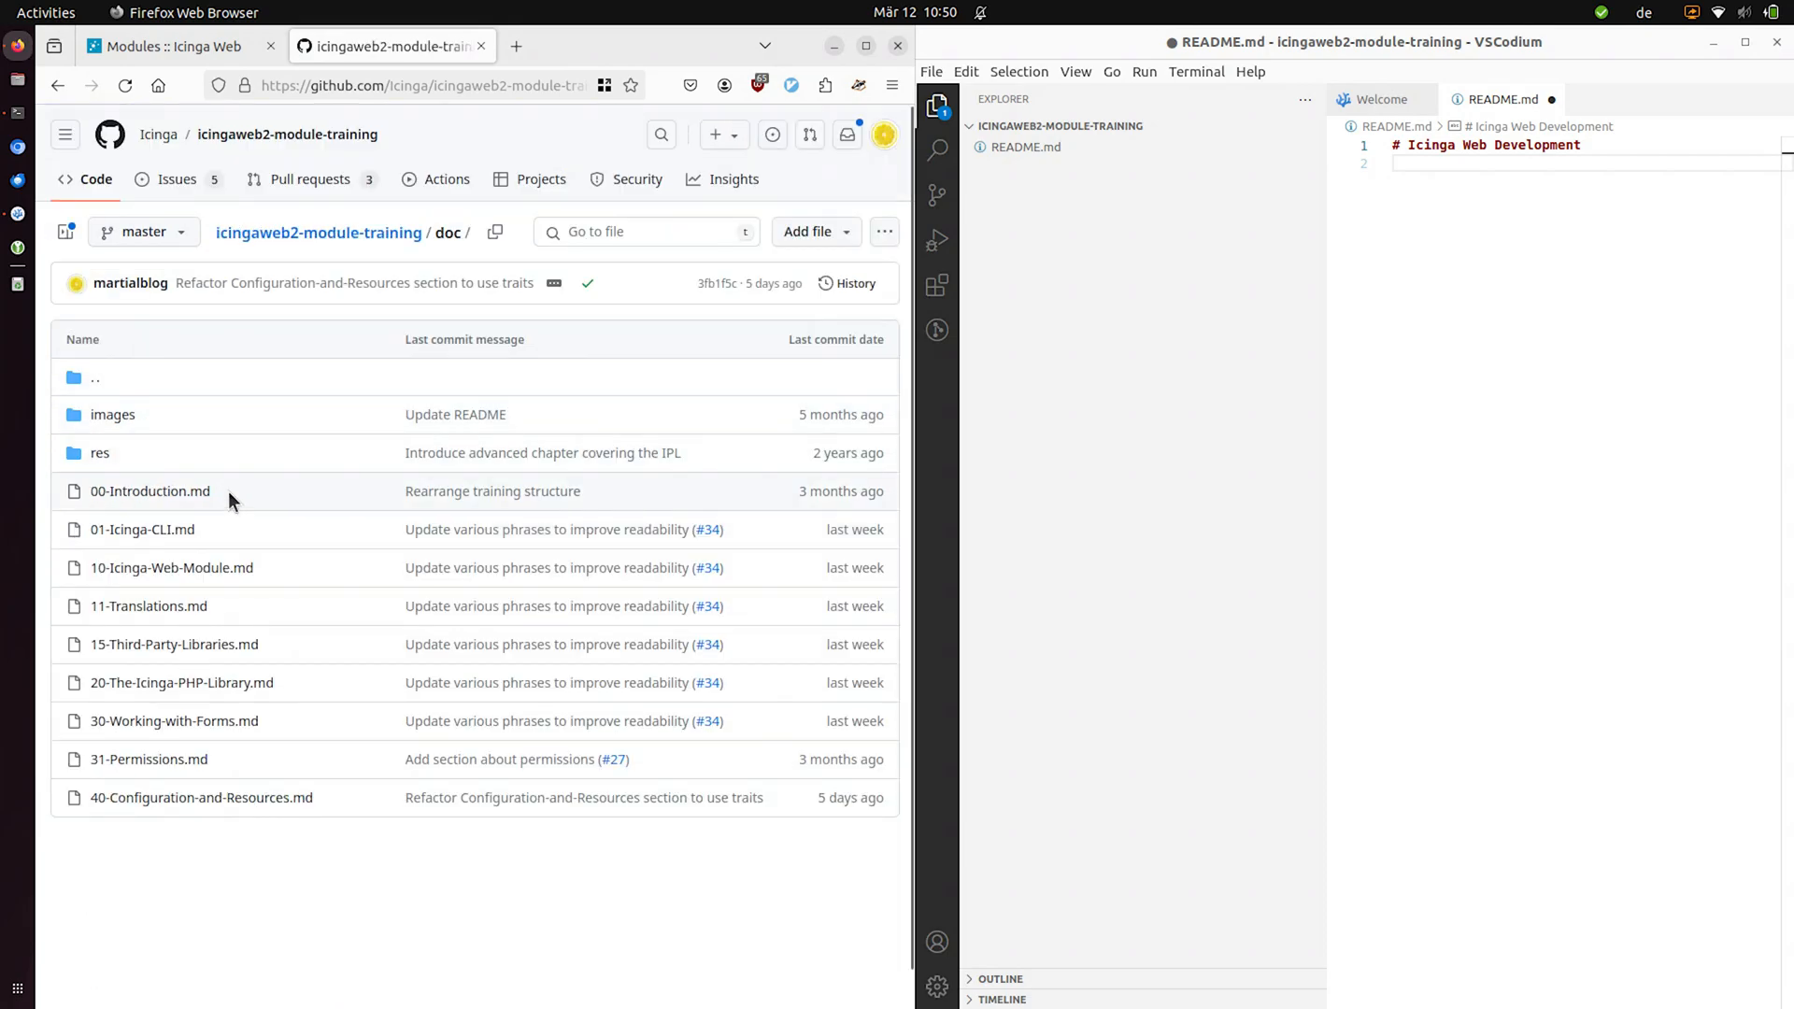
pyautogui.click(150, 491)
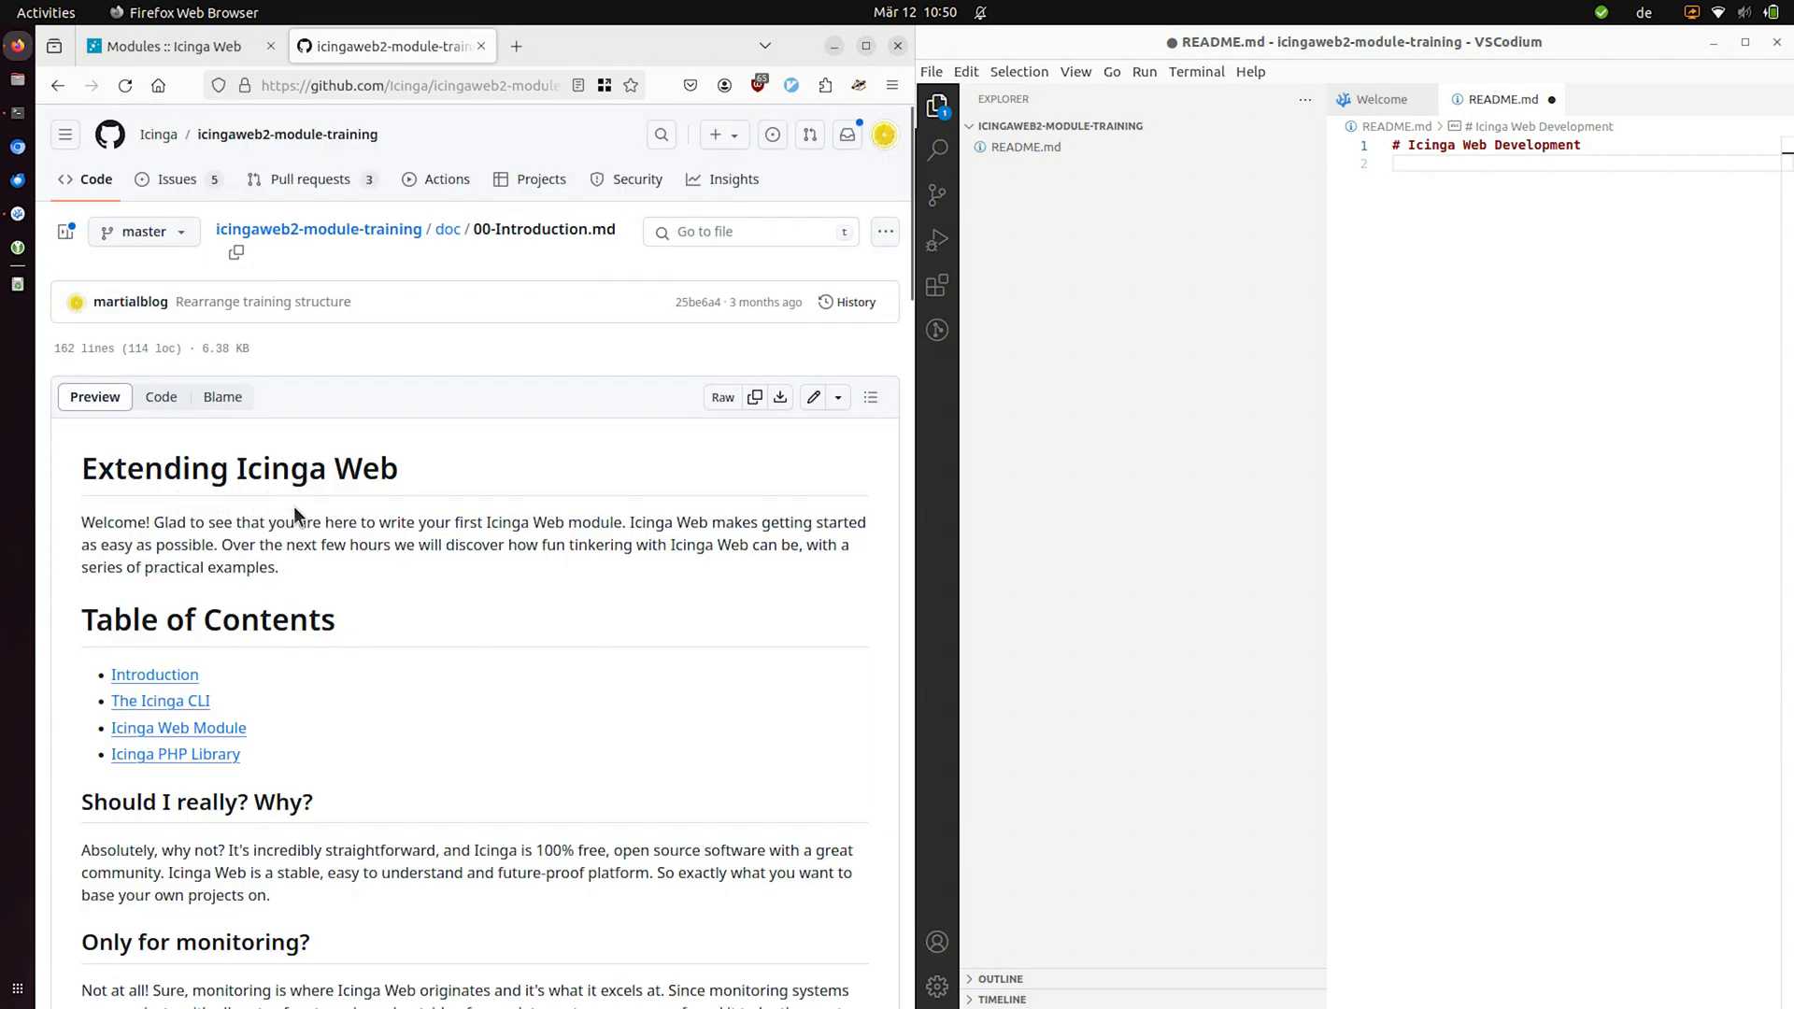
pyautogui.scroll(-3)
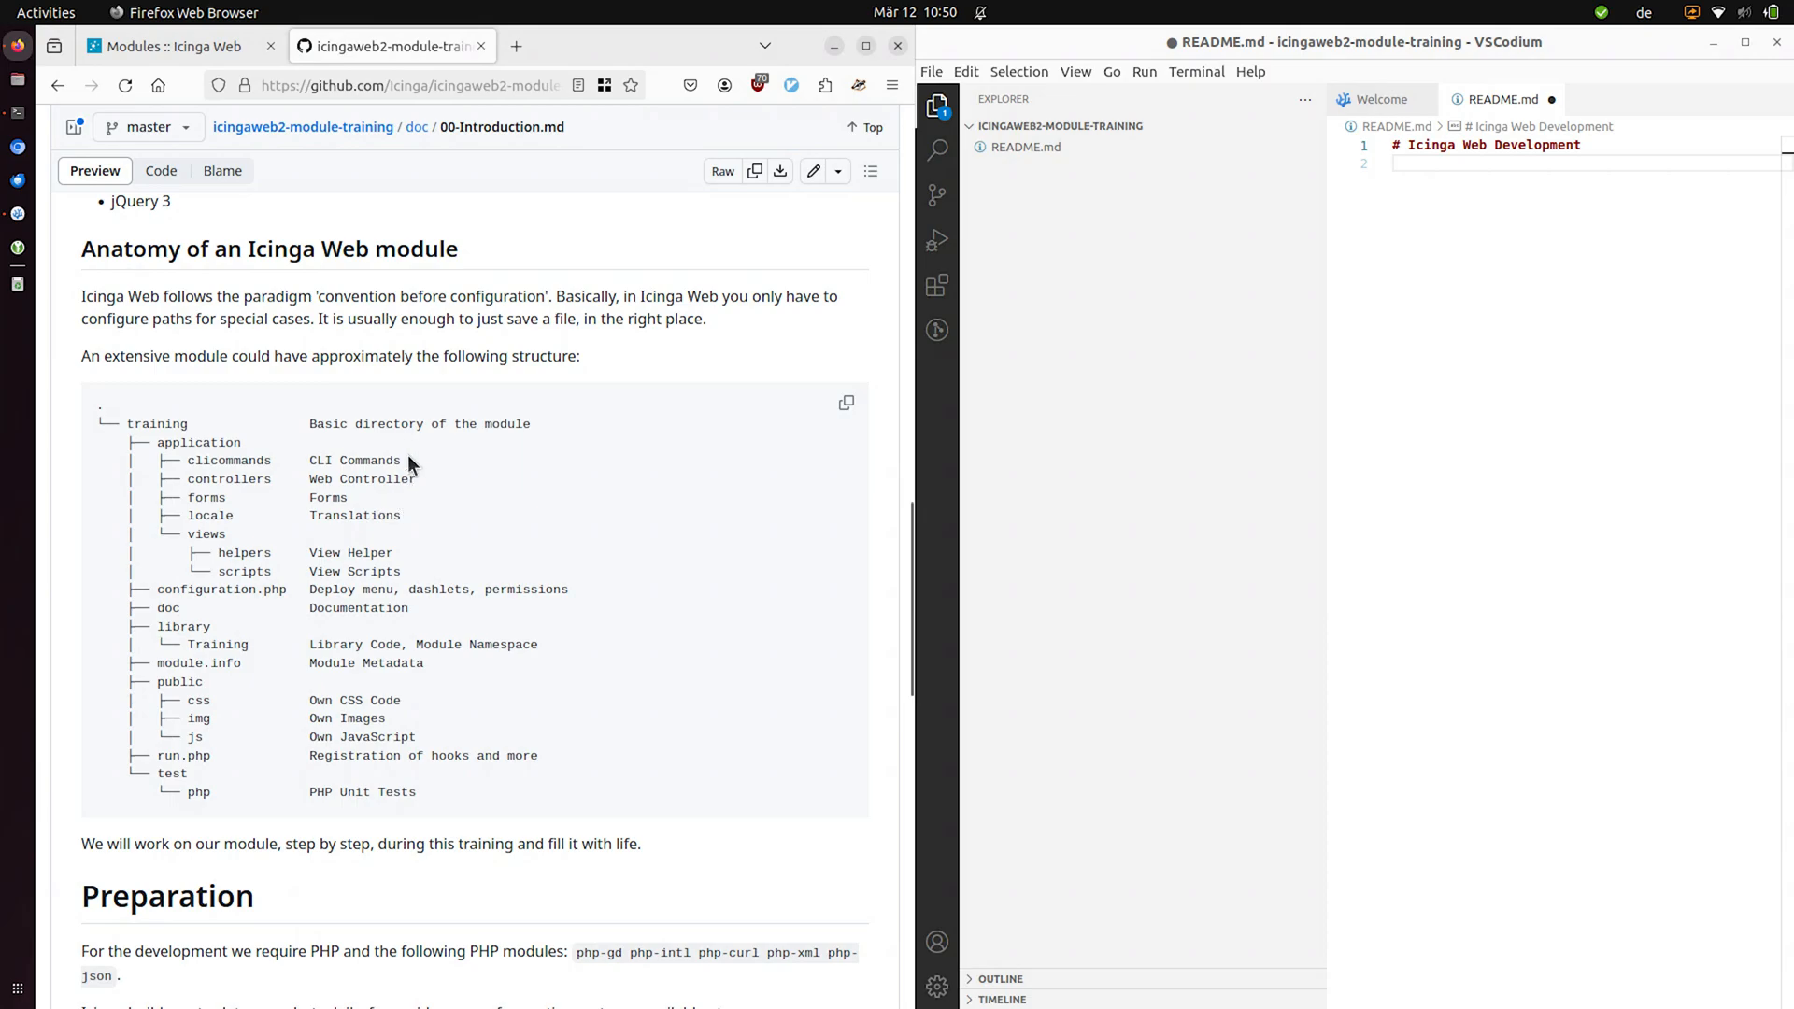
pyautogui.moveTo(370, 549)
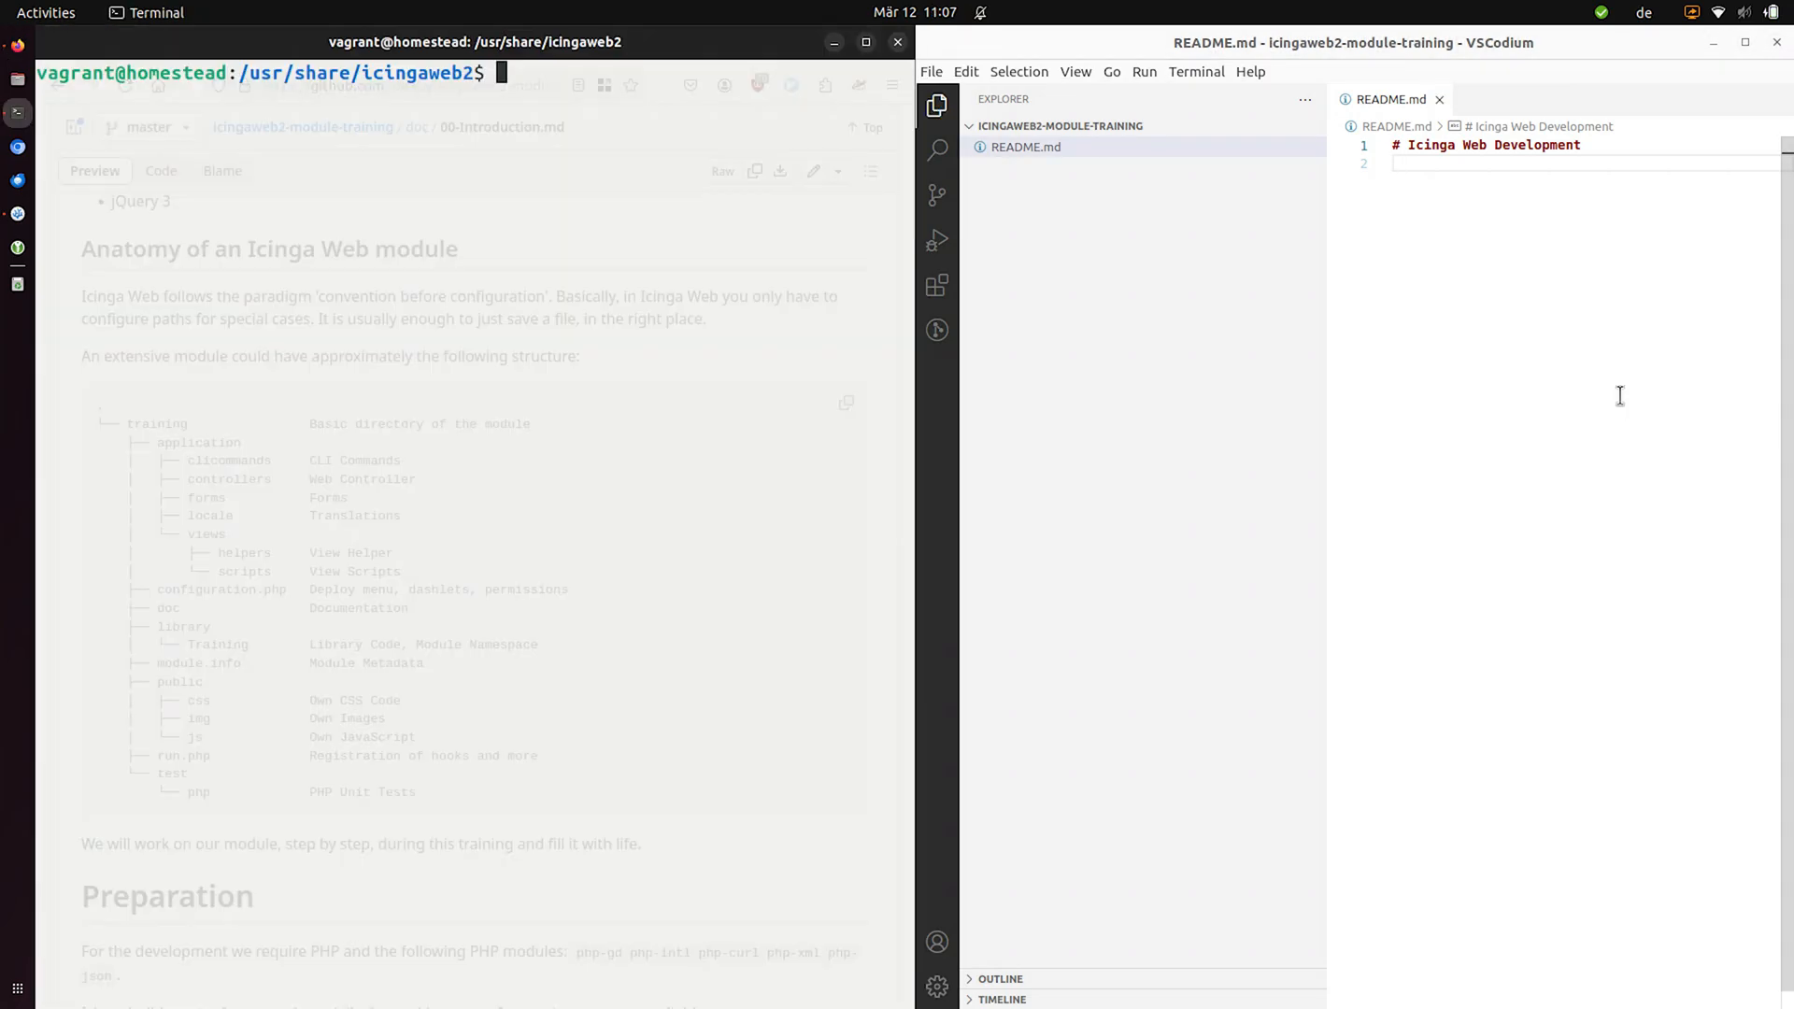
# - Run mkdir modules/training and read the 'File exists' error
pyautogui.write('mkdir')
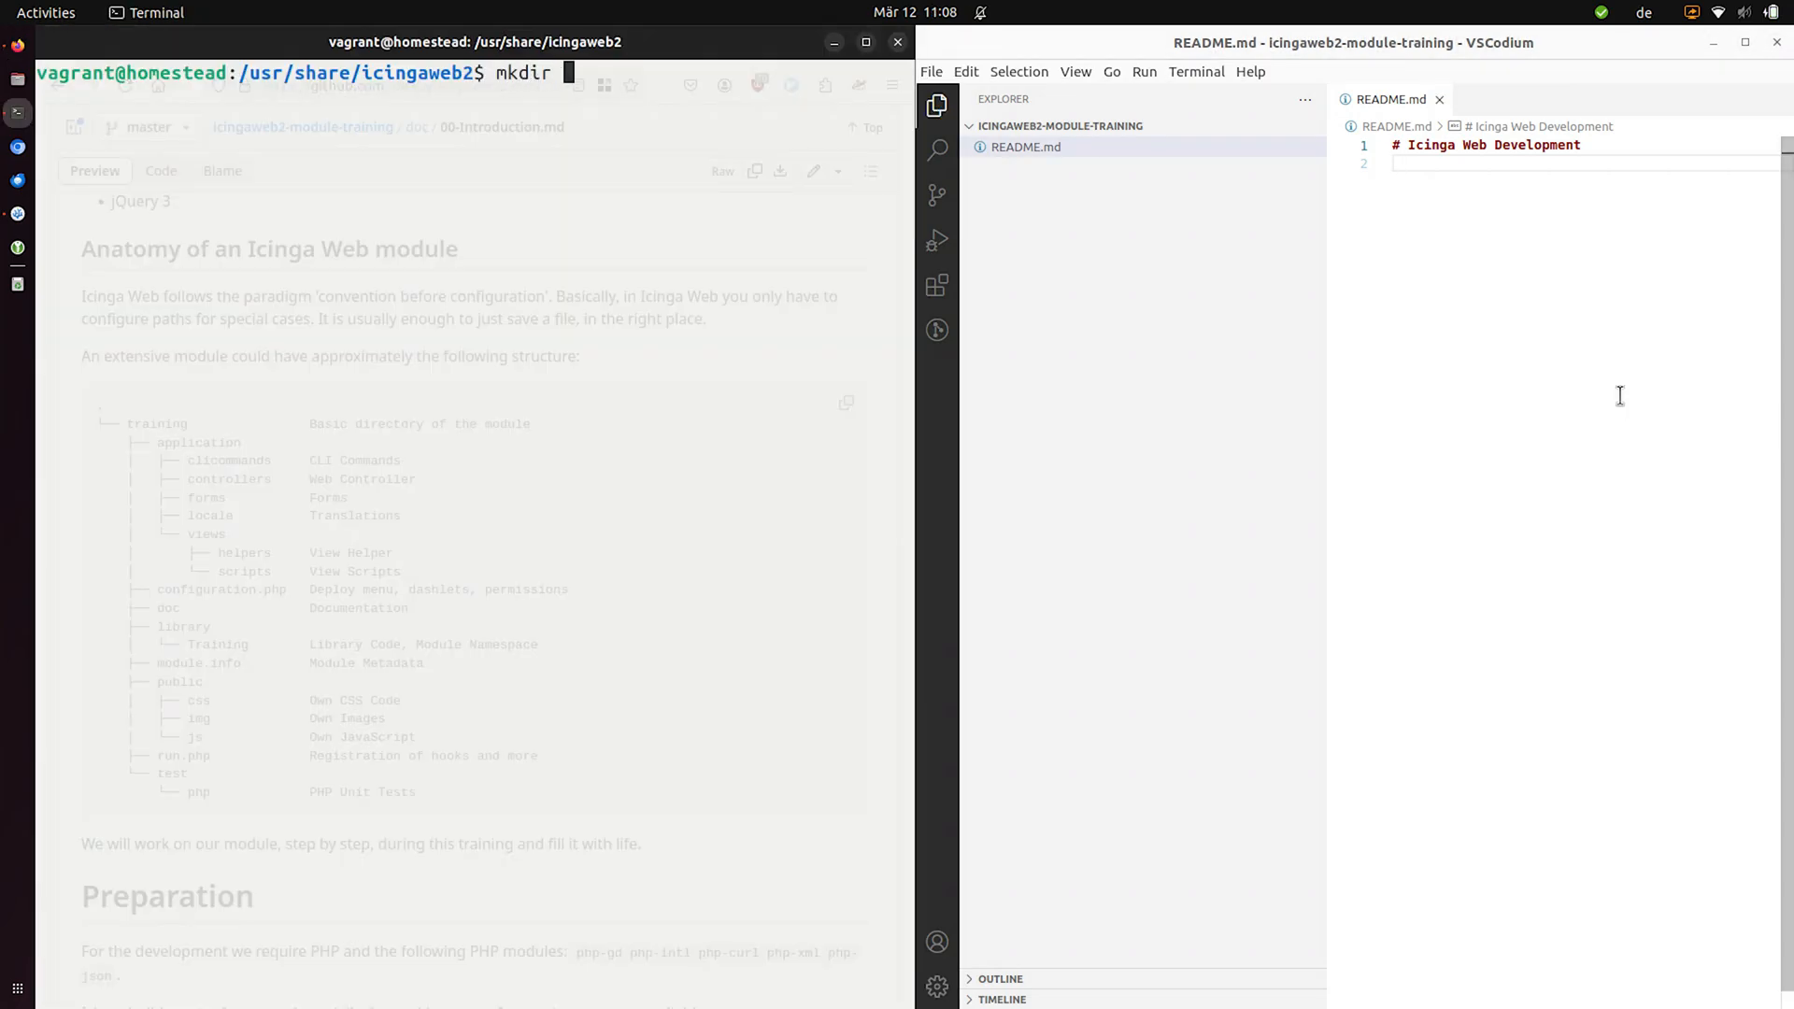
pyautogui.write('modules/training')
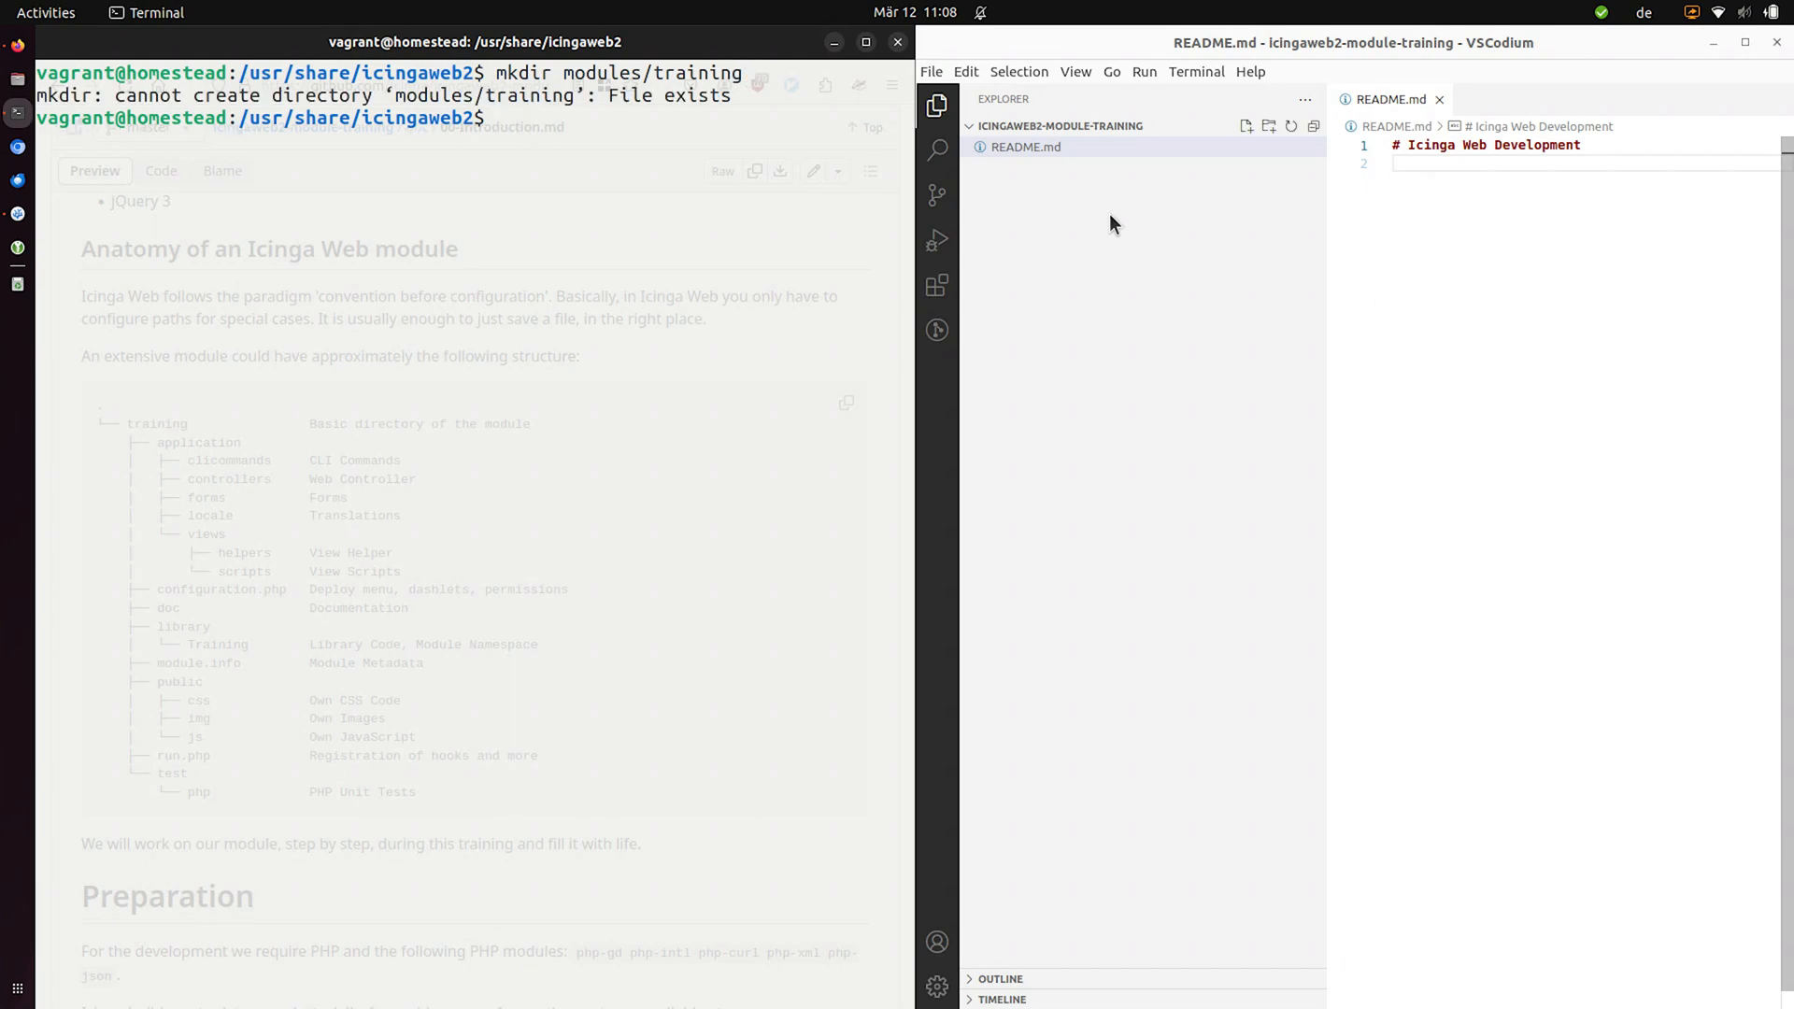
pyautogui.doubleClick(482, 95)
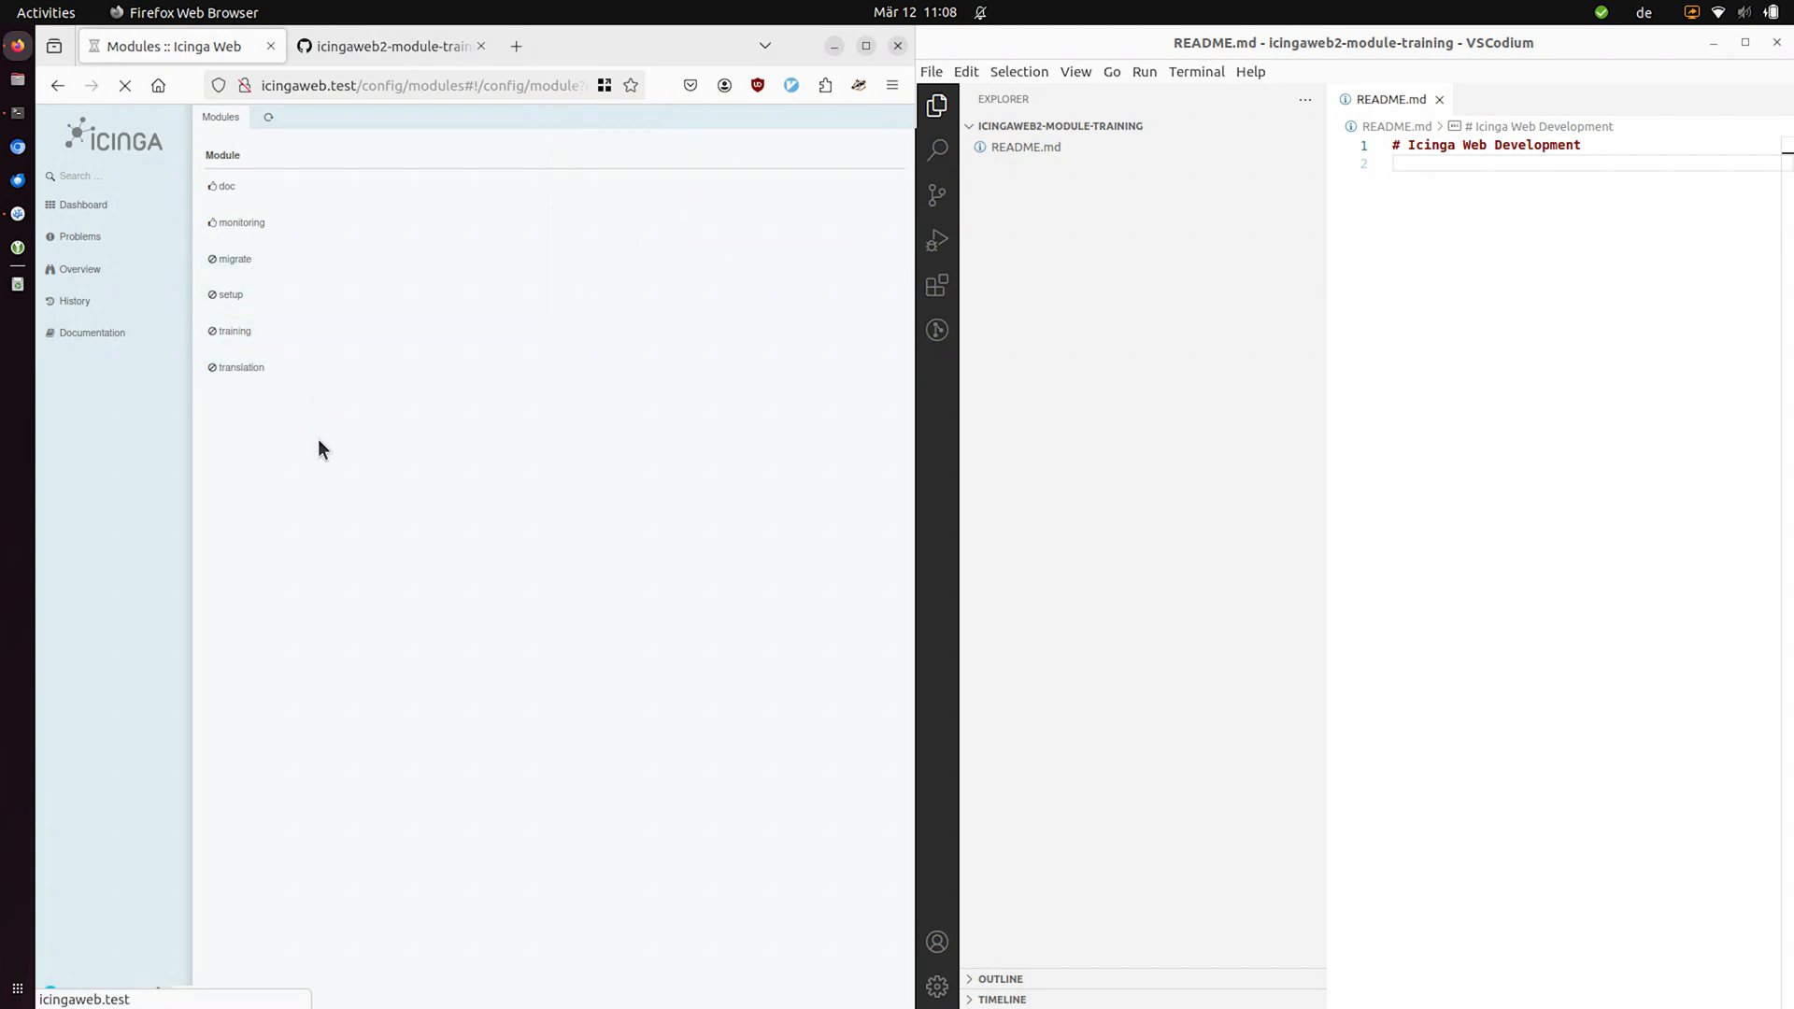
# - Create module.info with Name: Training, Version: 1.0.0 and Description: Web Module Tutorial
pyautogui.click(236, 331)
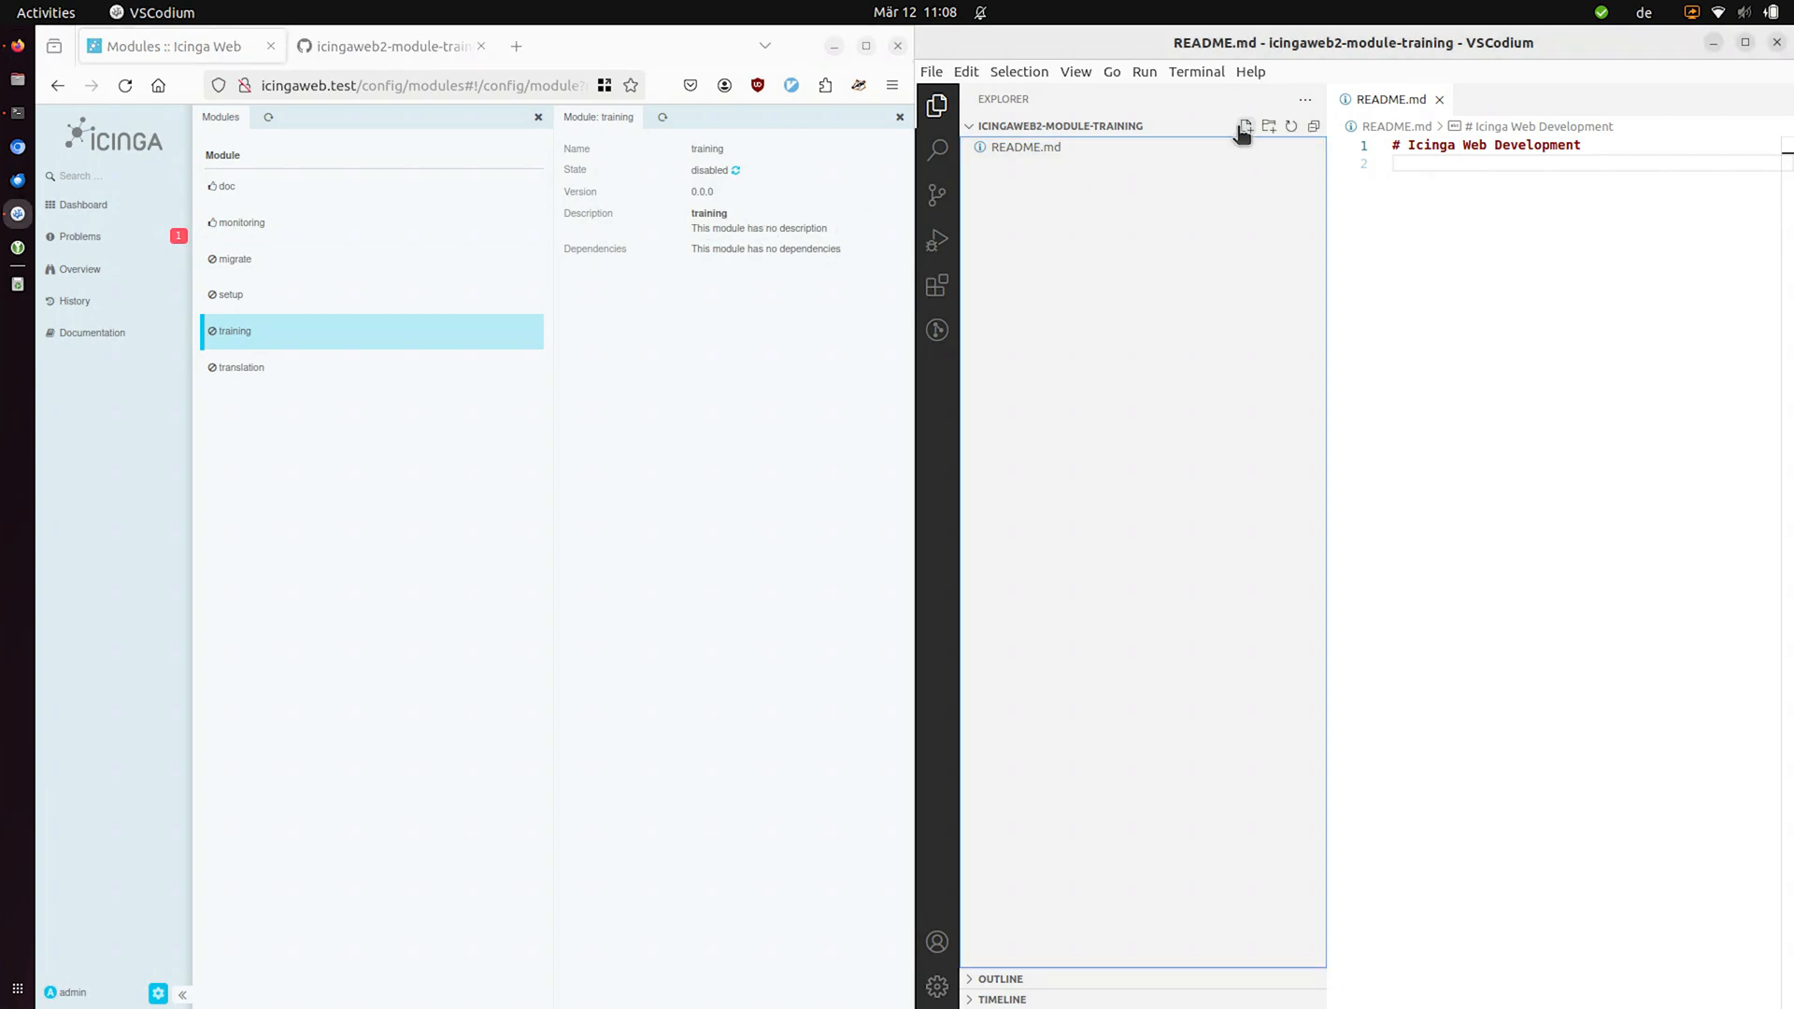
pyautogui.click(1244, 125)
pyautogui.write('module.info')
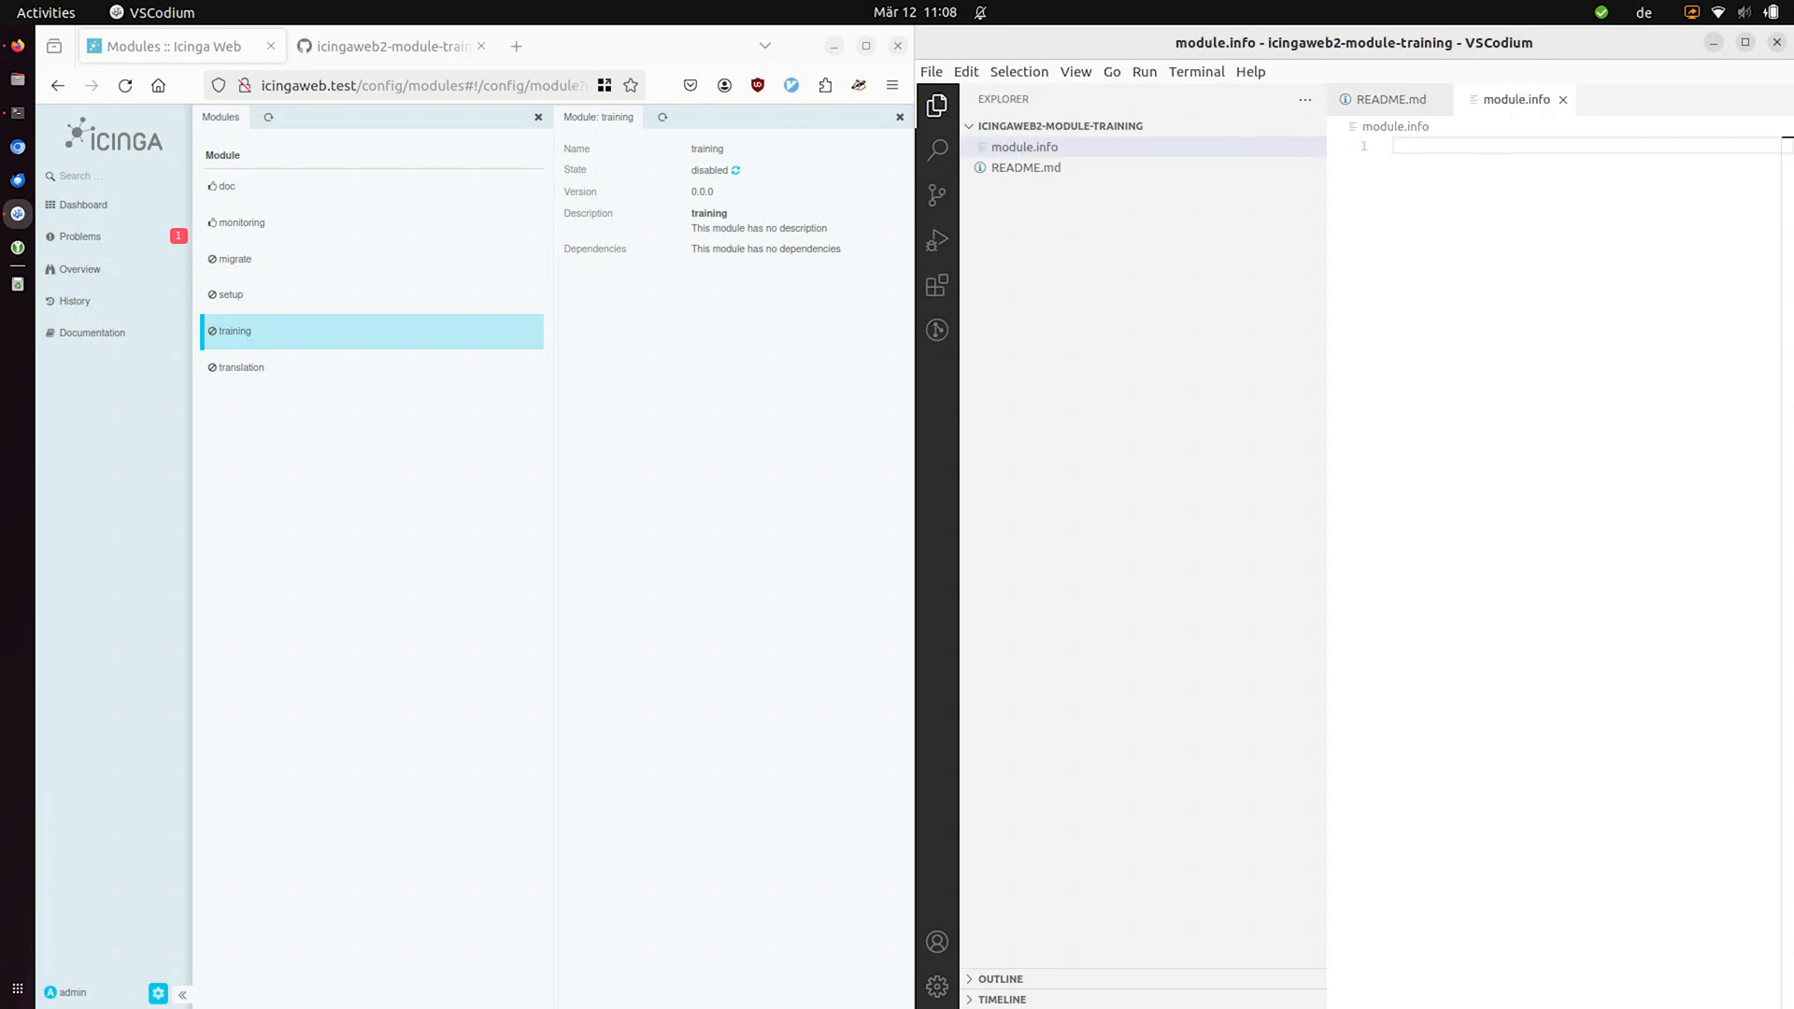
pyautogui.write('Name: Training')
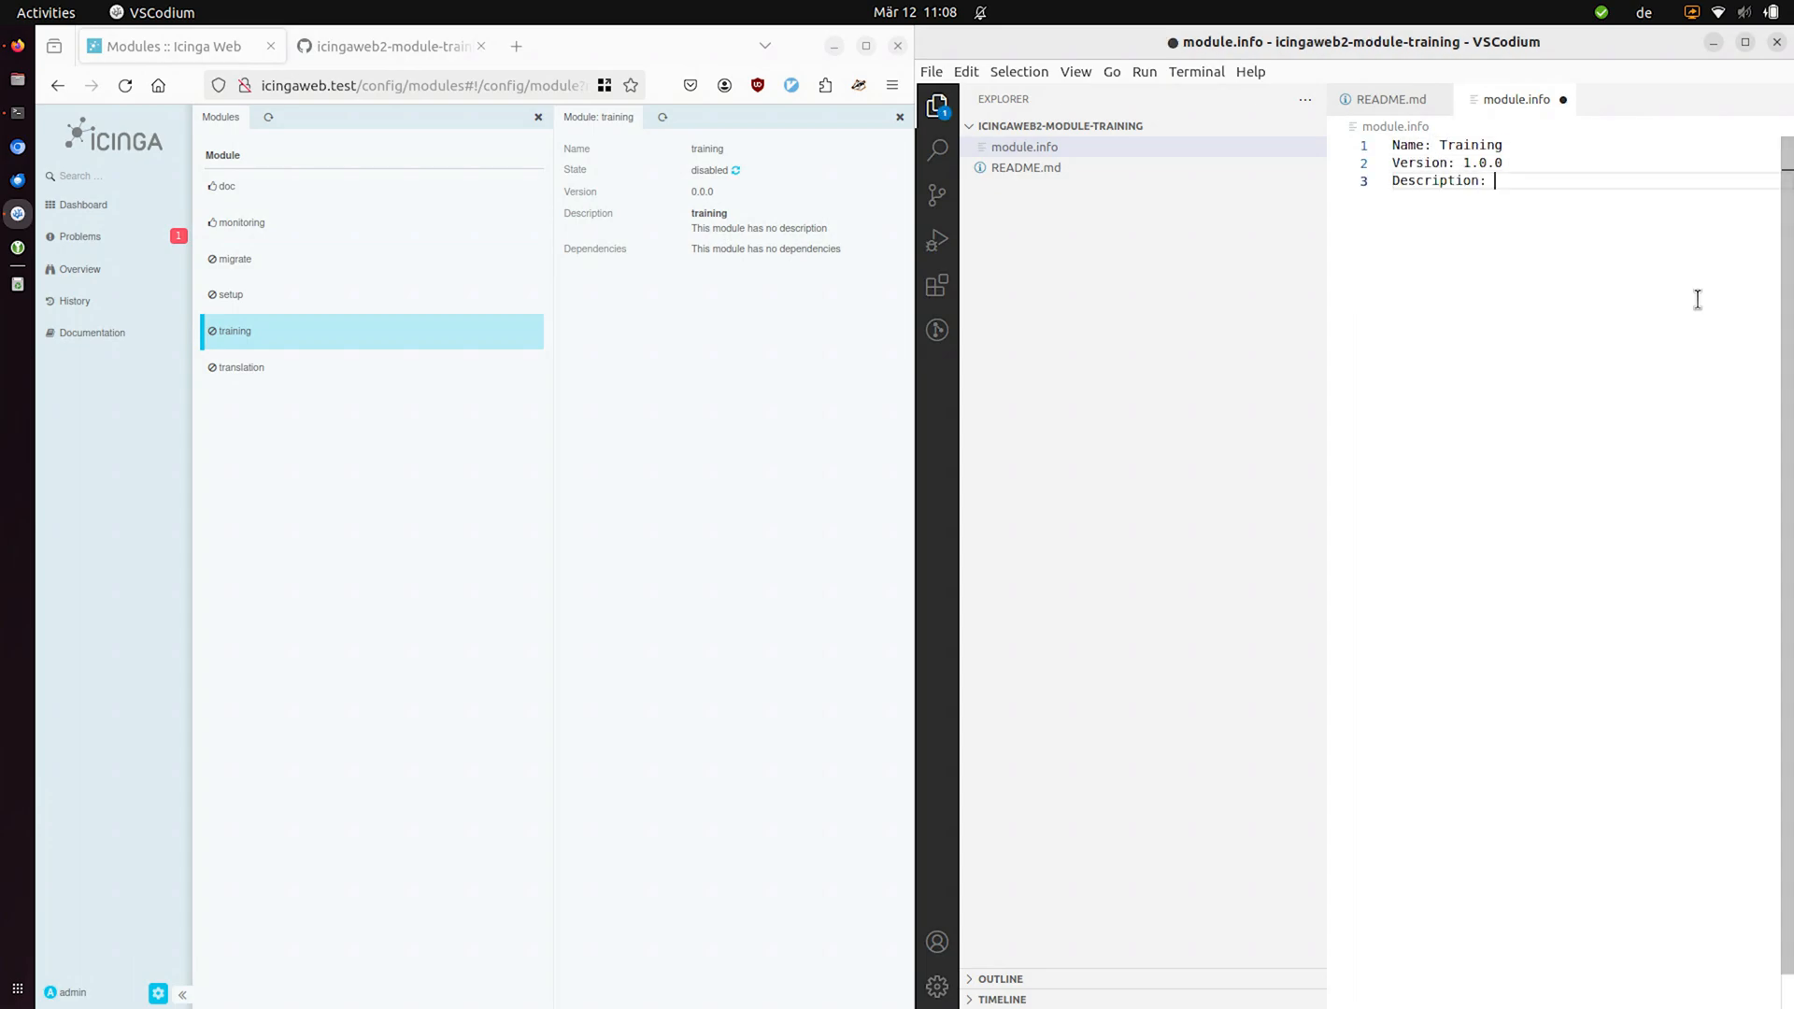
pyautogui.write('Web Module Tutorial')
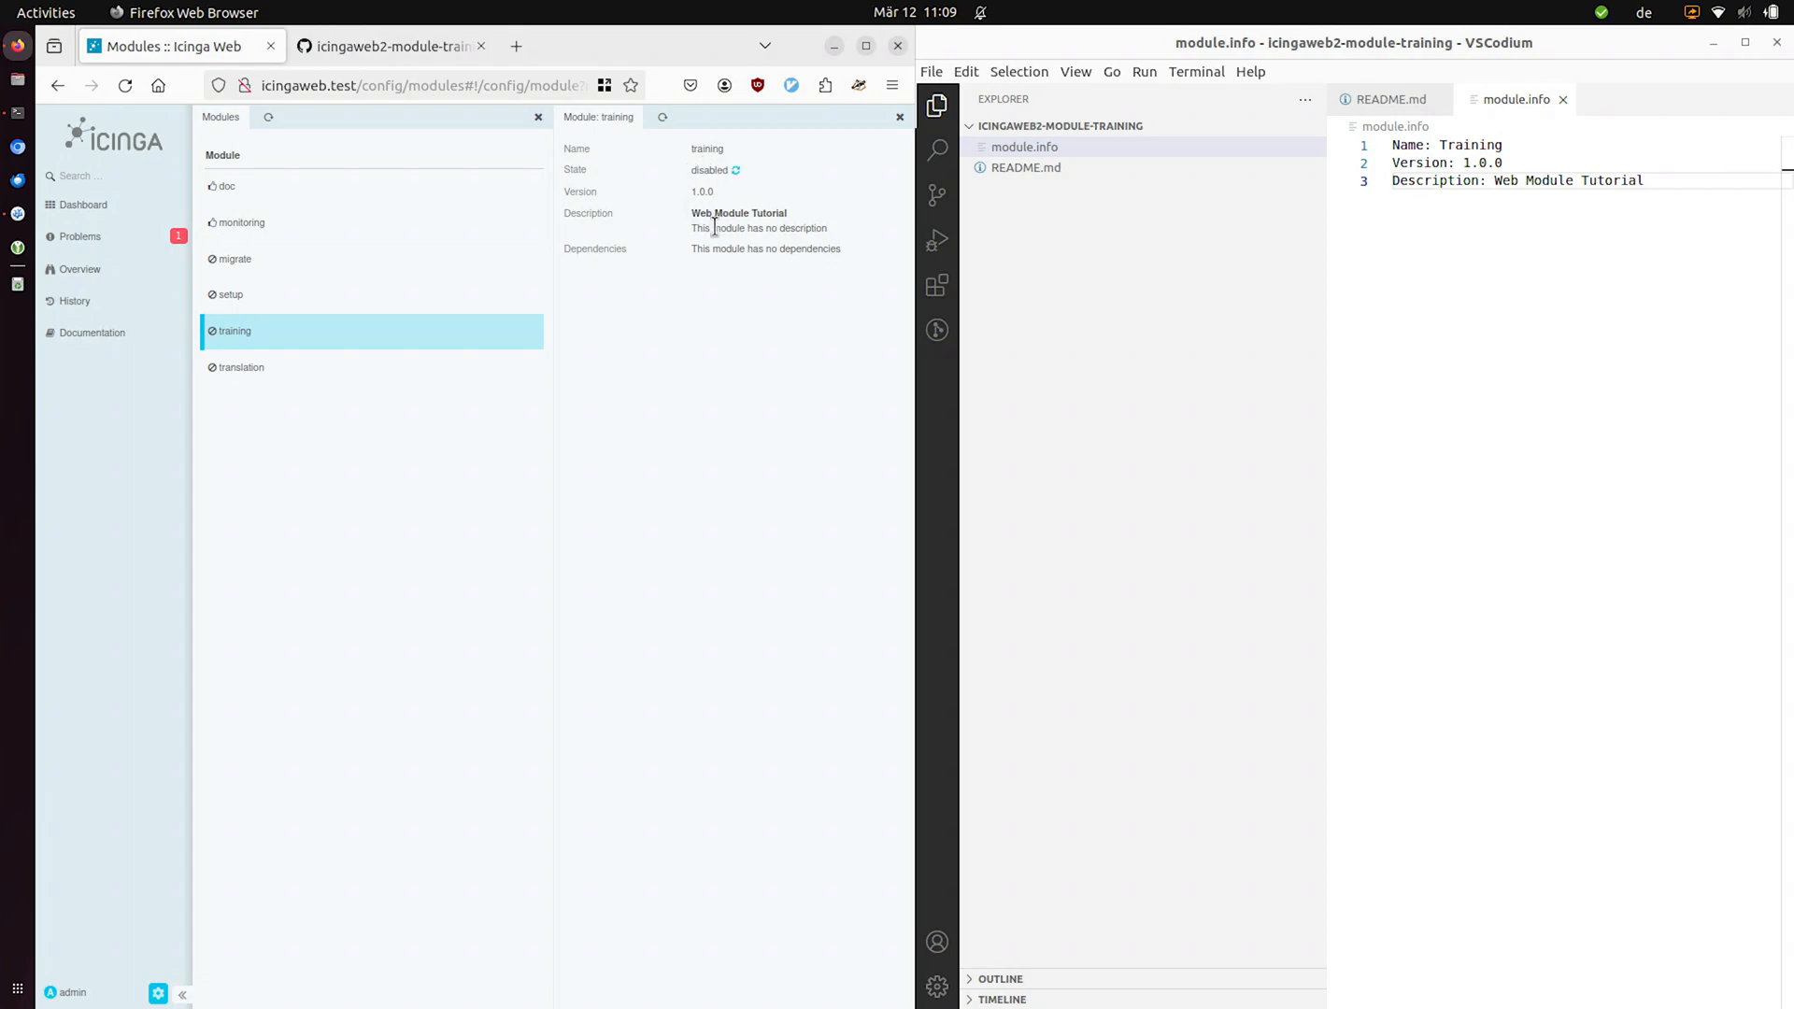
# - Add the line 'This is a tutorial Web Module' to module.info
pyautogui.doubleClick(1611, 181)
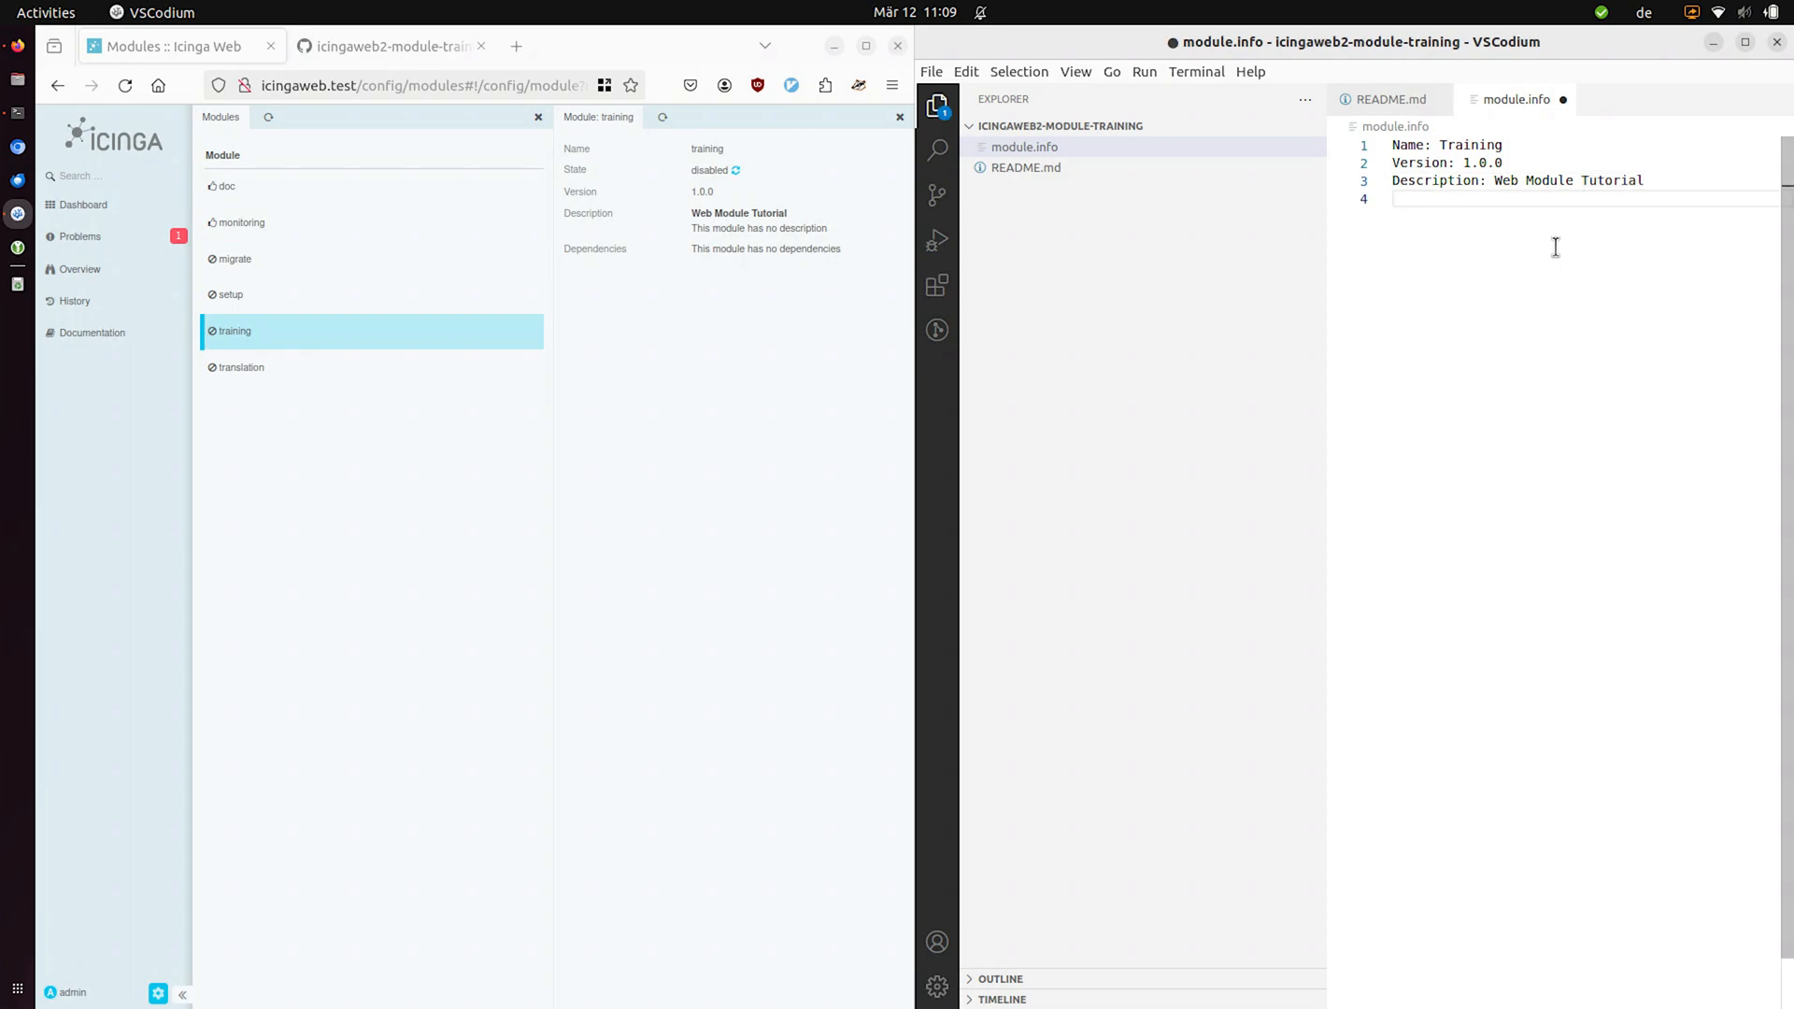
pyautogui.write('This is a tutorial Web Module')
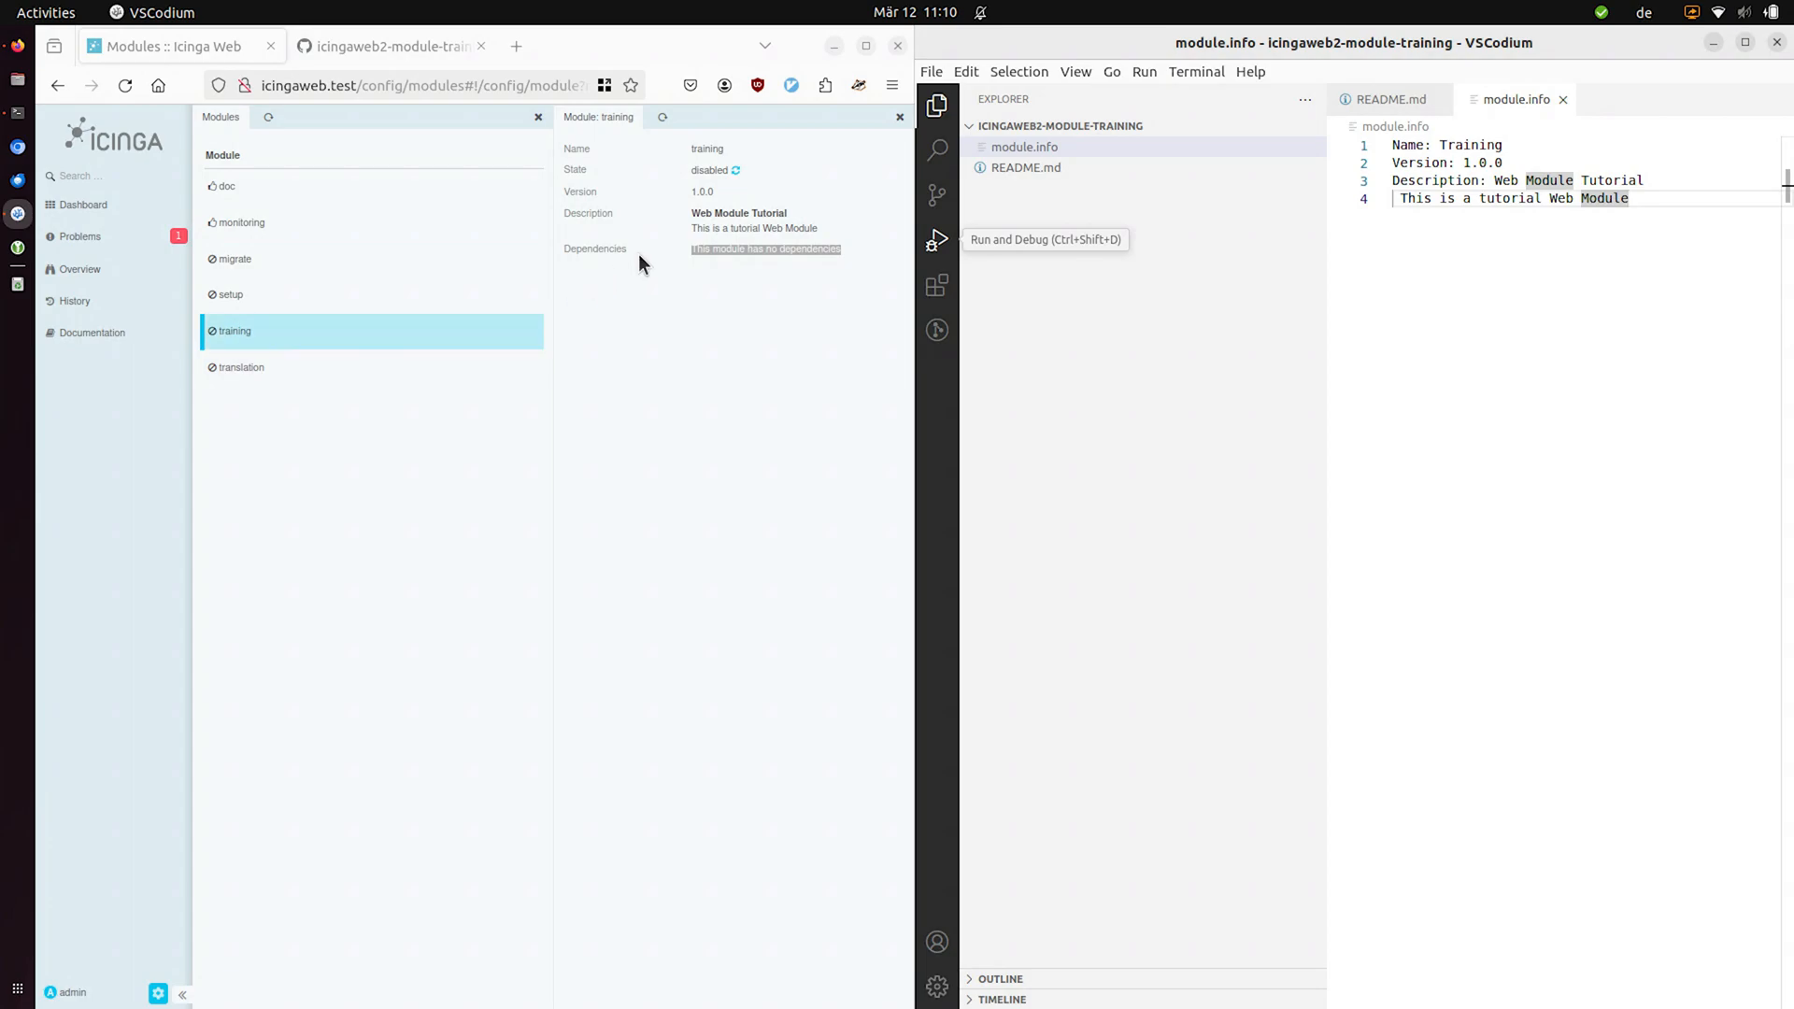
# - Enable the training module in Icinga Web, disable it again and return to the terminal
pyautogui.click(736, 170)
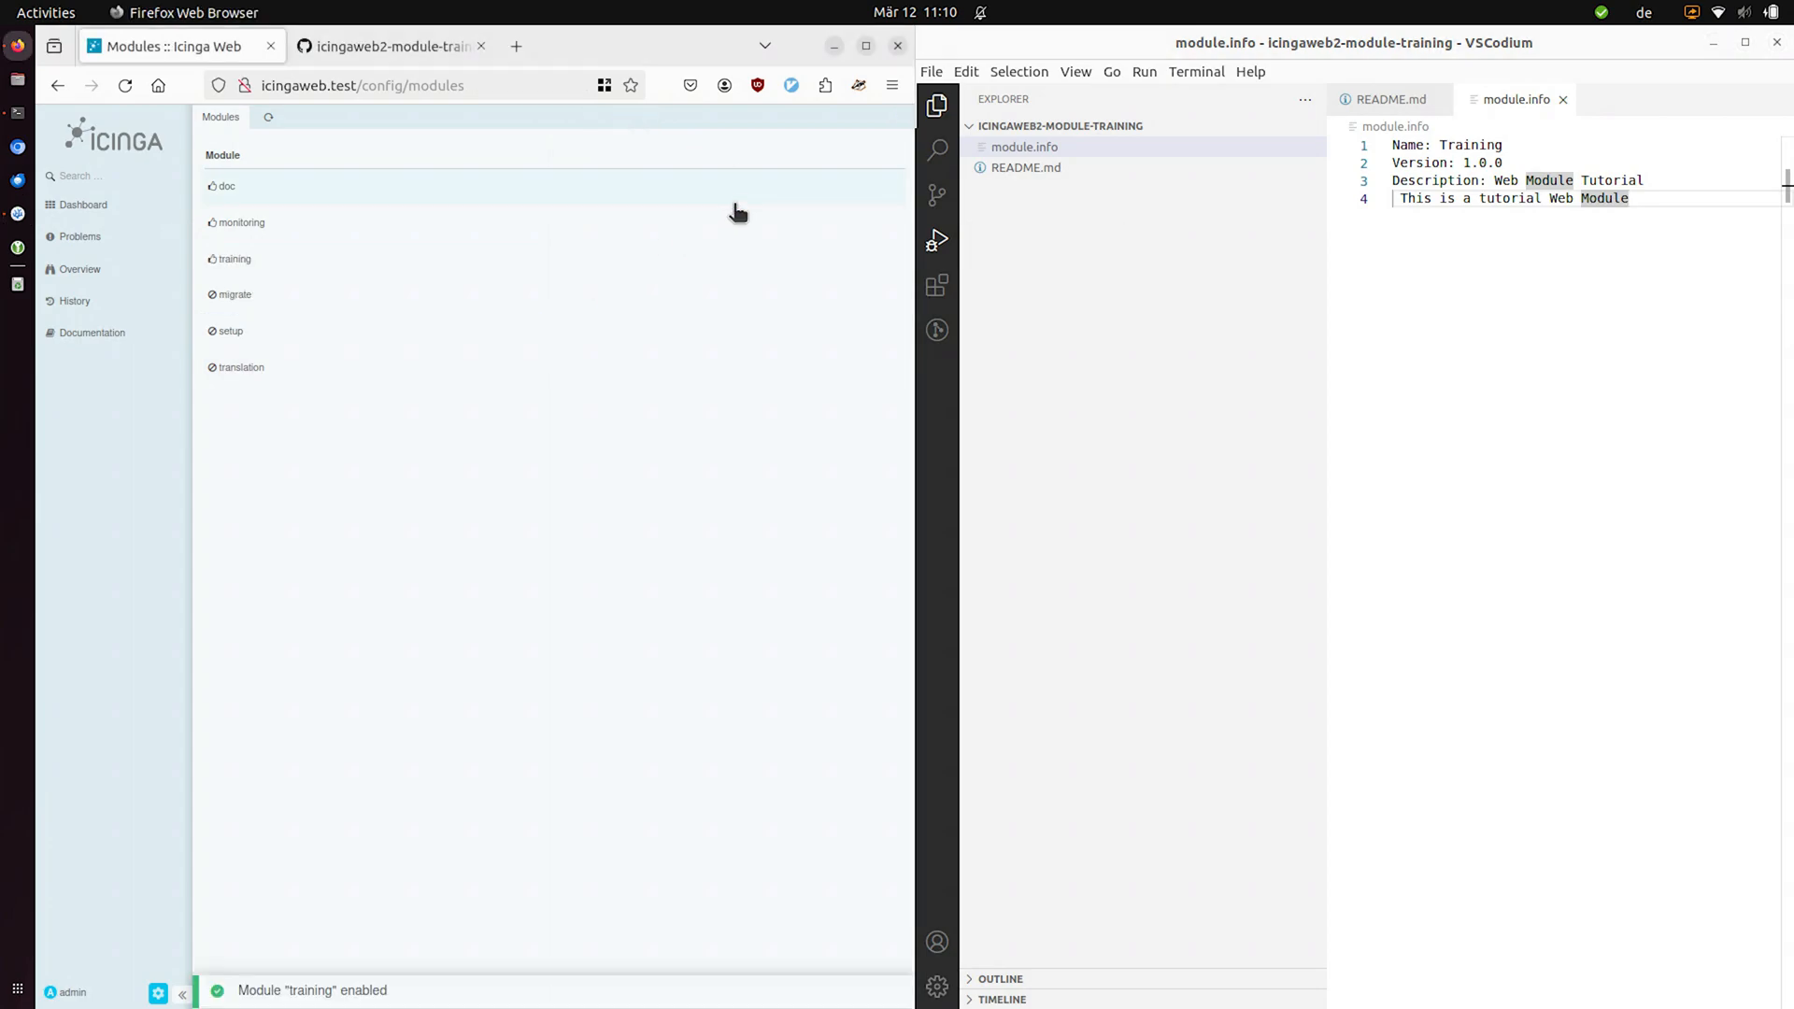
pyautogui.click(236, 258)
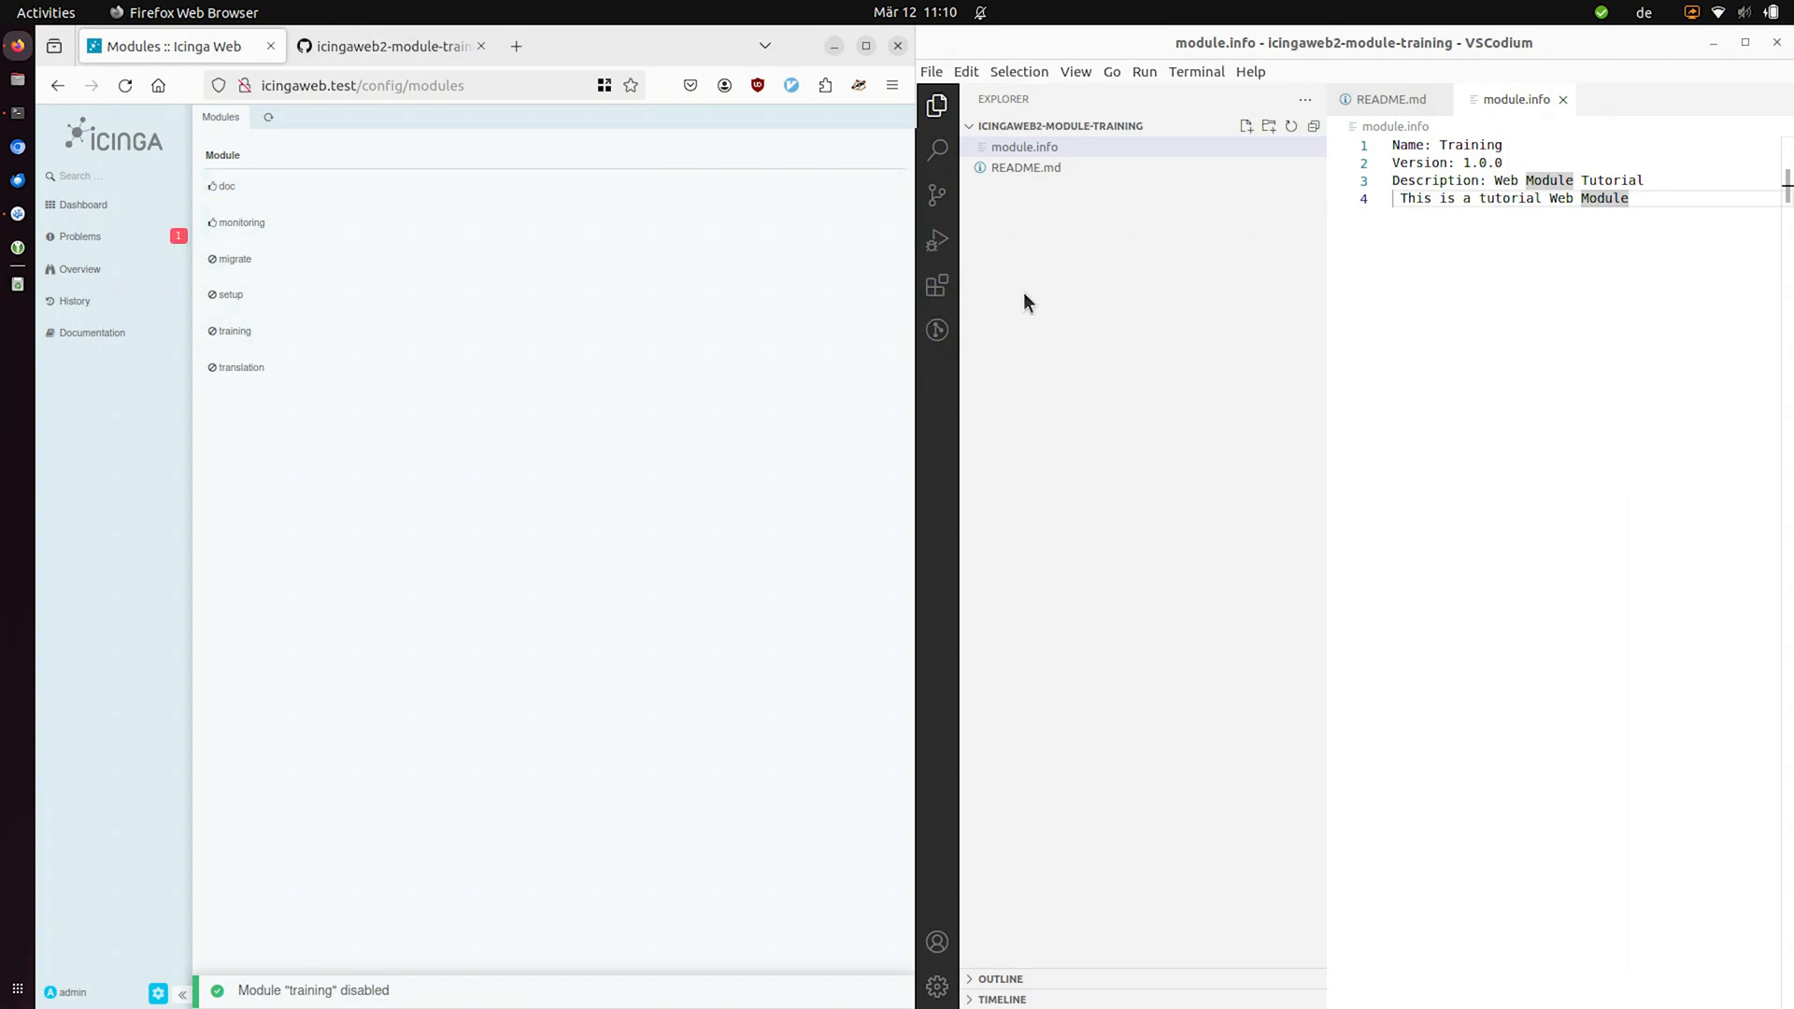
pyautogui.click(239, 368)
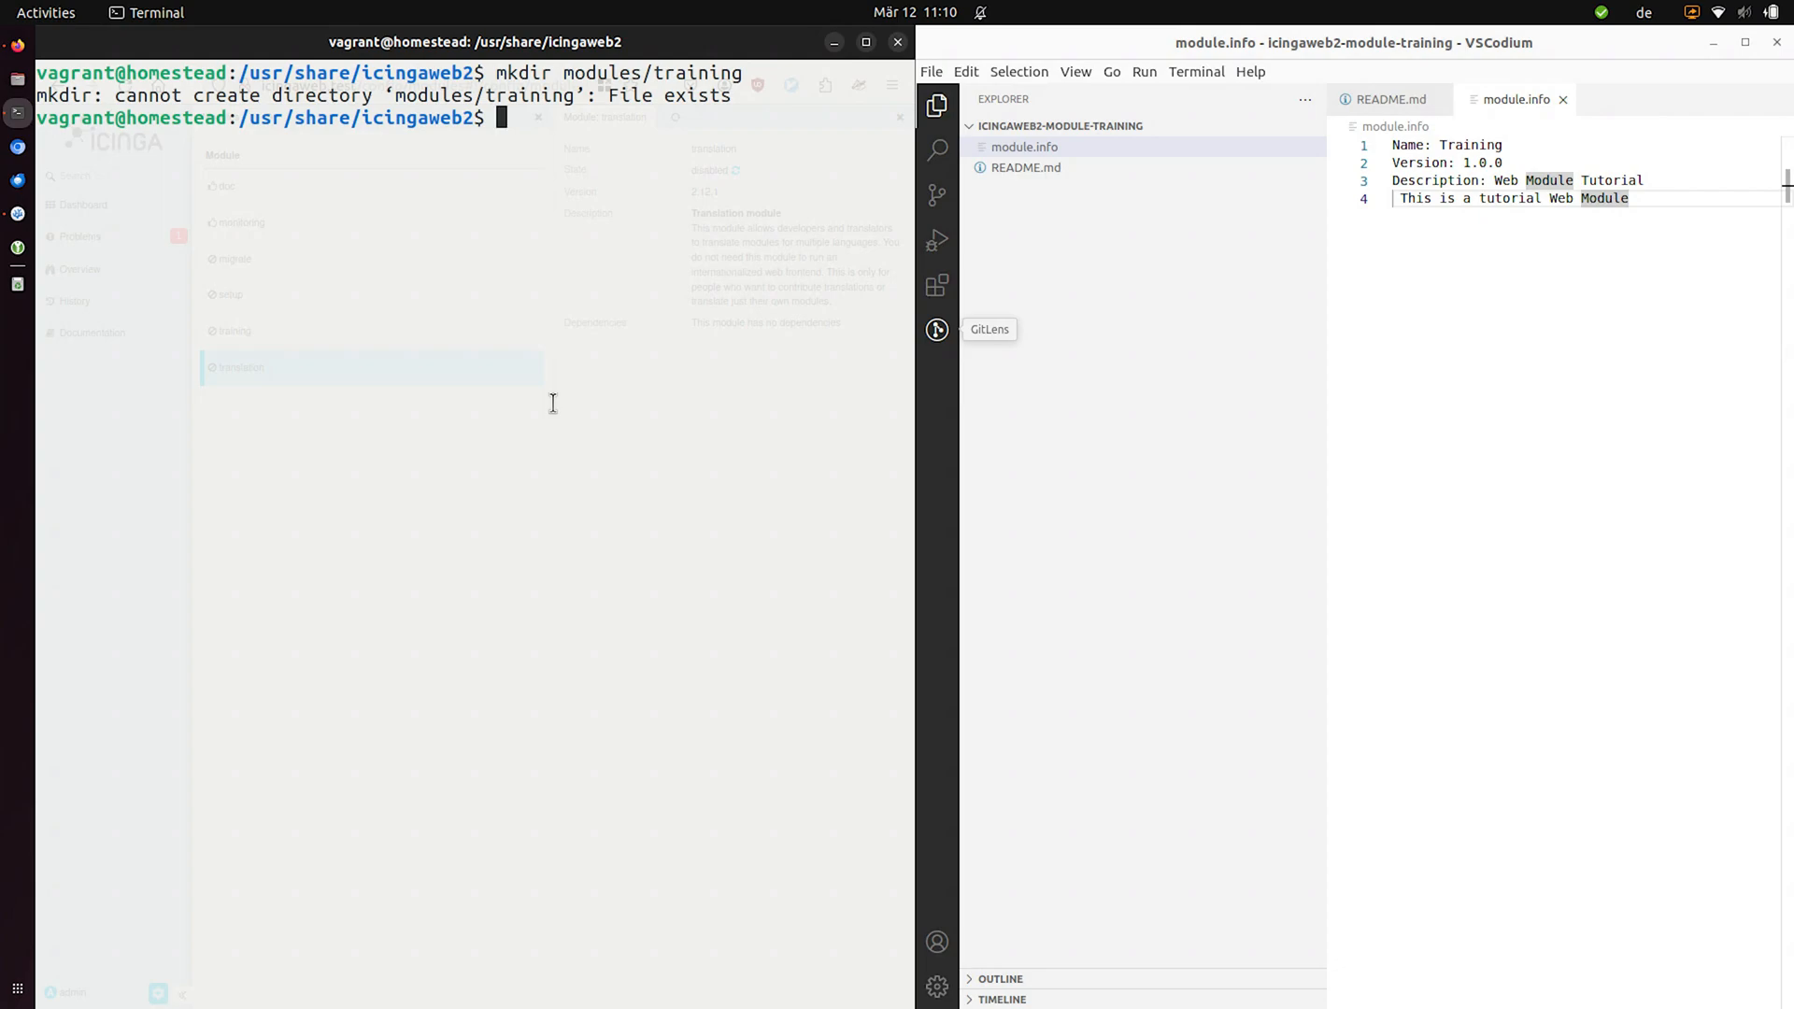
# - Run icingacli module list and list installed, noting training is shown as disabled
pyautogui.write('ici')
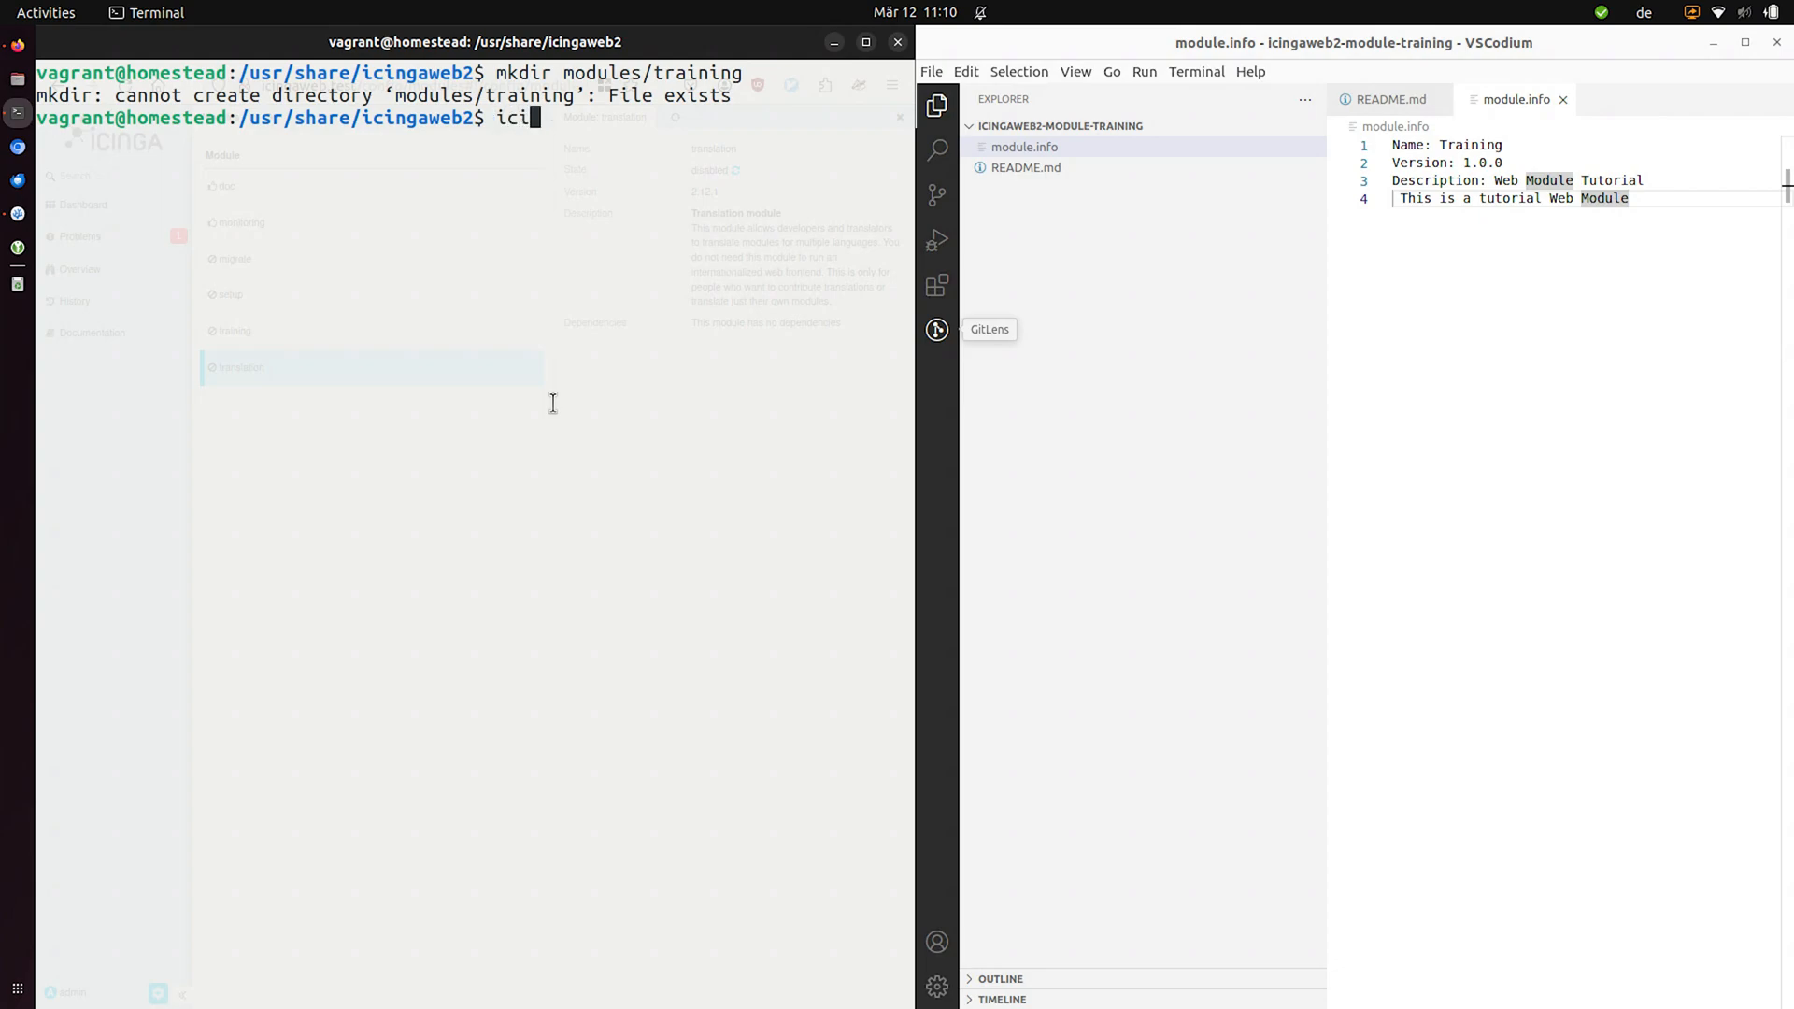
pyautogui.write('ngacli')
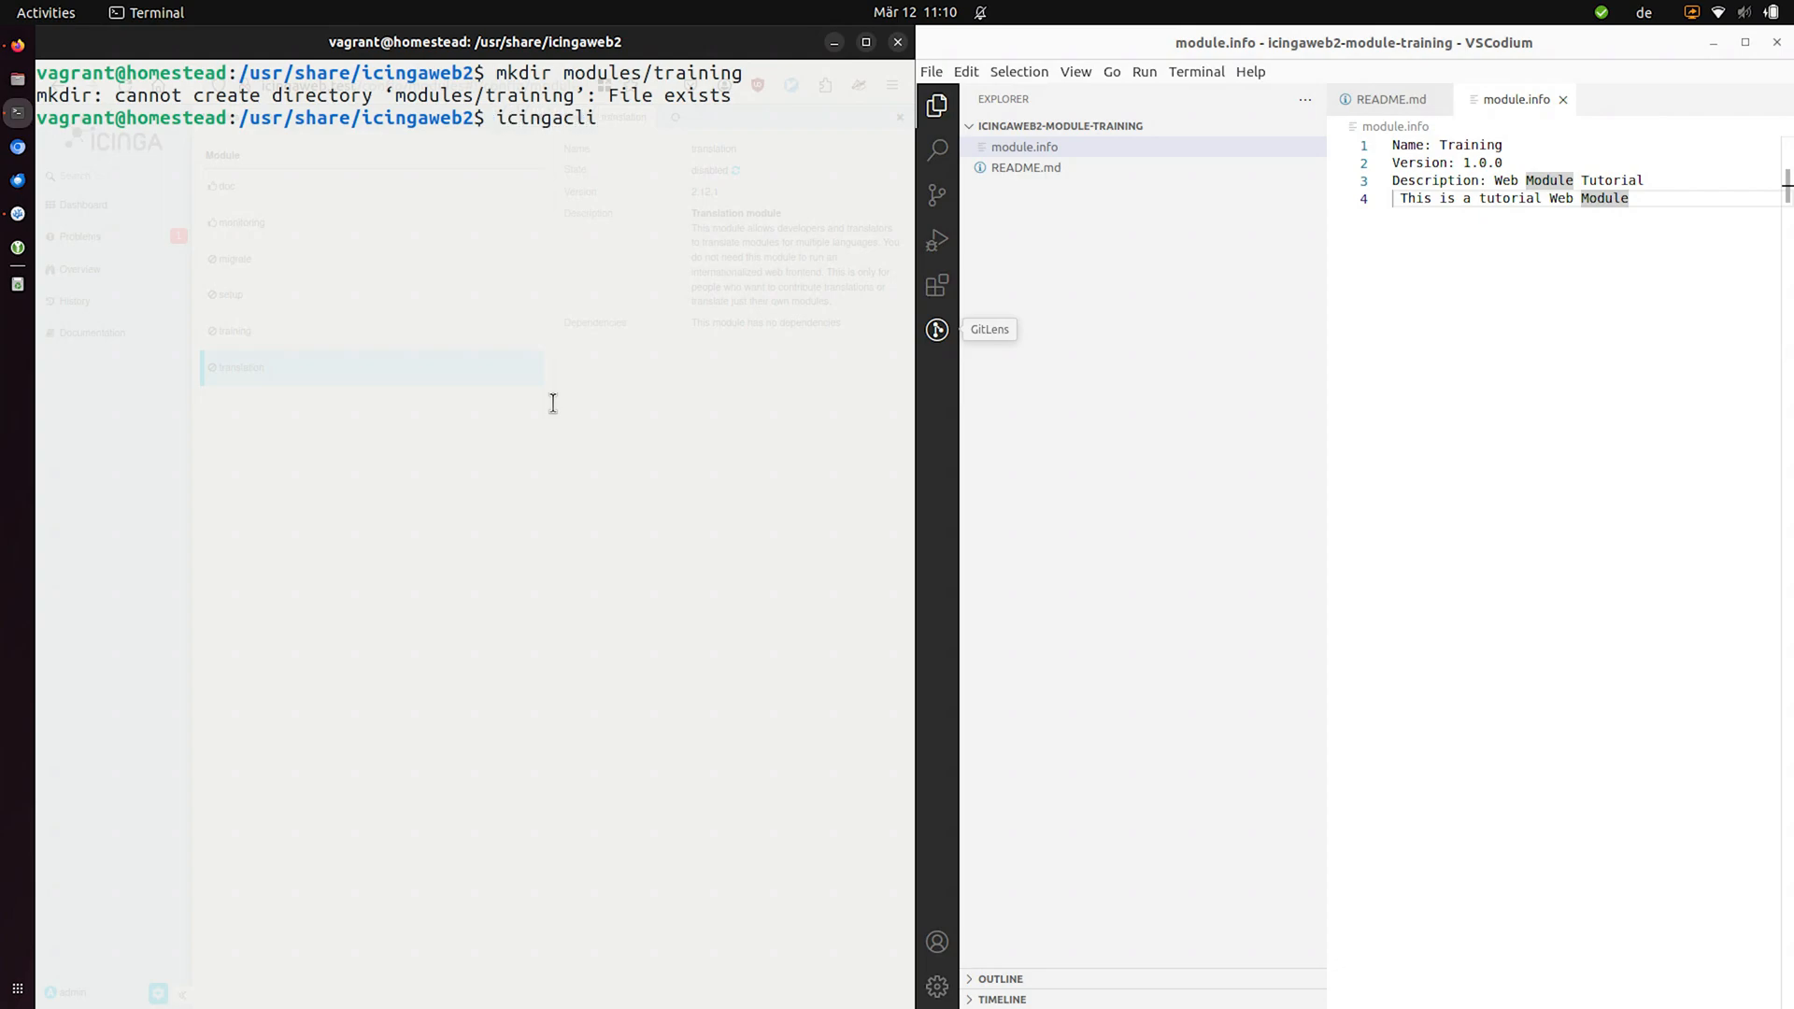
pyautogui.write('module list')
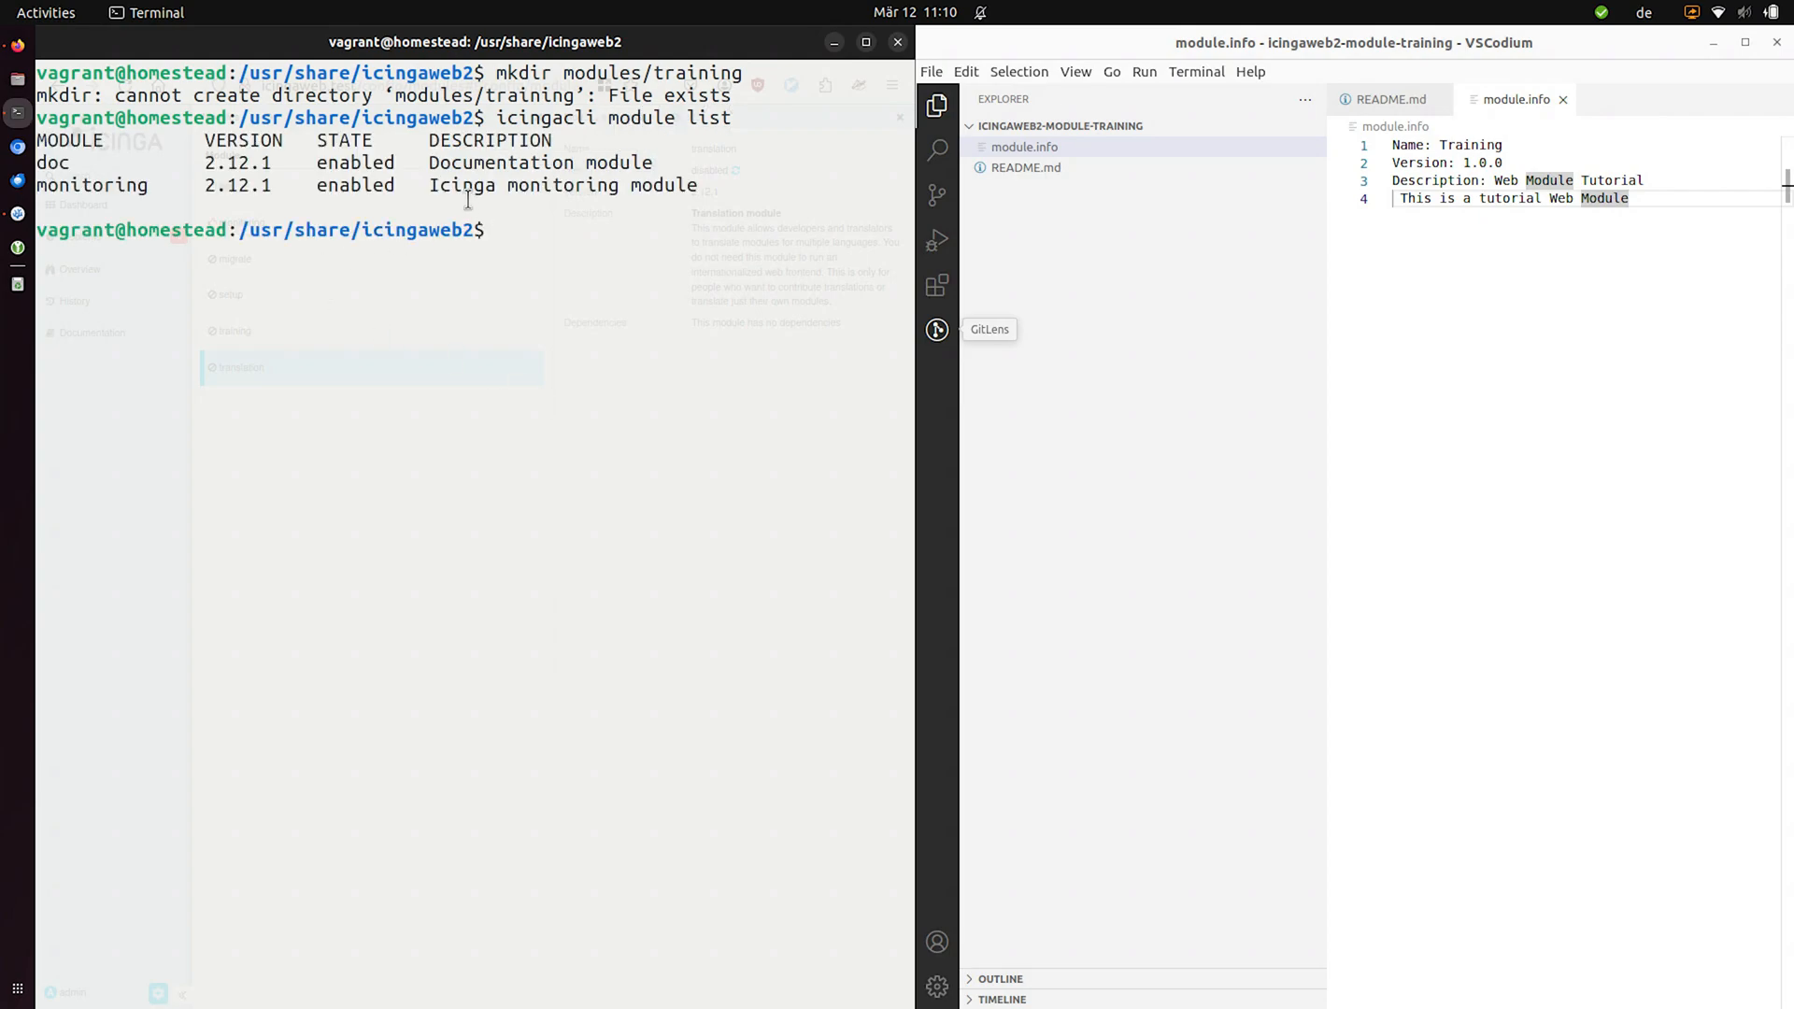
pyautogui.write('icingacli module list')
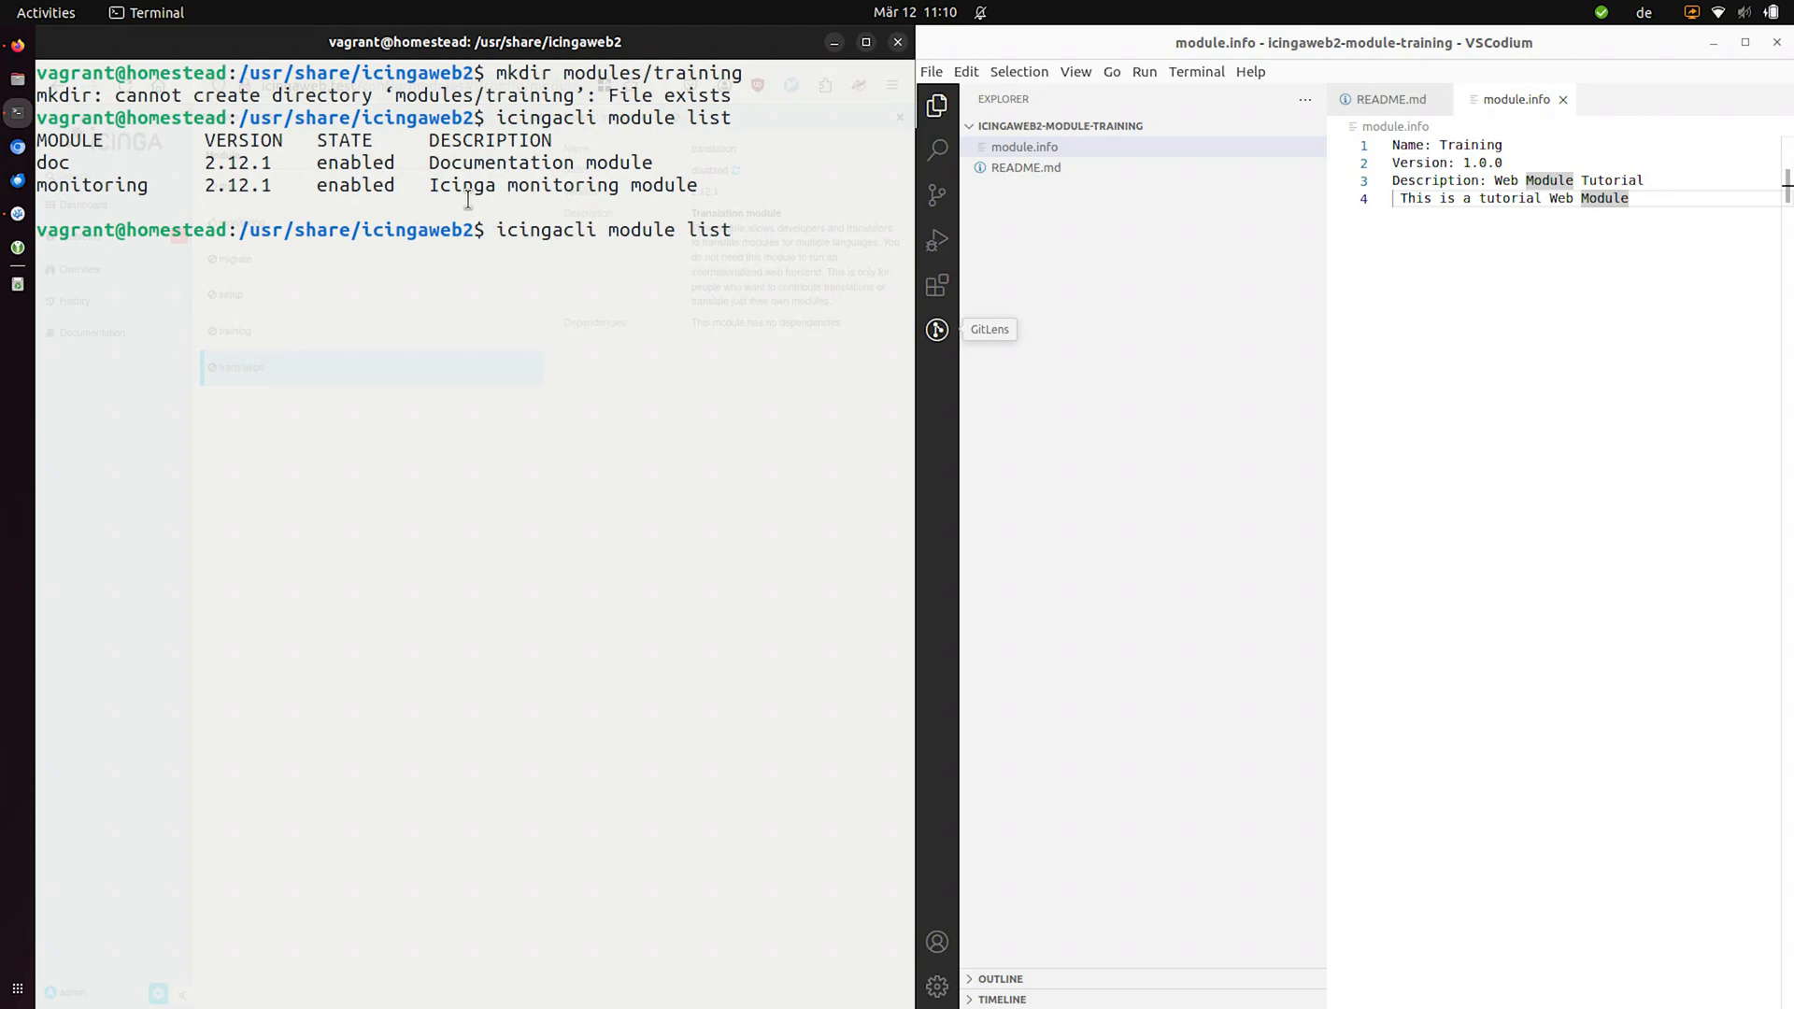
pyautogui.write('installed')
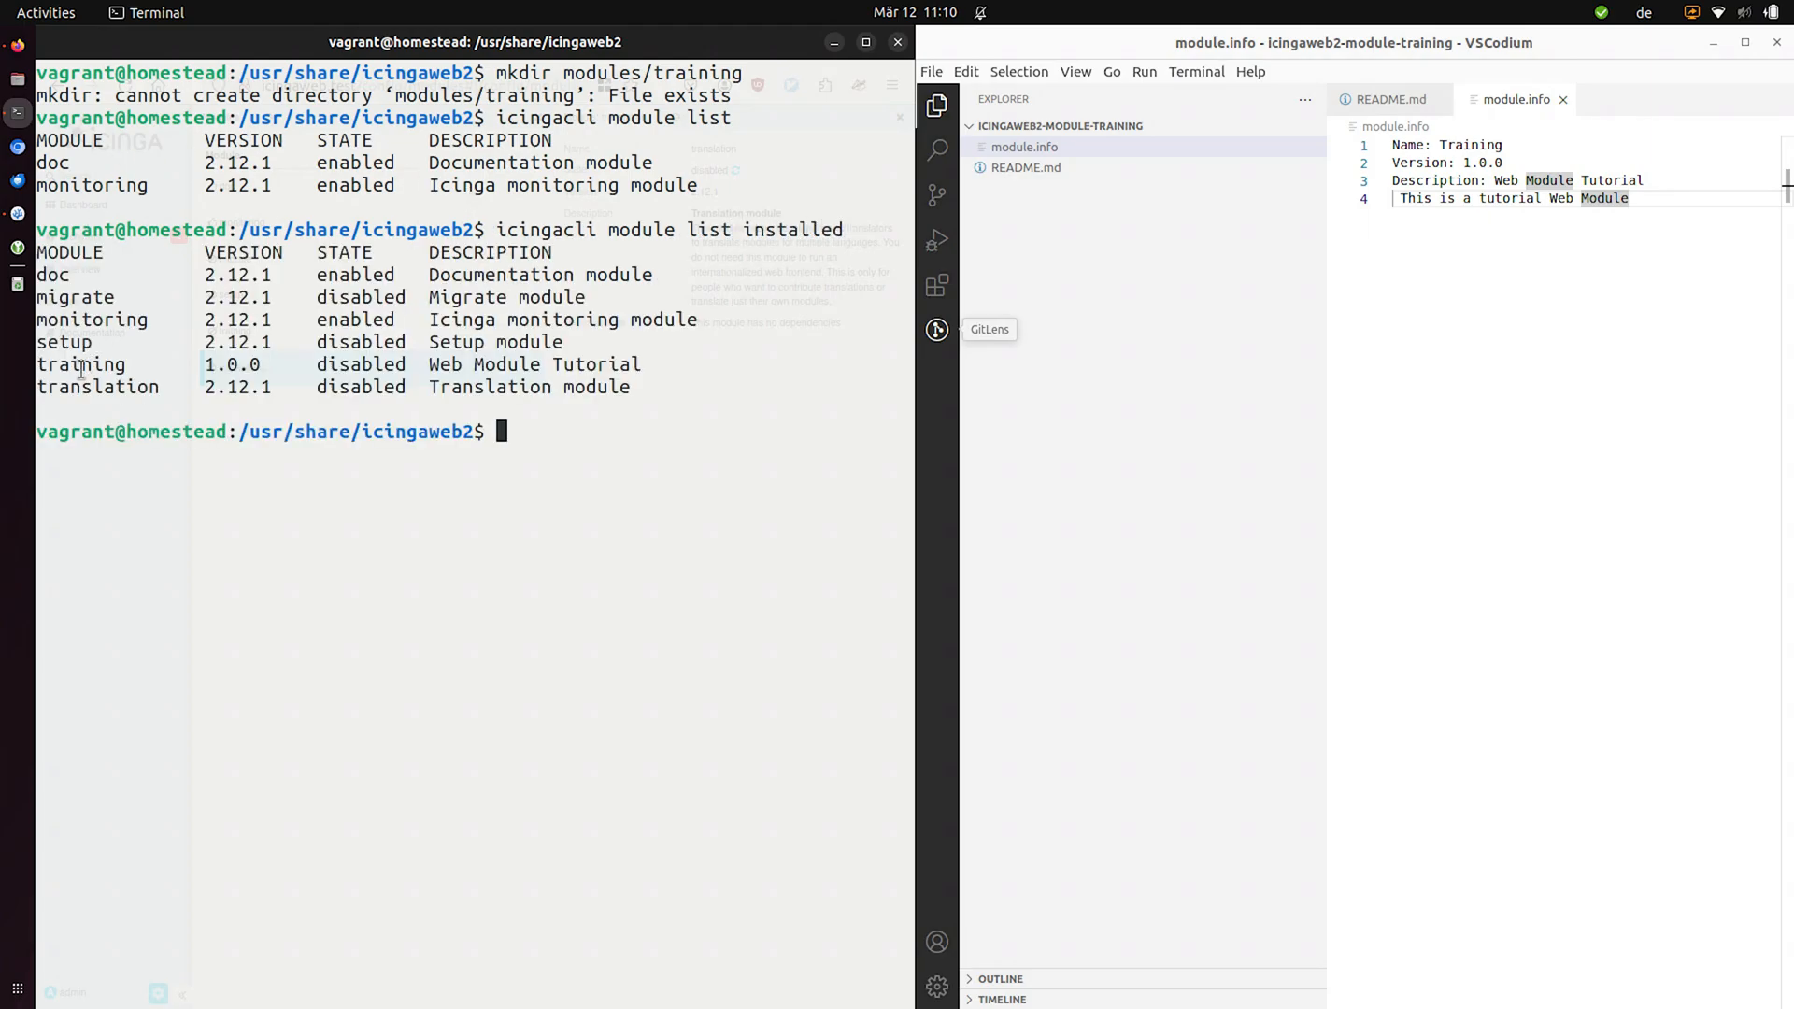
pyautogui.doubleClick(80, 364)
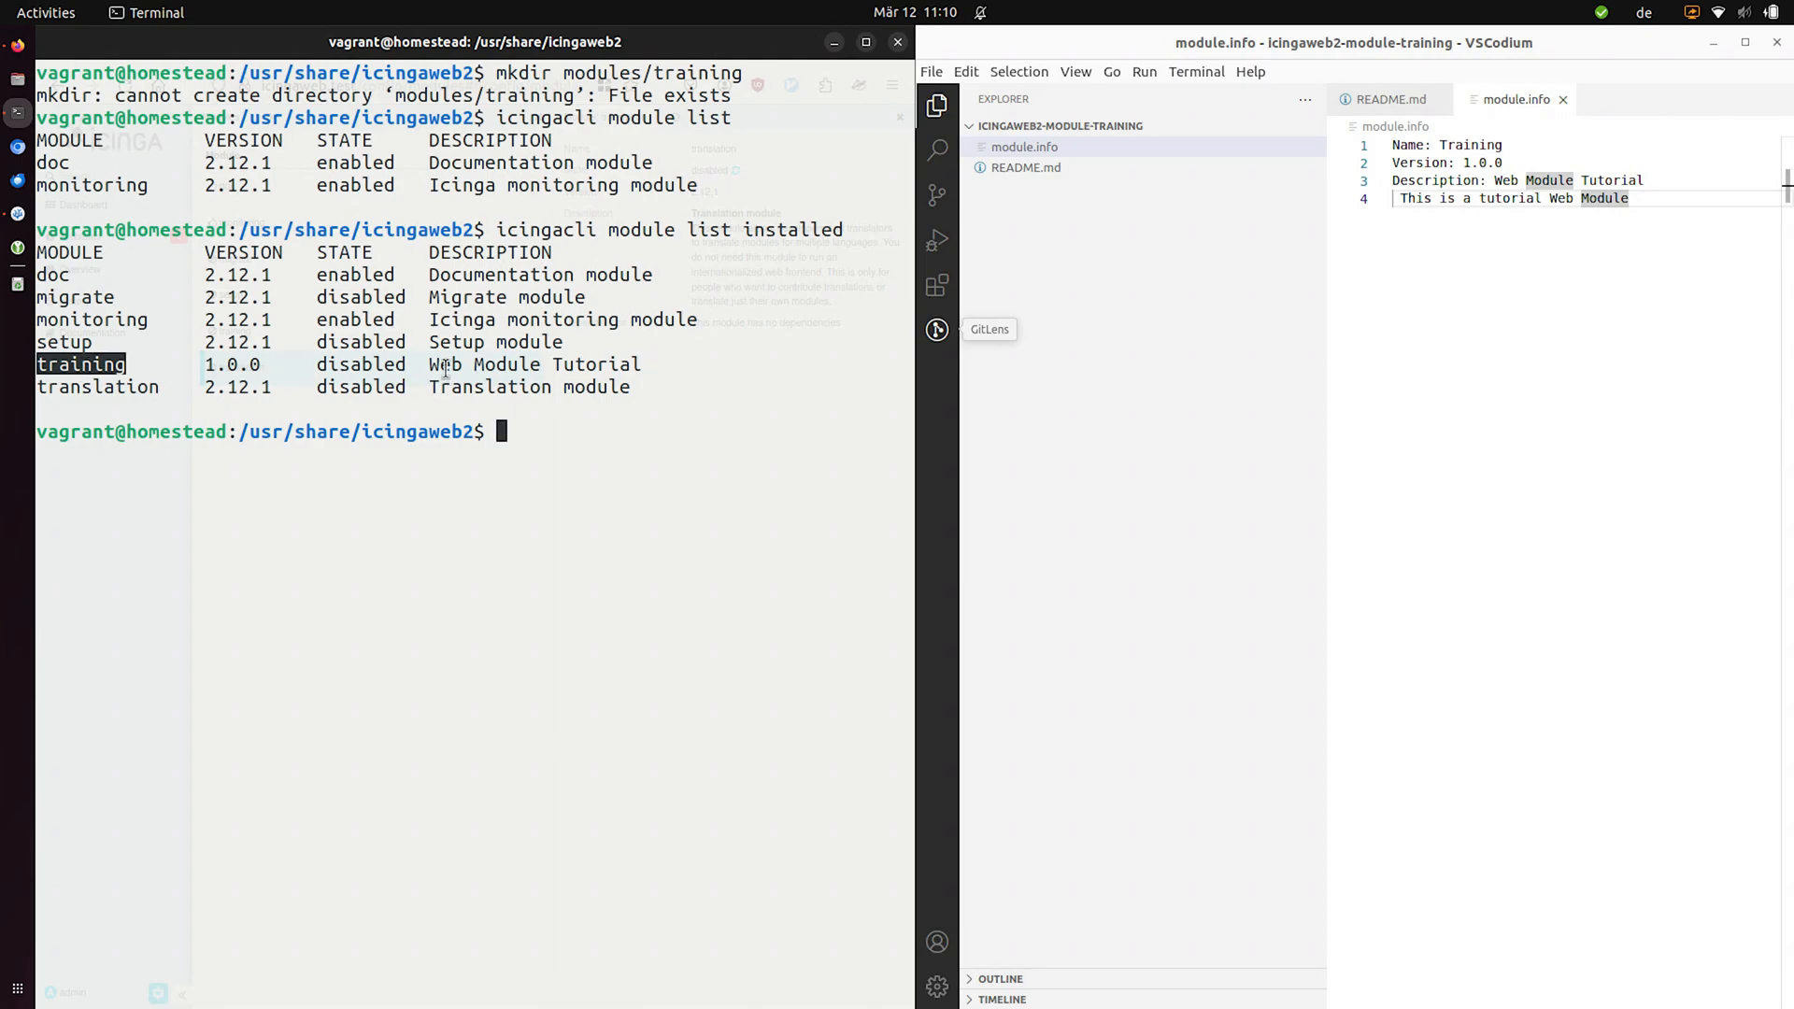
pyautogui.doubleClick(231, 364)
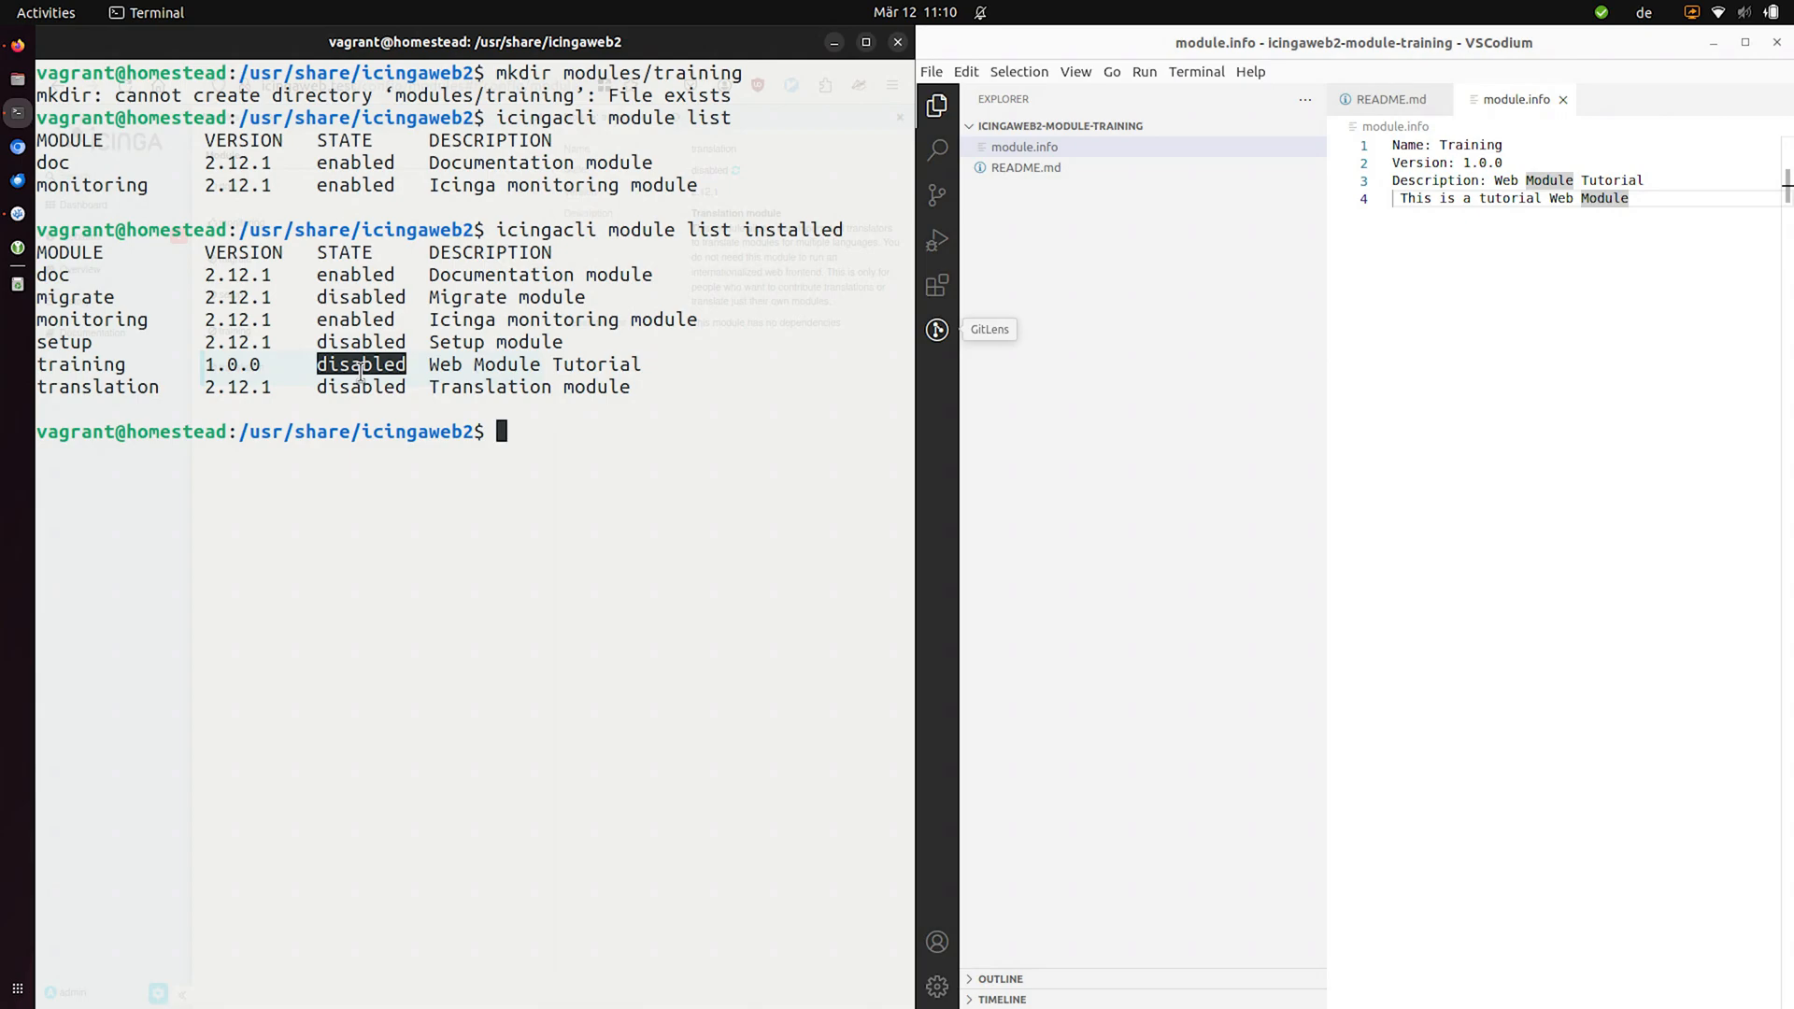
# - Run icingacli module enable training and confirm training 1.0.0 appears as enabled in module list
pyautogui.write('icingacli module list installed')
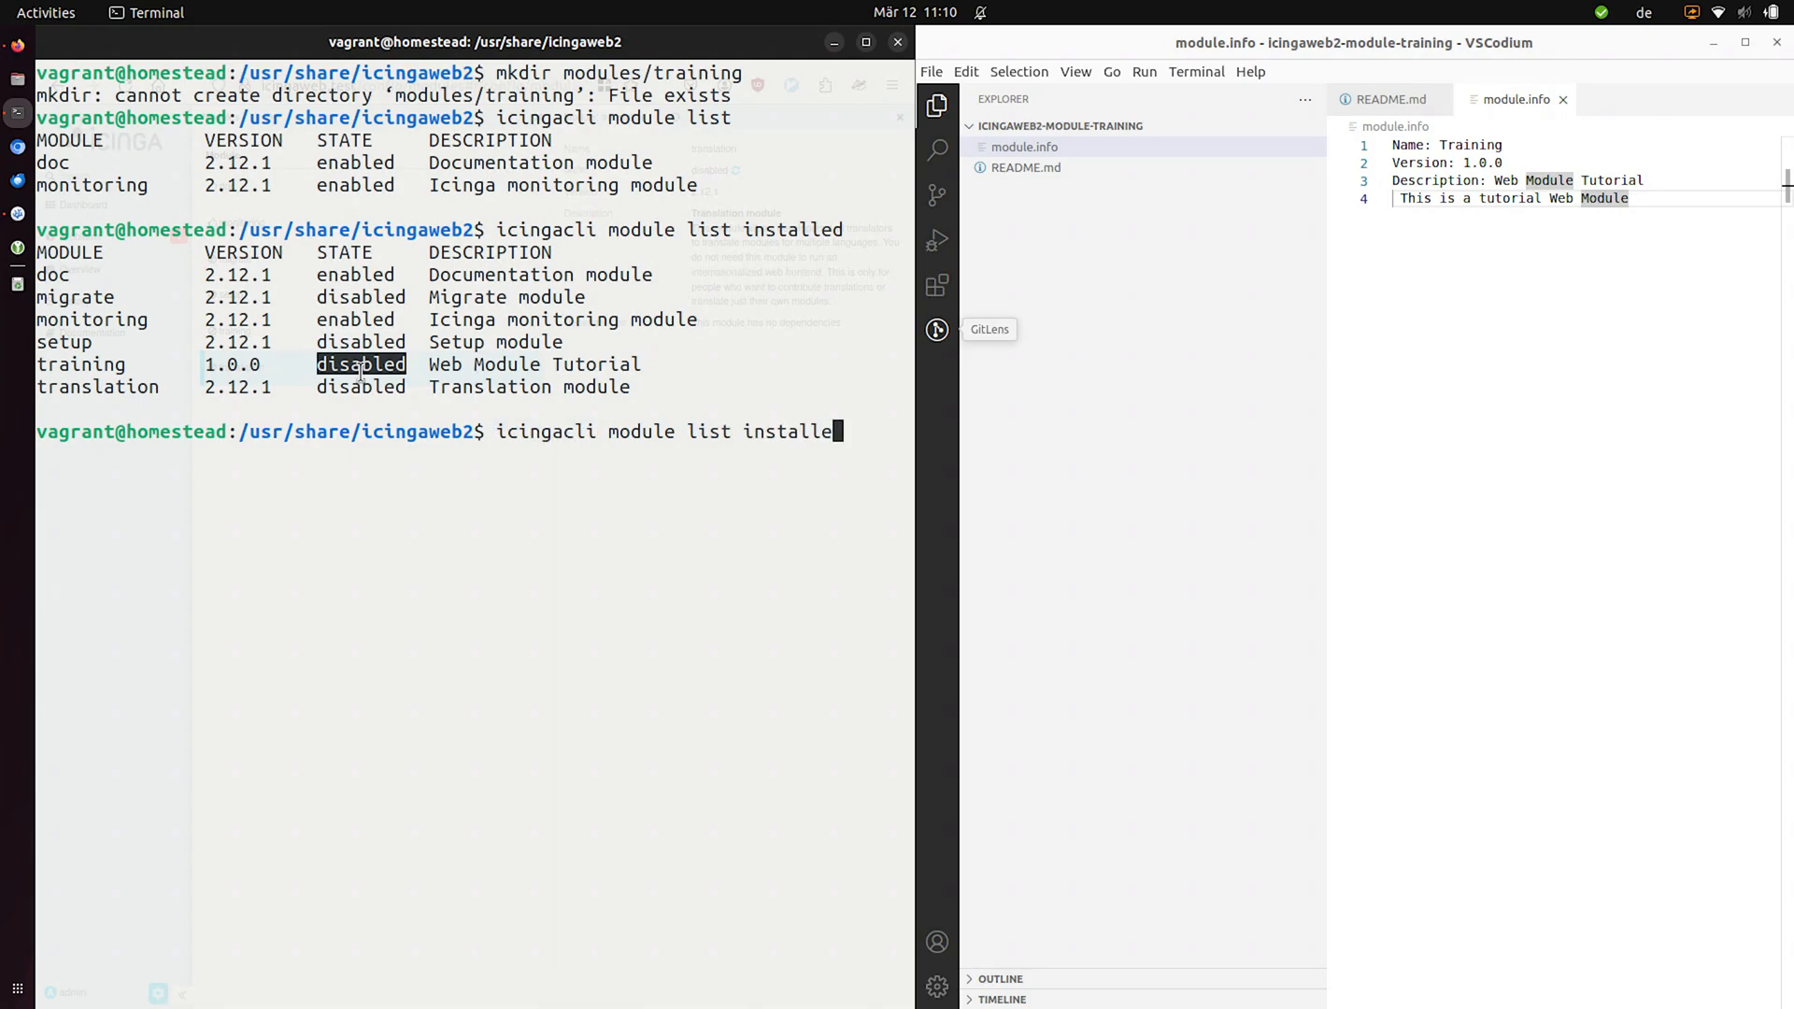
pyautogui.press('BackSpace')
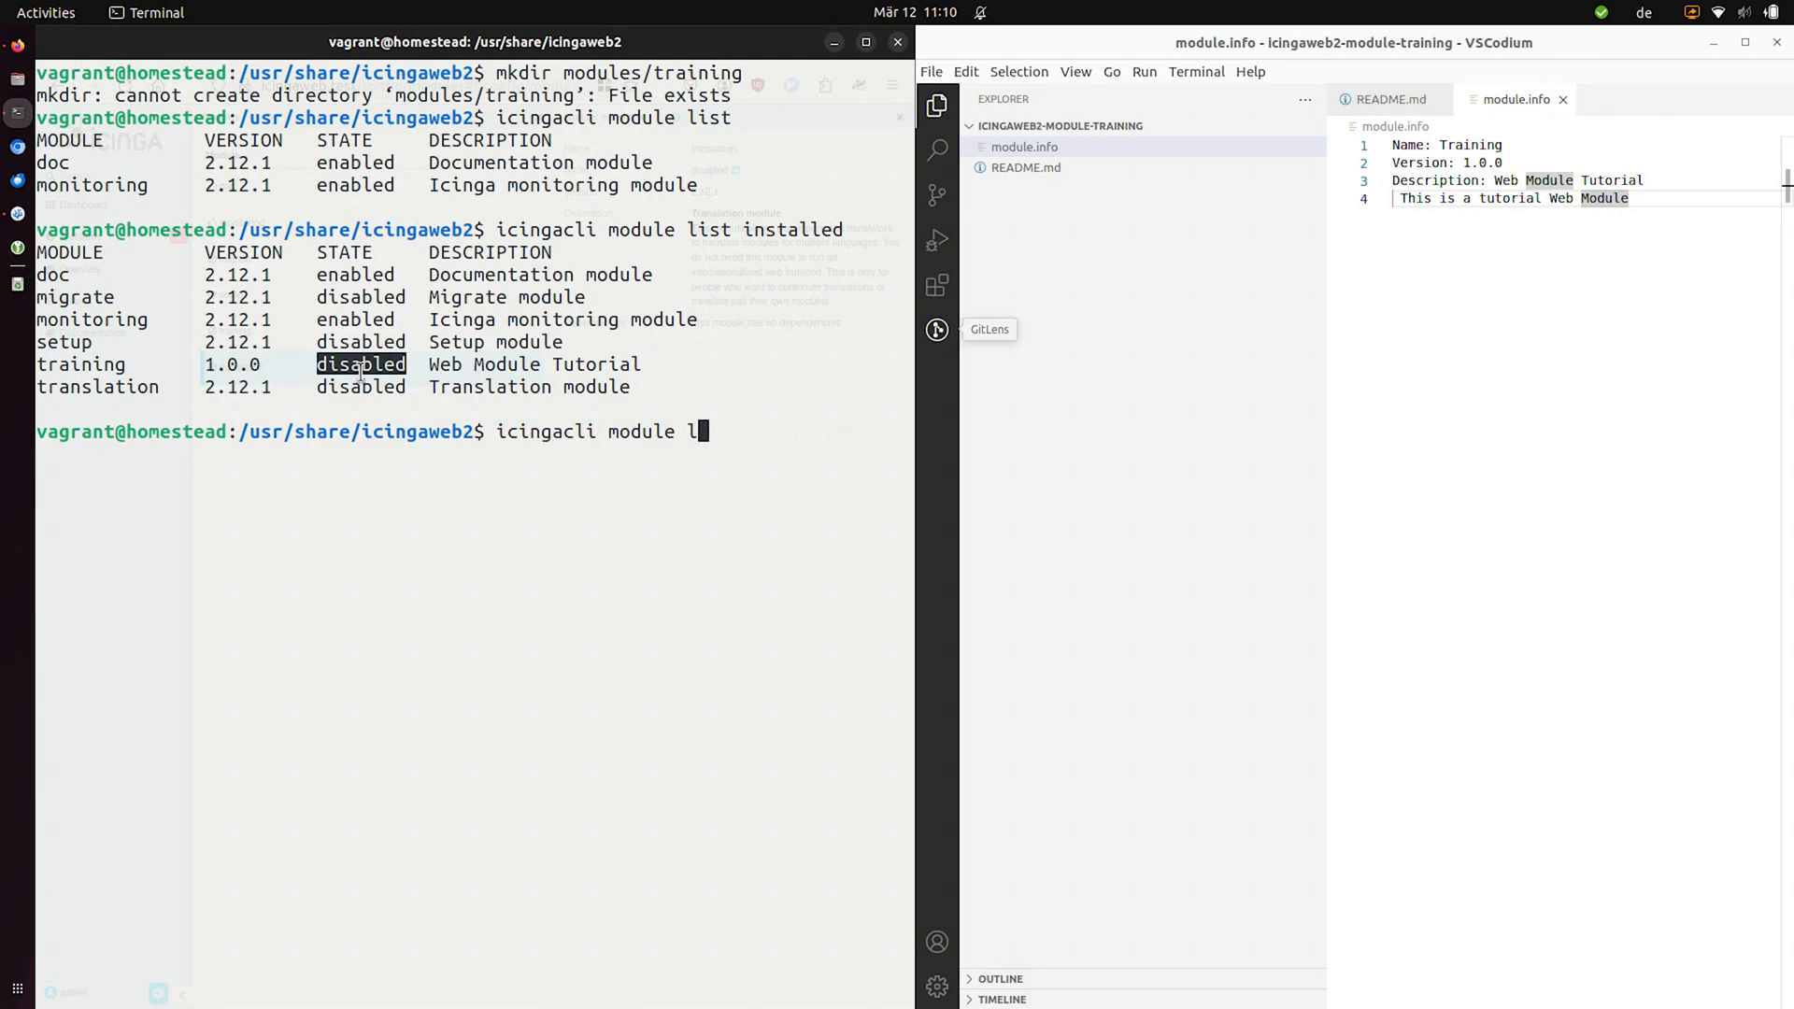
pyautogui.write('enable')
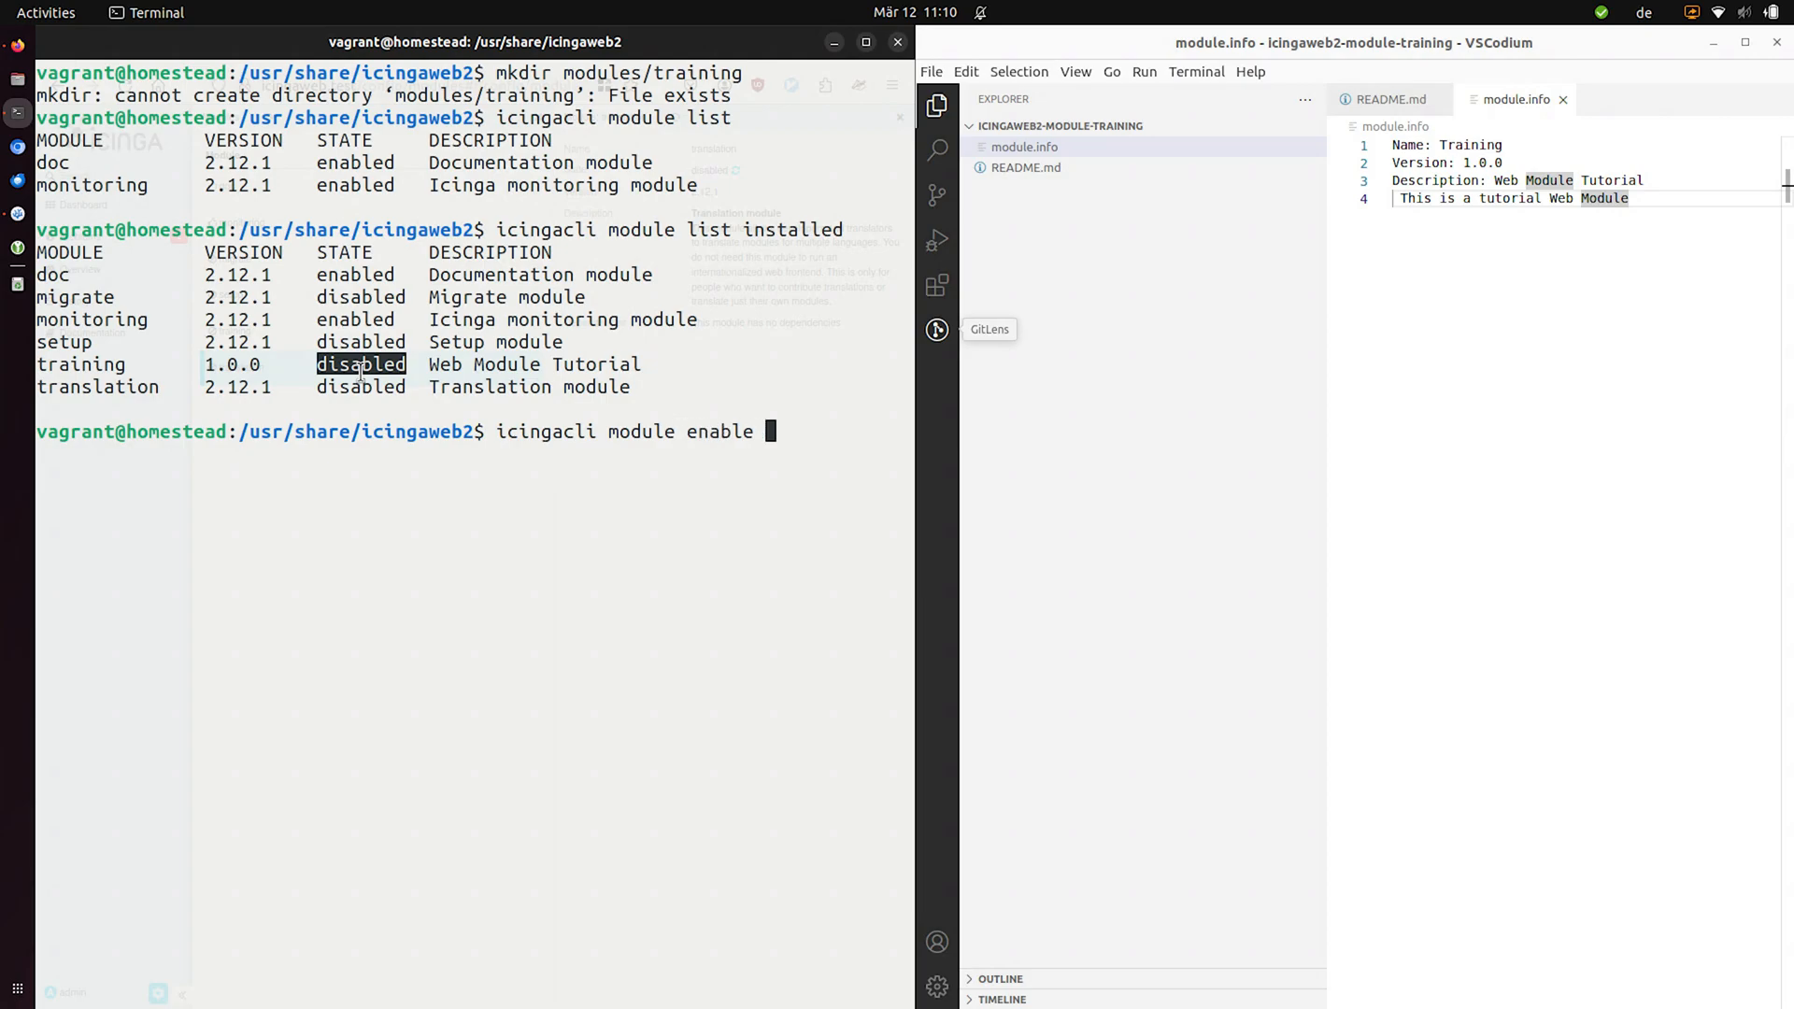
pyautogui.write('training')
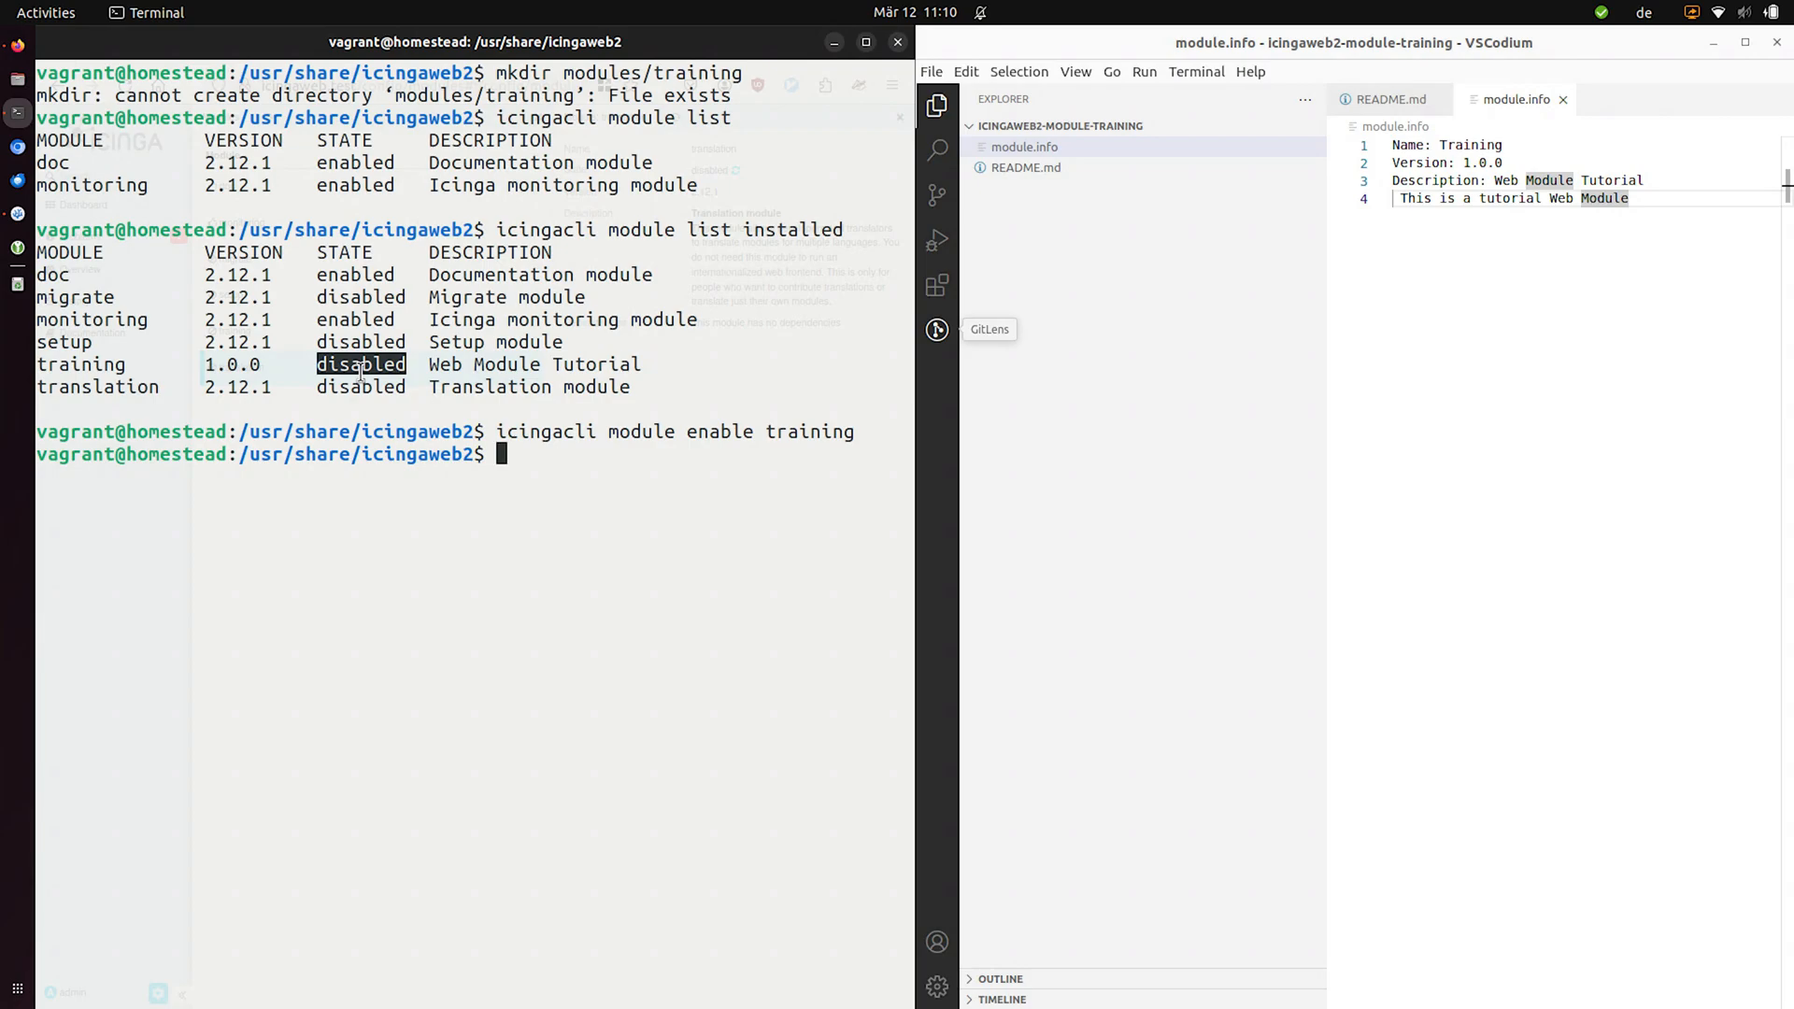
pyautogui.write('icingacli module list')
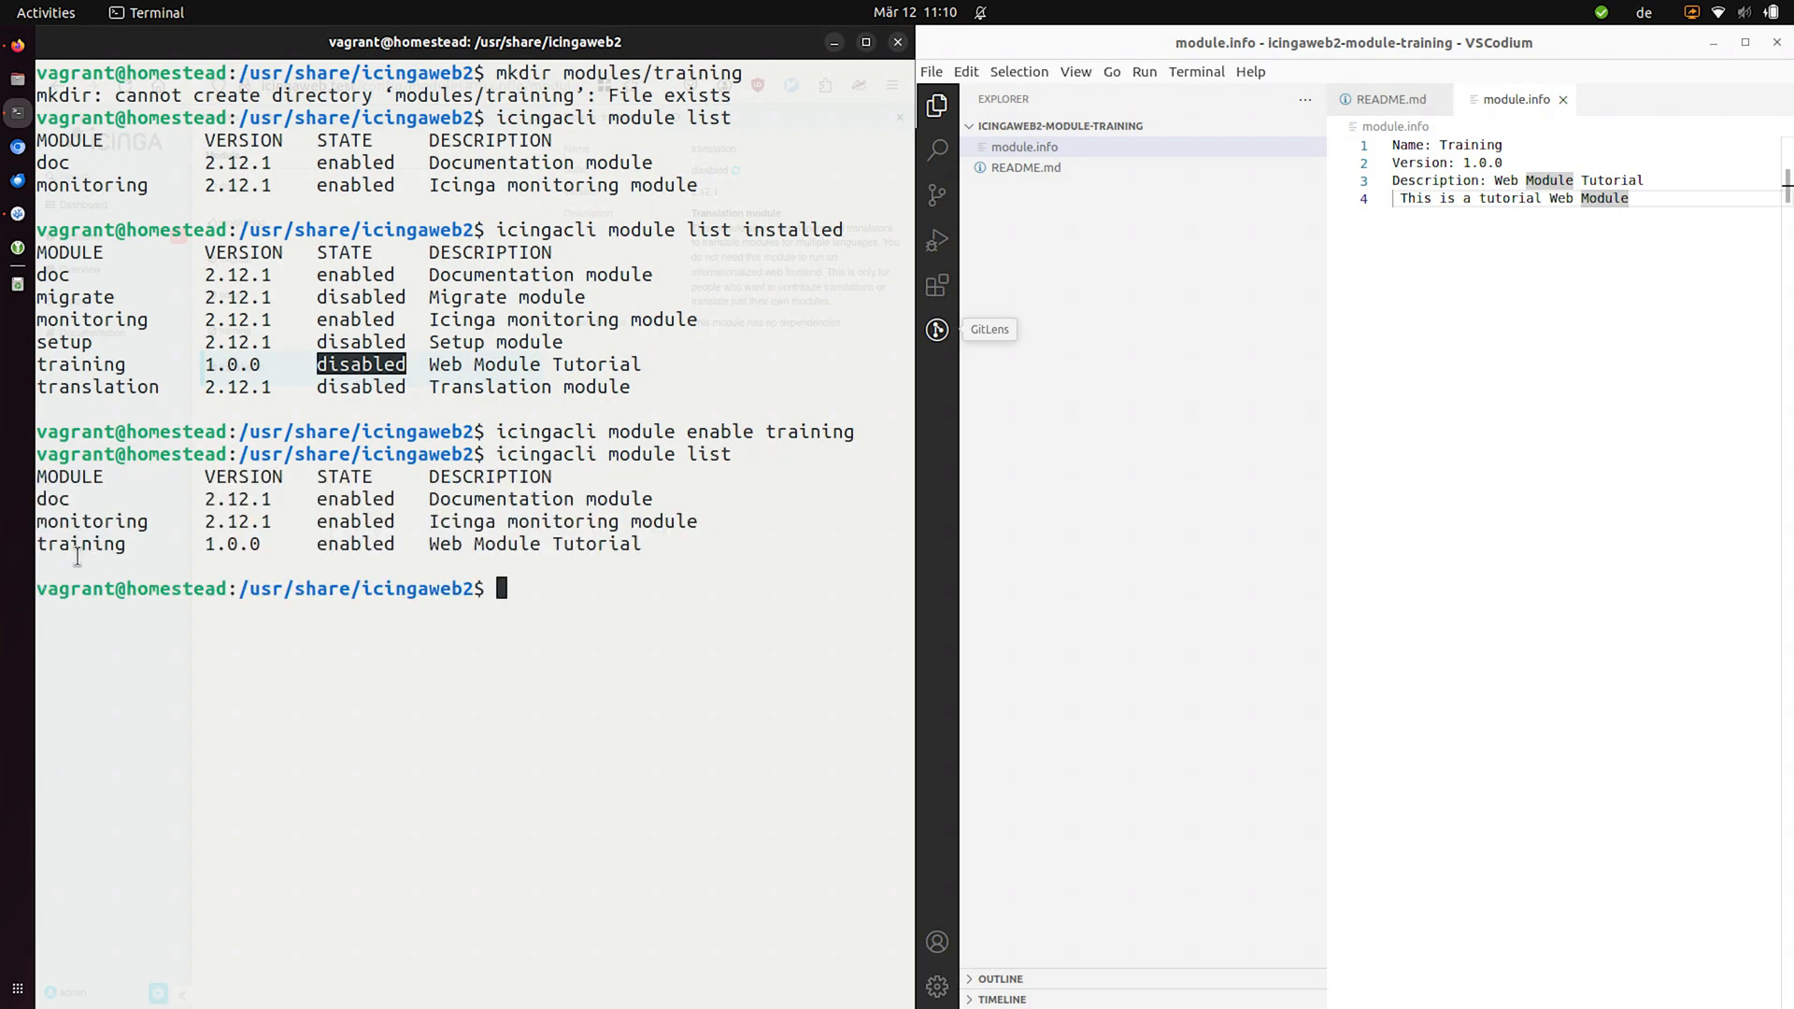
pyautogui.doubleClick(80, 544)
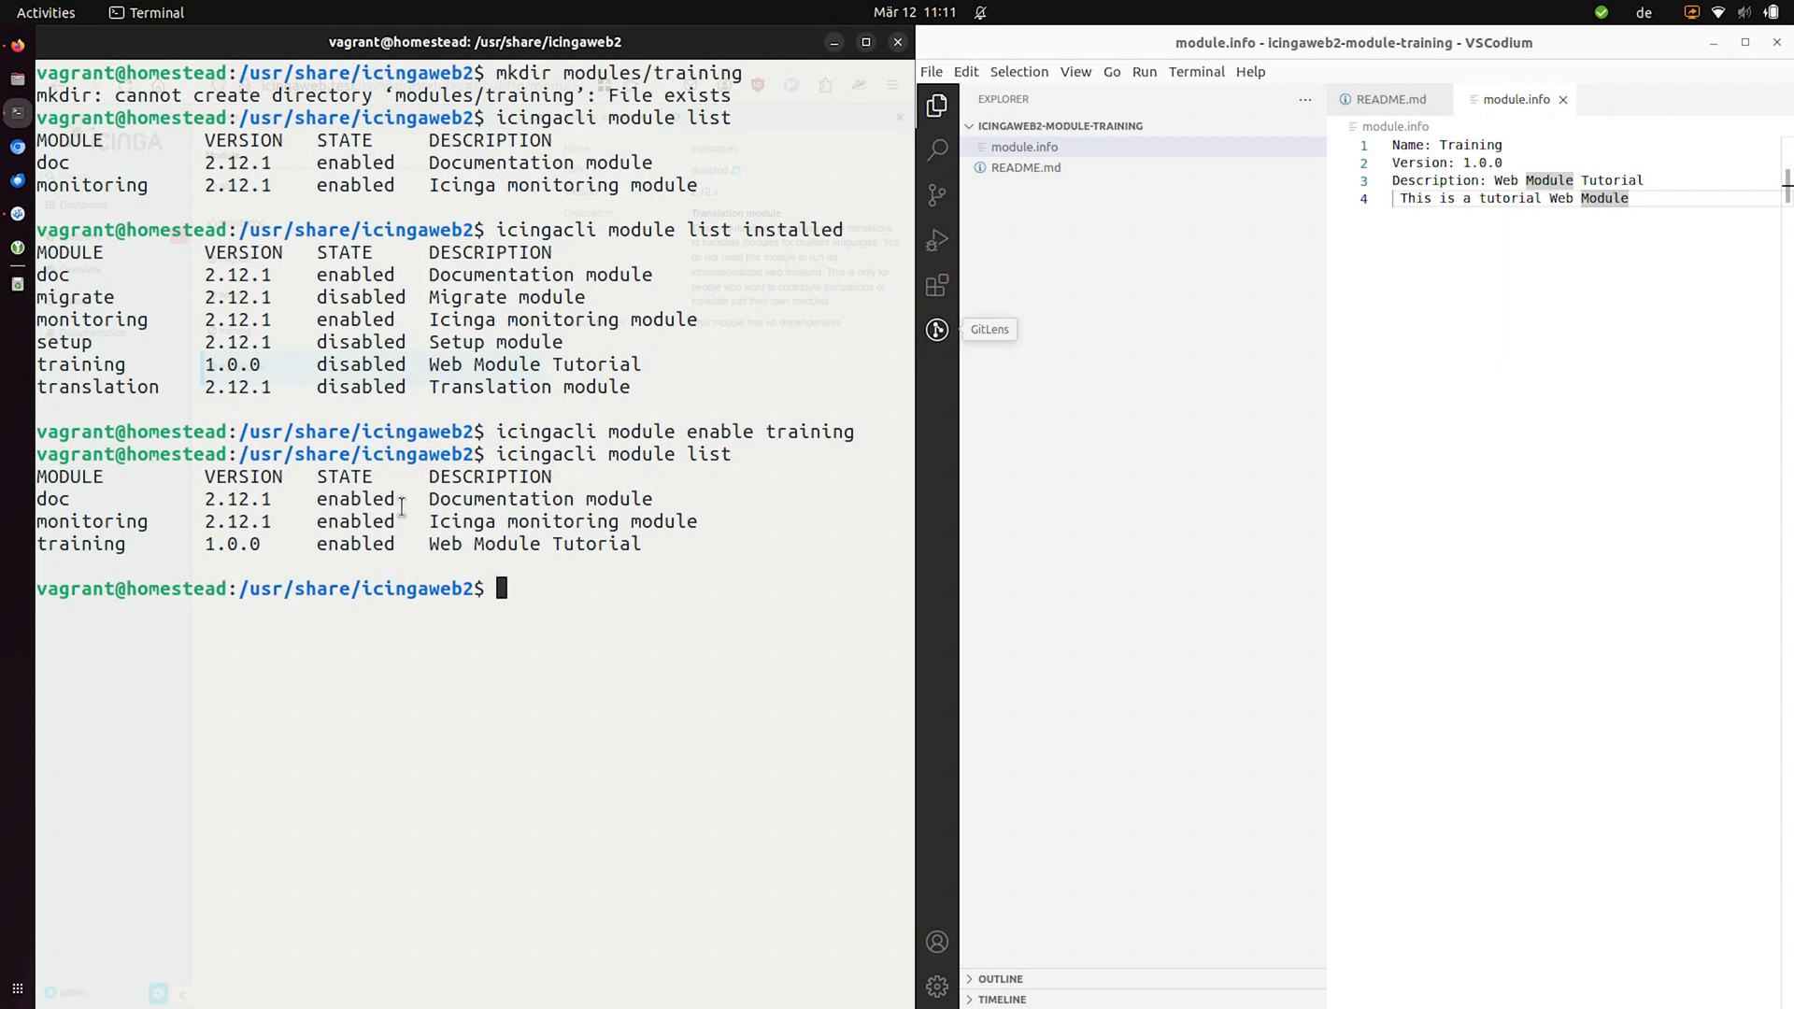
pyautogui.moveTo(598, 476)
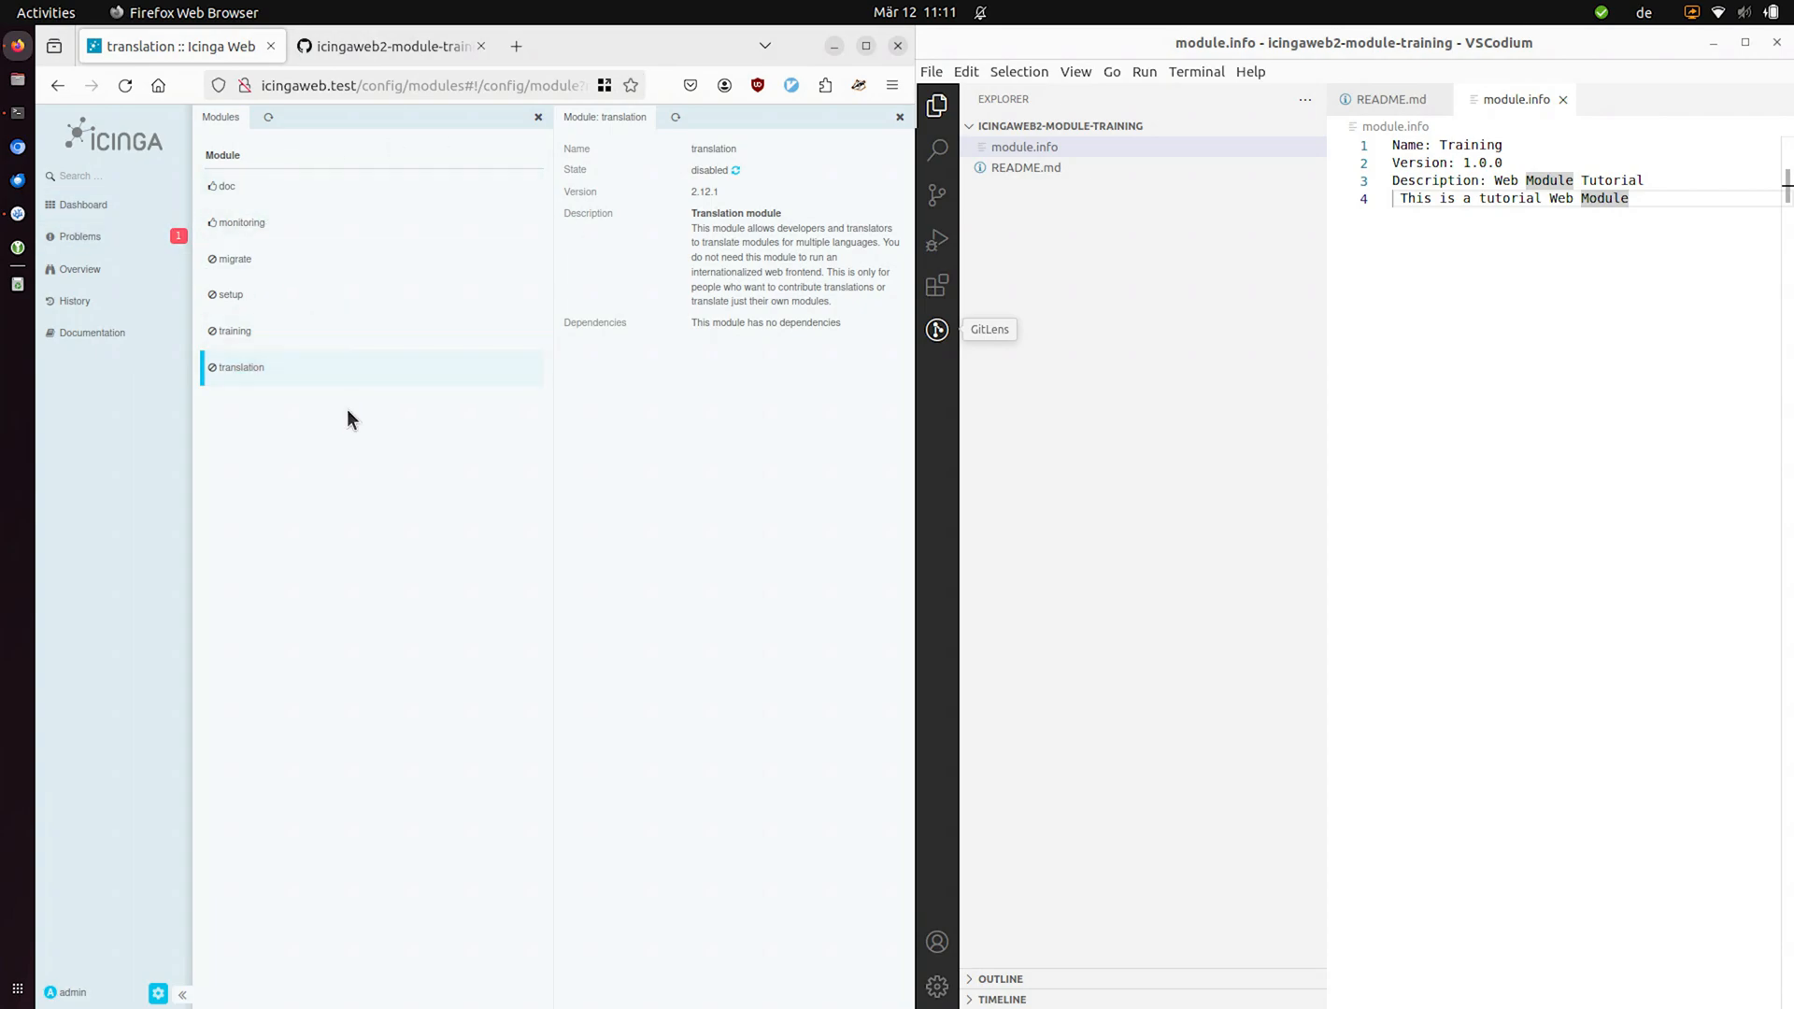
pyautogui.moveTo(323, 288)
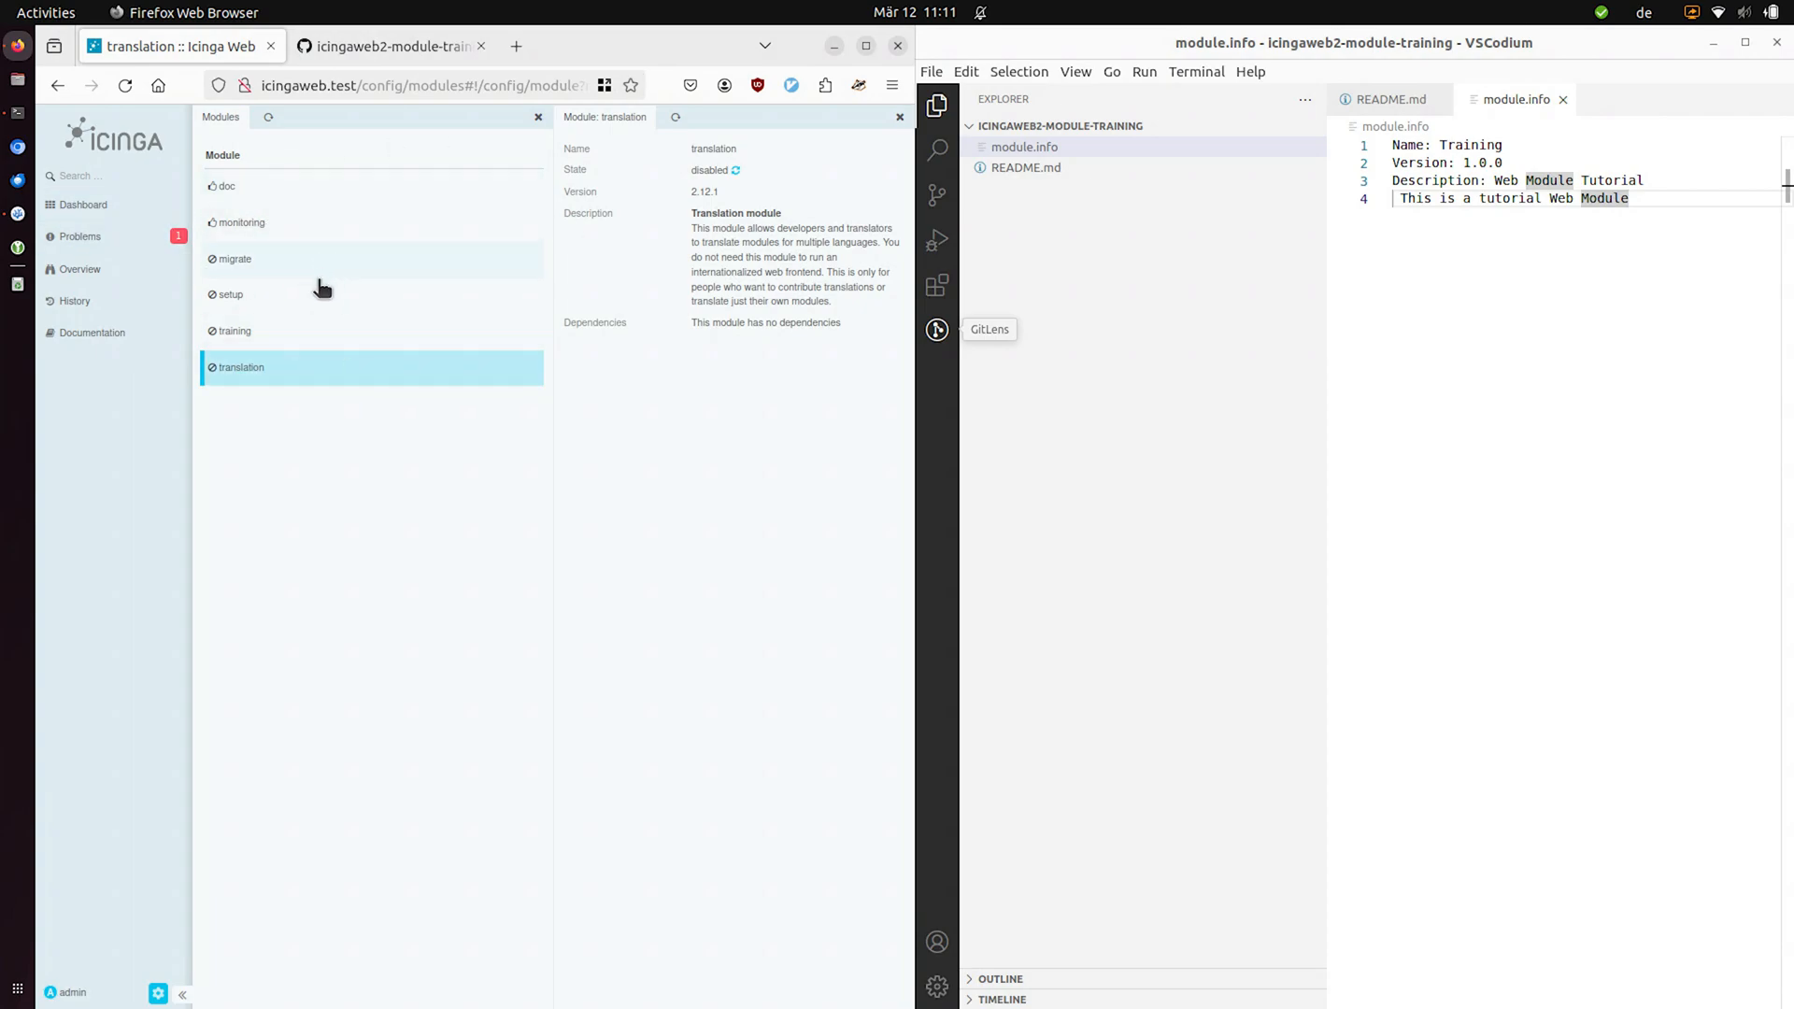
# - Show the training module's details on the reloaded Modules page, now reporting state enabled
pyautogui.click(236, 330)
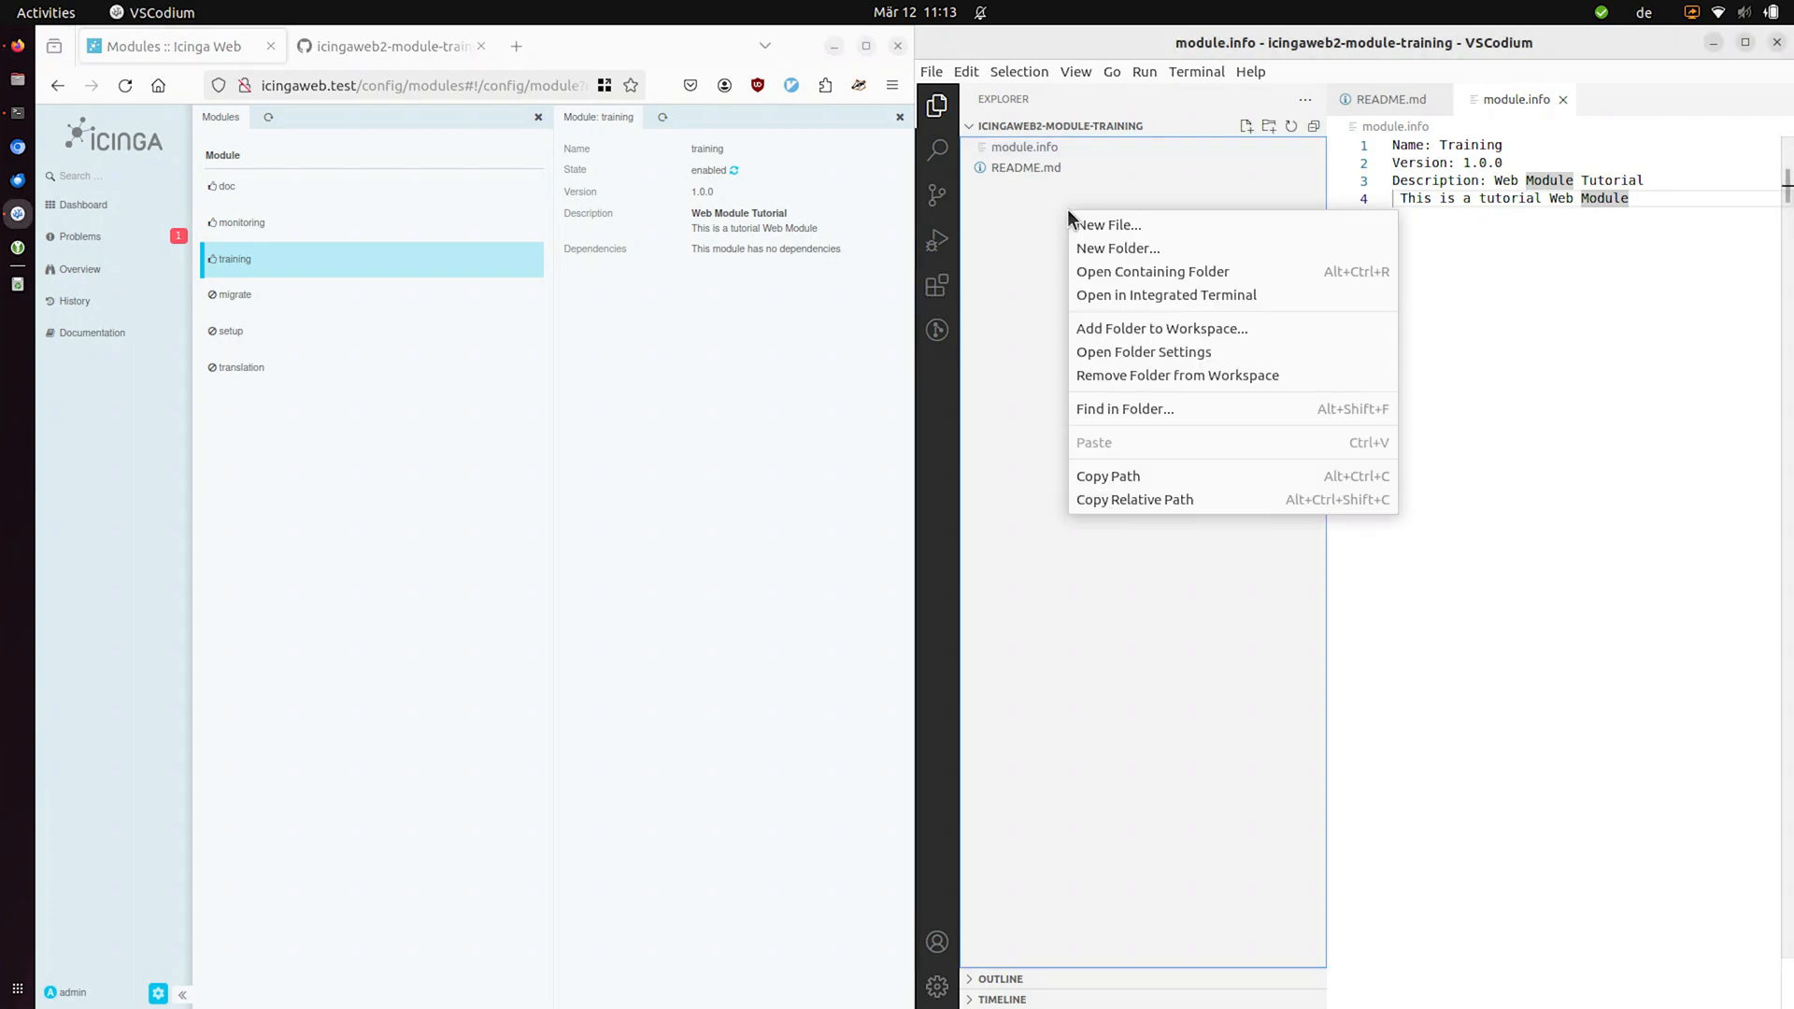
# - Create an application folder in the training project with a clicommands folder inside it
pyautogui.click(1105, 224)
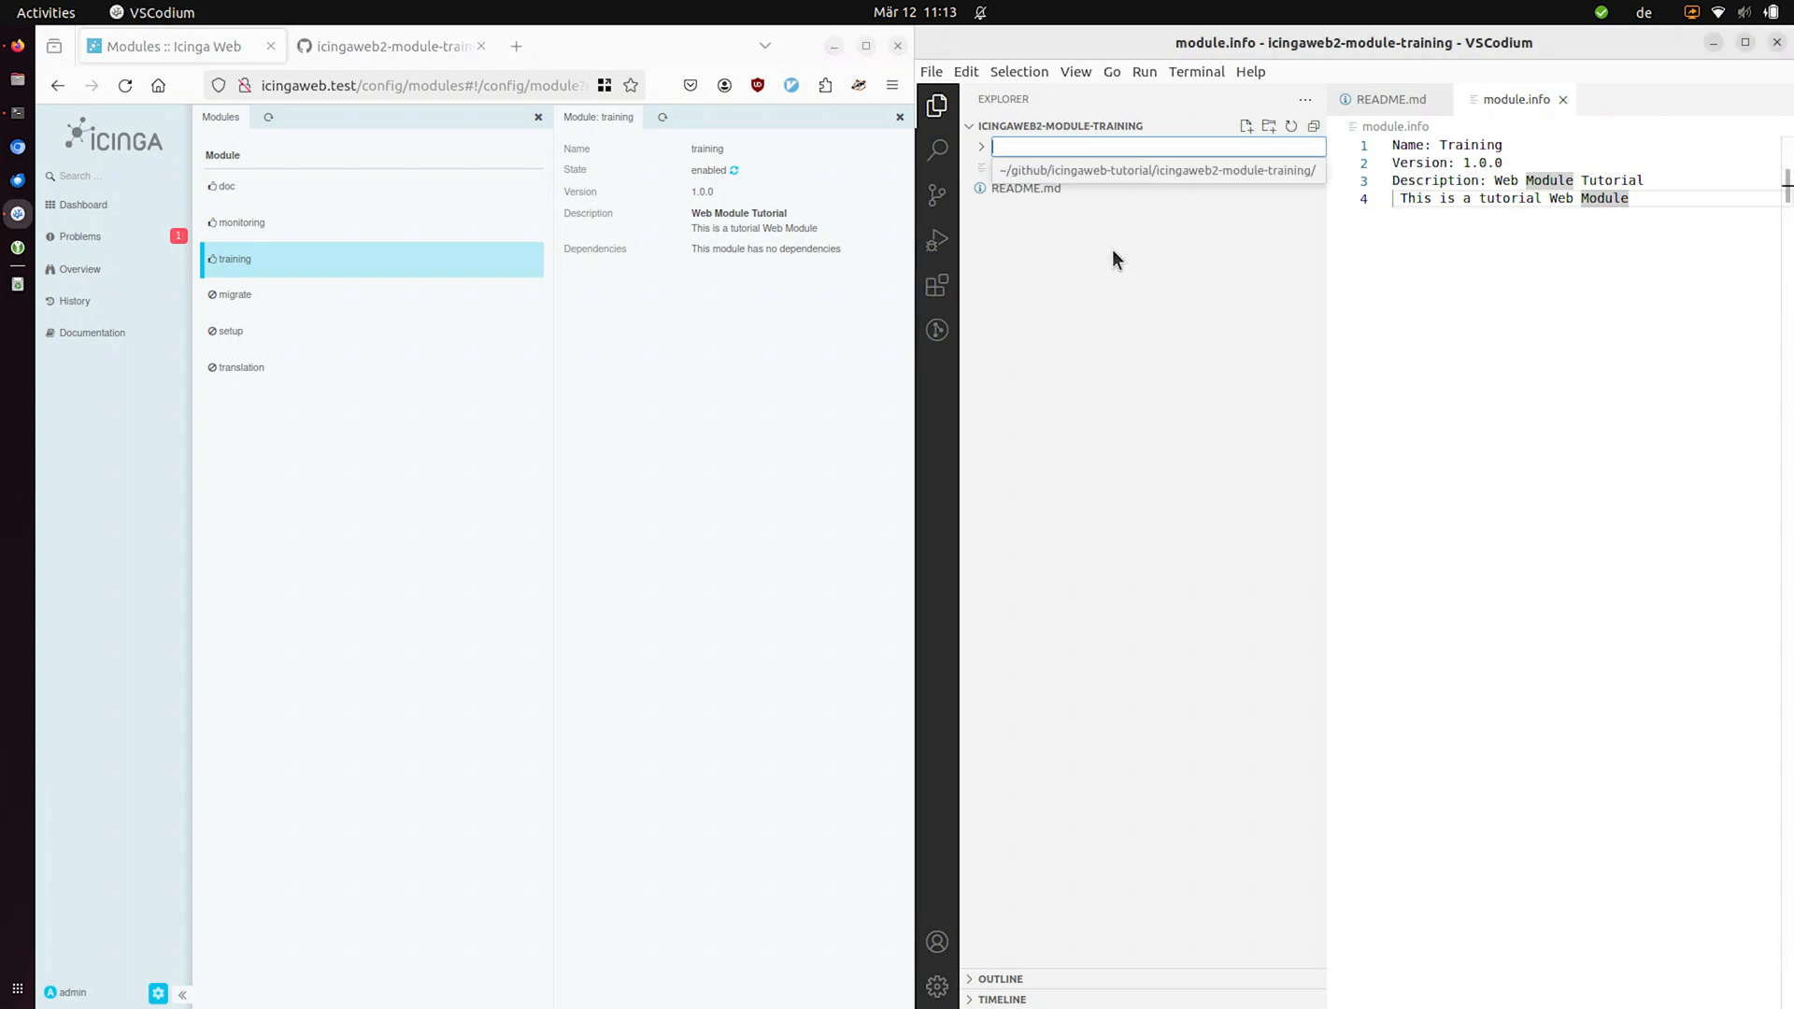
pyautogui.write('application')
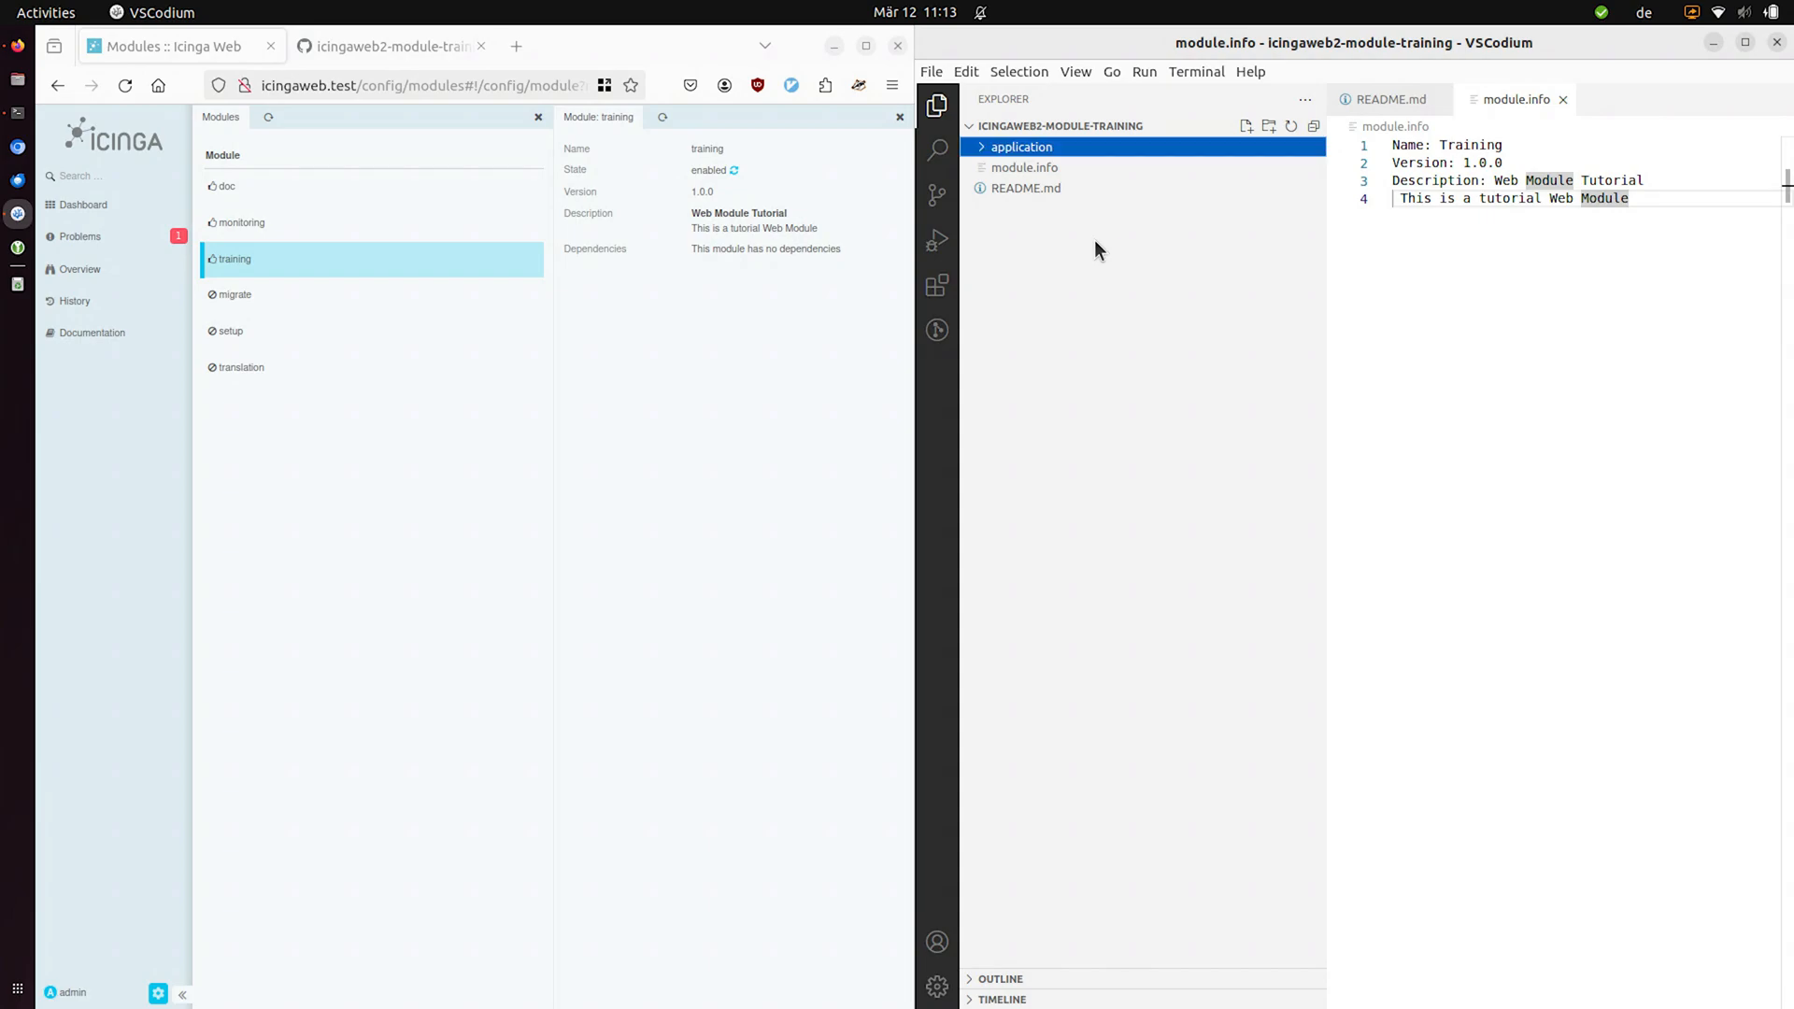
pyautogui.click(1246, 127)
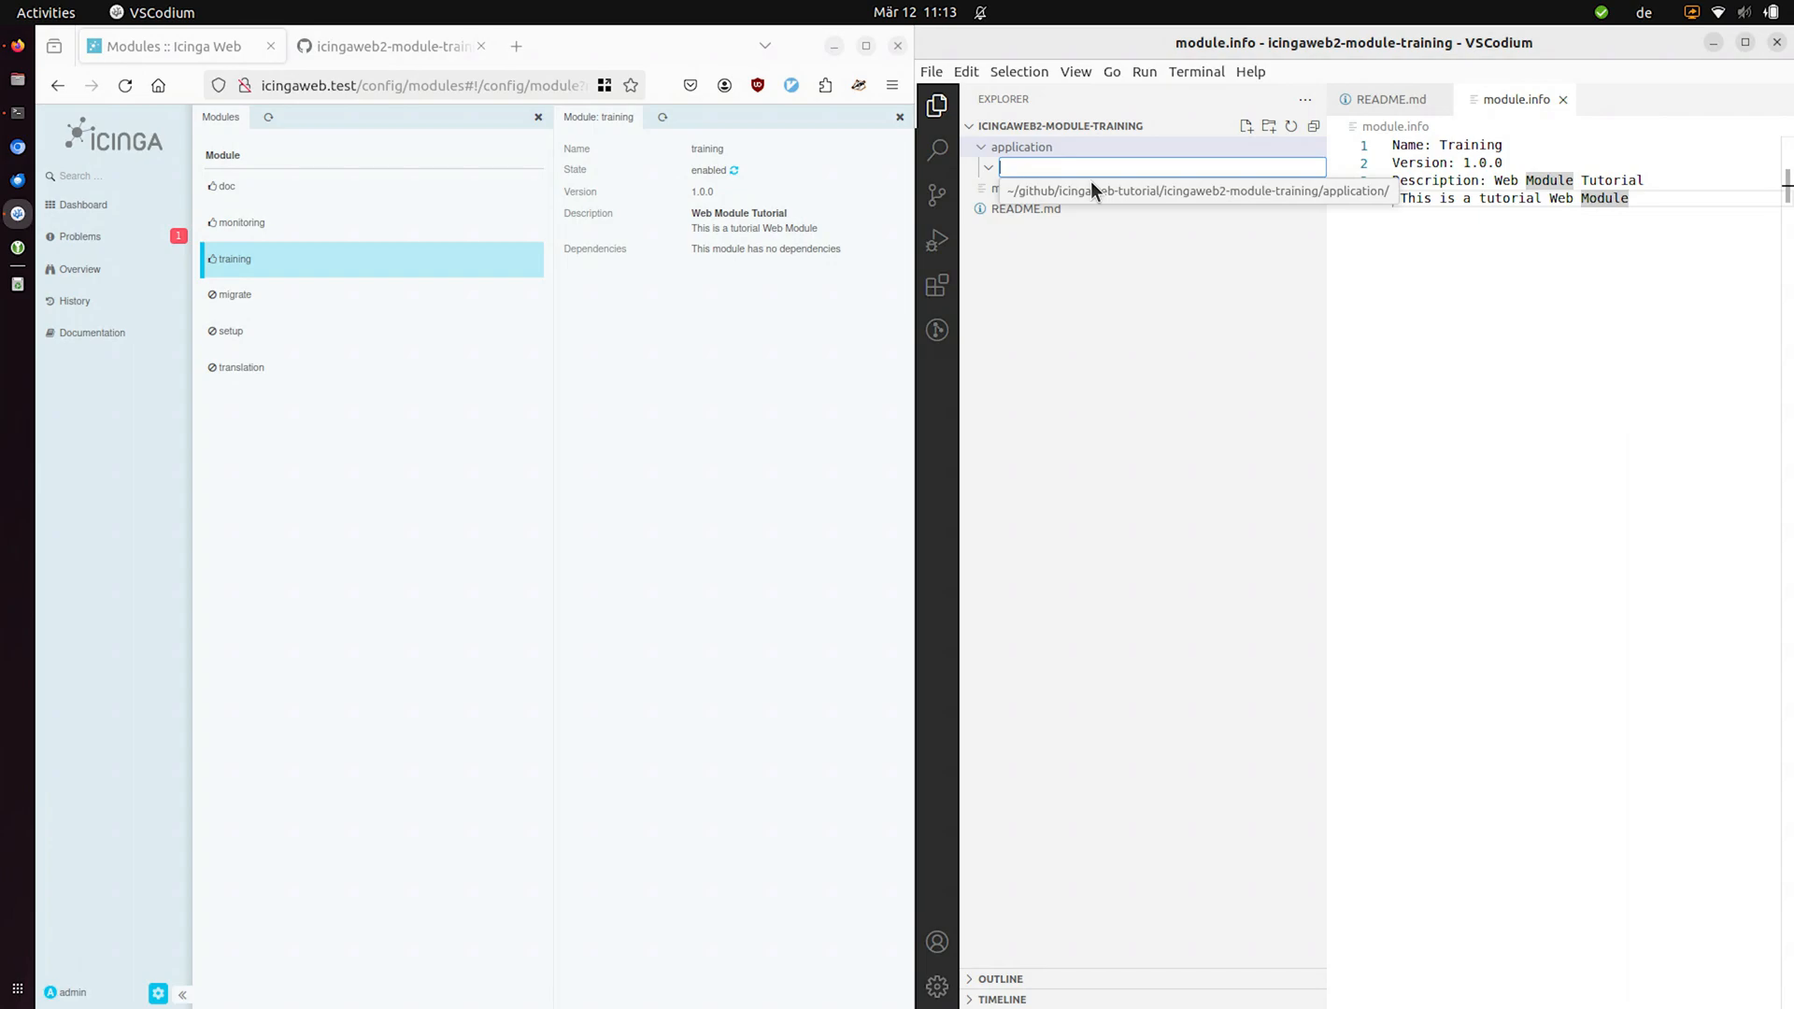
pyautogui.write('clicomma')
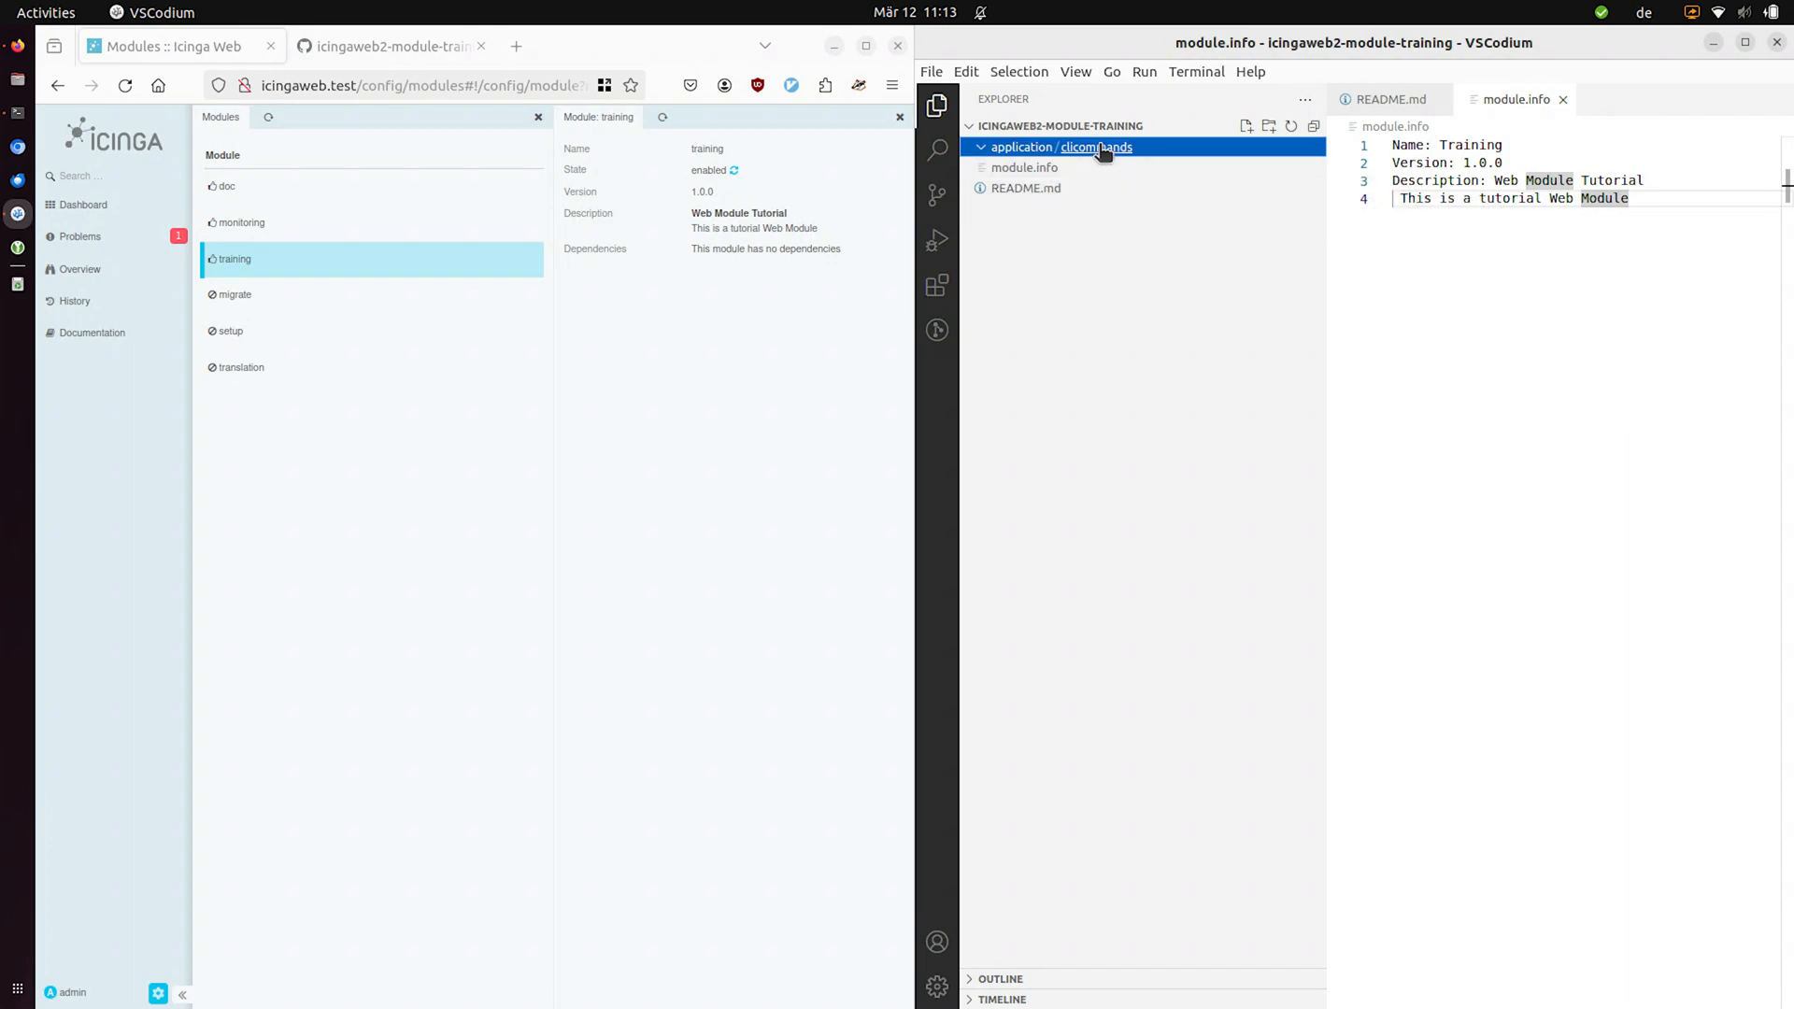
pyautogui.moveTo(1026, 166)
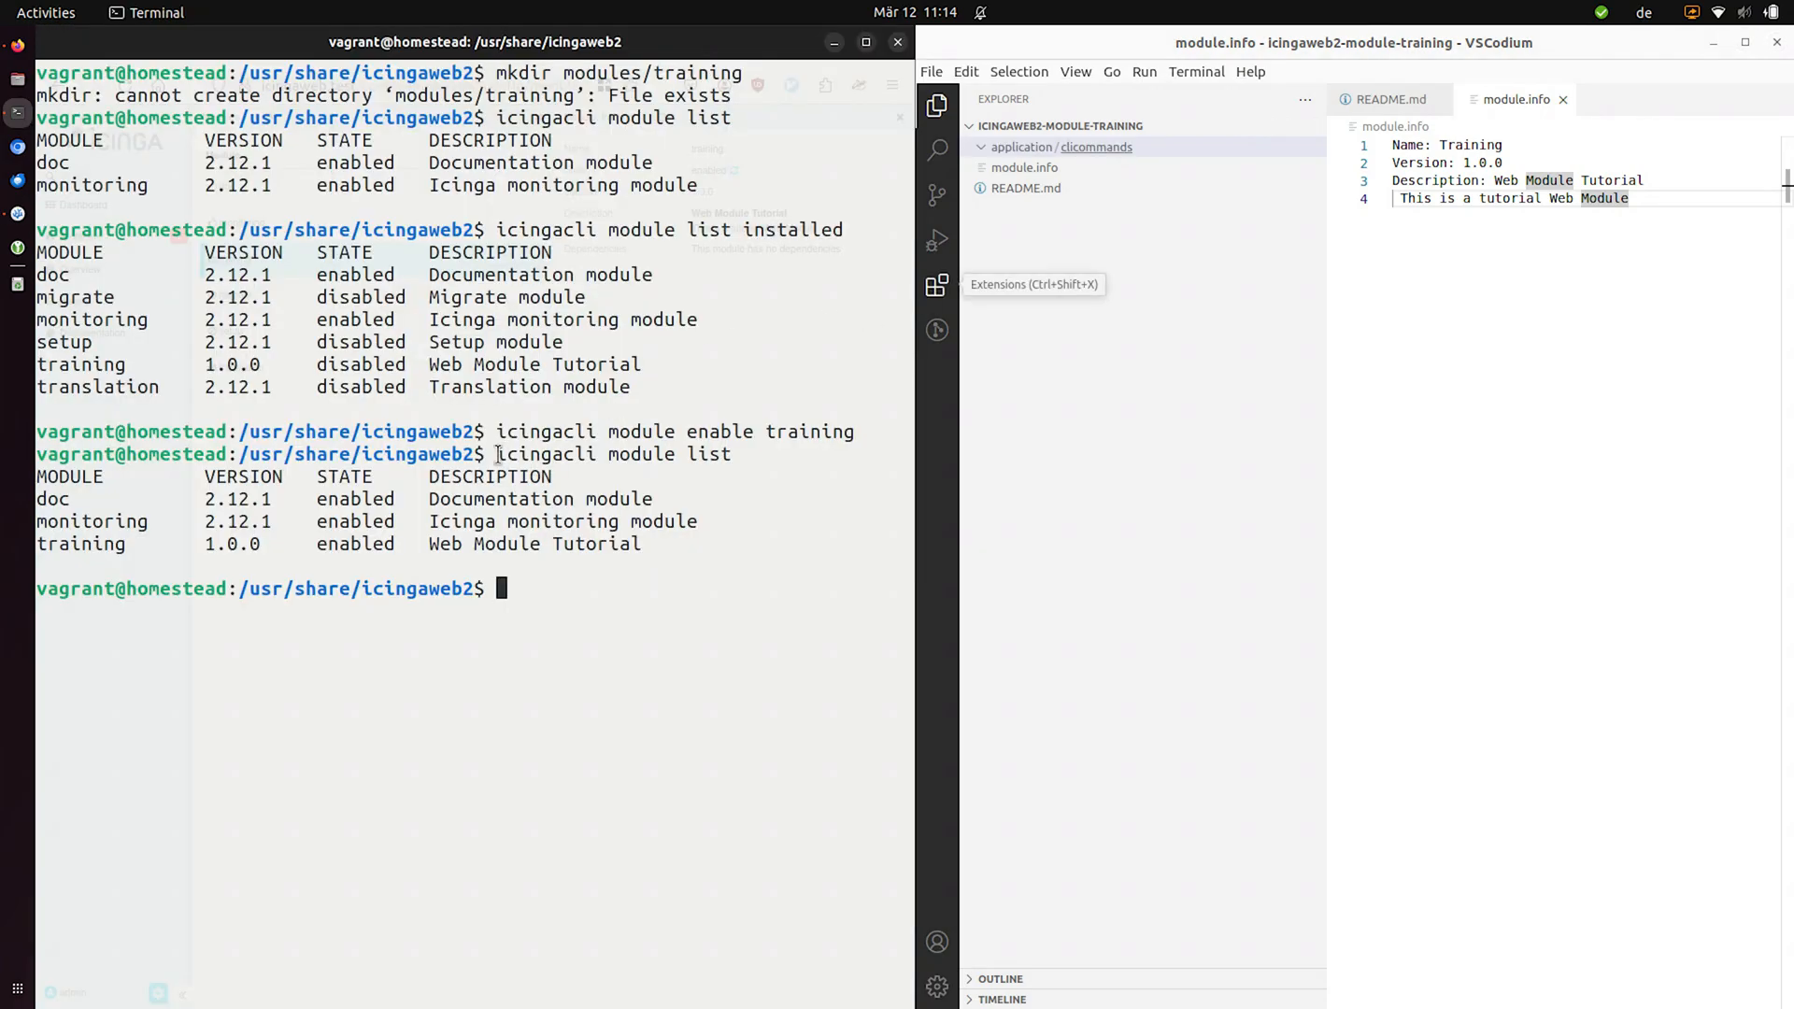
pyautogui.moveTo(495, 452); pyautogui.dragTo(730, 452)
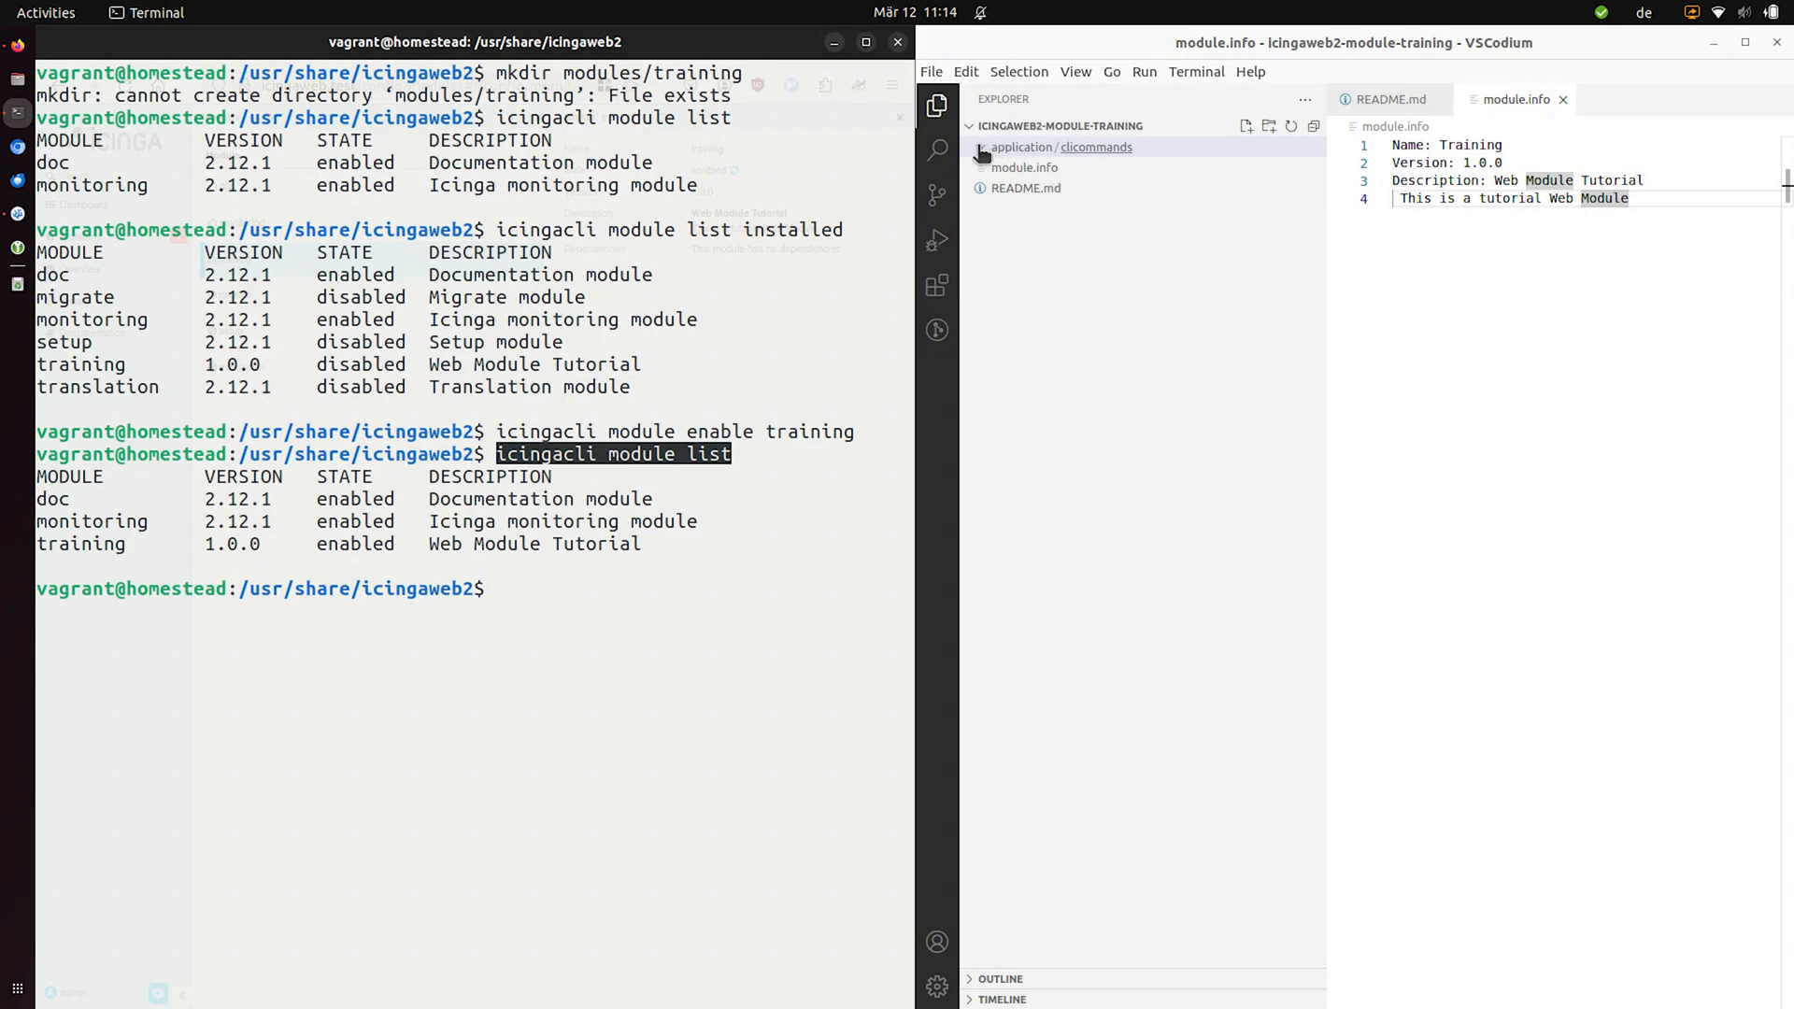
pyautogui.moveTo(1126, 180)
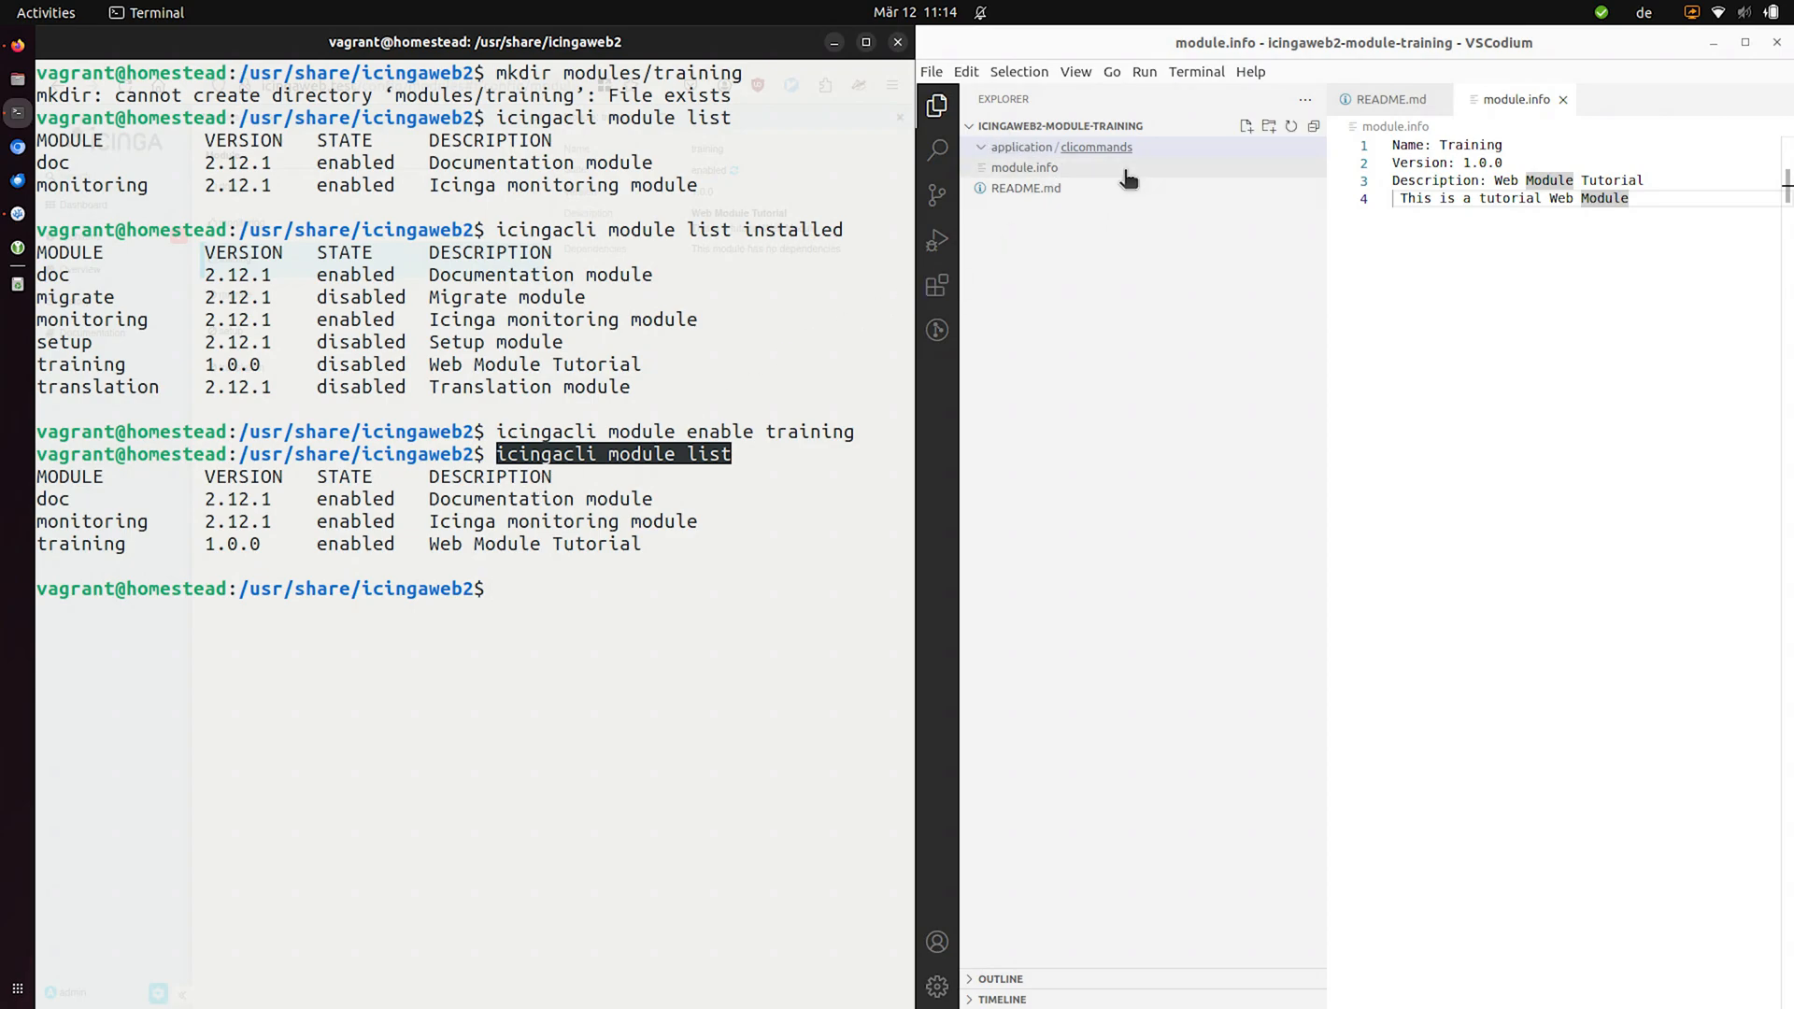
pyautogui.moveTo(1026, 187)
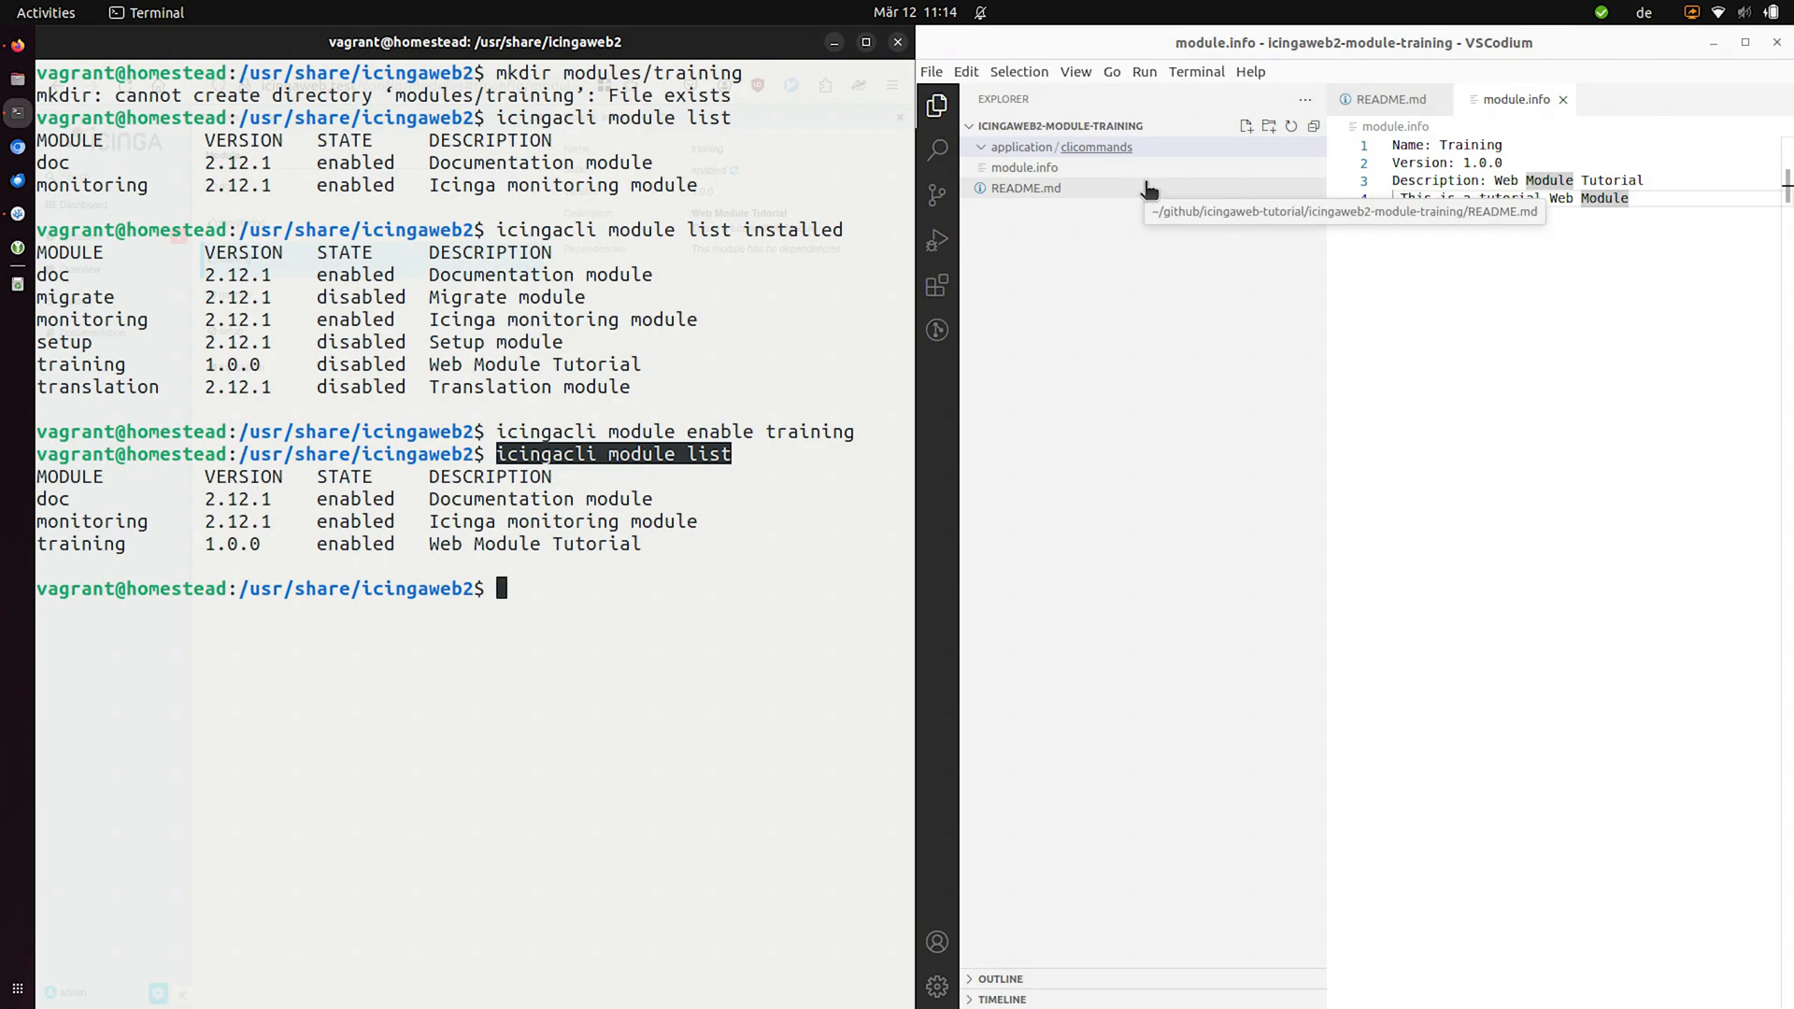
# - Create HelloCommand.php in clicommands with <?php and the Icinga\Module\Training\Clicommands namespace
pyautogui.rightClick(1058, 146)
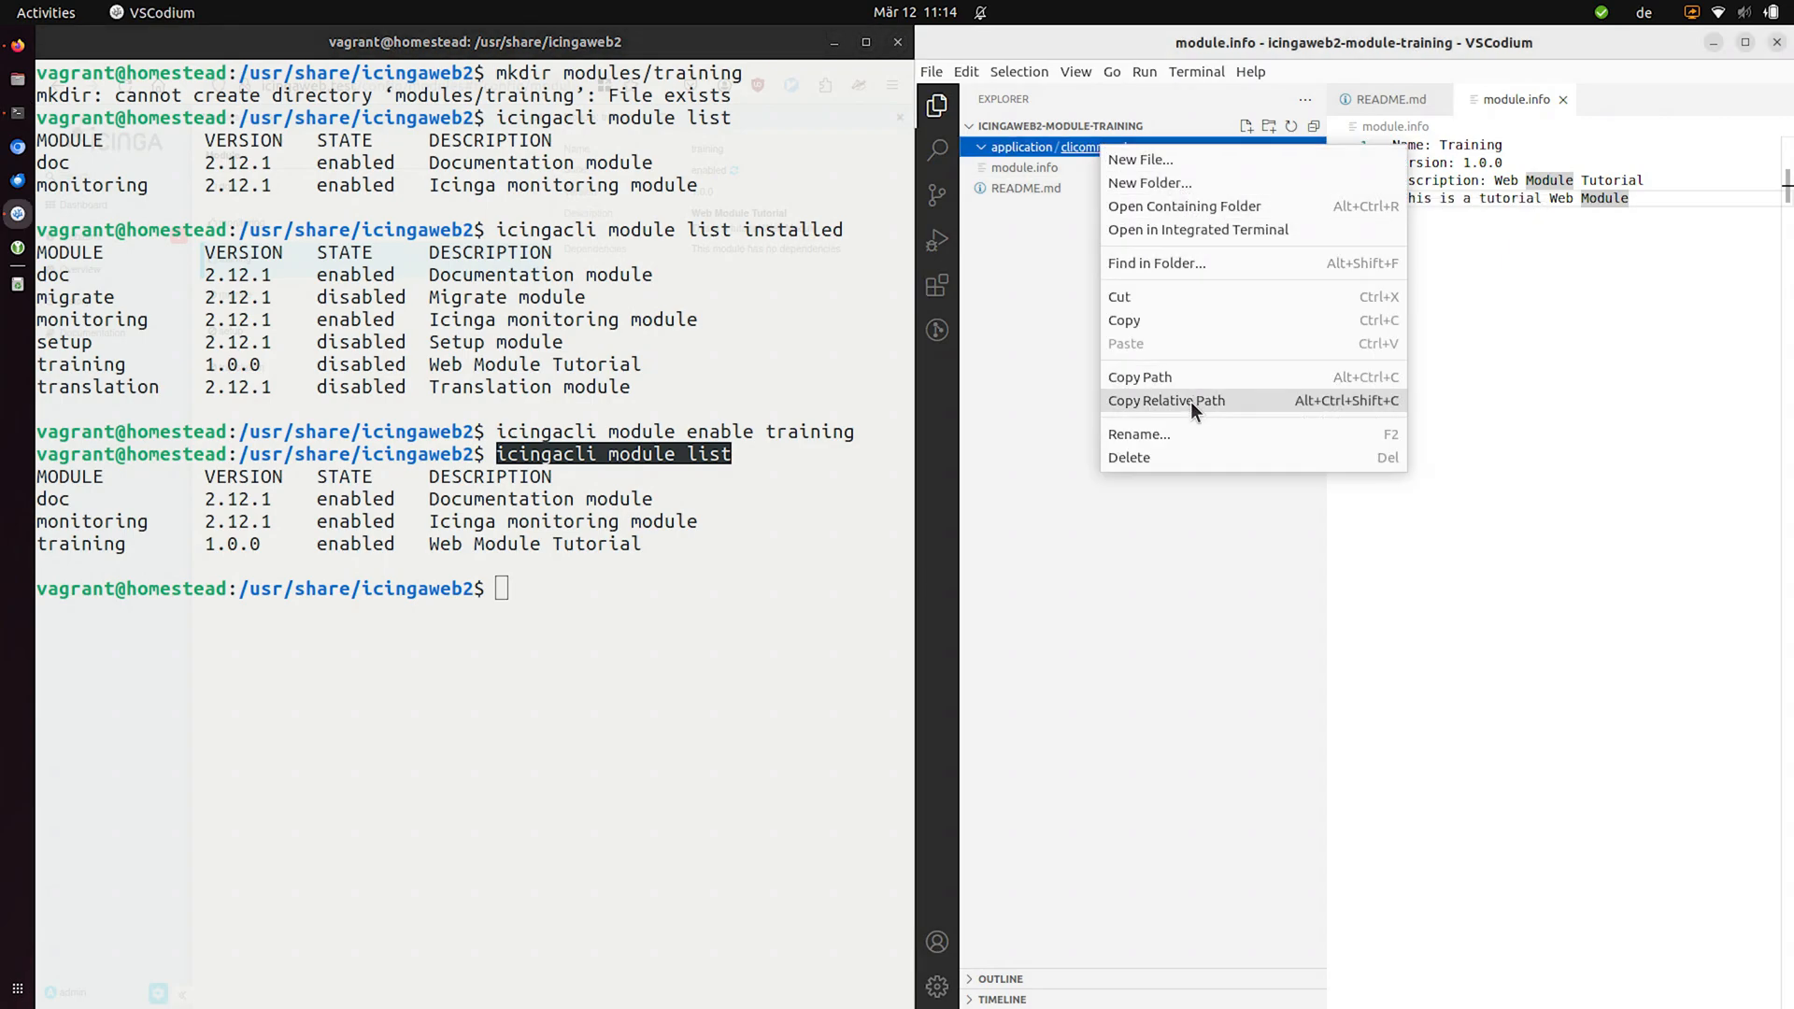
pyautogui.moveTo(1166, 159)
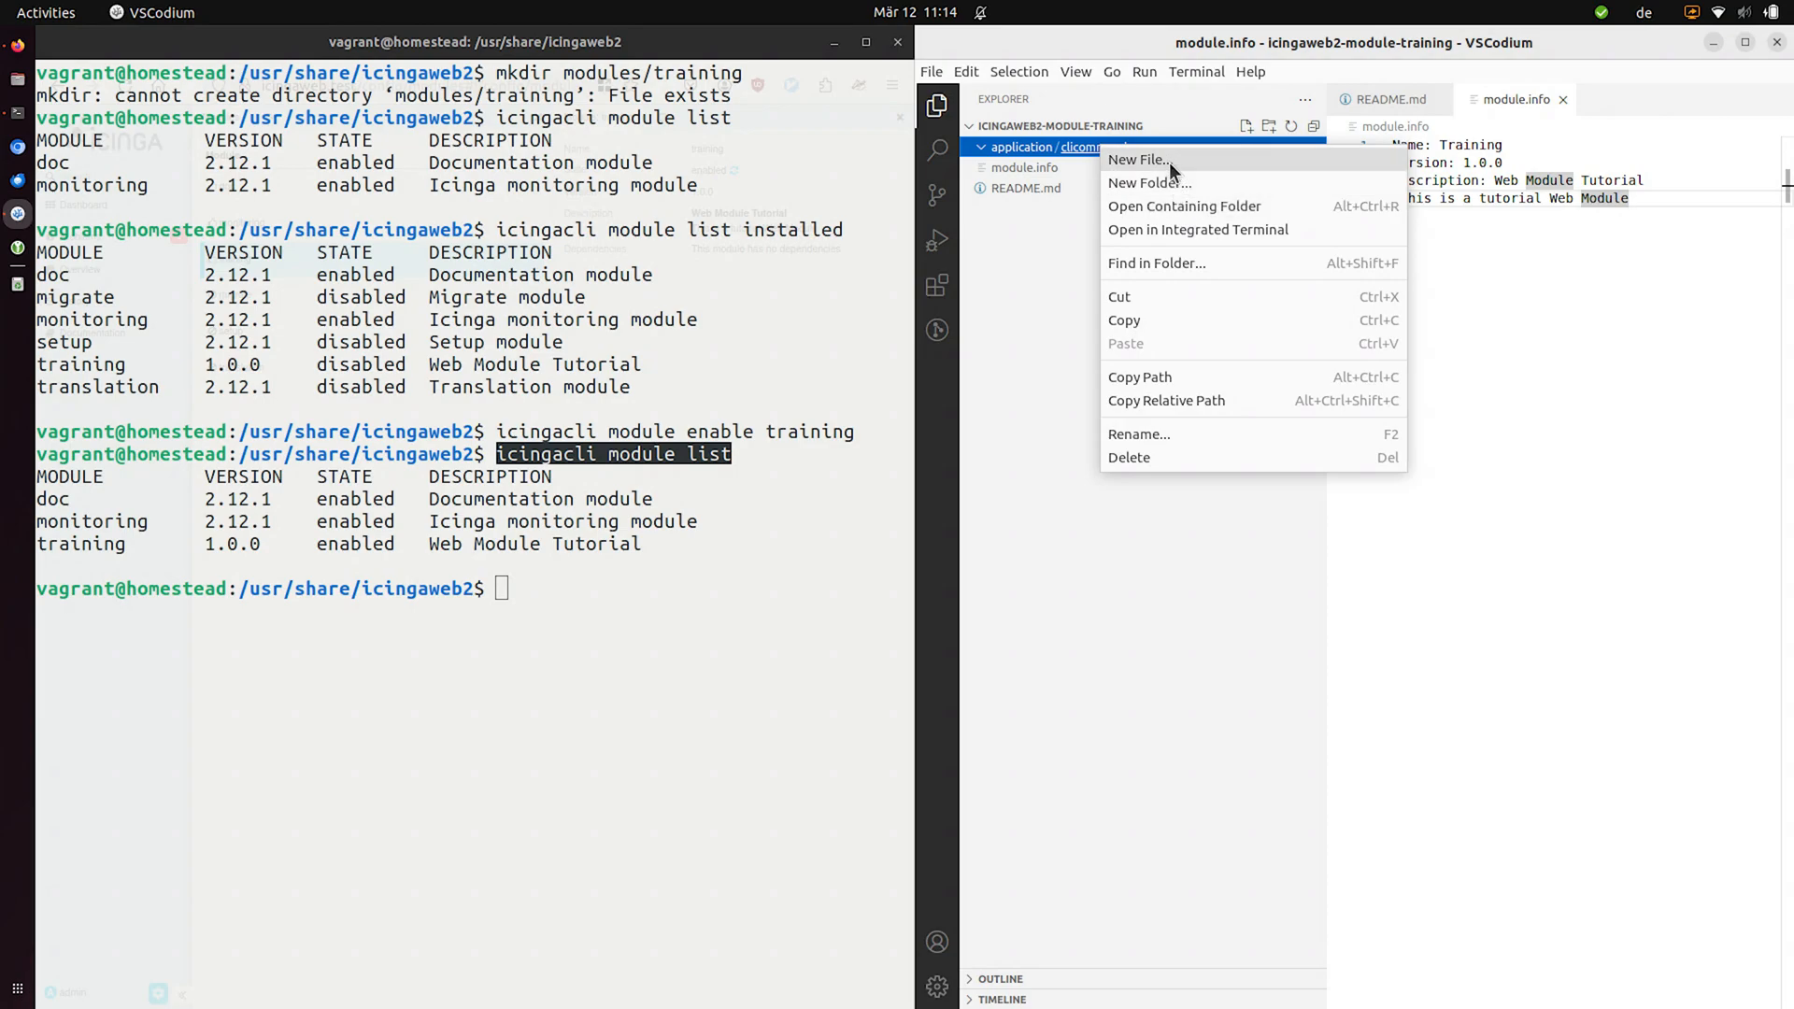
pyautogui.click(1136, 159)
pyautogui.write('Hello')
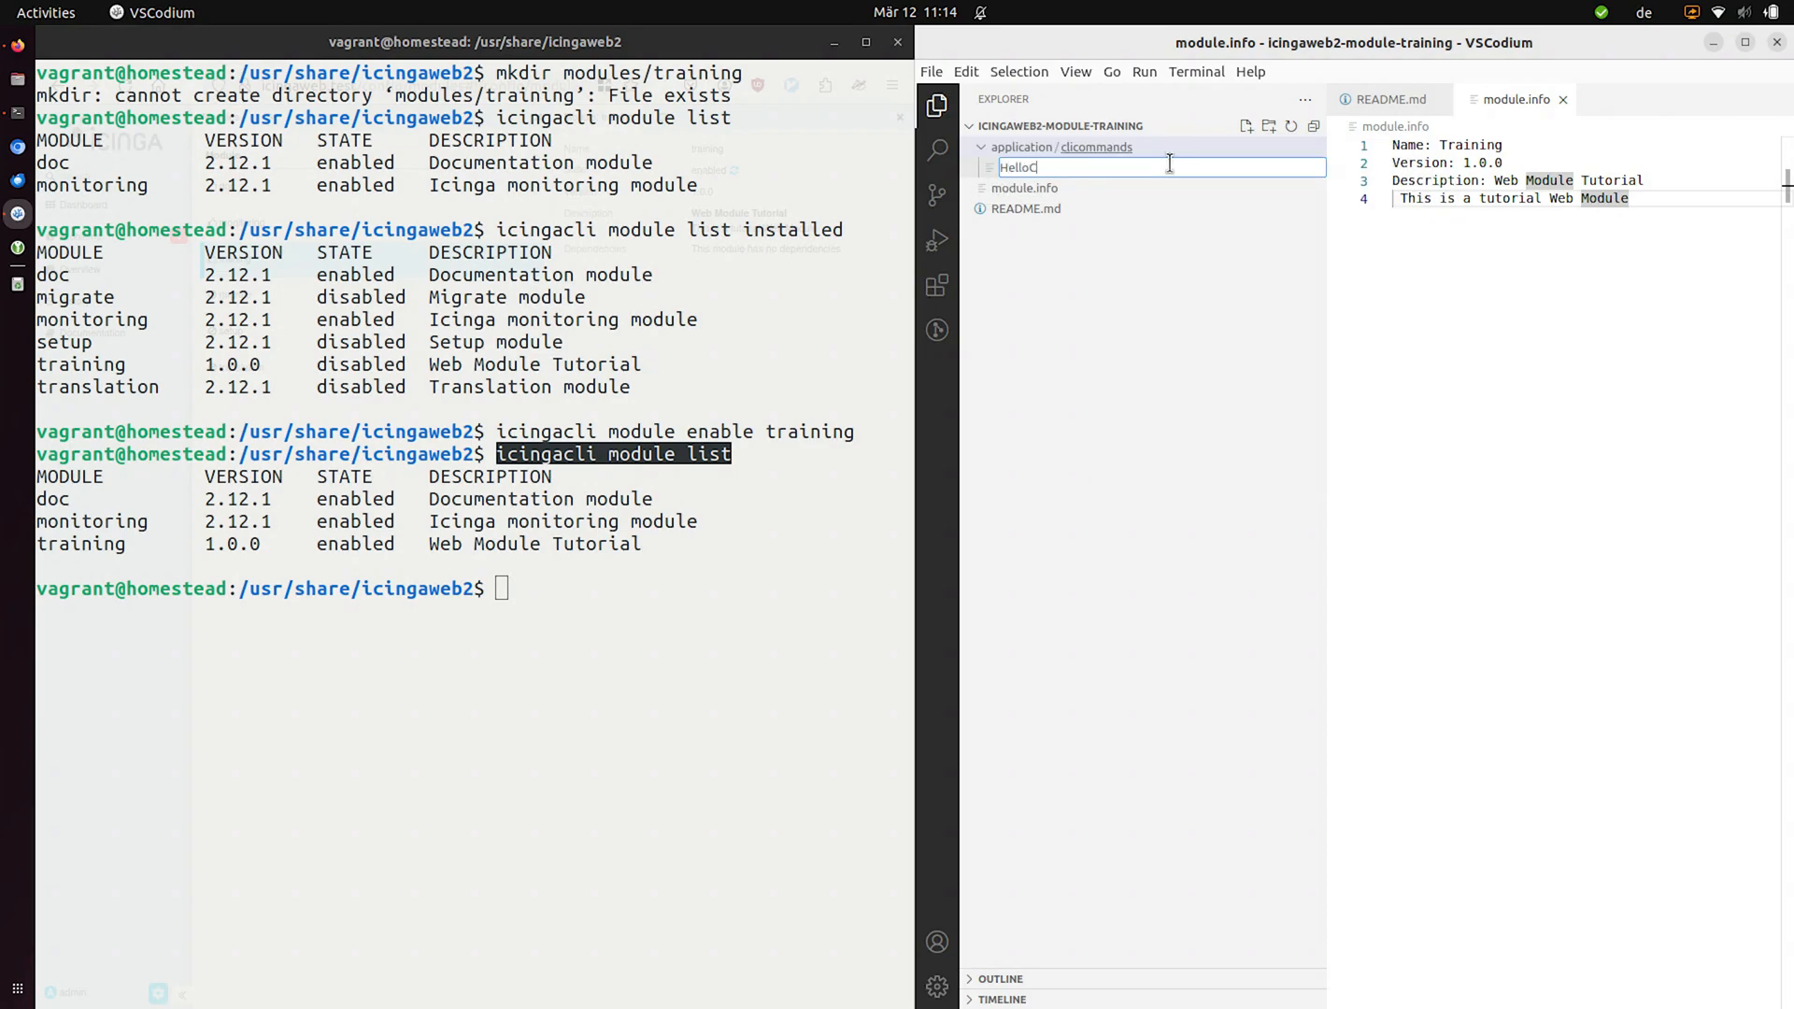
pyautogui.write('Command.php')
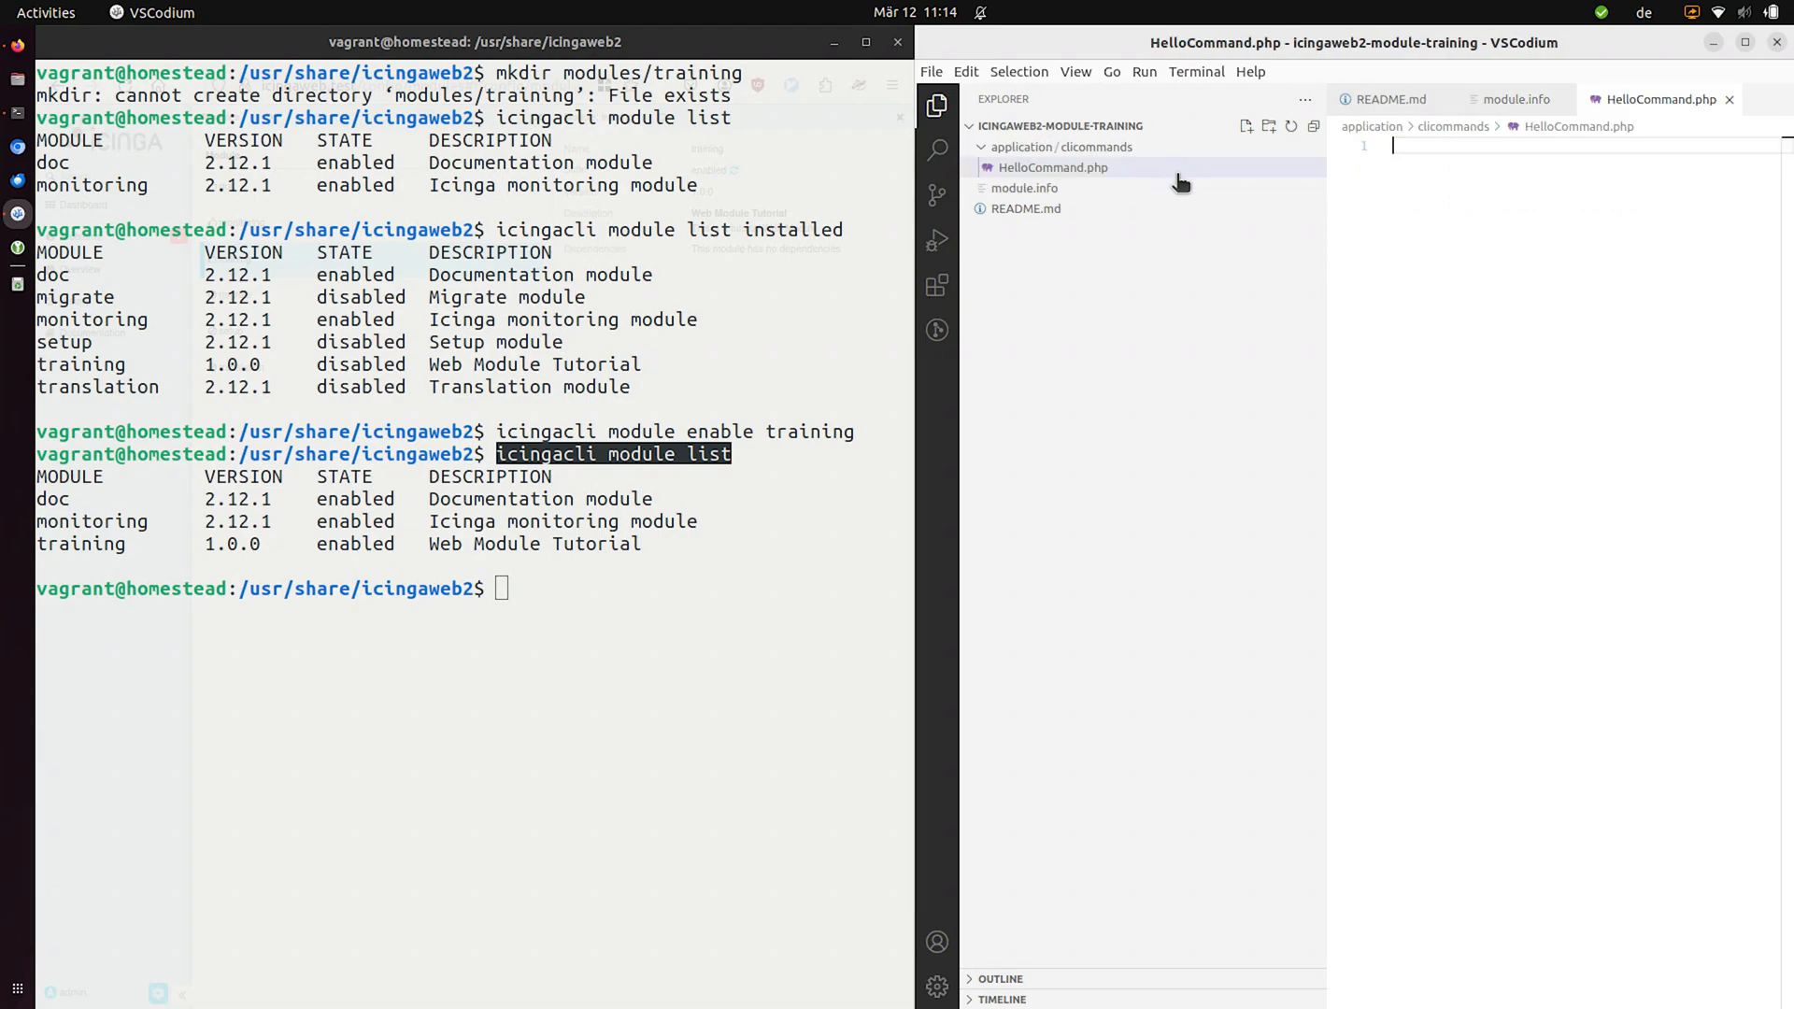
pyautogui.moveTo(1181, 183)
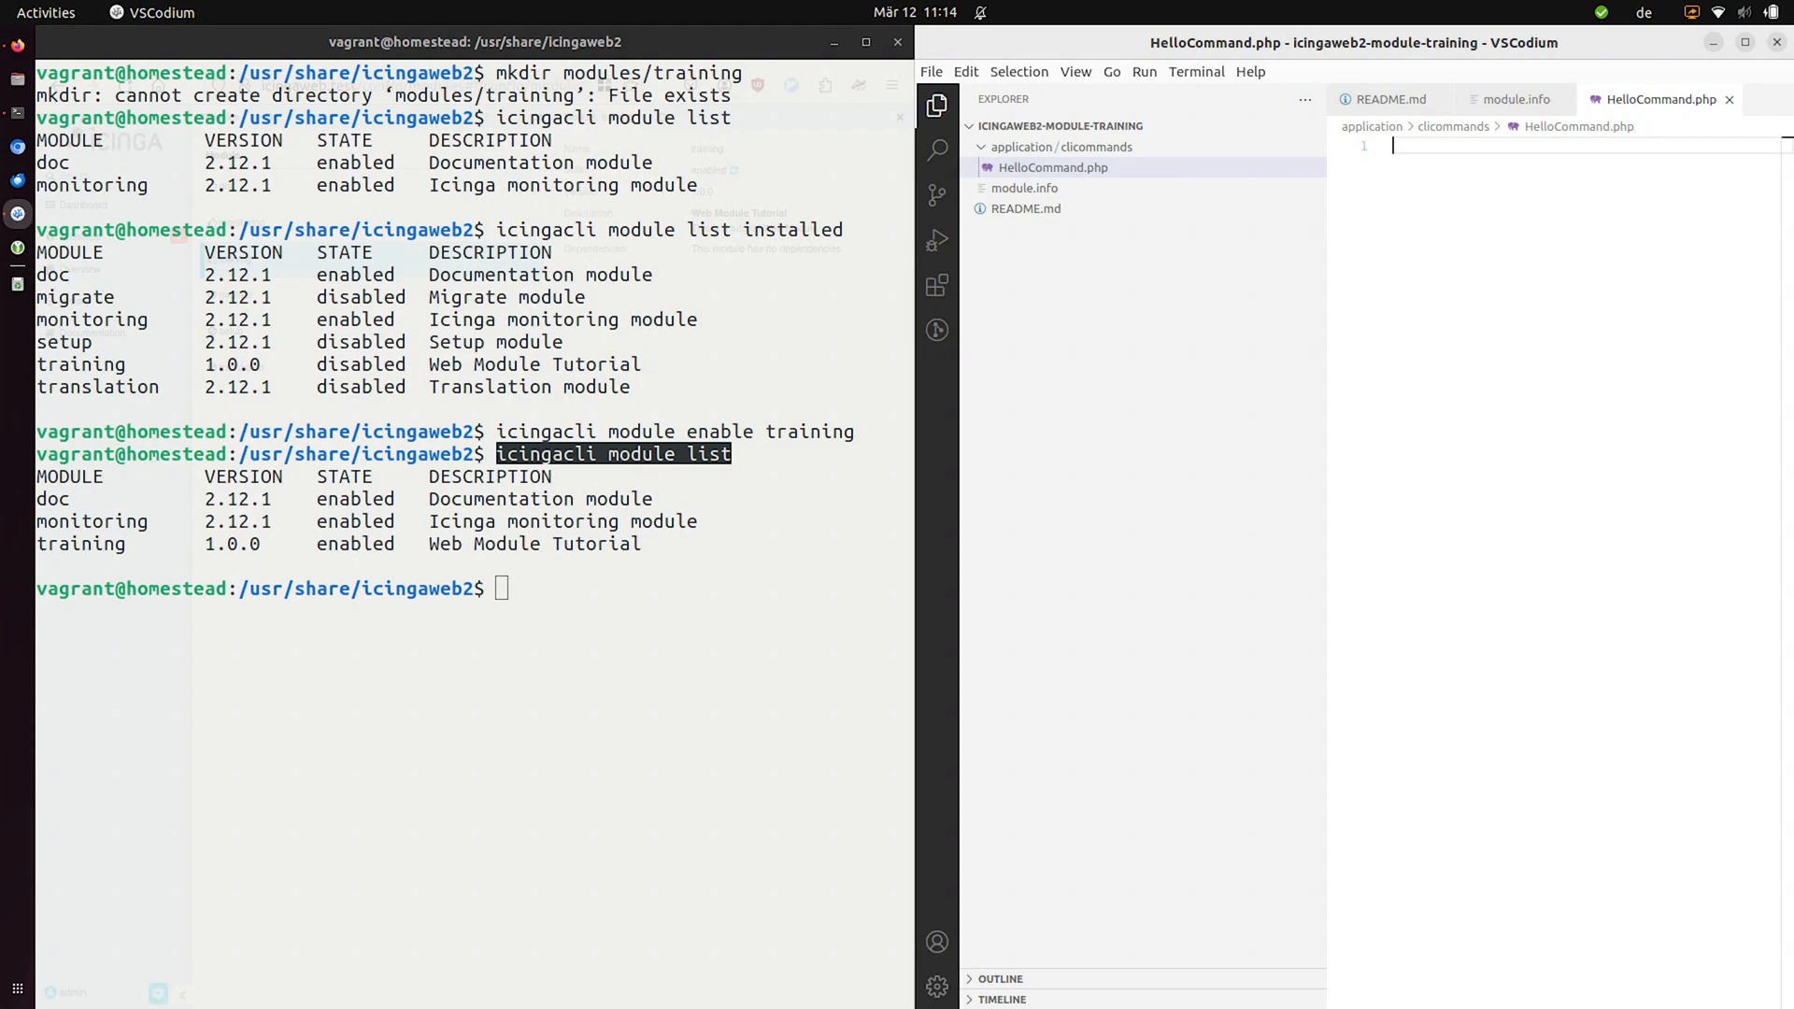
pyautogui.write('<?php')
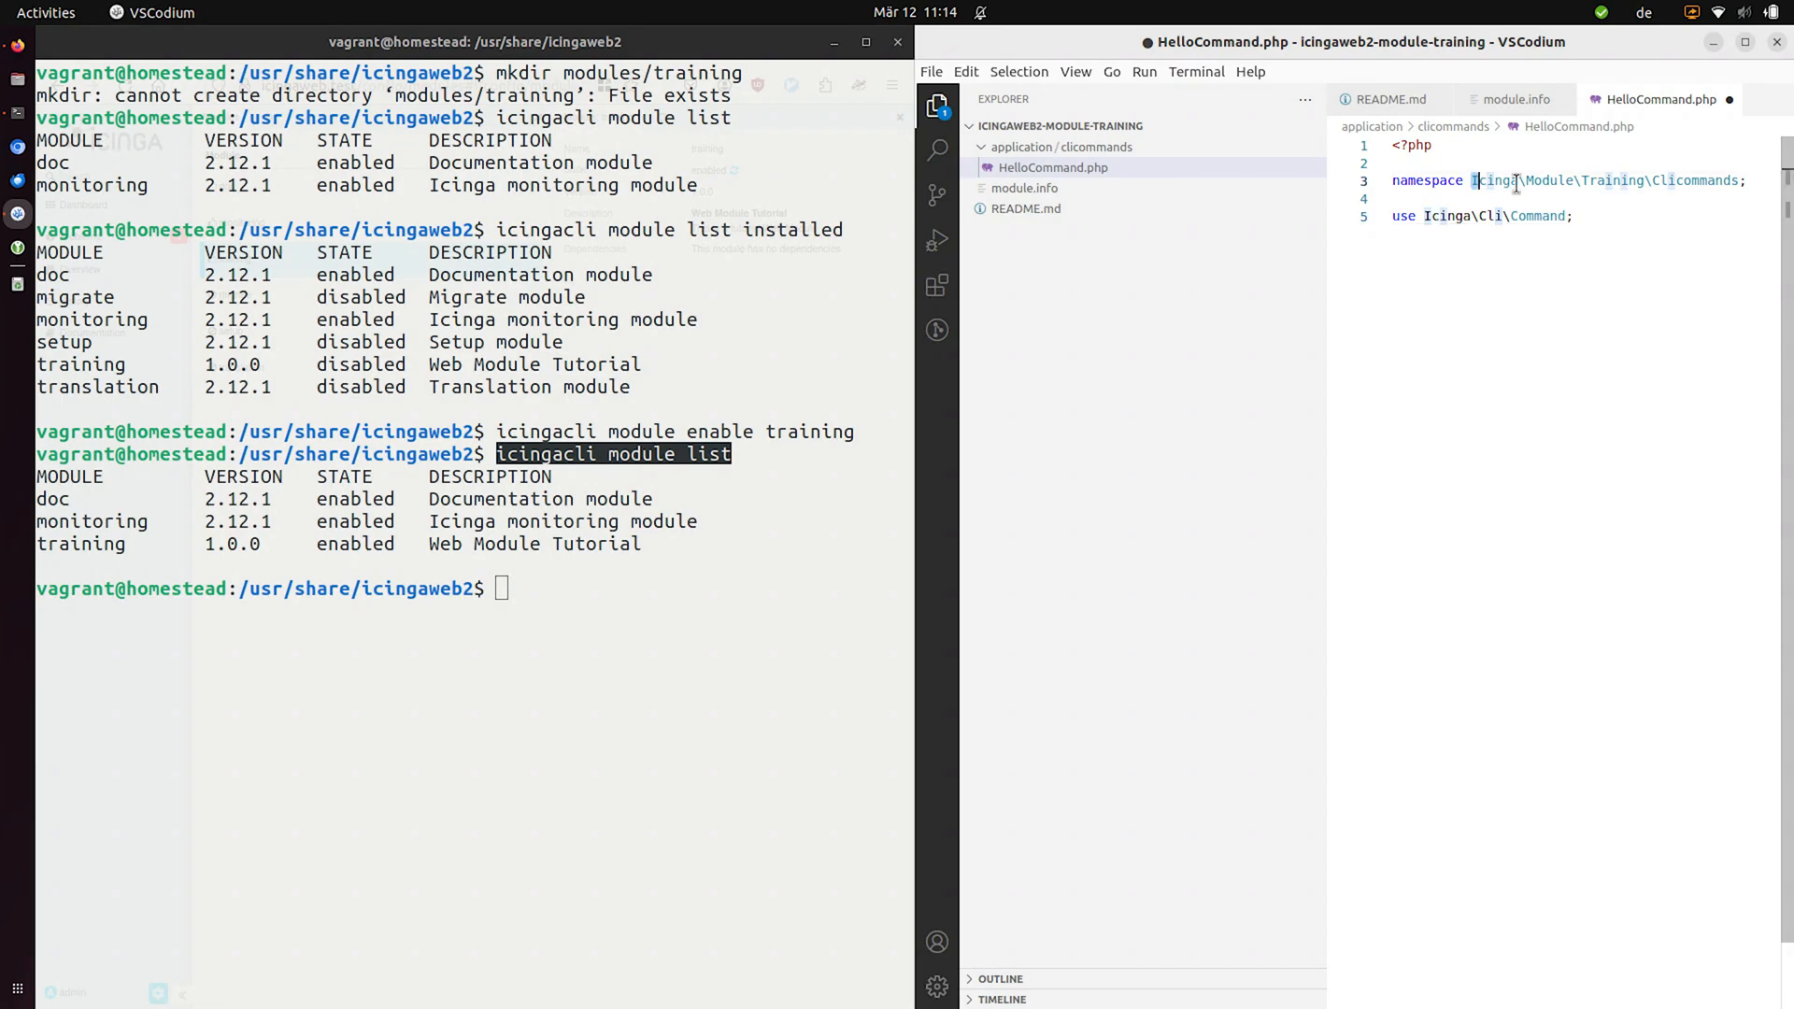
pyautogui.doubleClick(1494, 181)
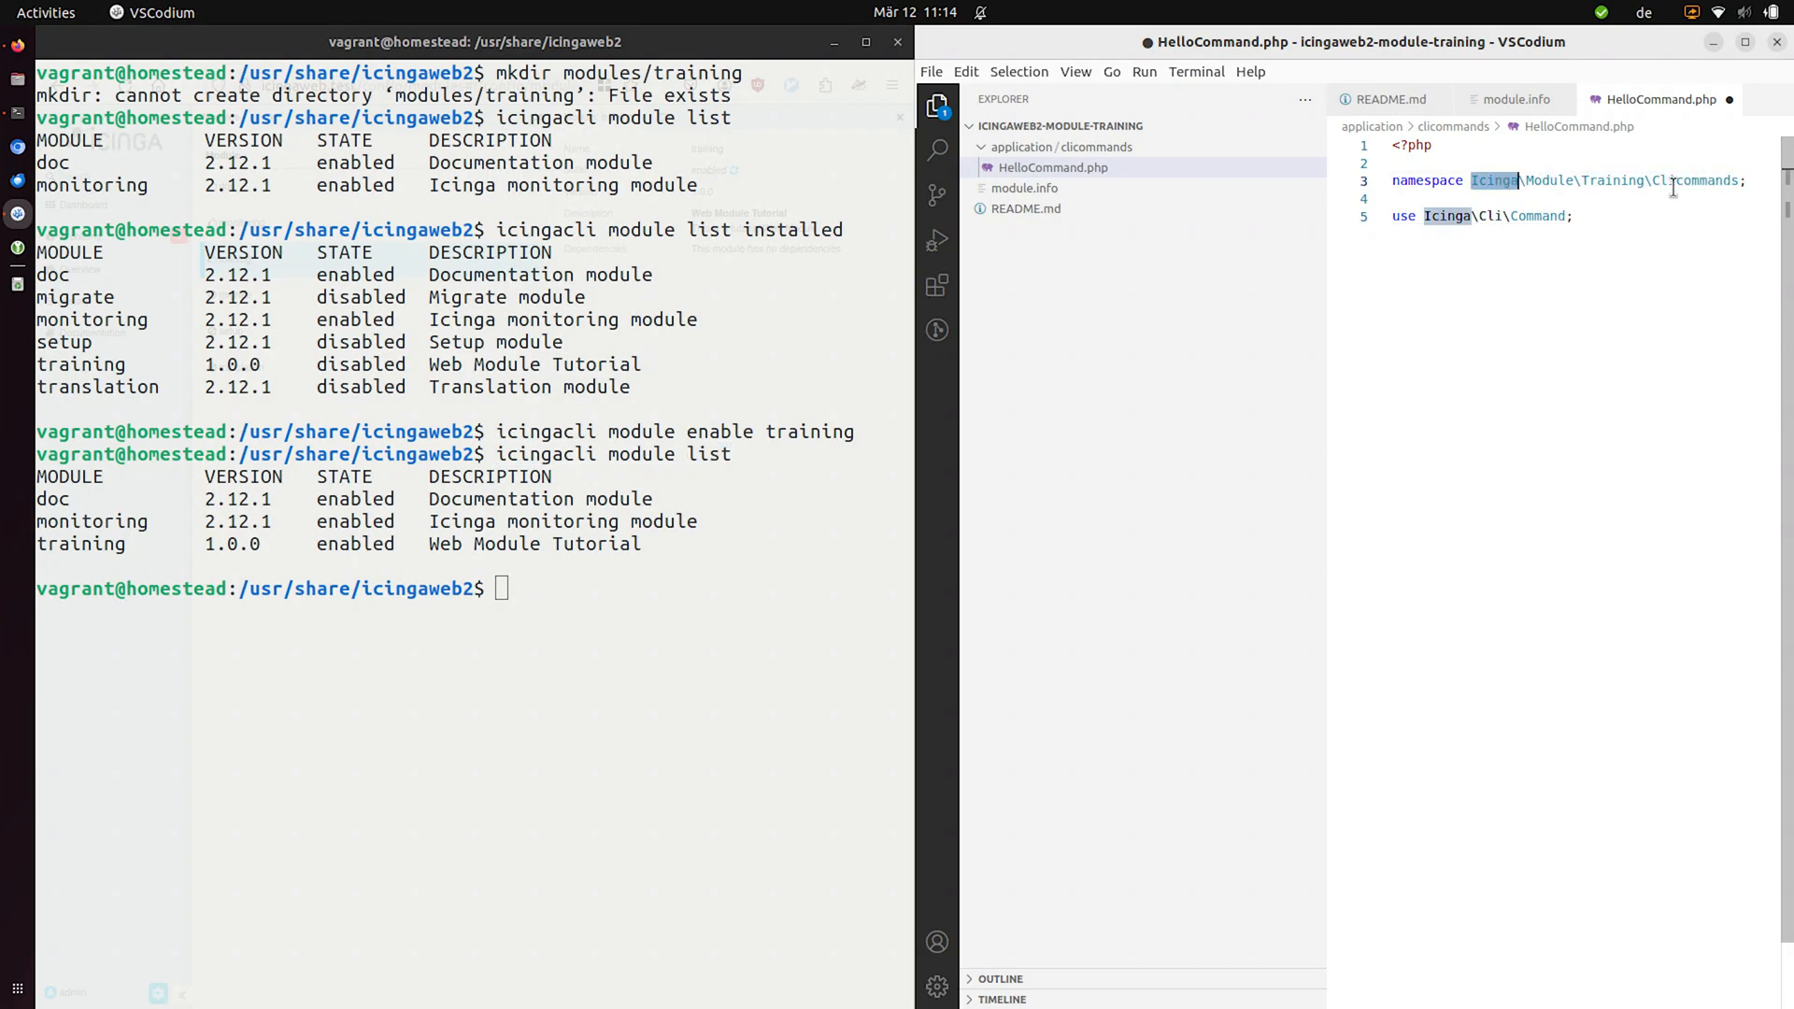
pyautogui.doubleClick(1612, 181)
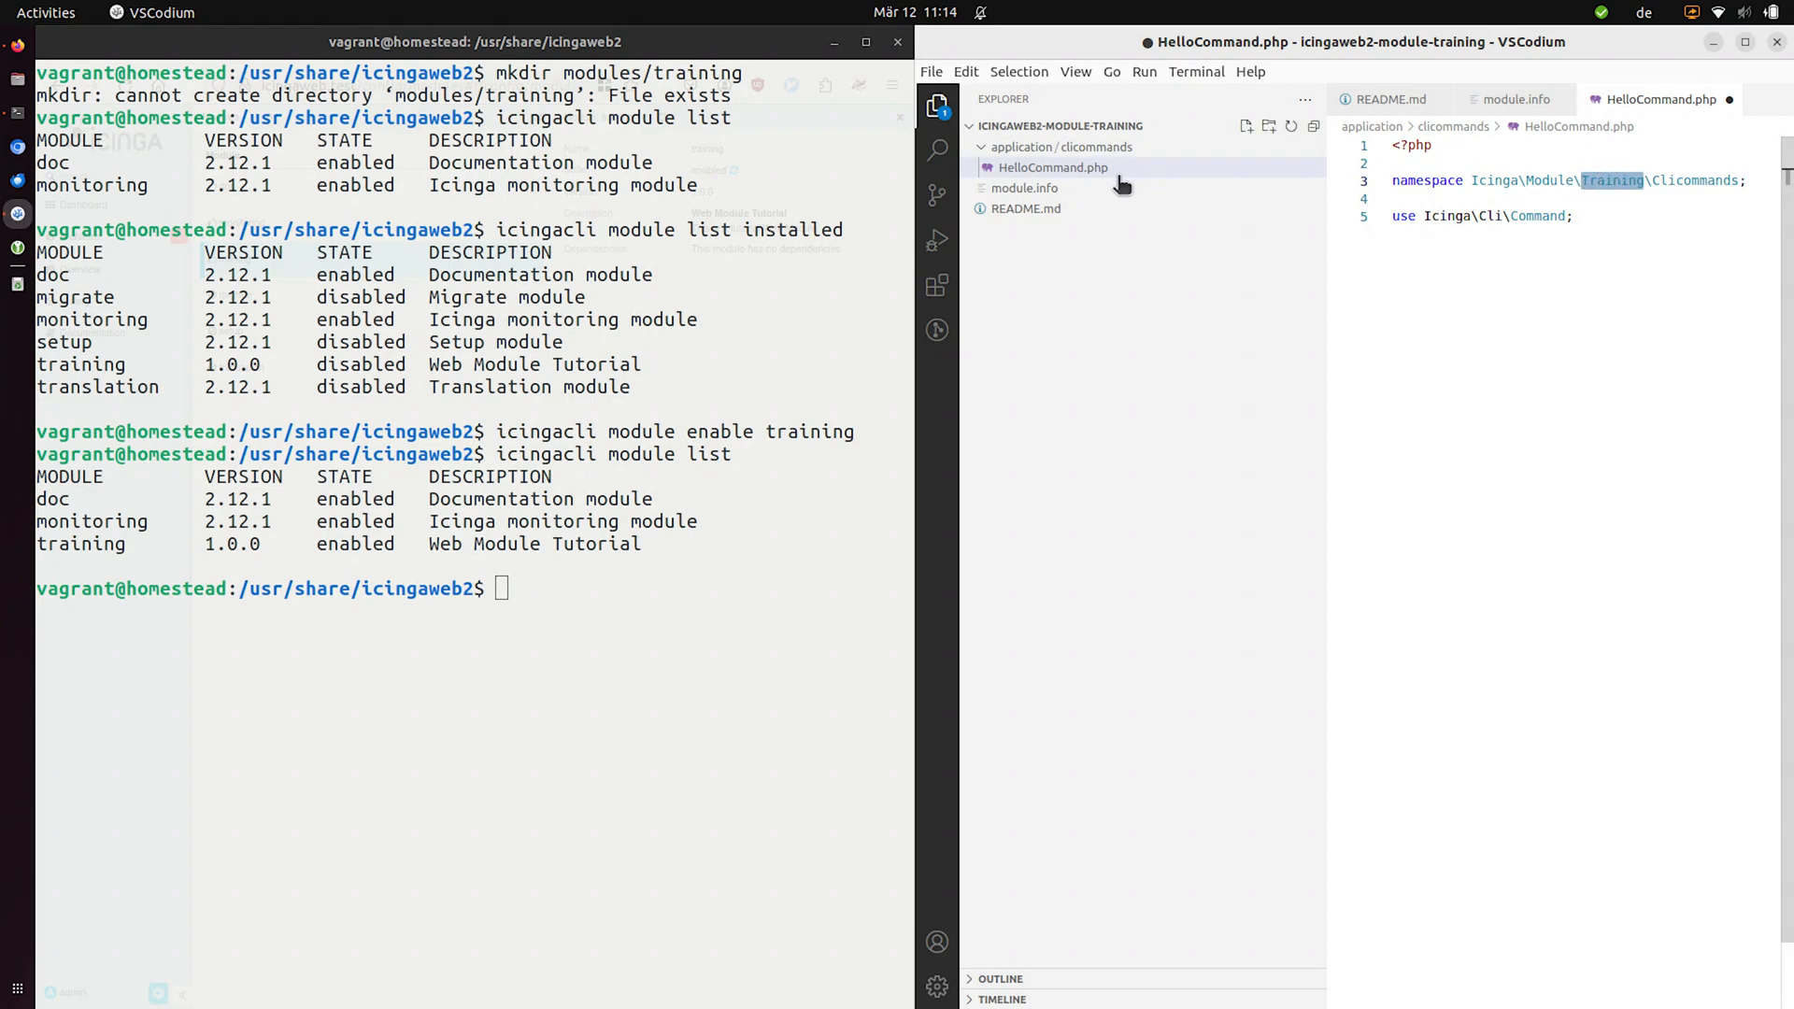
pyautogui.click(1024, 187)
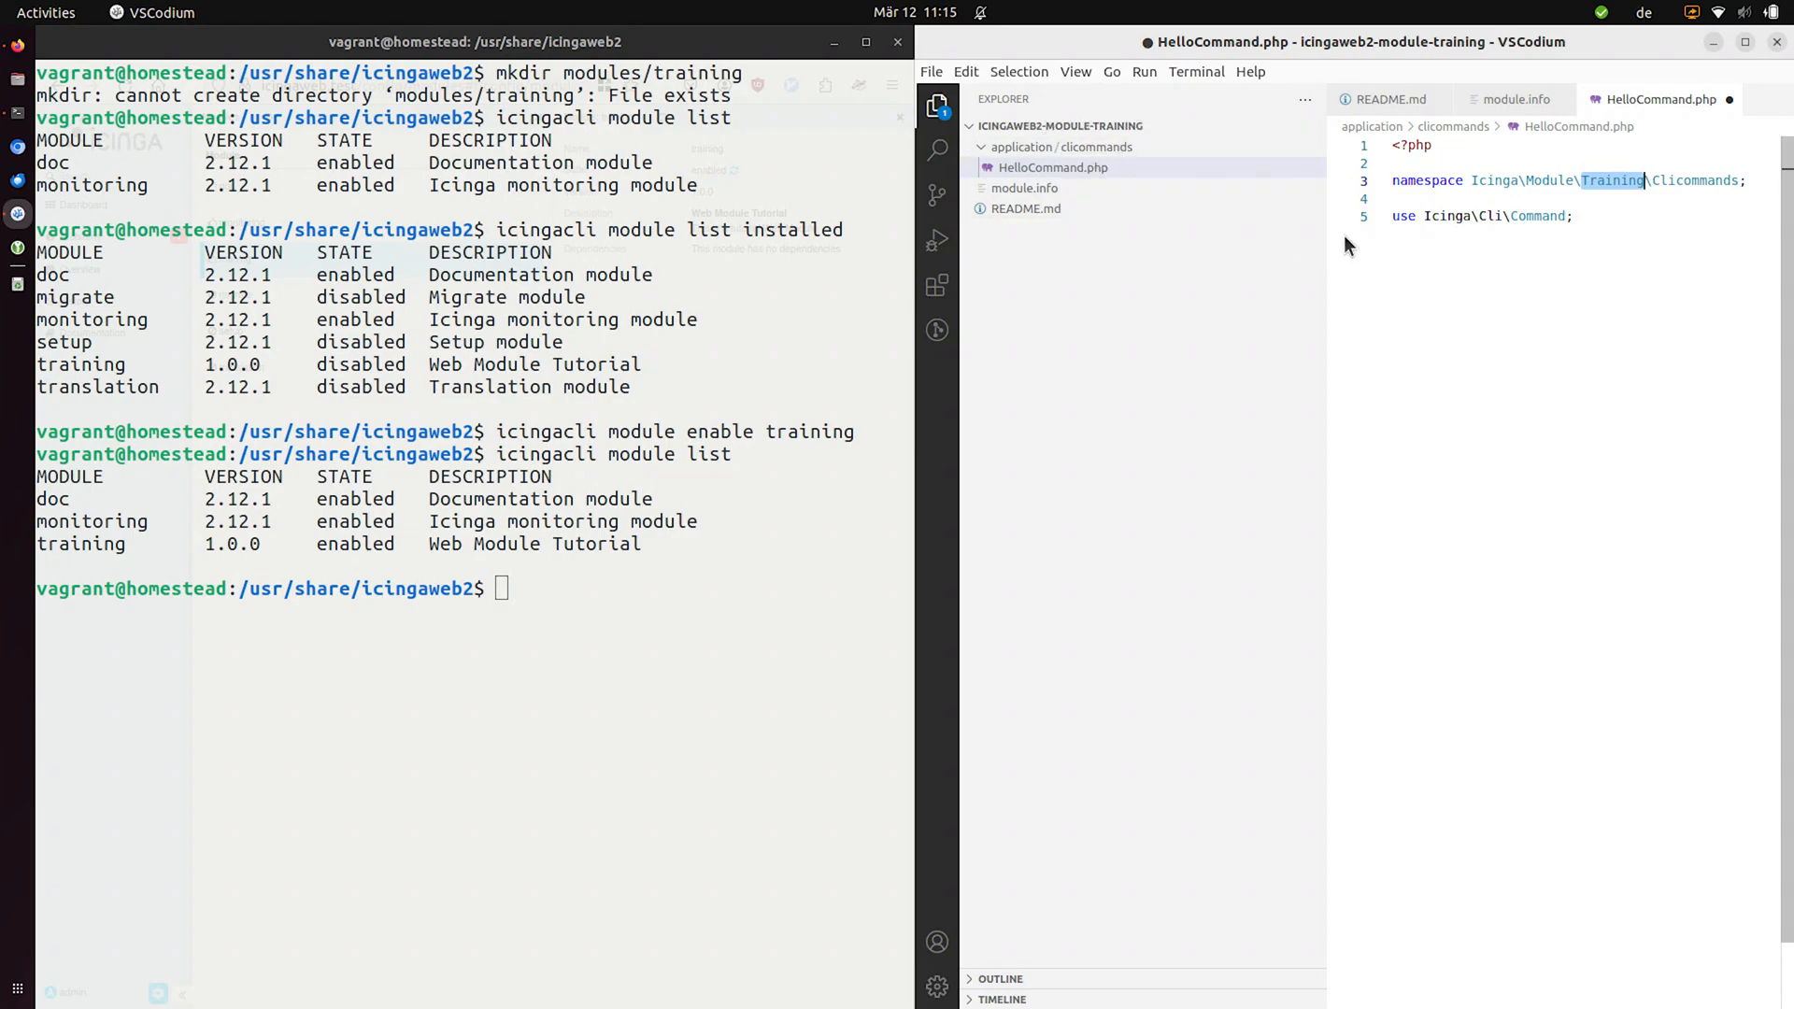
# - Add use Icinga\Cli\Command and an empty class HelloCommand extends Command, then save
pyautogui.doubleClick(1698, 181)
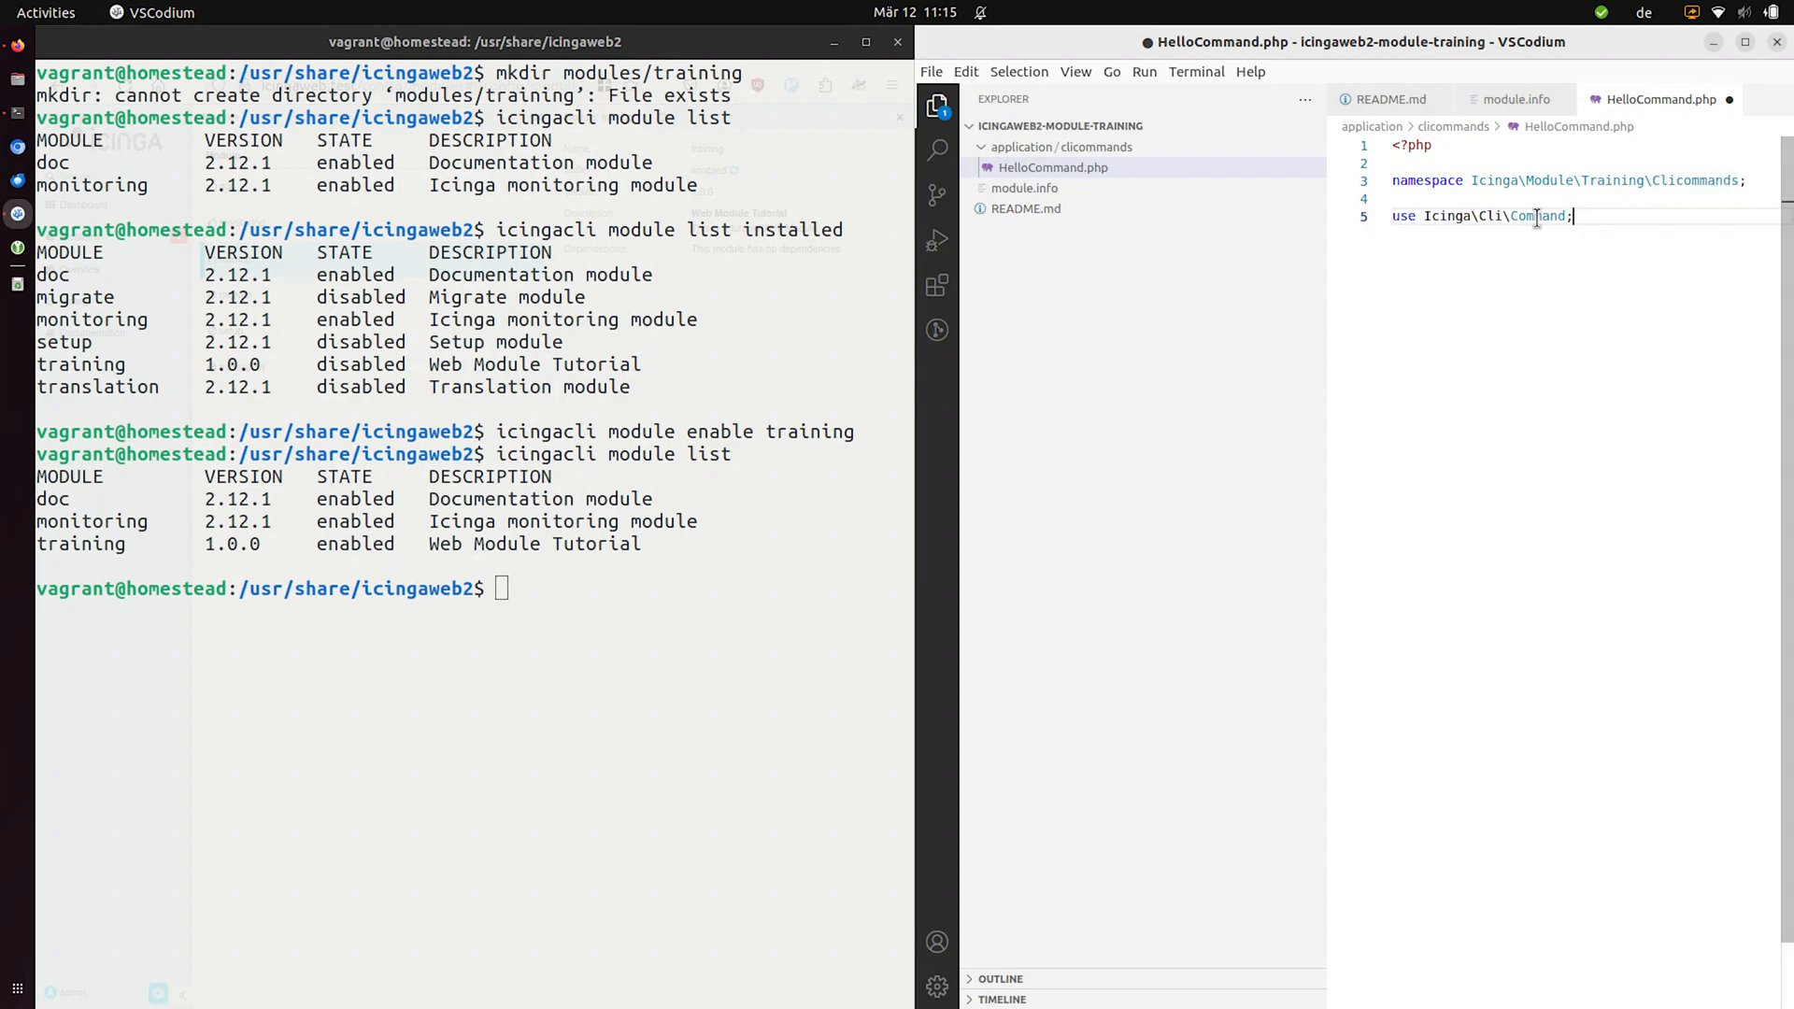
pyautogui.doubleClick(1446, 216)
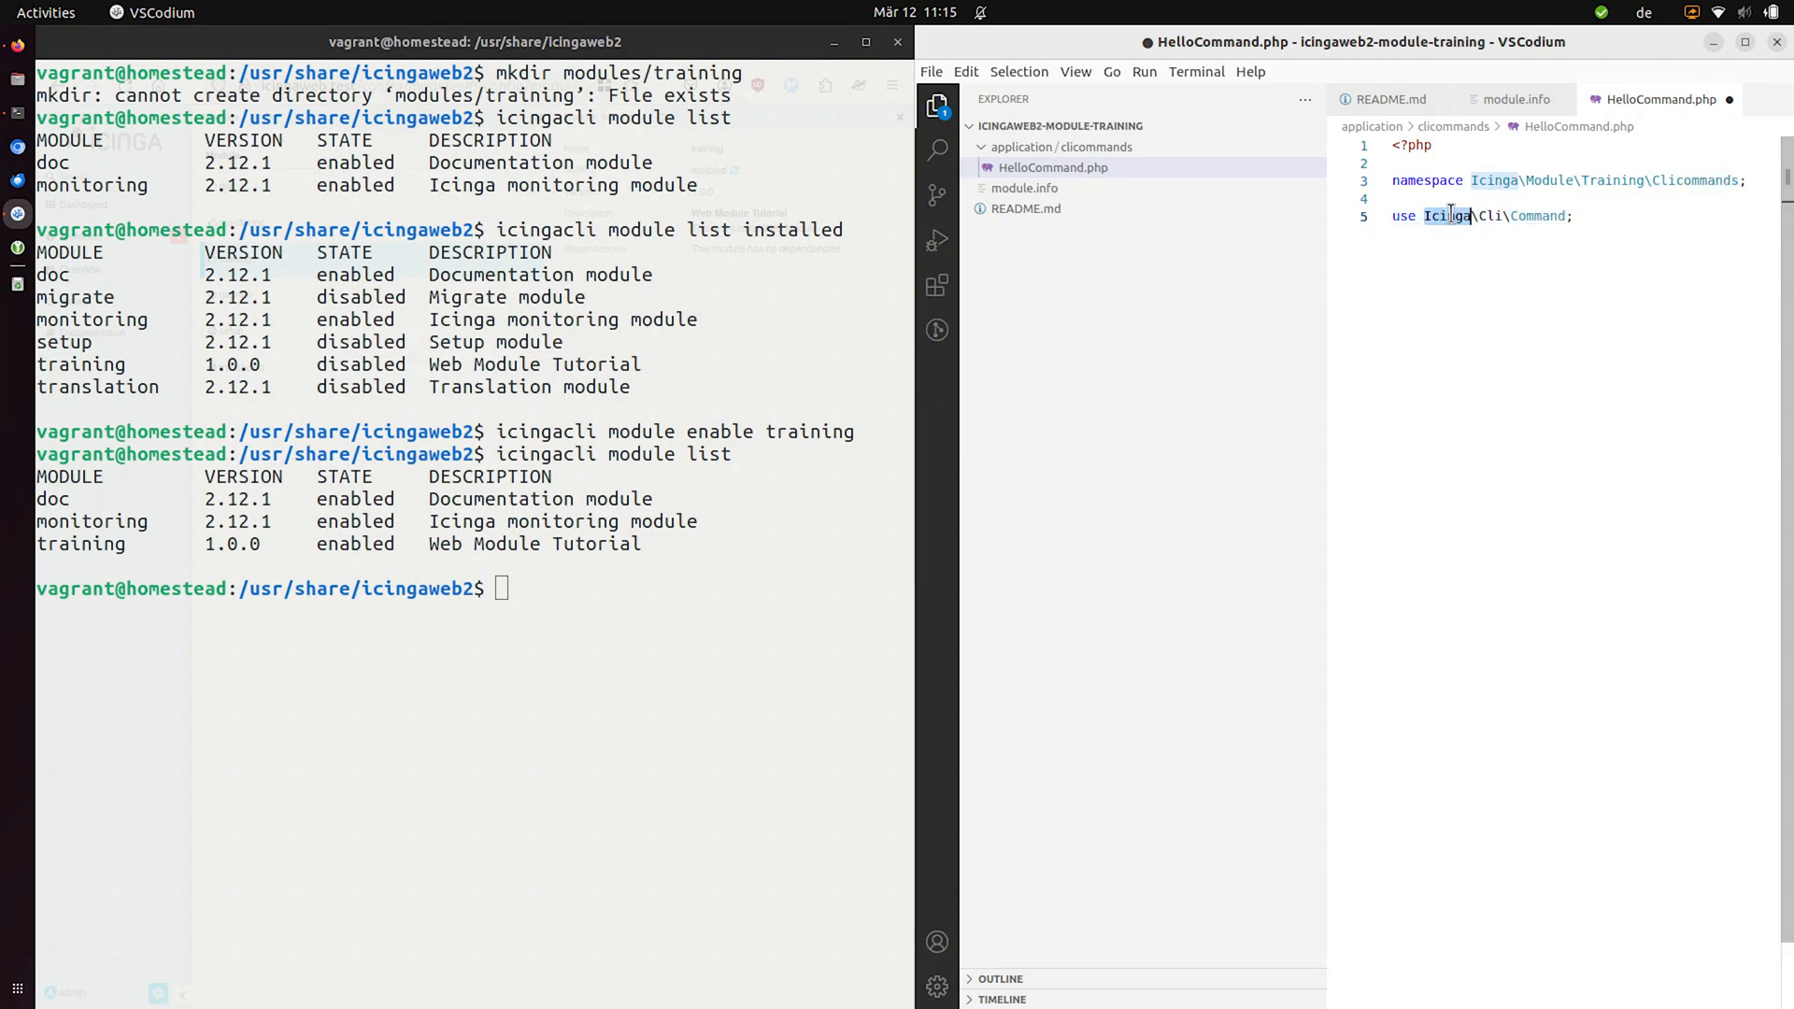
pyautogui.doubleClick(1537, 215)
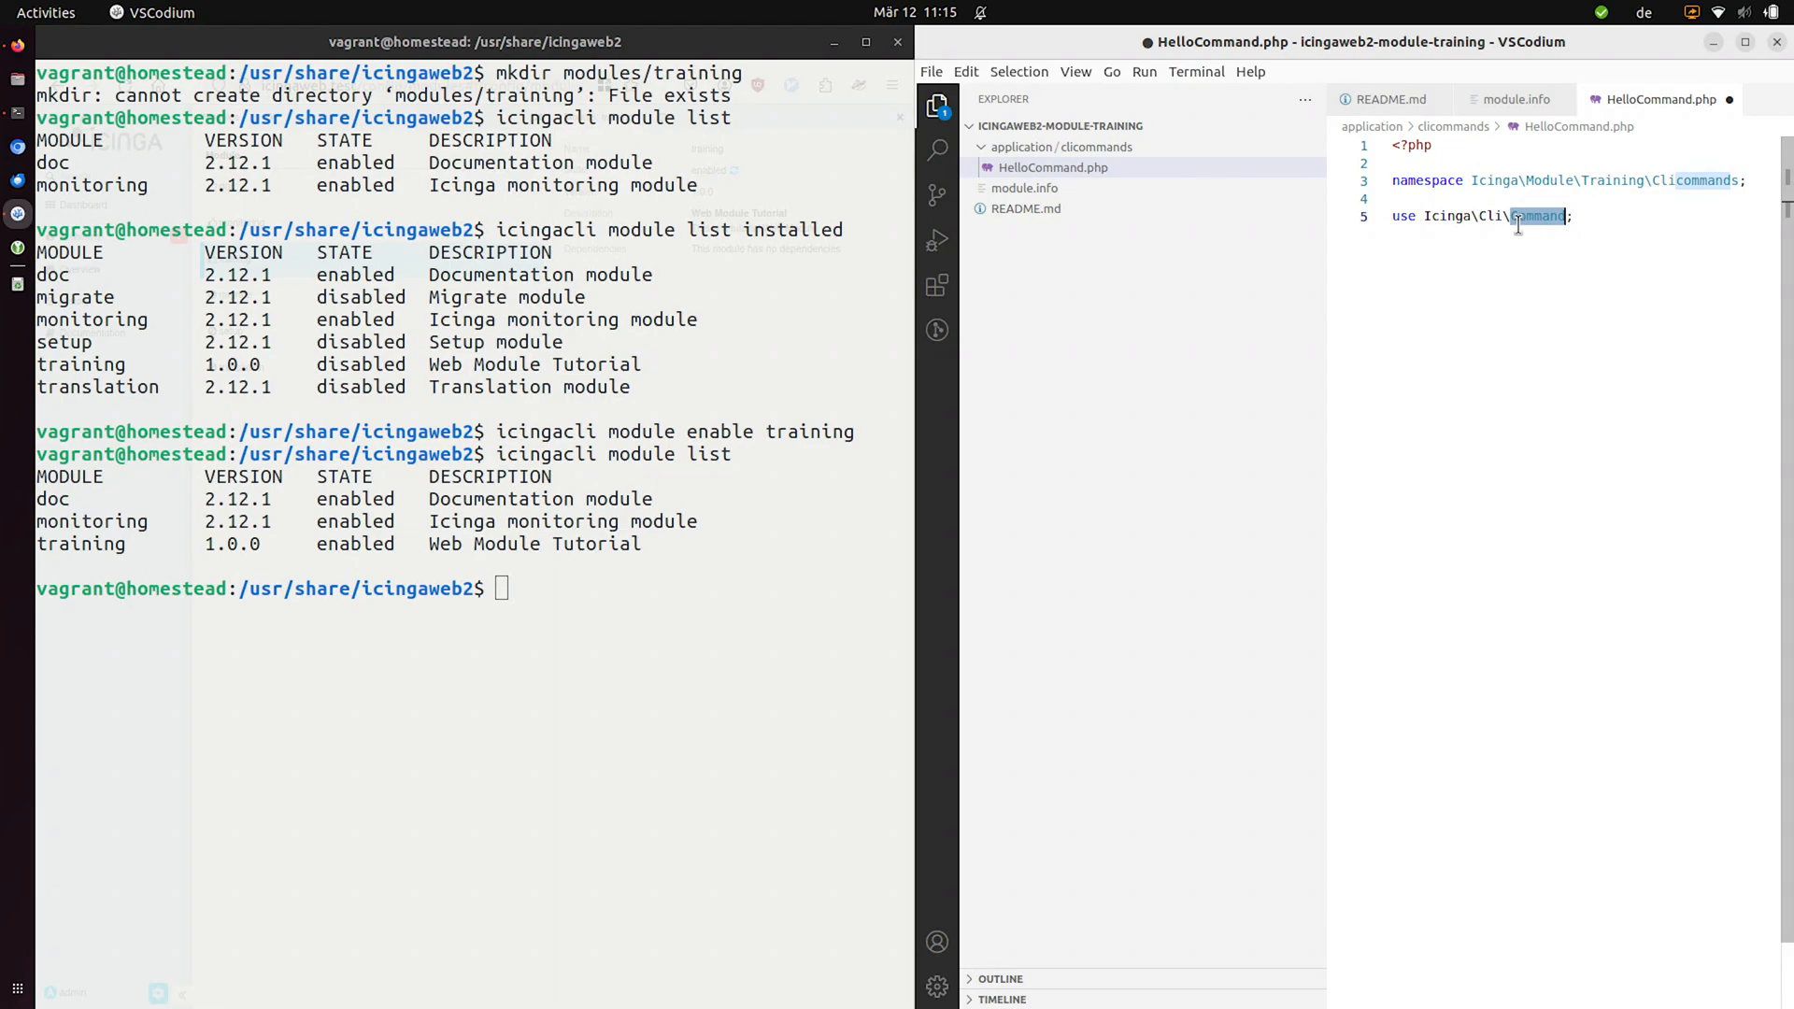
pyautogui.doubleClick(1538, 217)
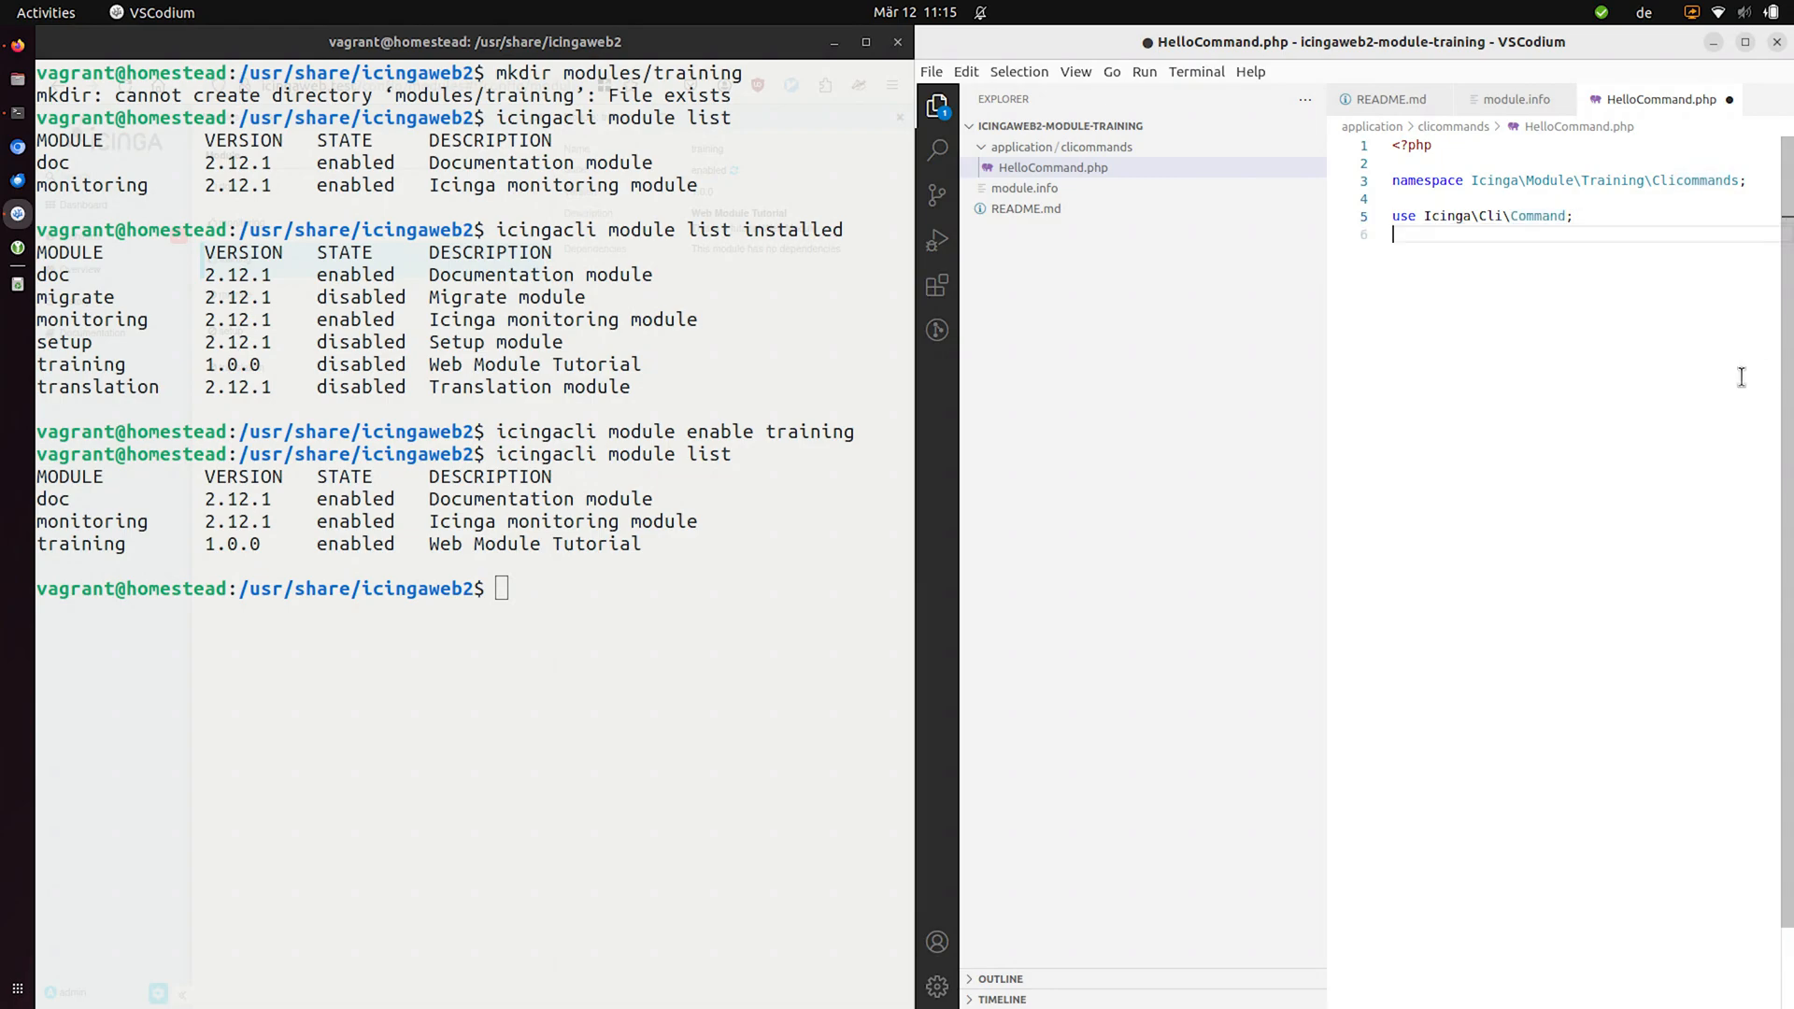
pyautogui.write('class HelloCommand extends Command {')
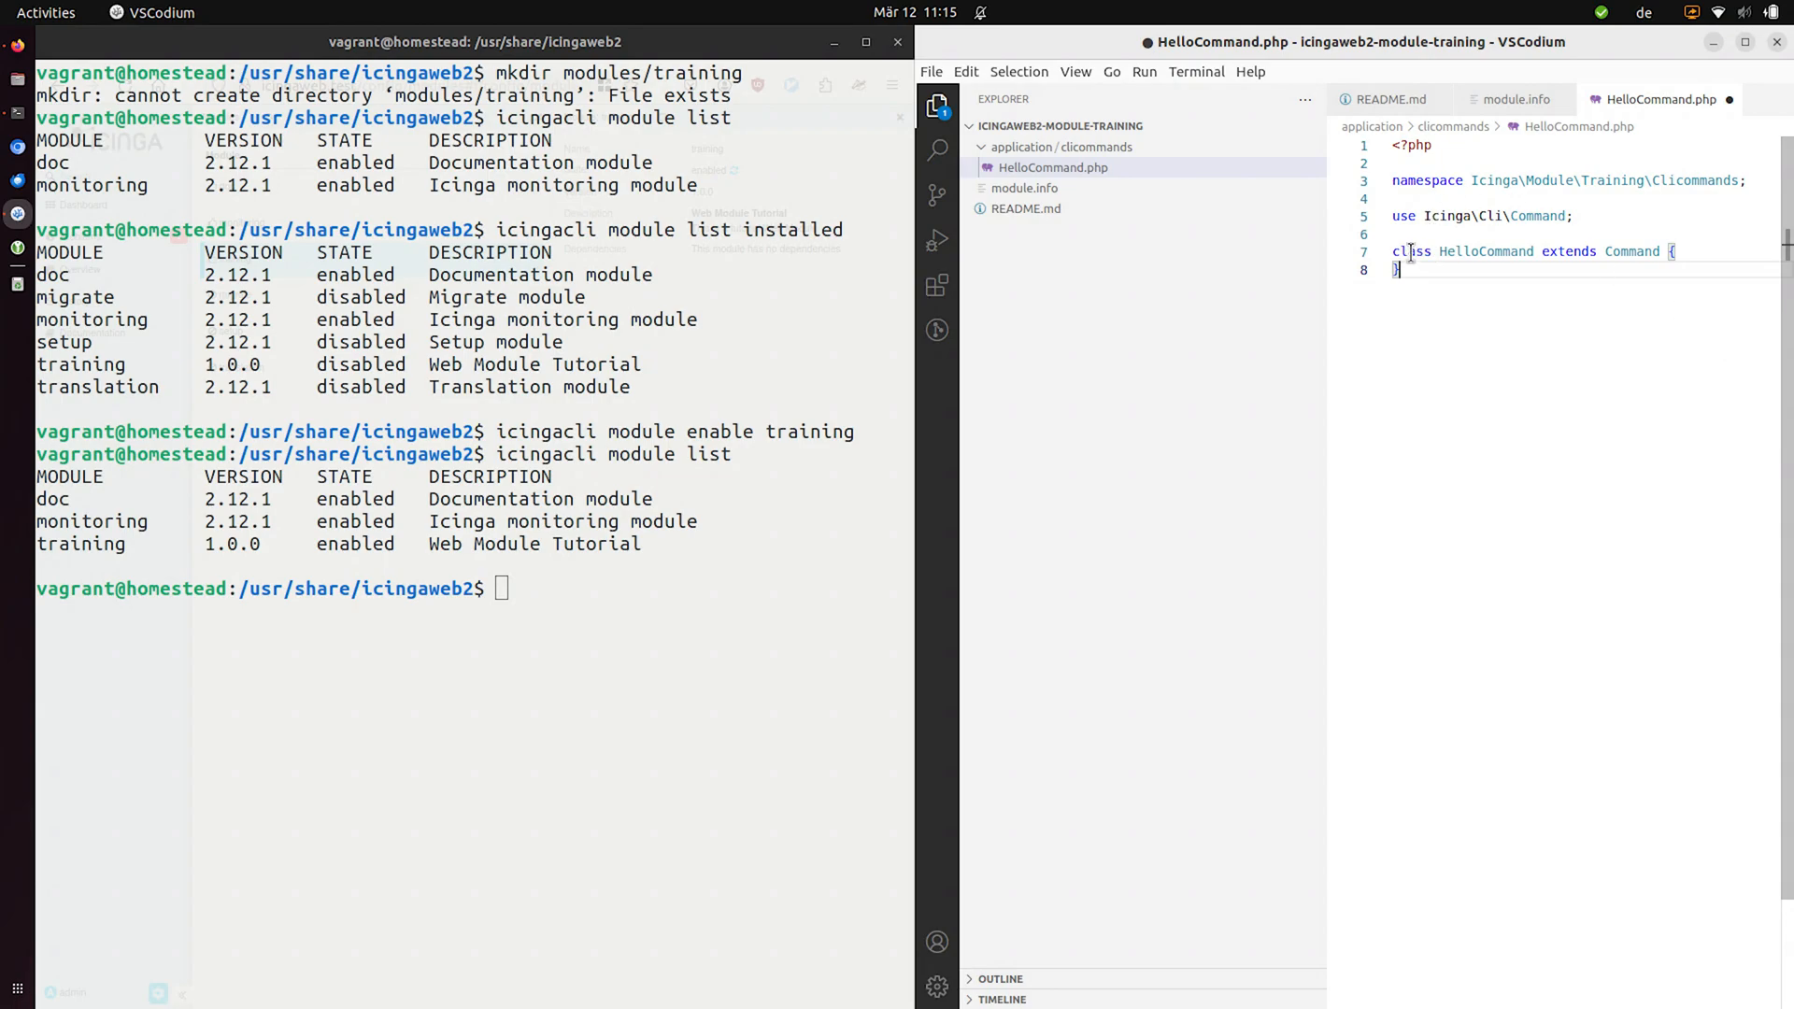
pyautogui.doubleClick(1485, 250)
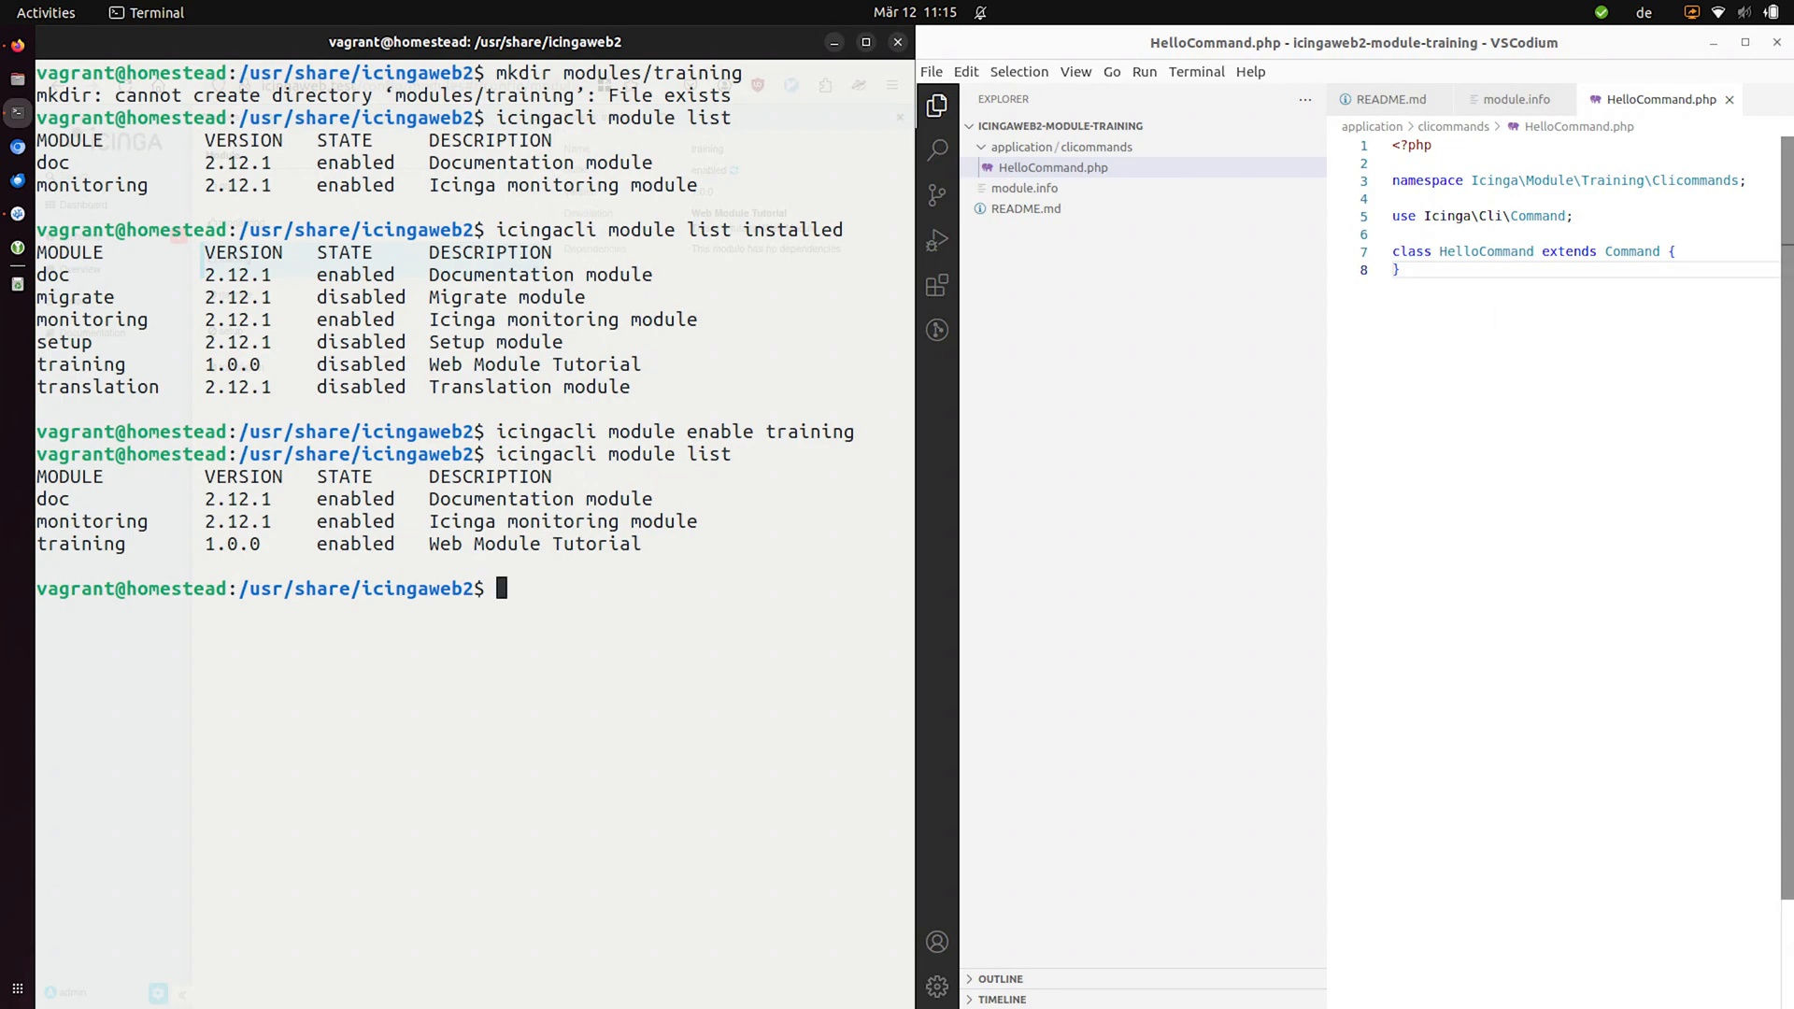
# - Run bare icingacli and confirm training is listed among the available modules
pyautogui.write('icingacli module list')
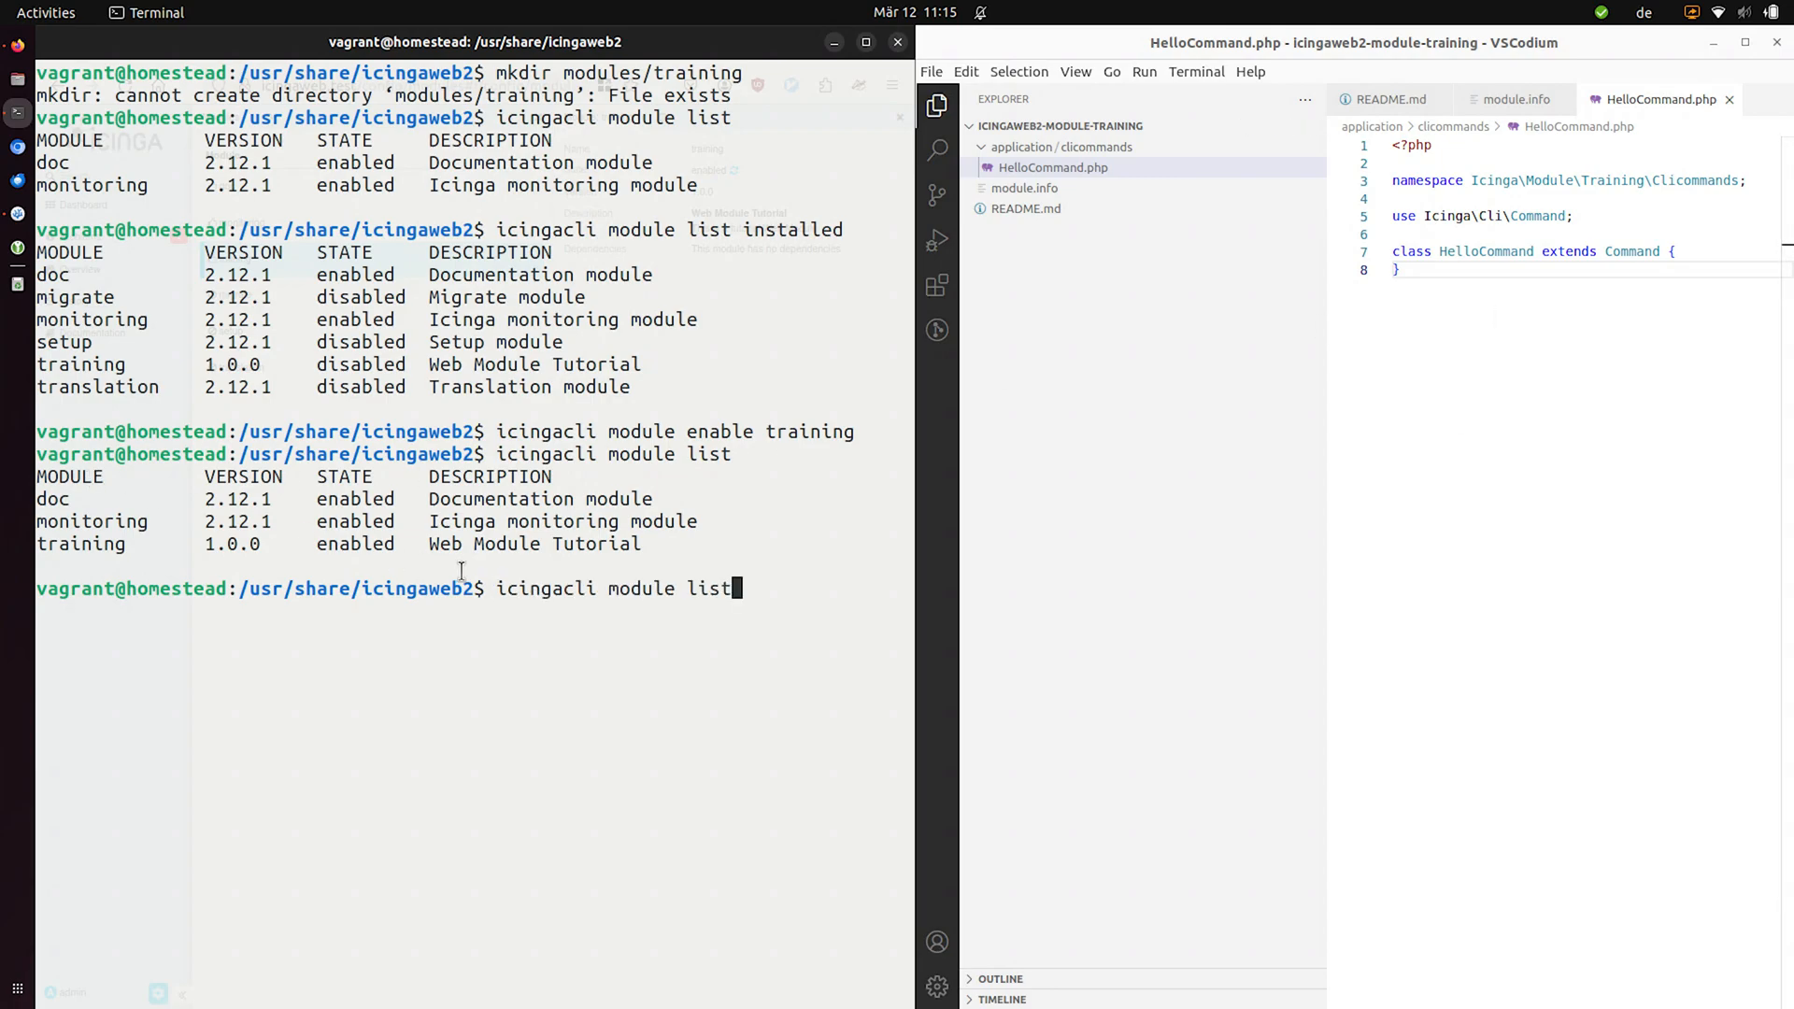
pyautogui.press('BackSpace')
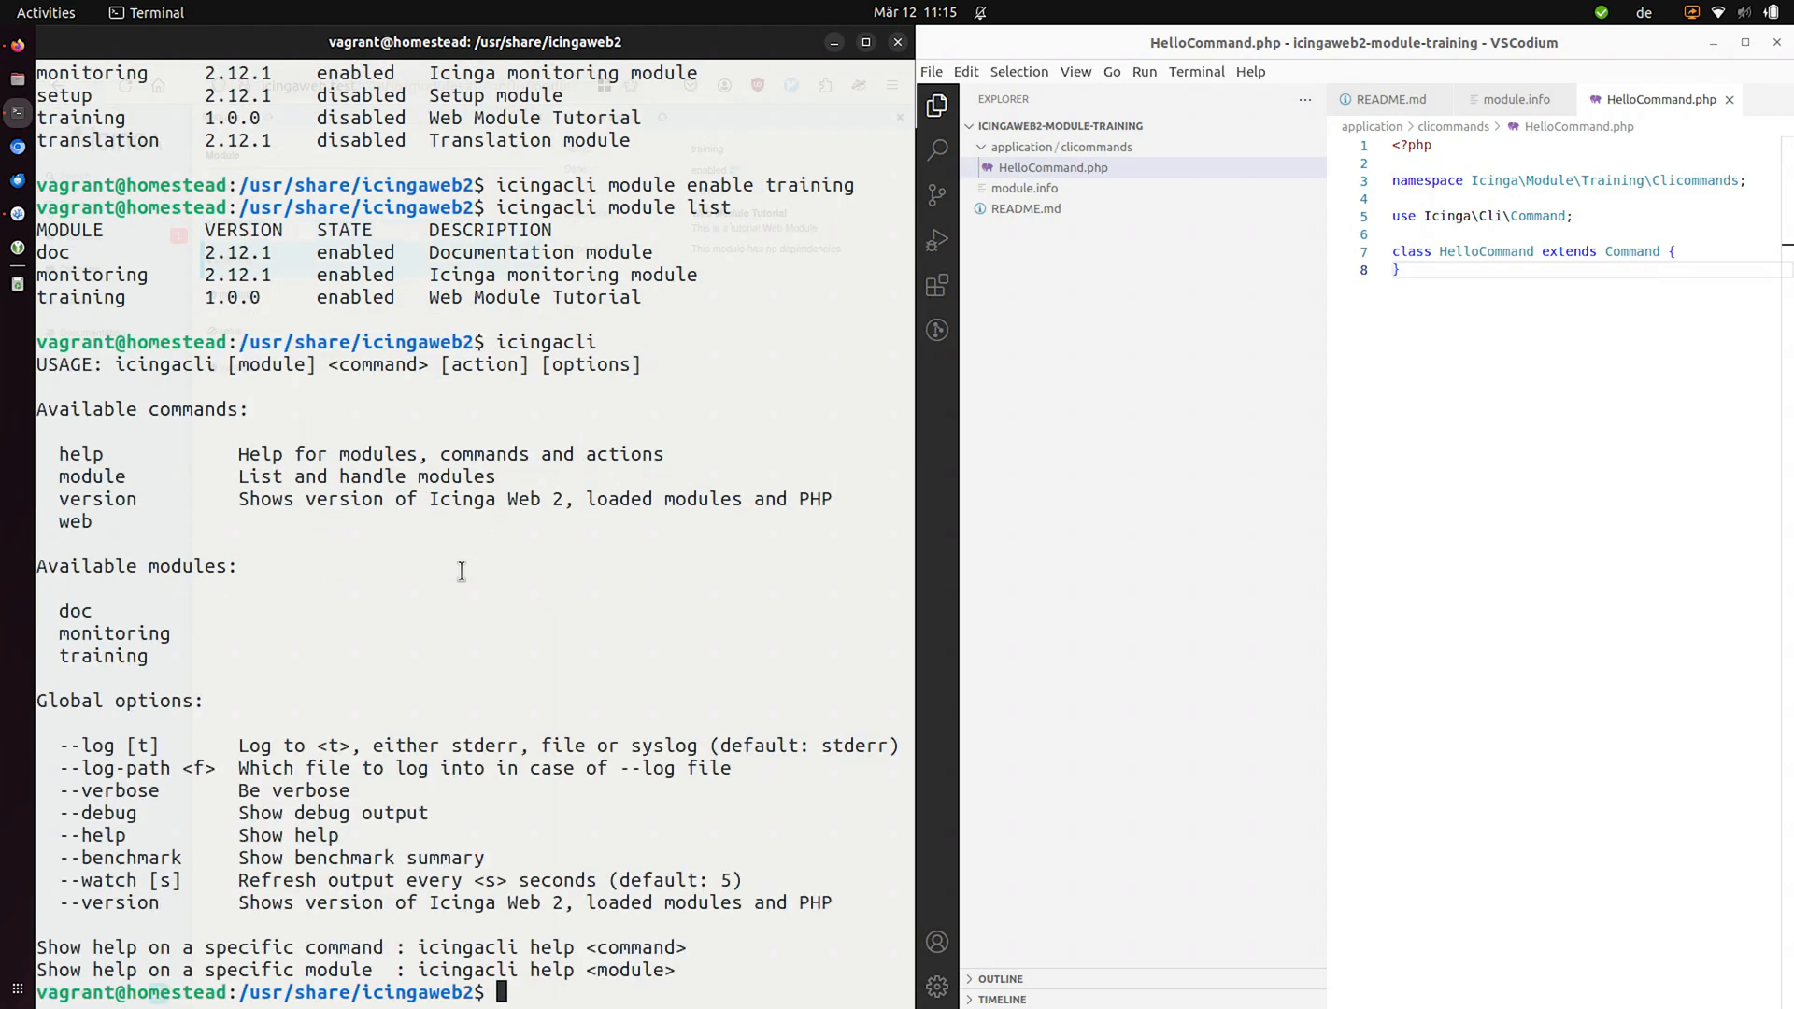
pyautogui.doubleClick(546, 340)
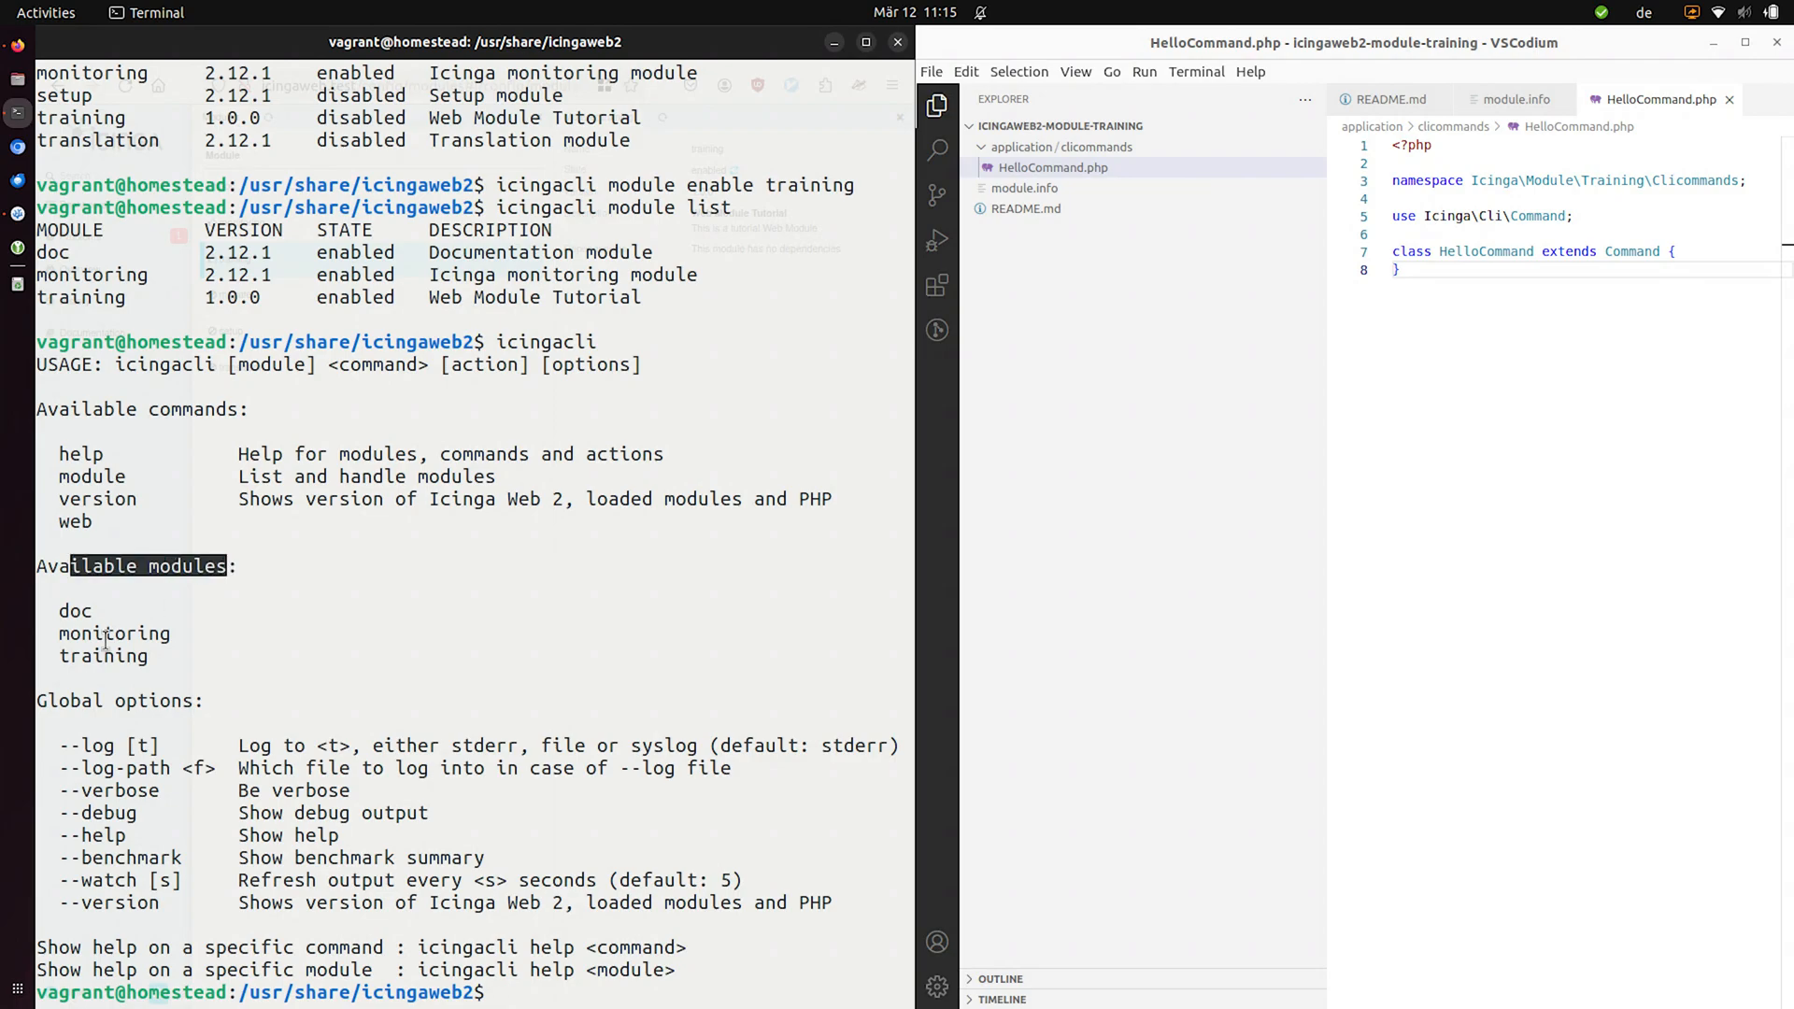
pyautogui.doubleClick(103, 656)
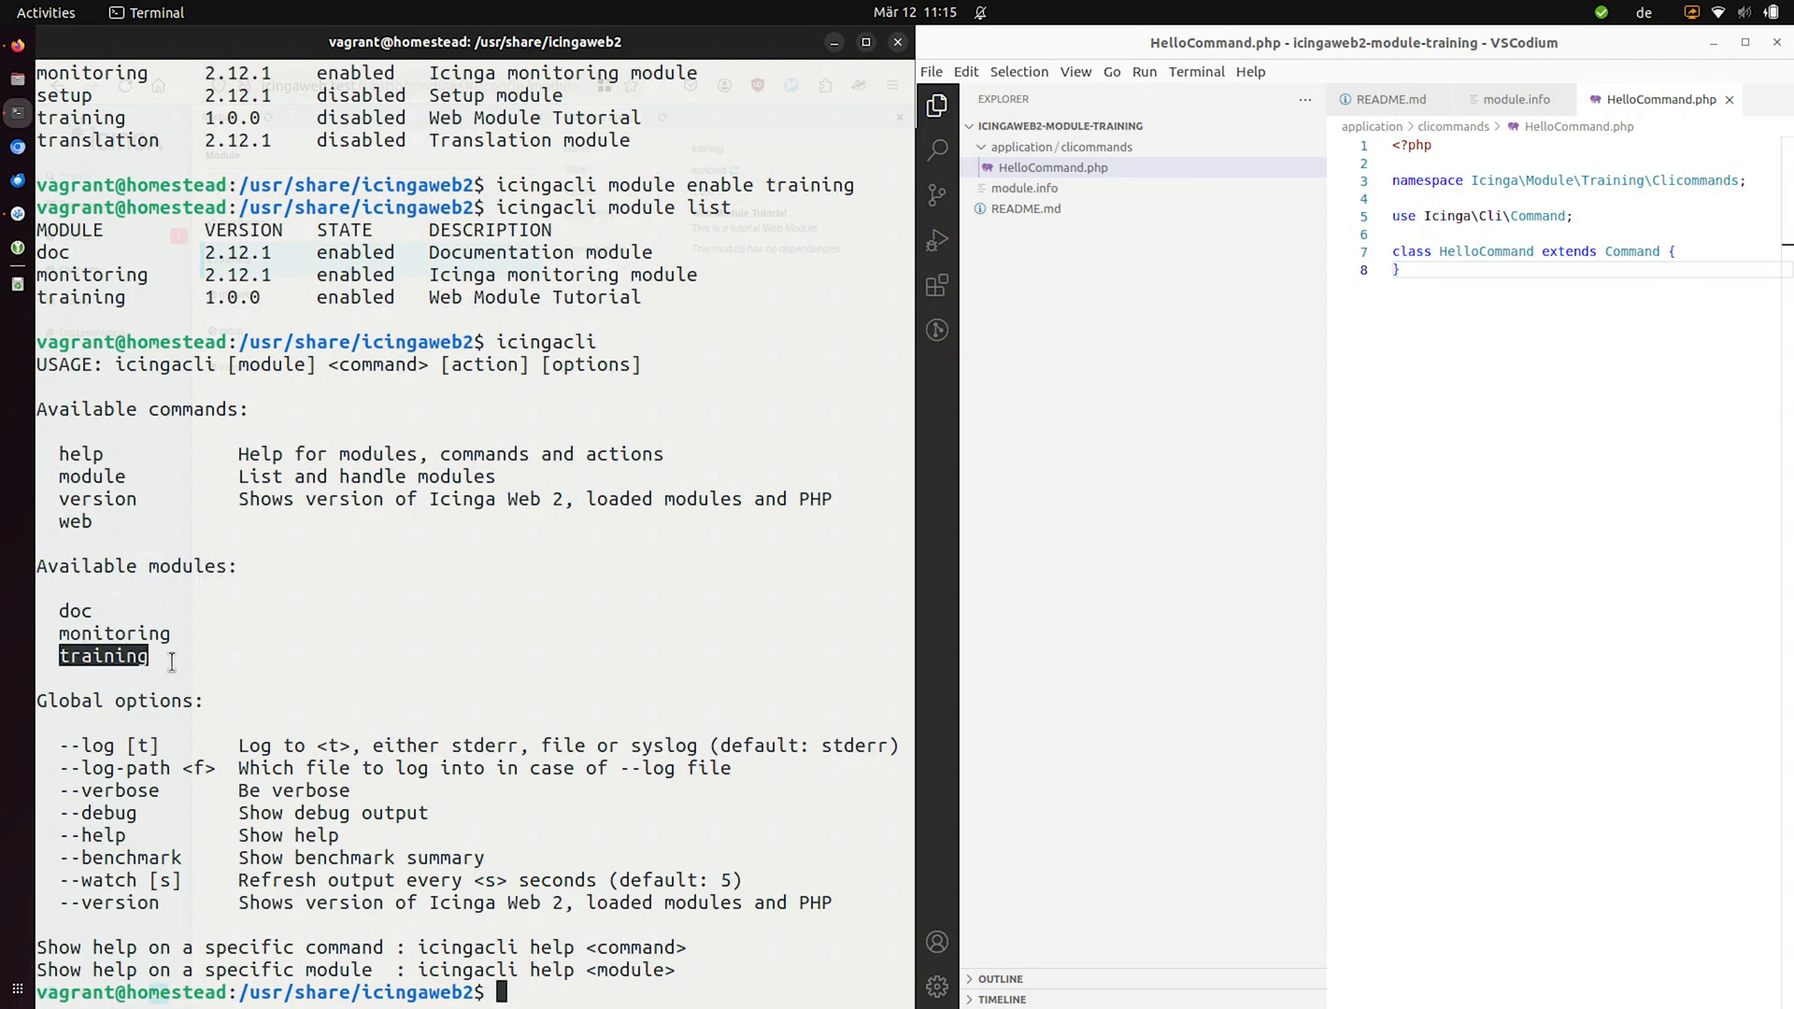
# - Run icingacli training and icingacli training hello, which report no available actions
pyautogui.write('icingacli training')
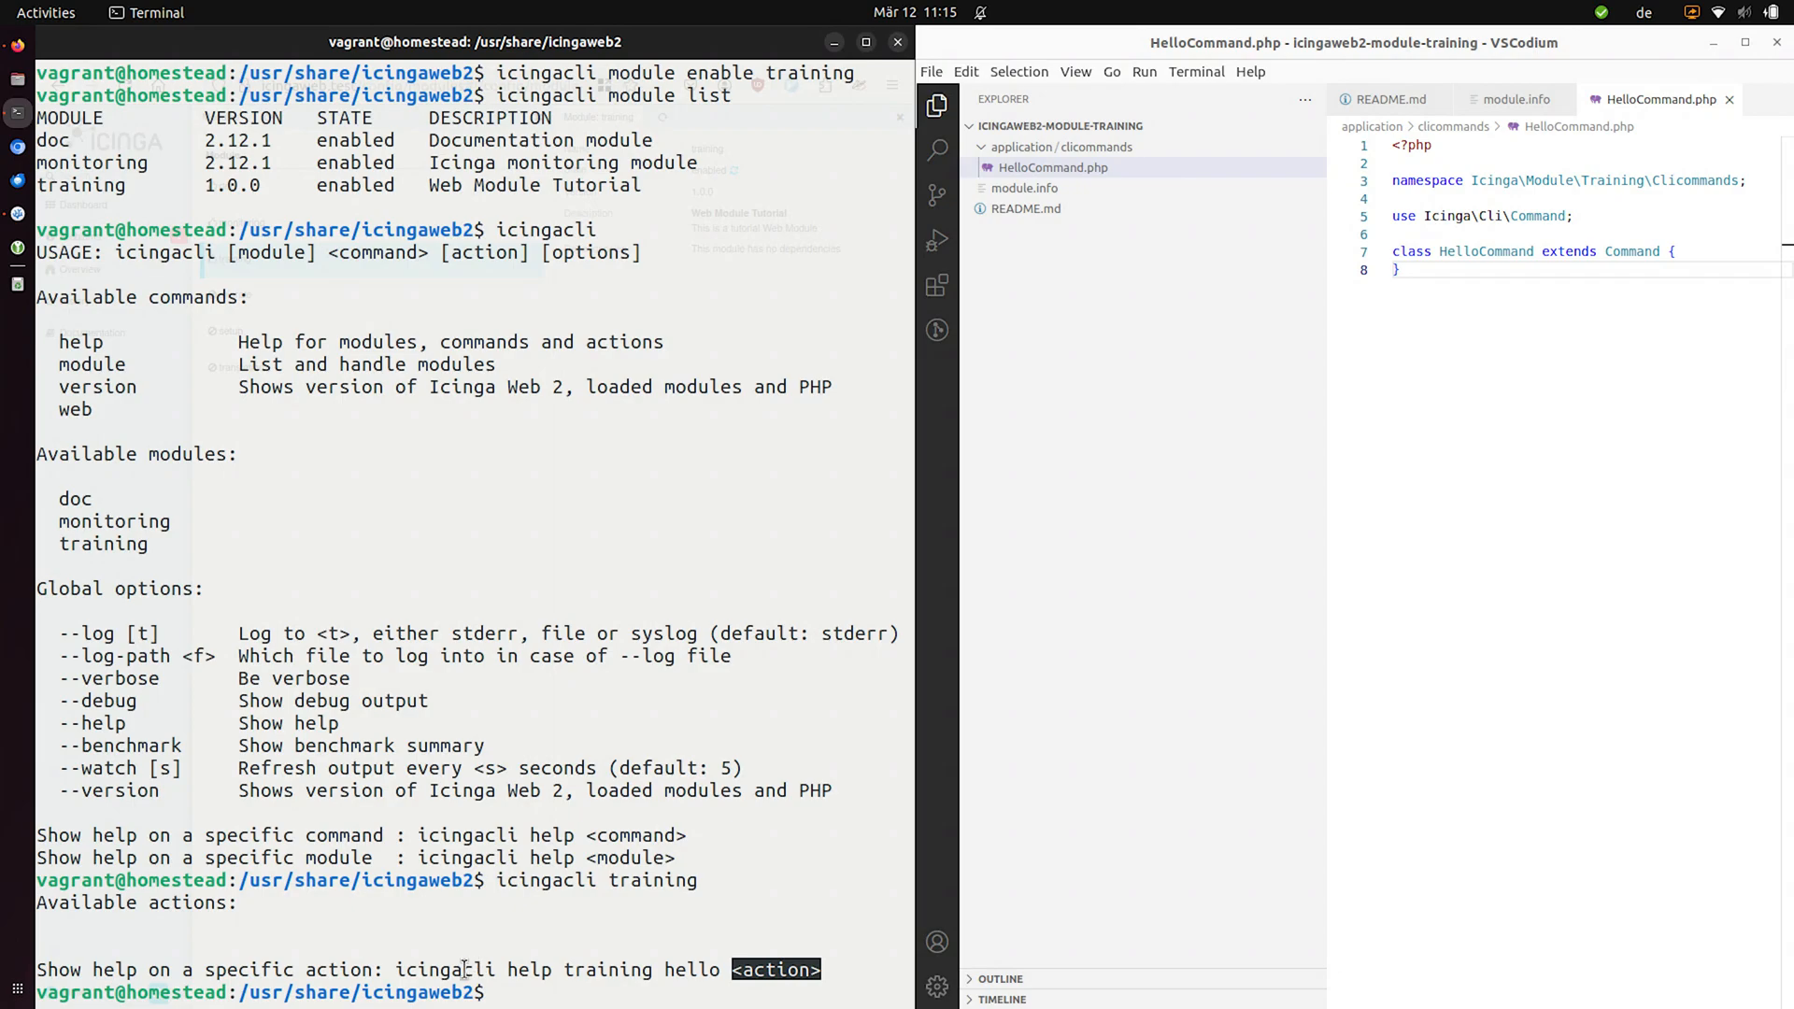
pyautogui.write('icingacli training')
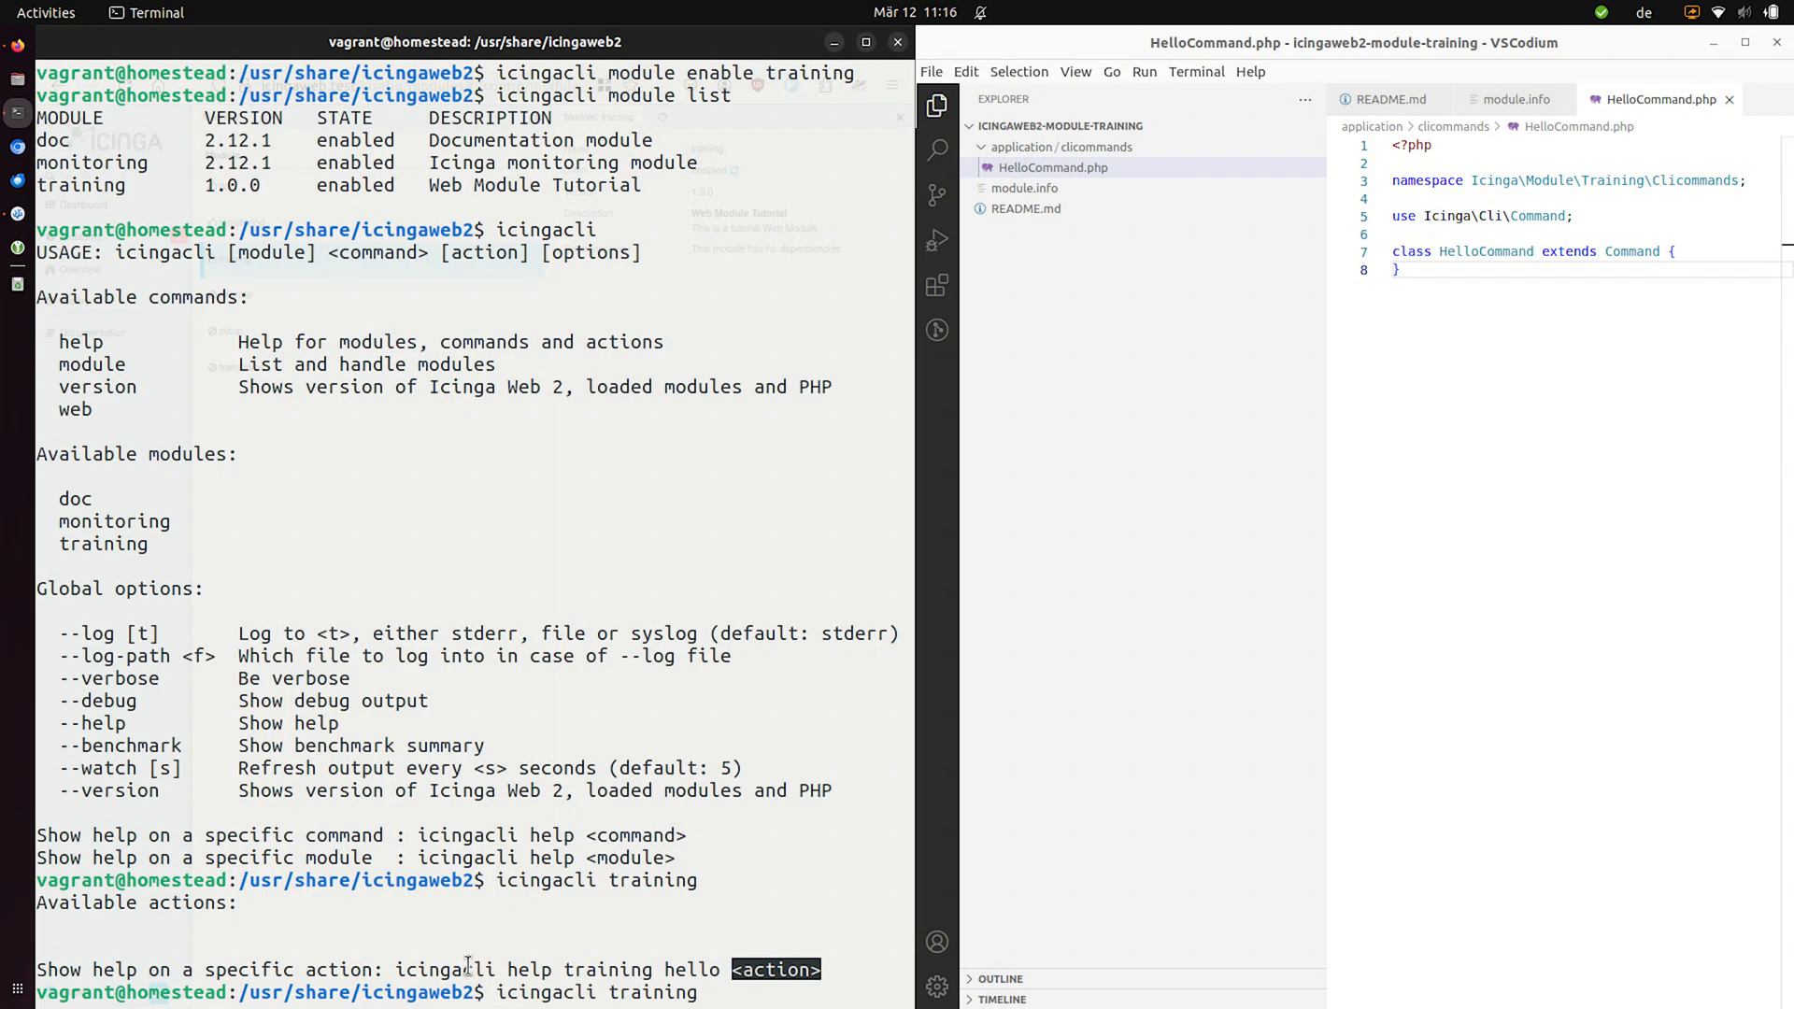
pyautogui.write('hello')
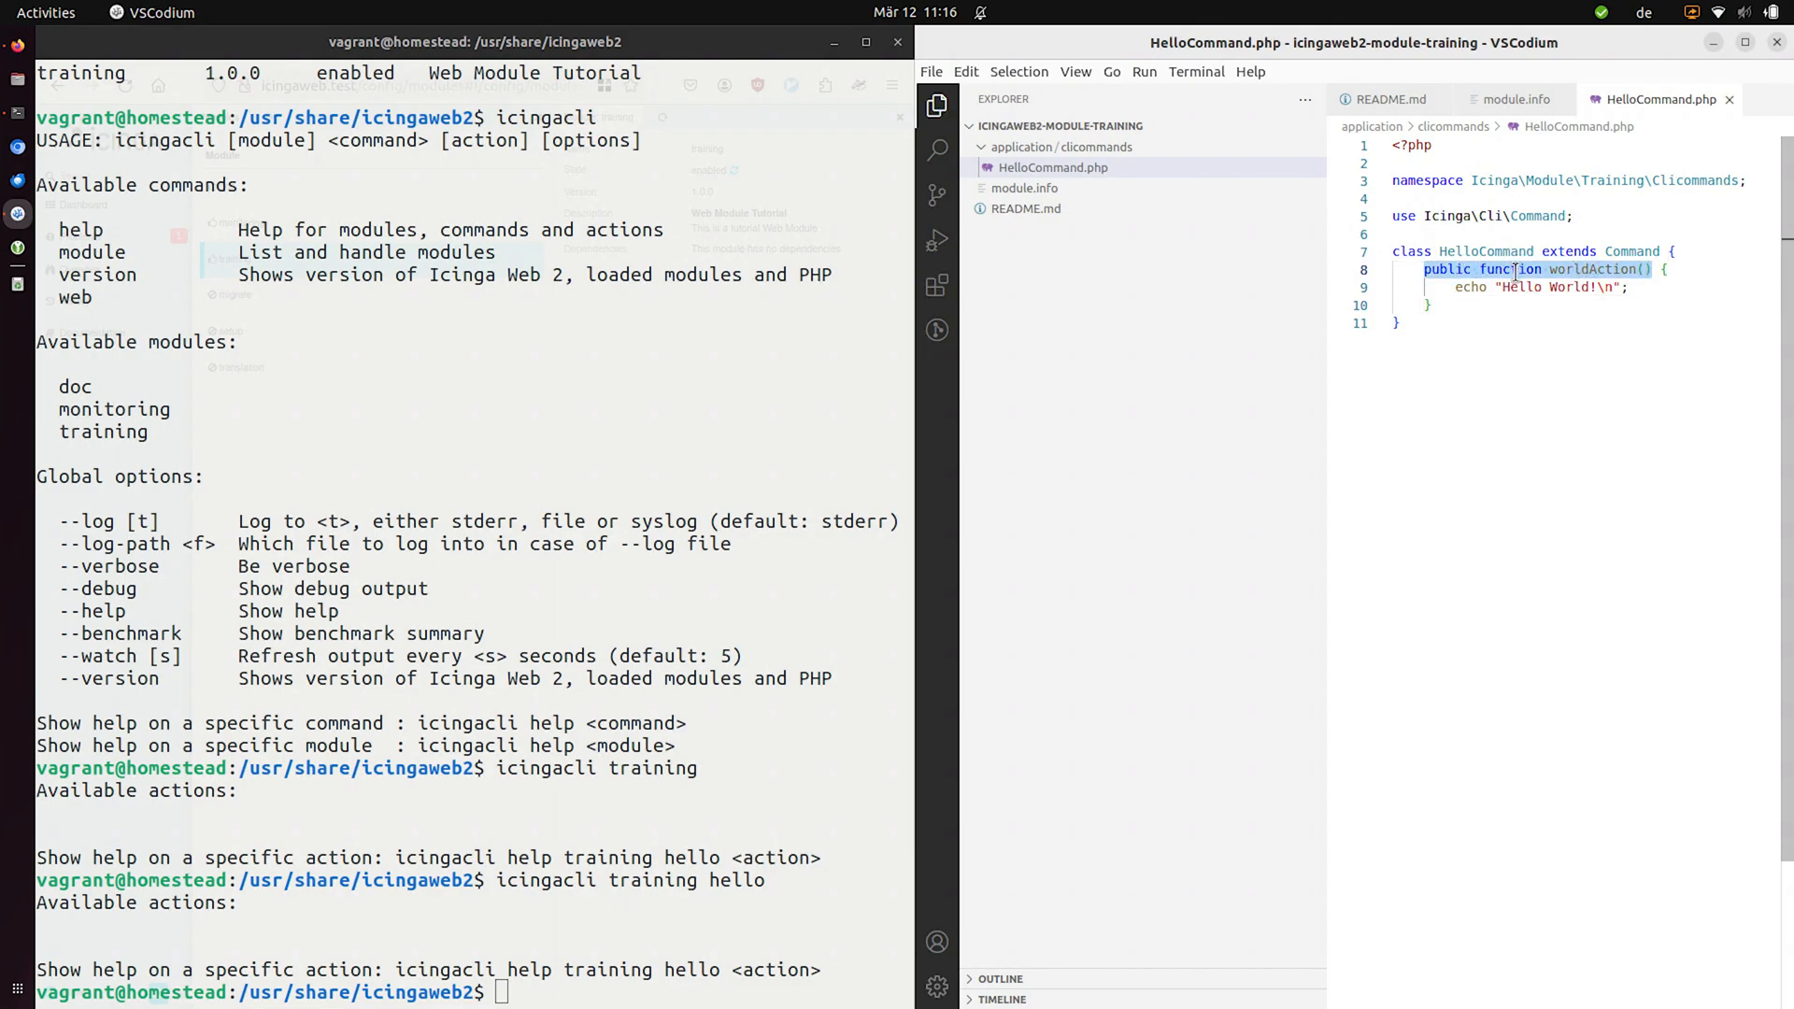
# - Review the worldAction method name that echoes Hello World! in HelloCommand
pyautogui.doubleClick(1592, 269)
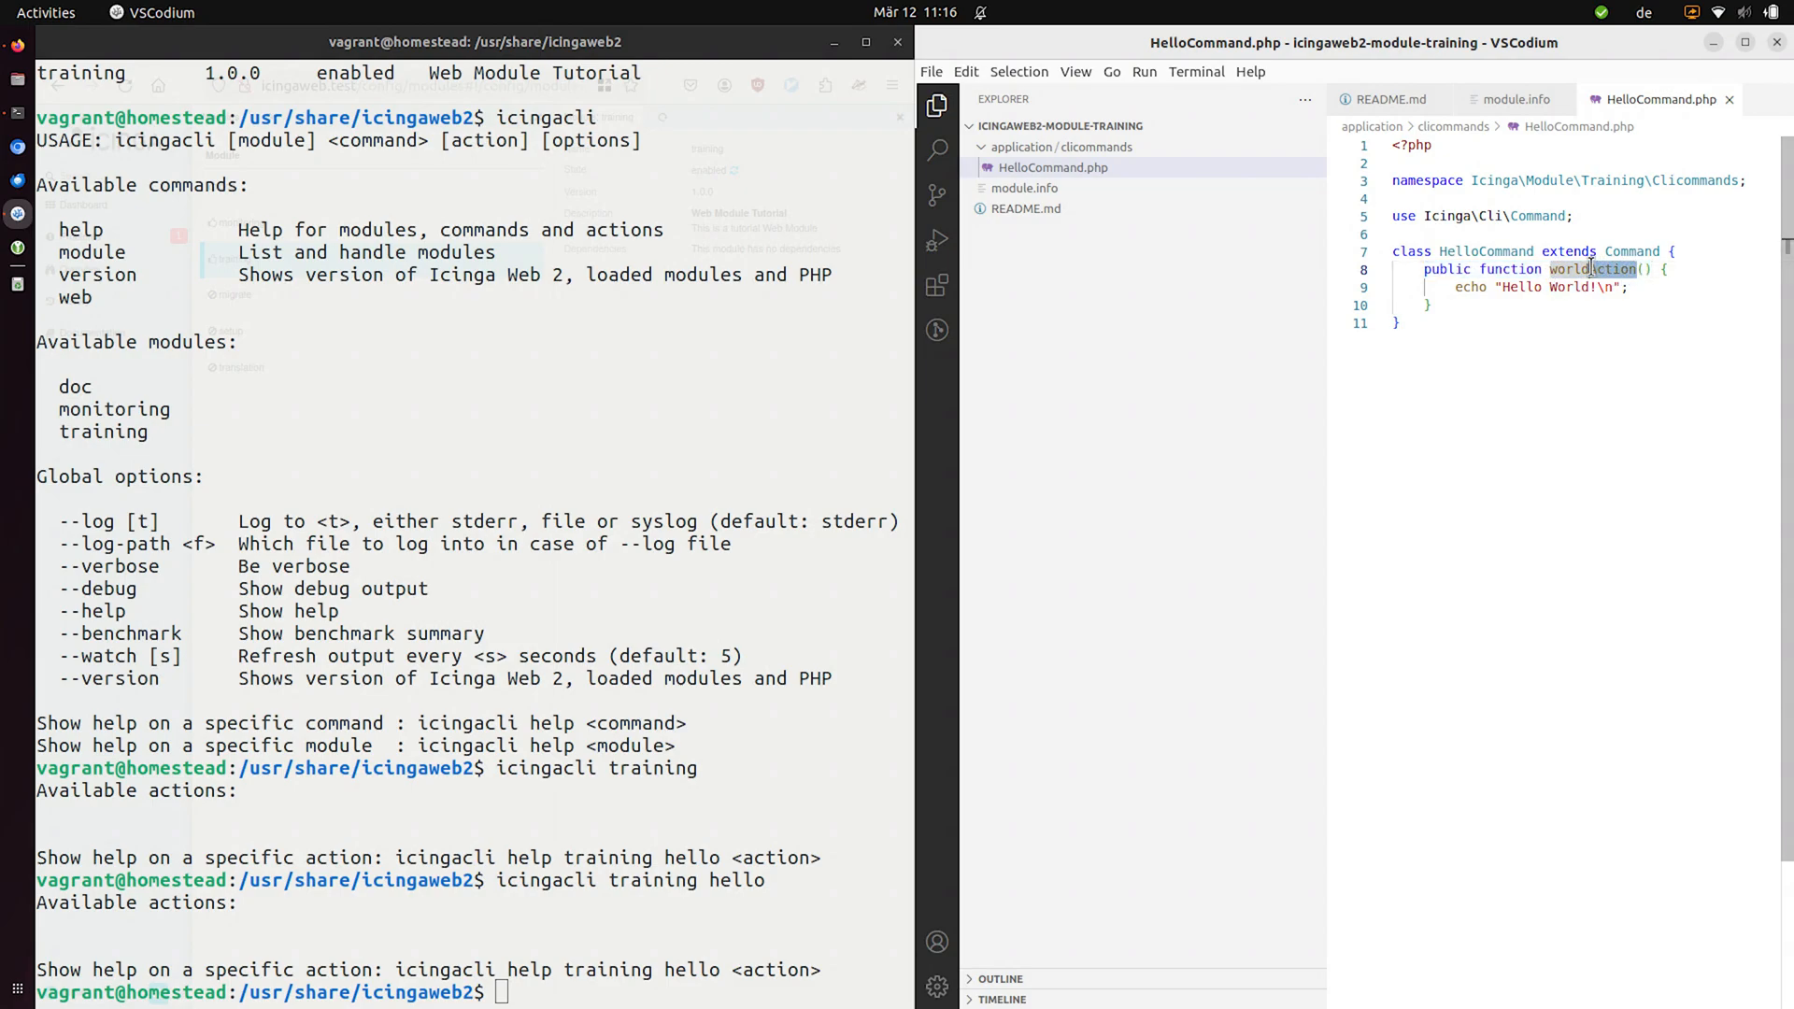
pyautogui.doubleClick(1590, 269)
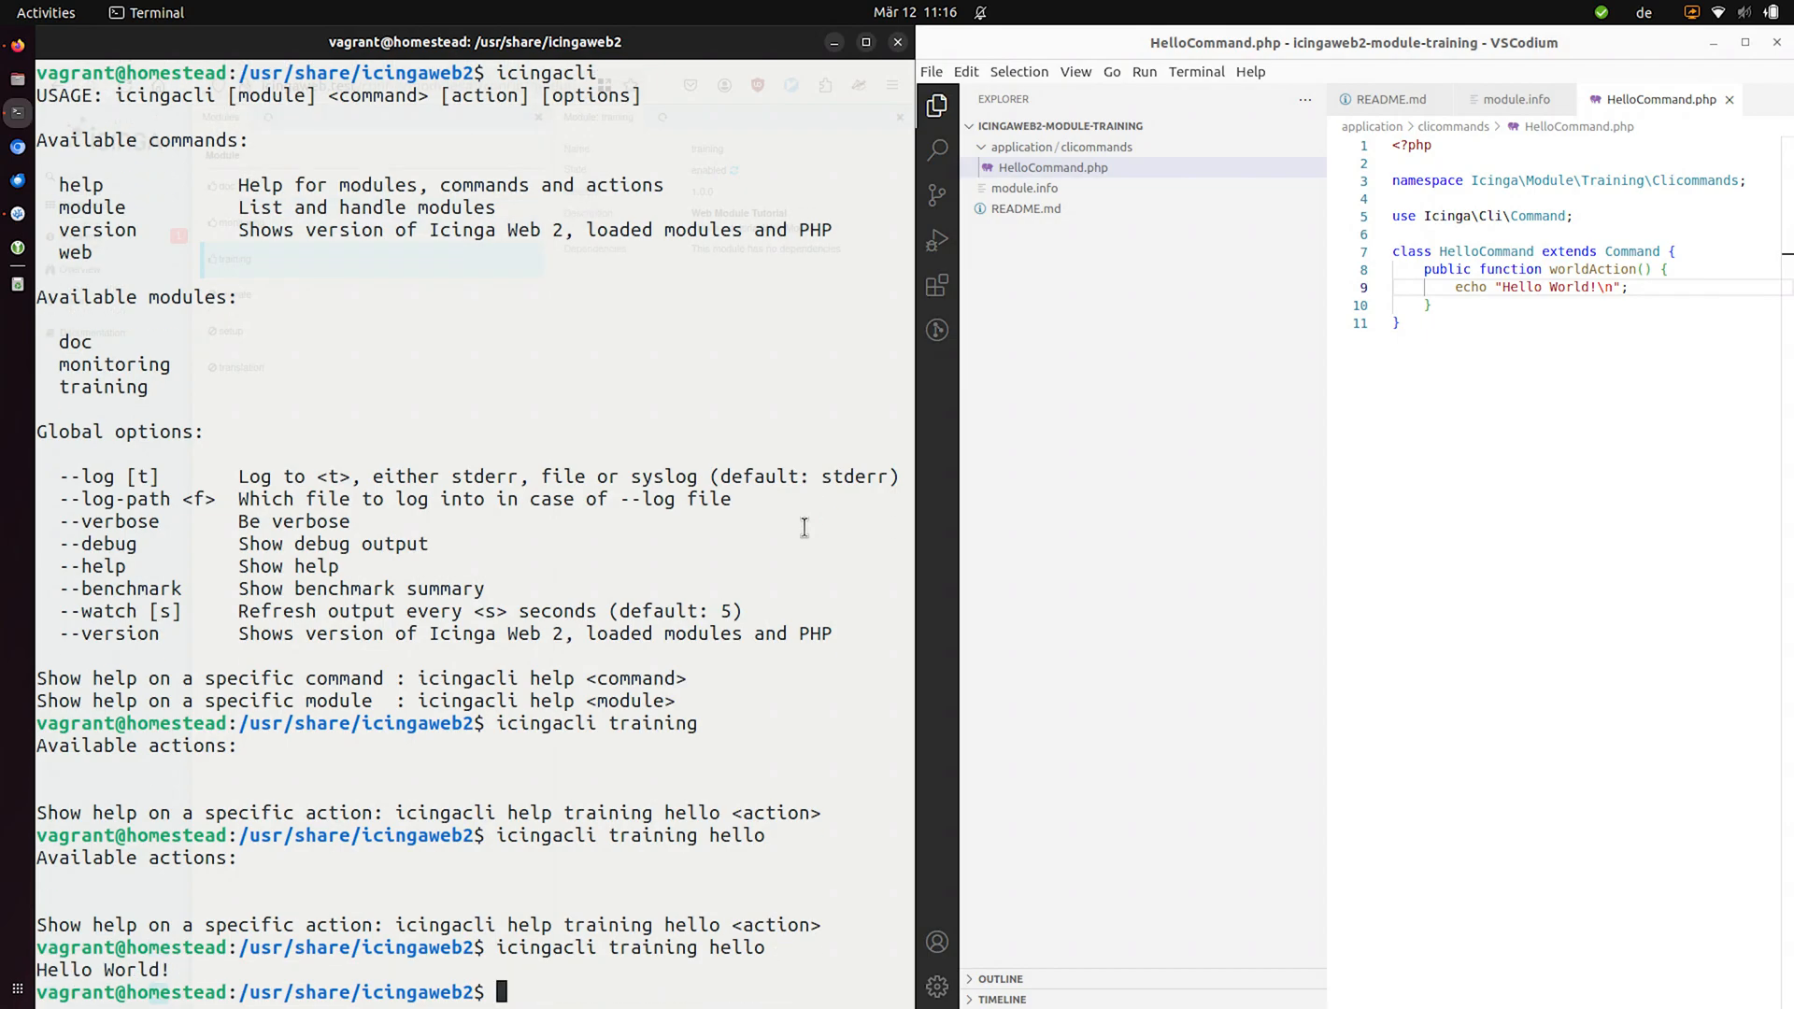
# - Run training hello and hello world, then add the 'Use this to greet the world' docblock above worldAction
pyautogui.write('icingacli training hello')
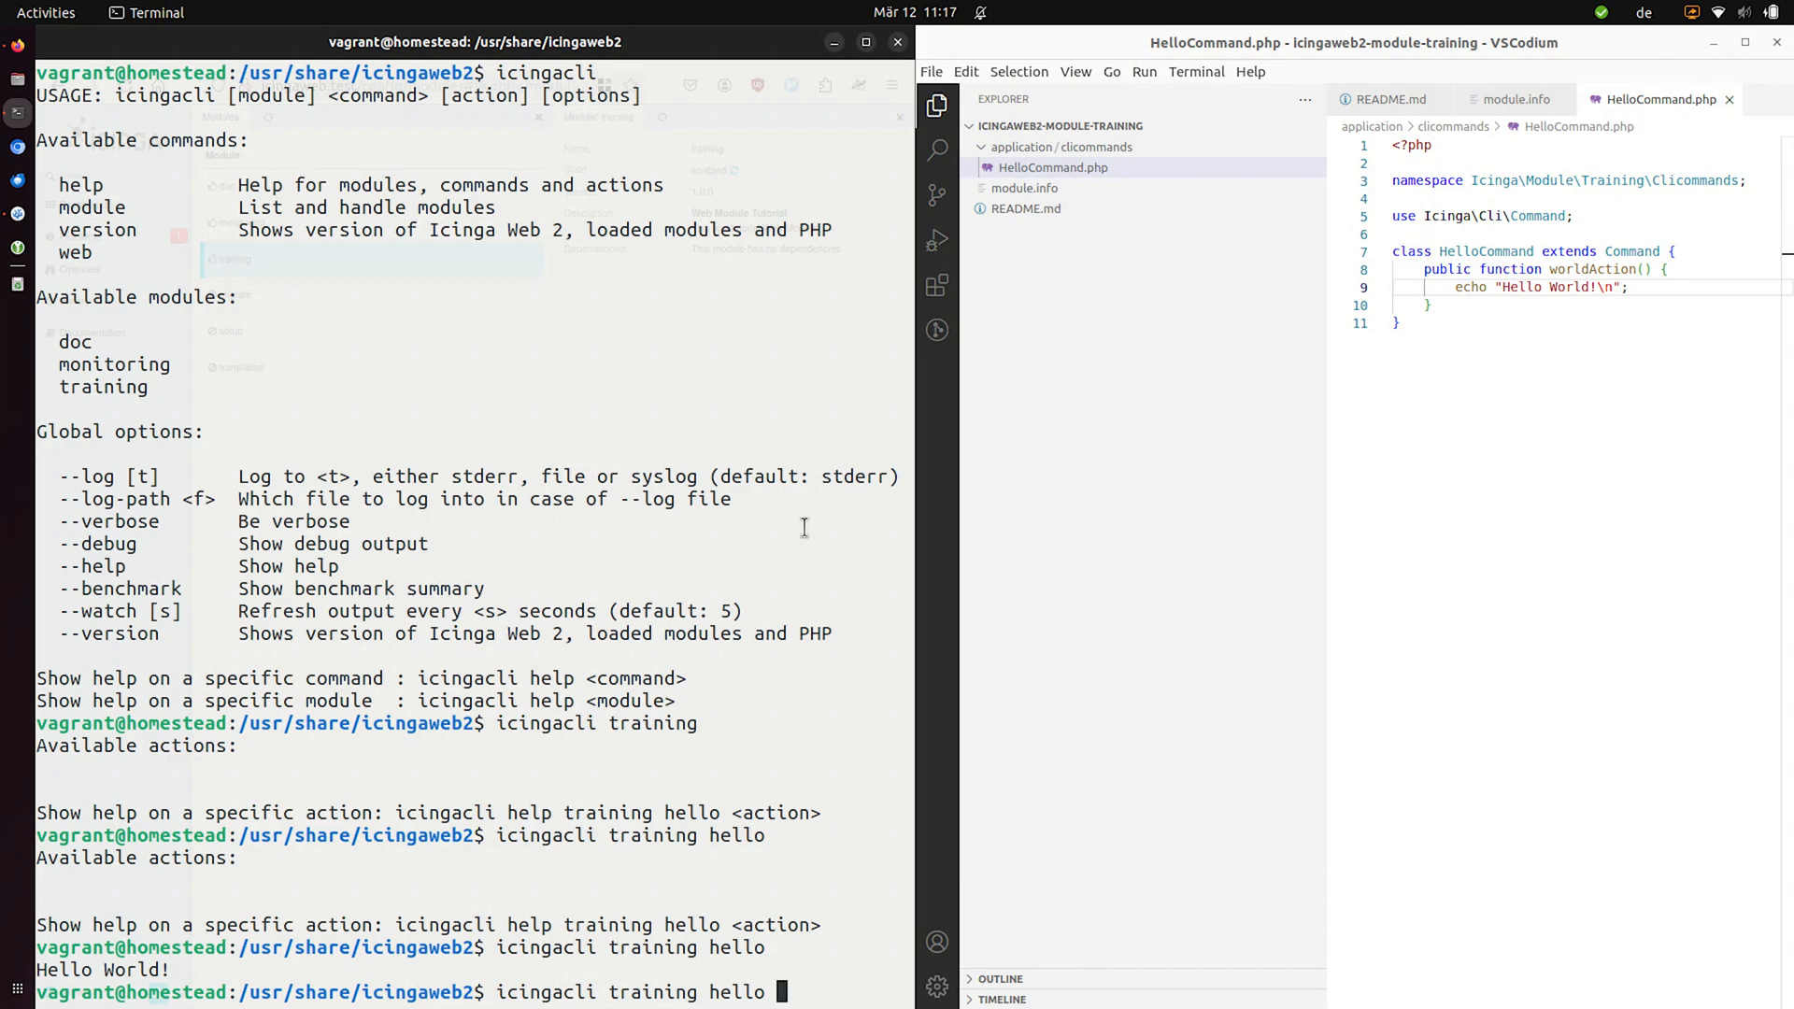
pyautogui.write('world')
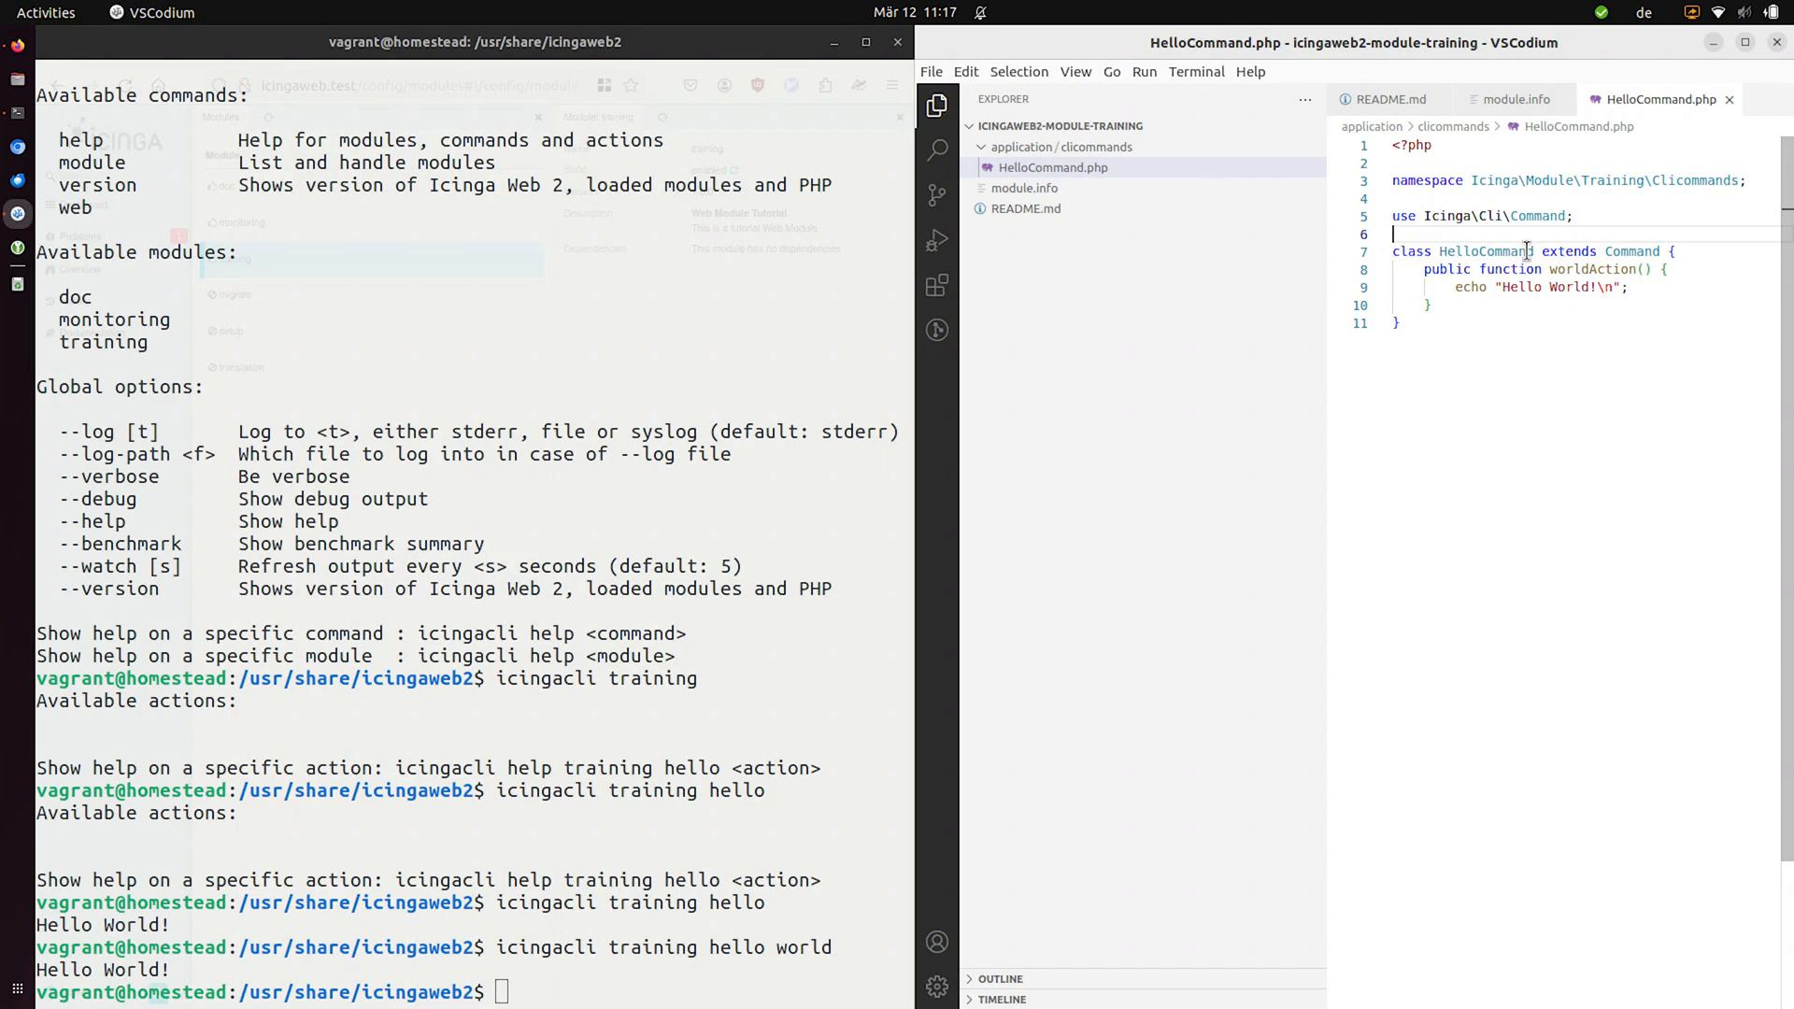
pyautogui.write('/**\\n * Use this to greet the world.\\n *\\n * Prints Hello World to the console.\\n */')
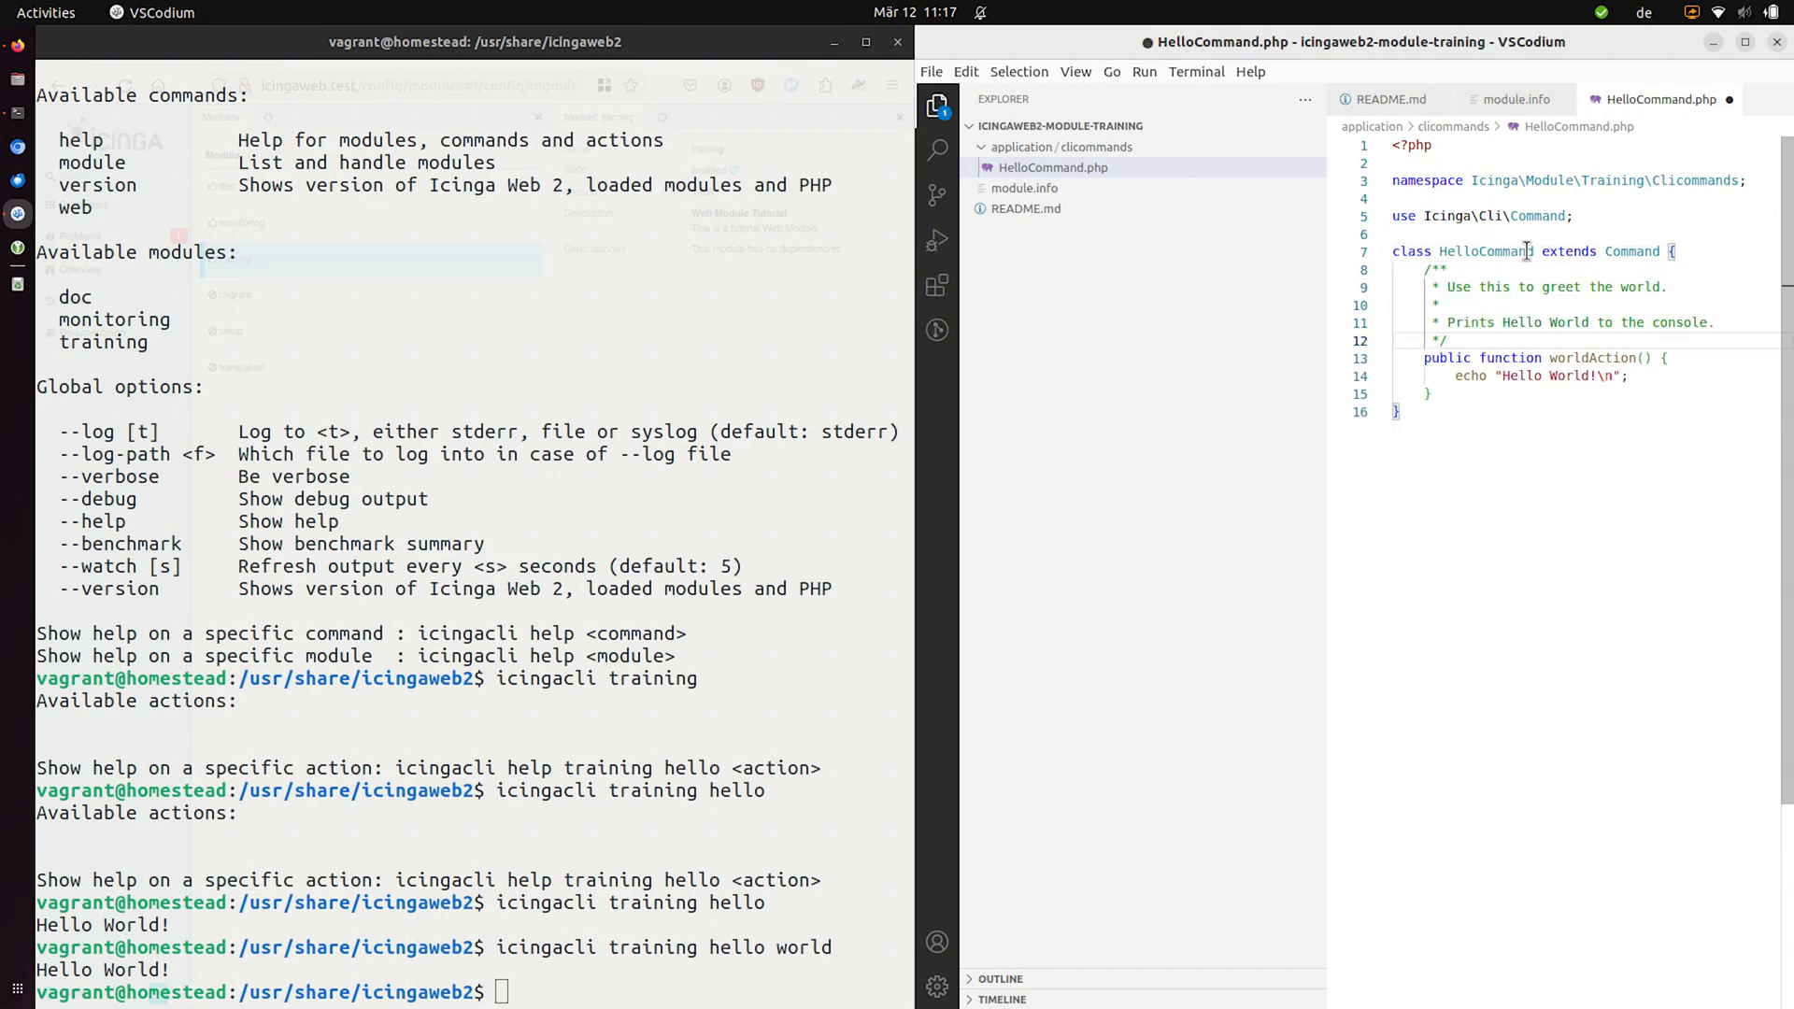
pyautogui.moveTo(1425, 269); pyautogui.dragTo(1448, 340)
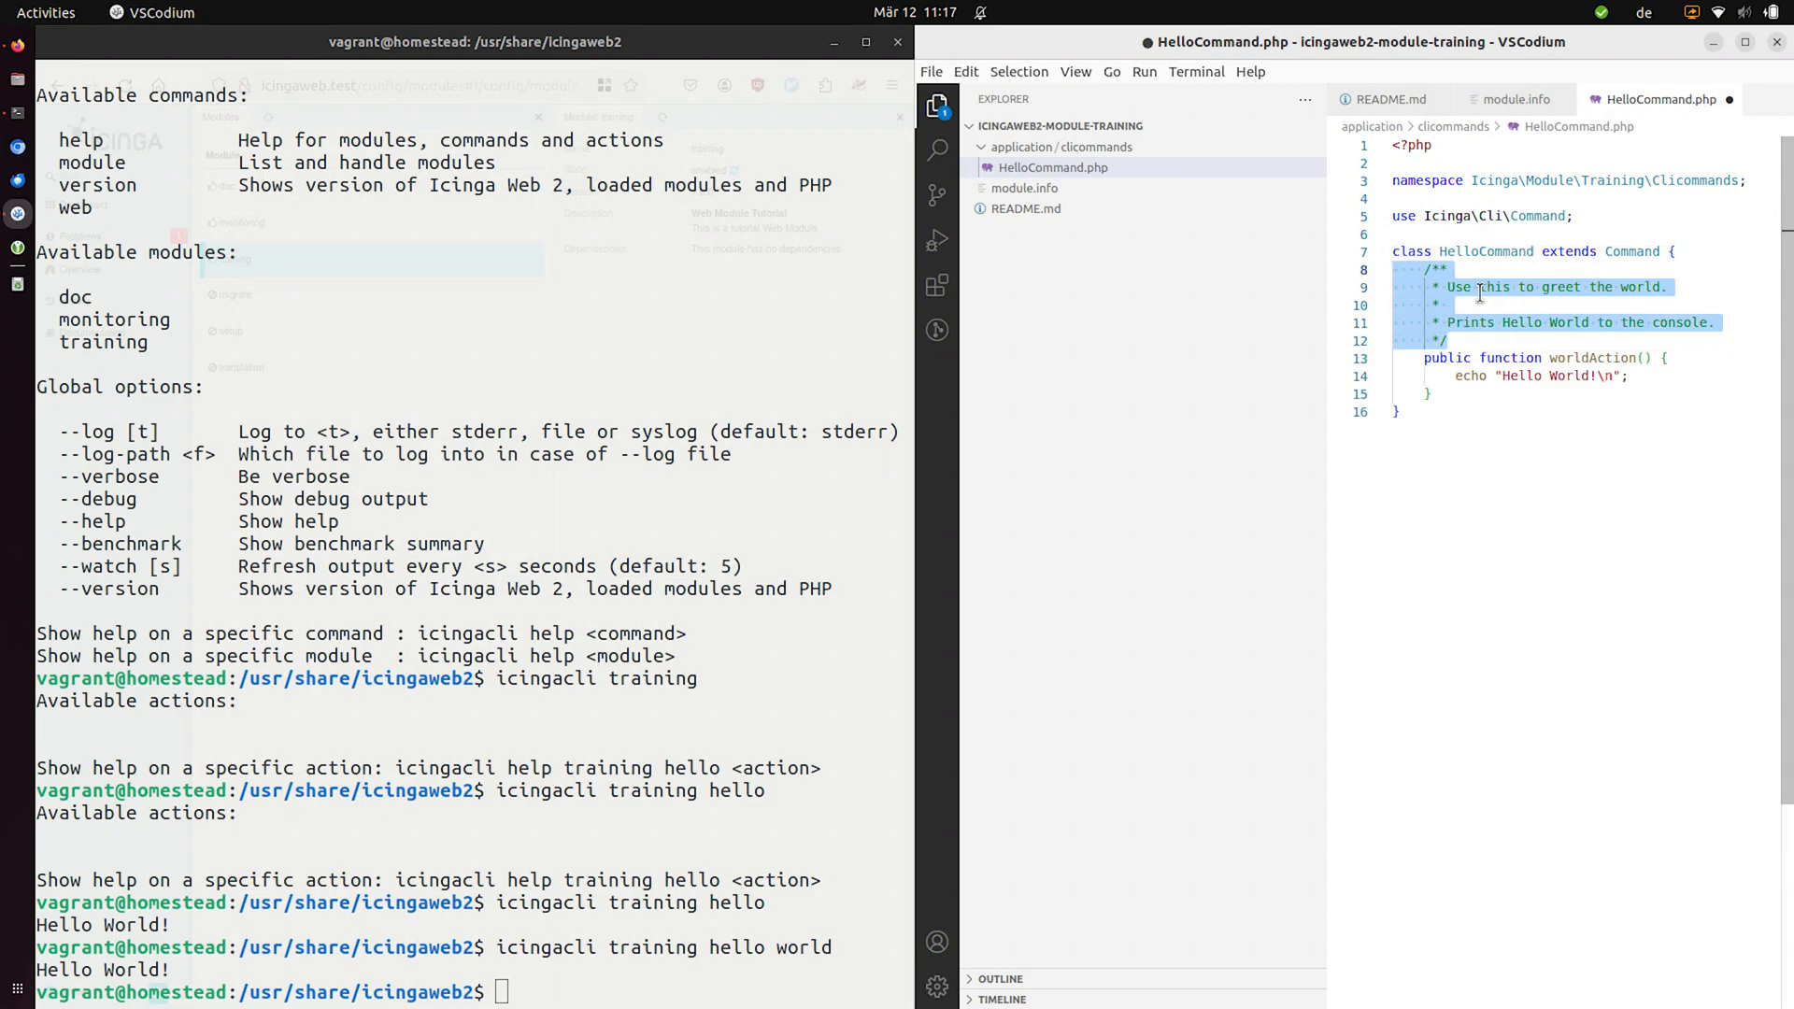
# - Run icingacli training hello --help and see the new docblock text in the help output
pyautogui.click(1468, 304)
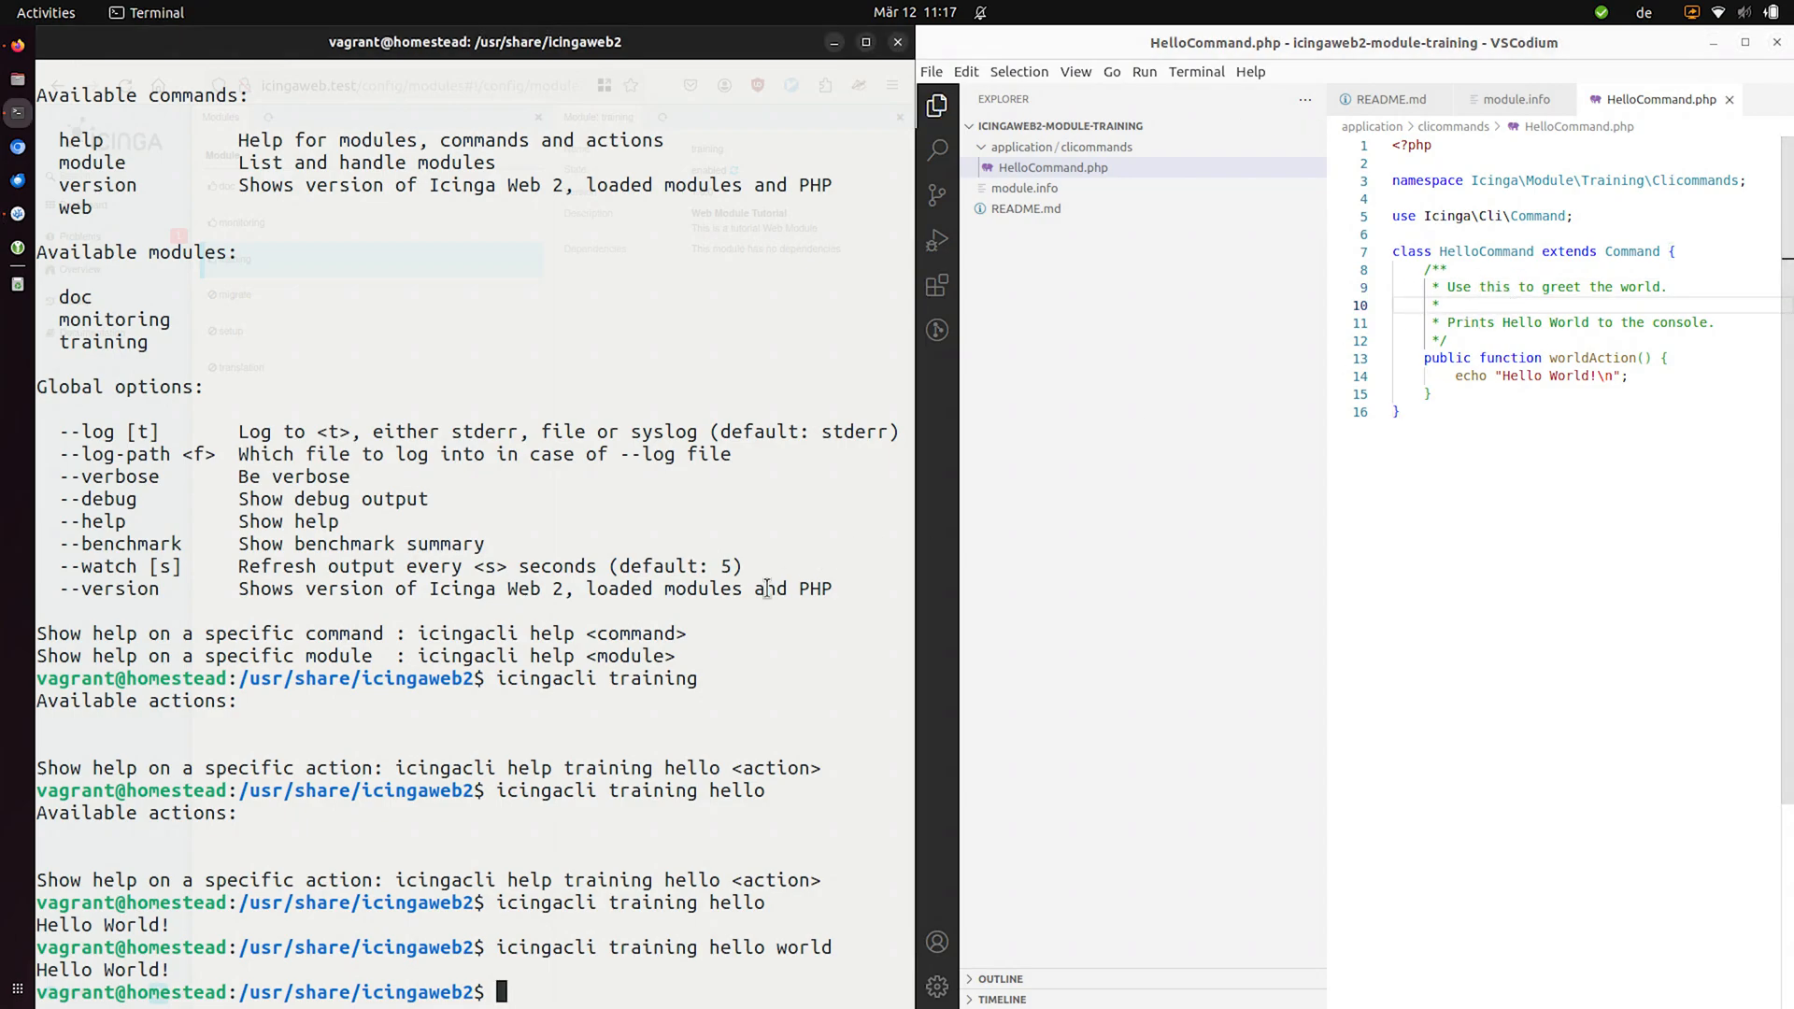
pyautogui.write('icingacli training hello --help')
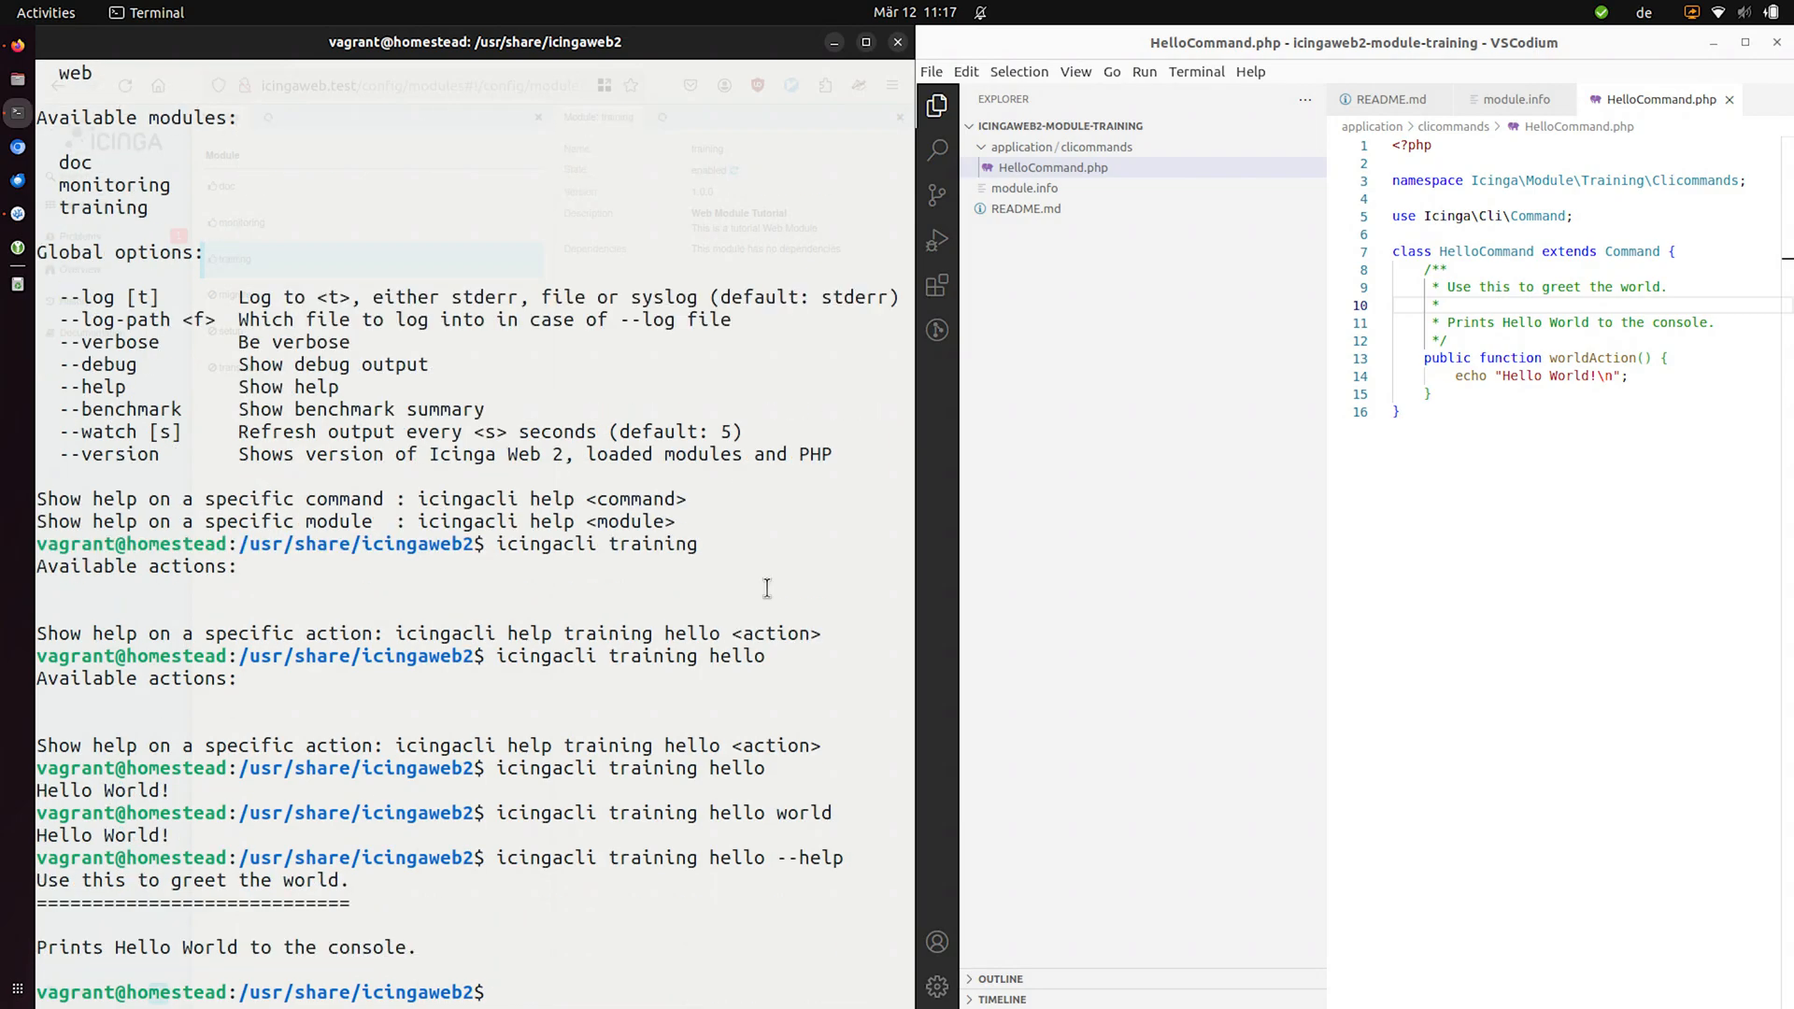
pyautogui.moveTo(323, 886)
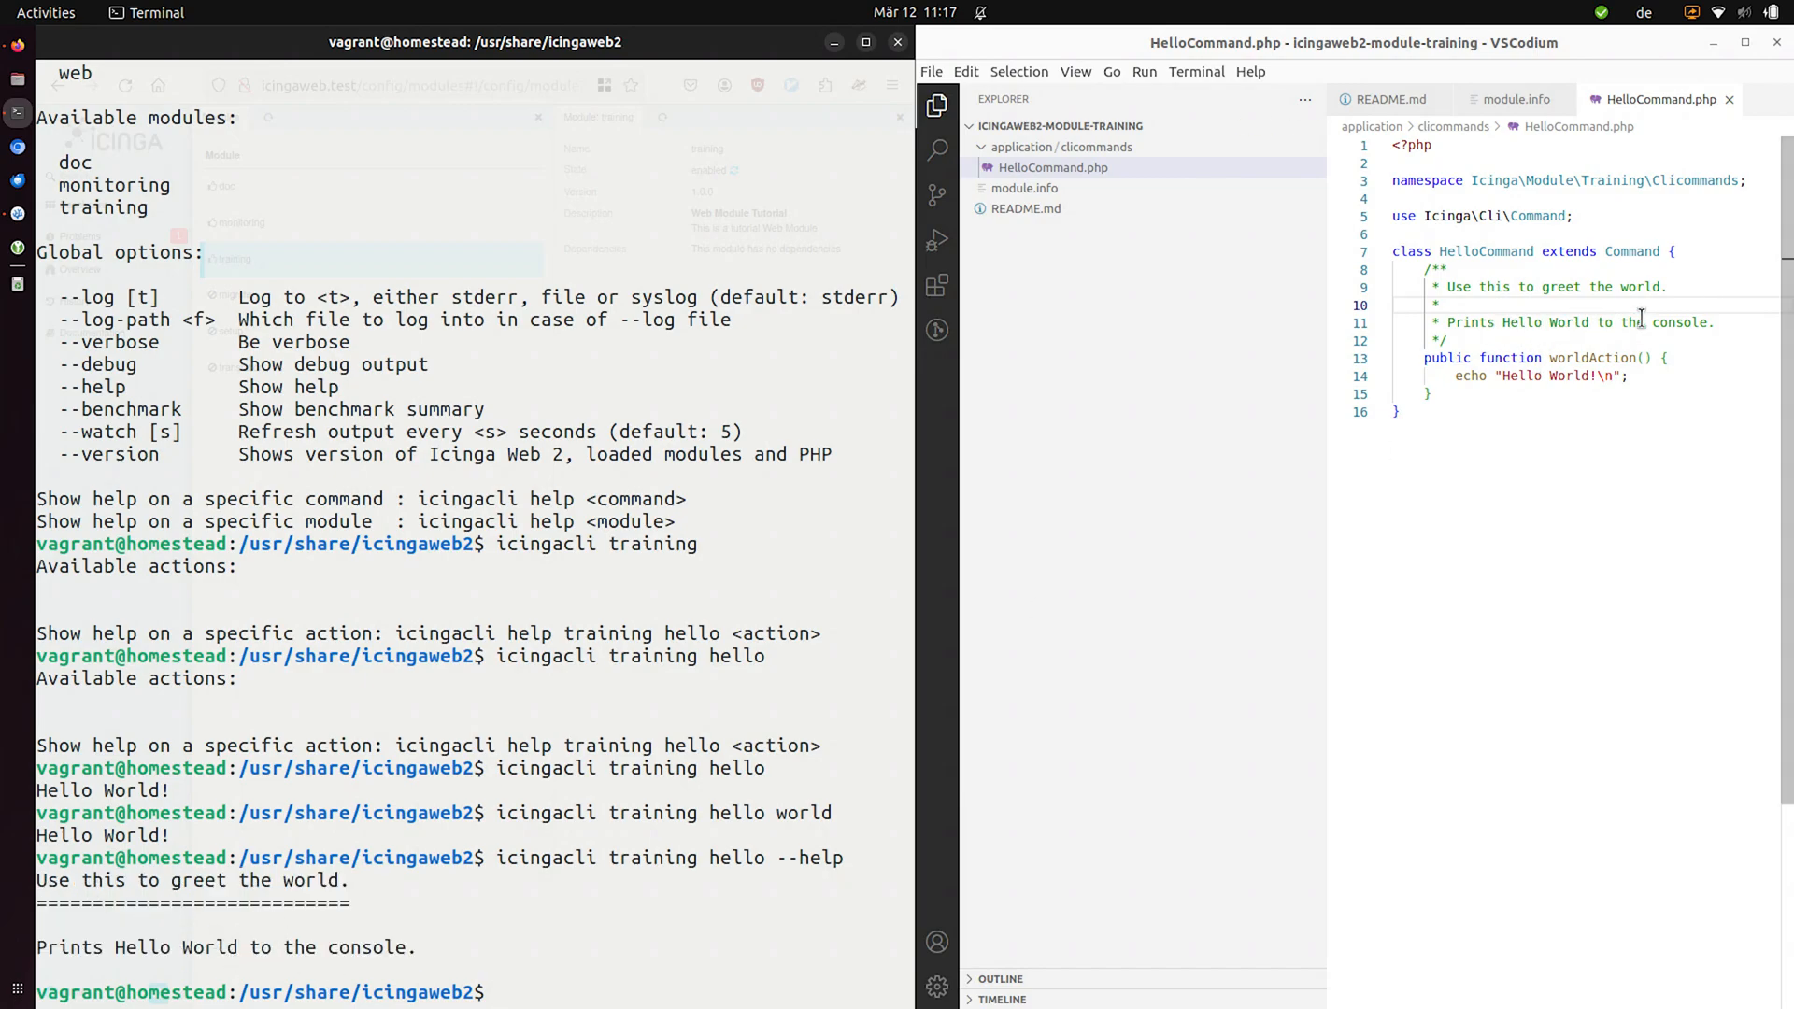
pyautogui.write('icingacli training hello --hel')
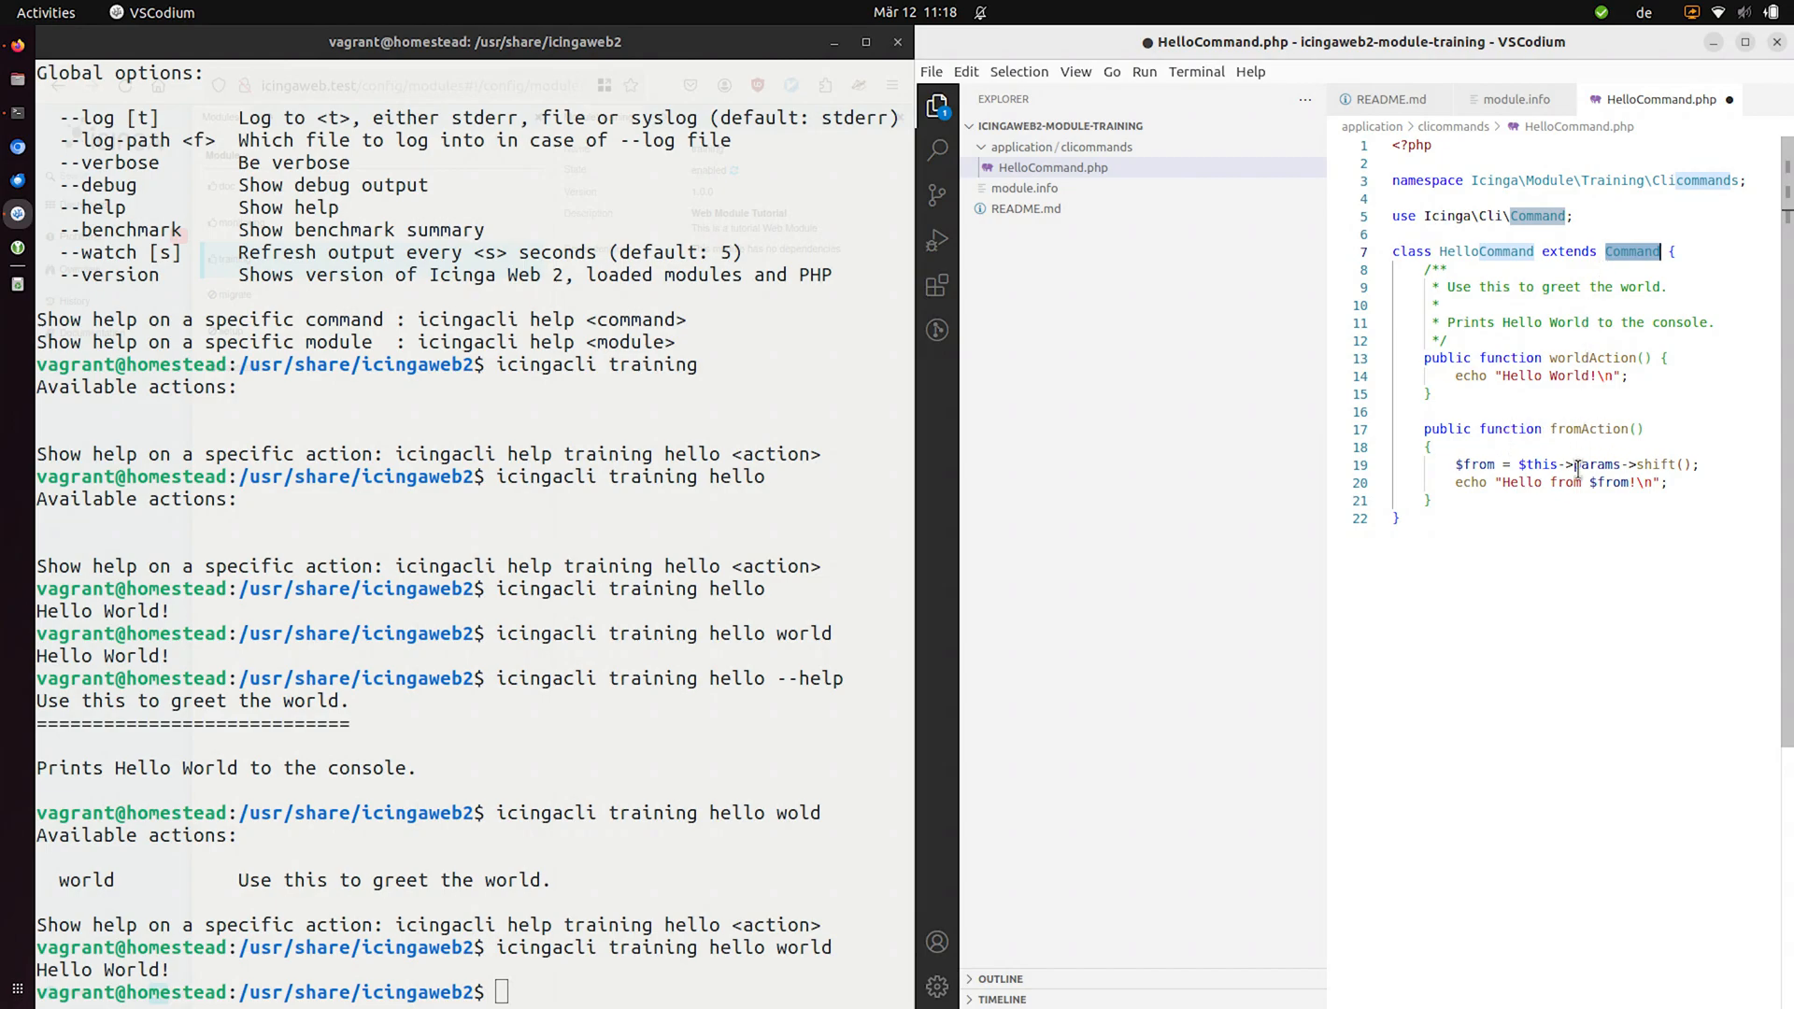
# - Run icingacli training hello from Nürnberg, which prints Hello from Nürnberg!
pyautogui.doubleClick(1521, 482)
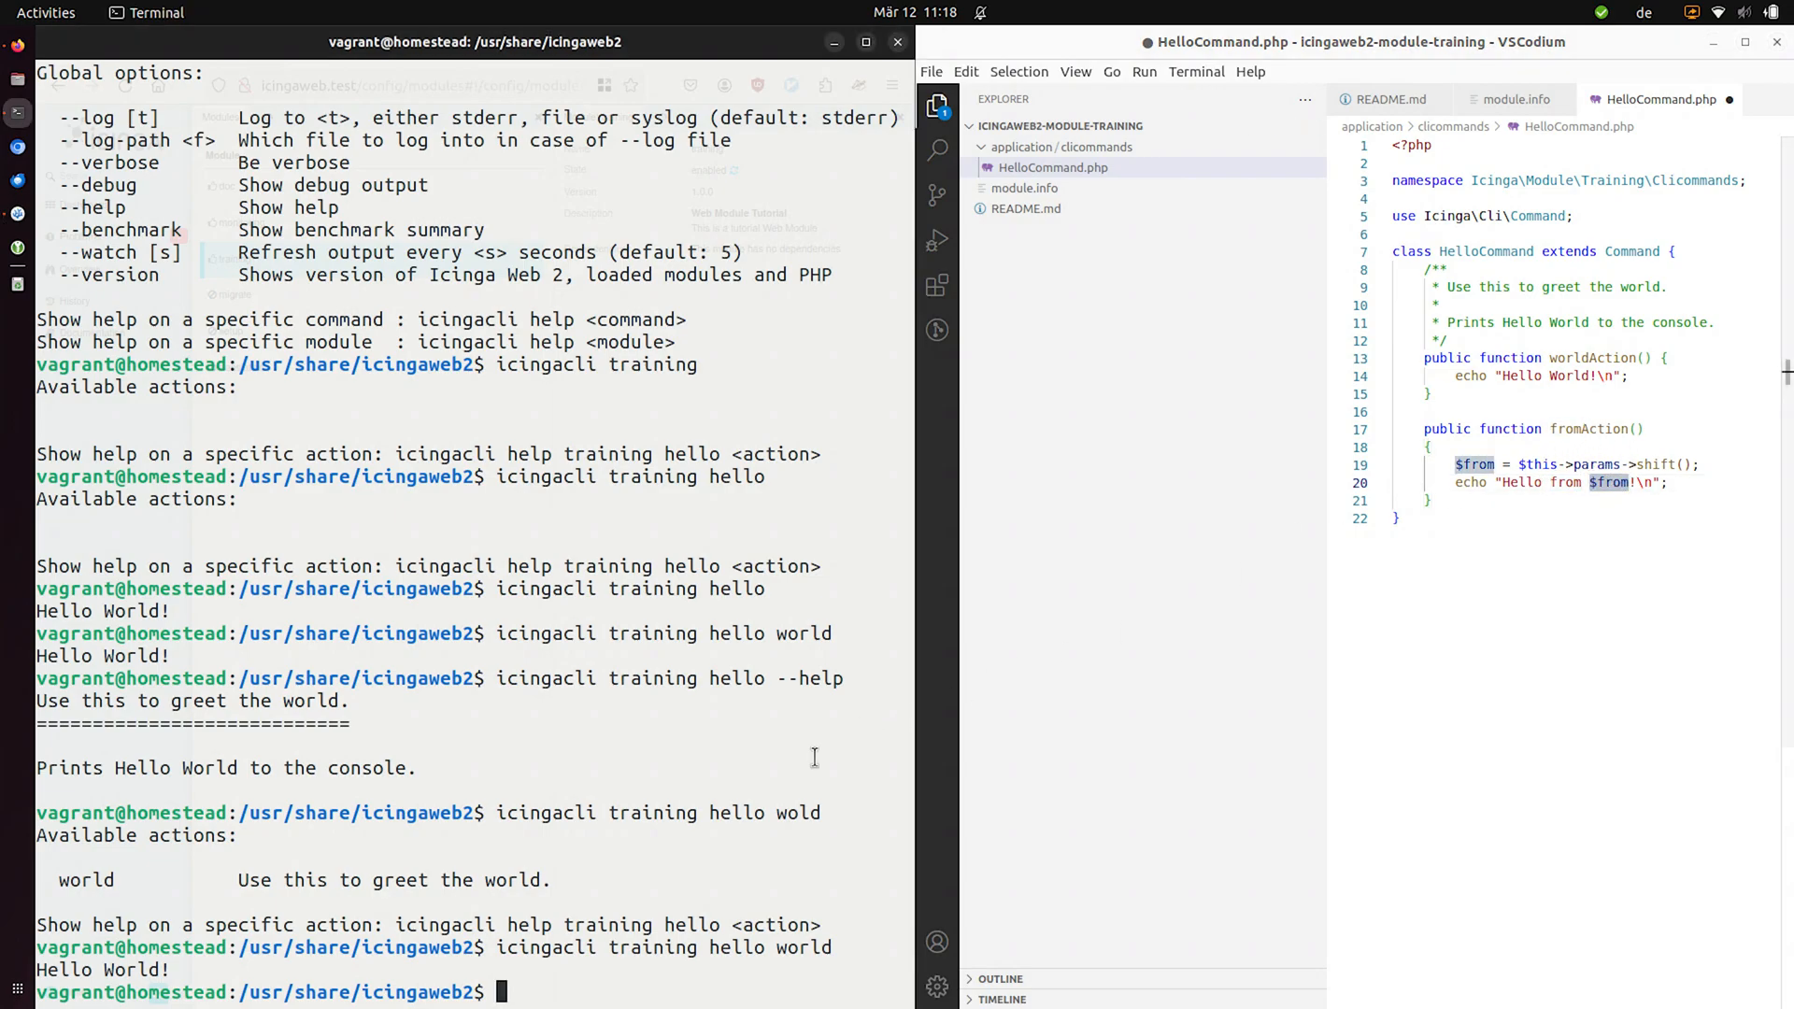
pyautogui.write('icingacli training hello world')
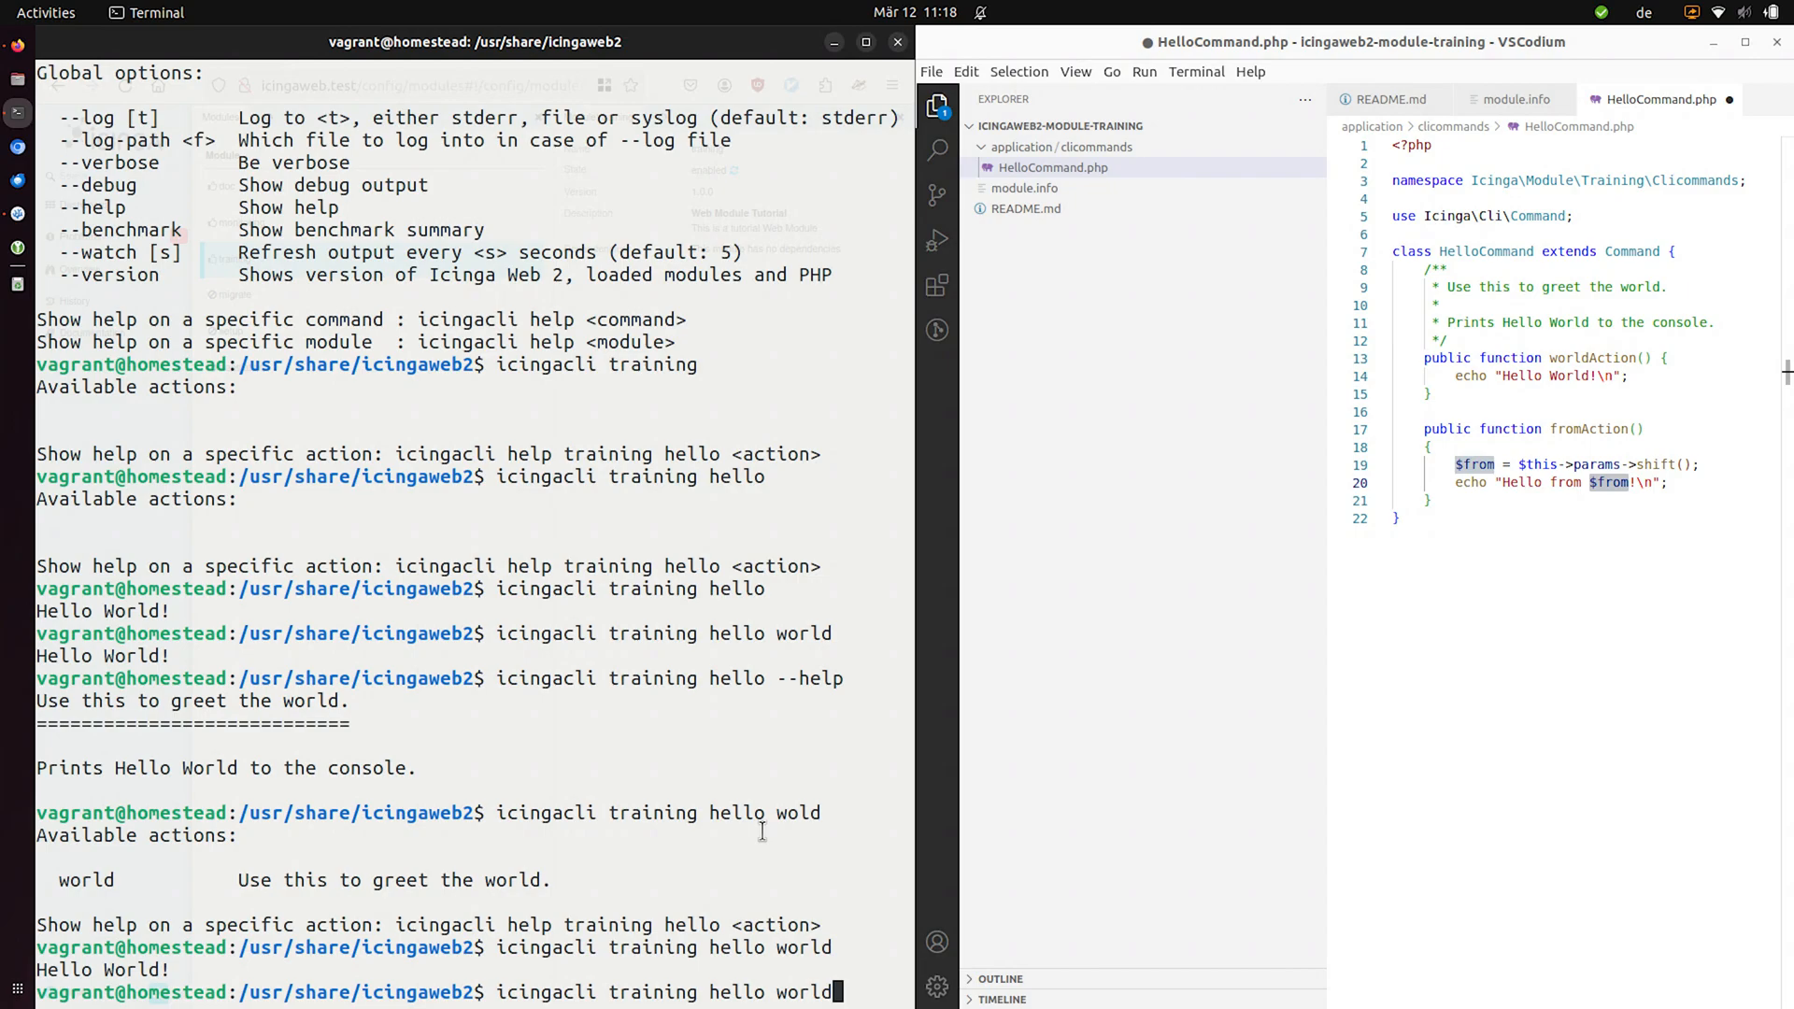
pyautogui.press('BackSpace')
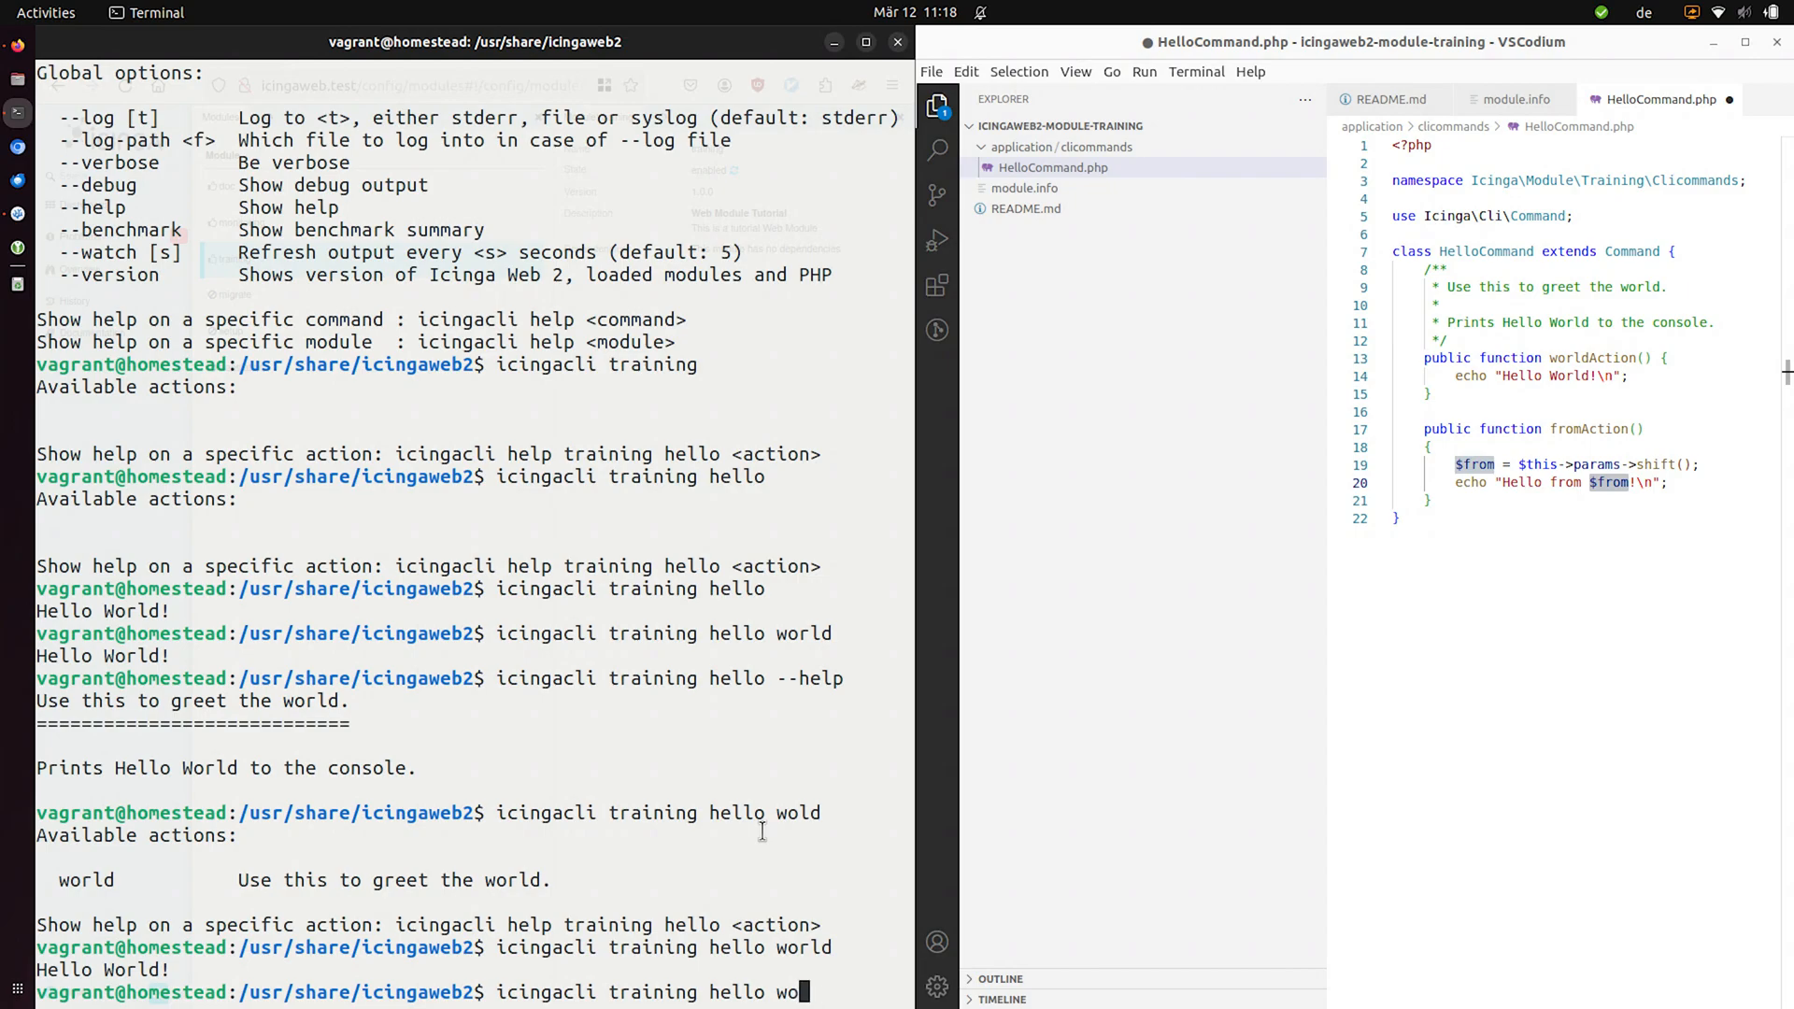
pyautogui.write('from')
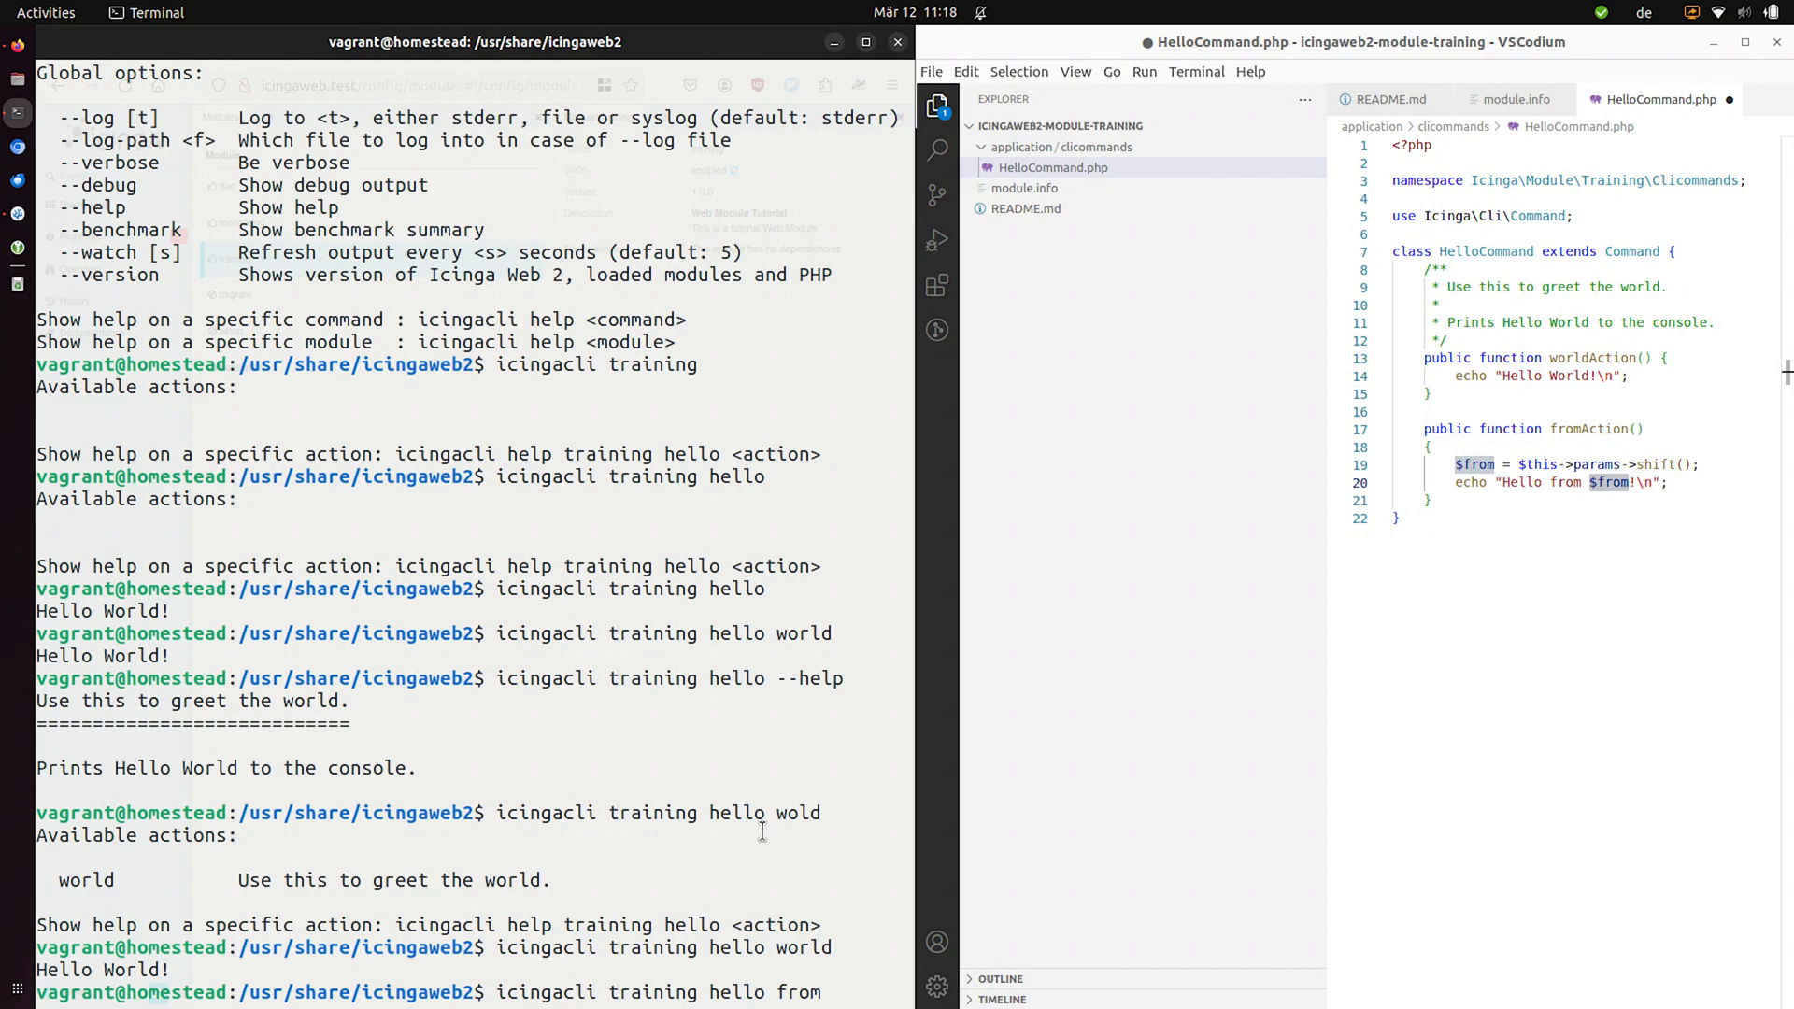
pyautogui.write('Nürnberg')
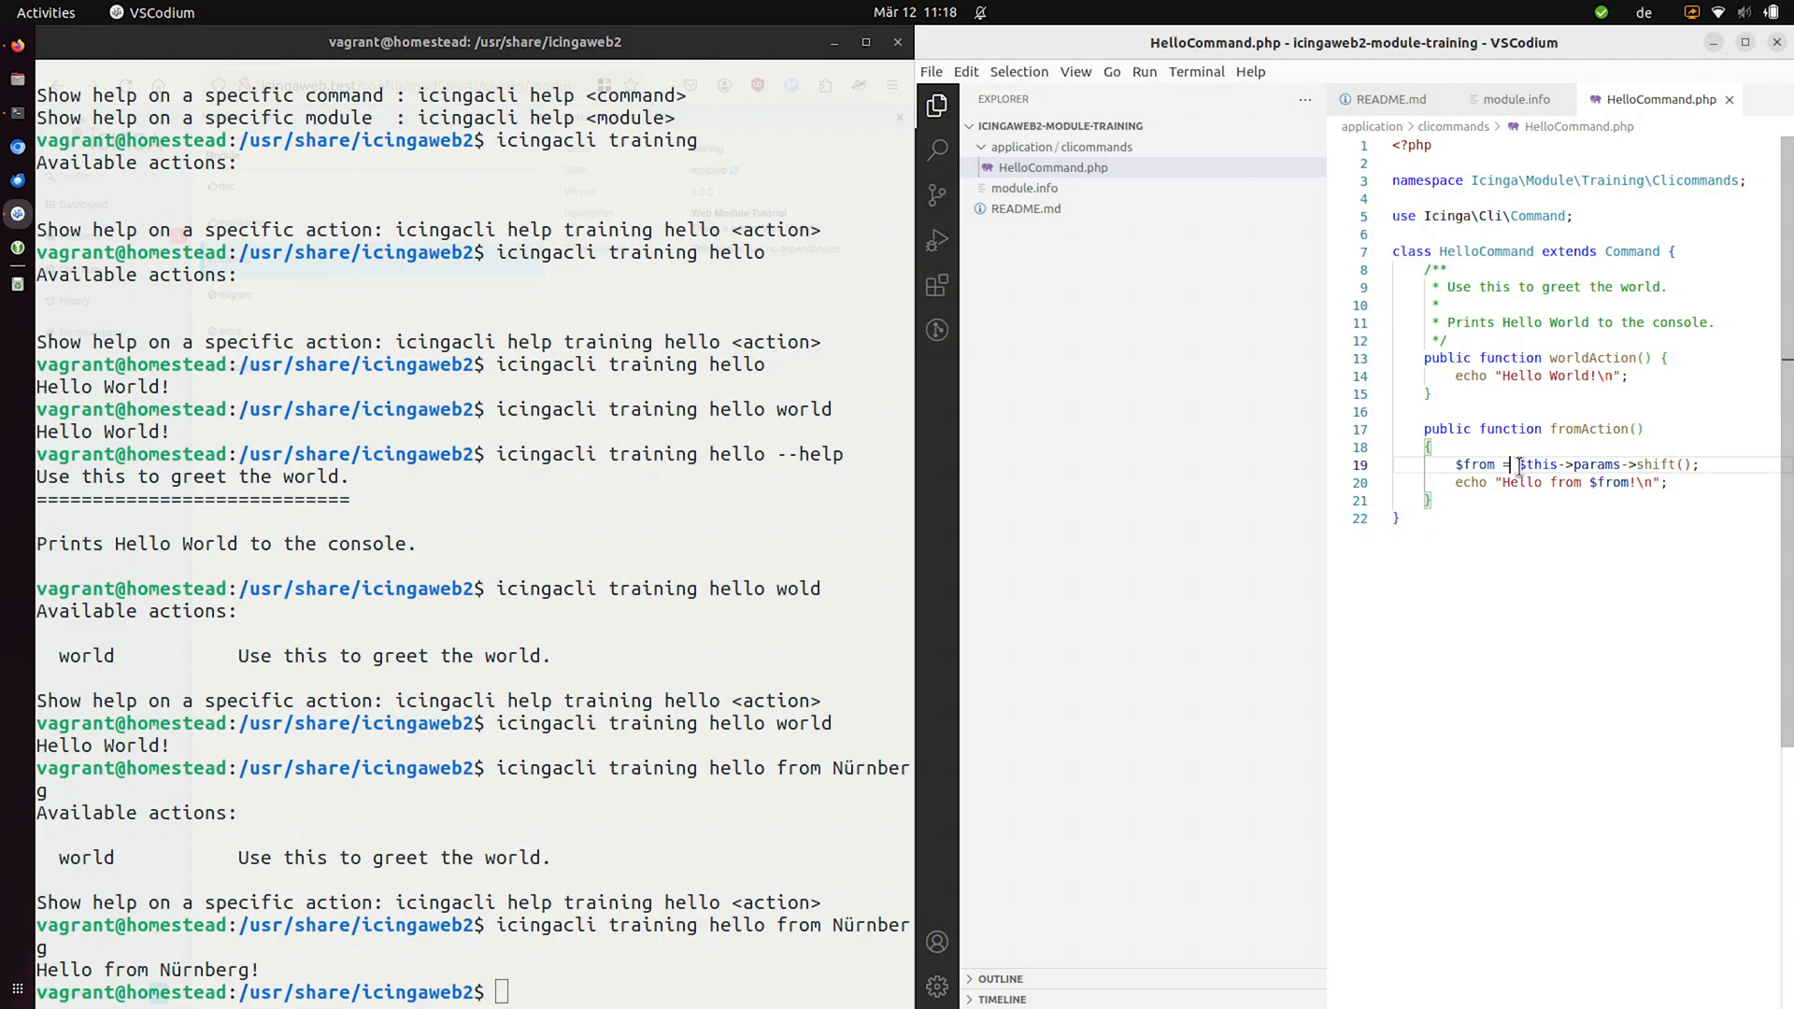
# - Point out $this->params access and where $from is used inside fromAction
pyautogui.doubleClick(1602, 465)
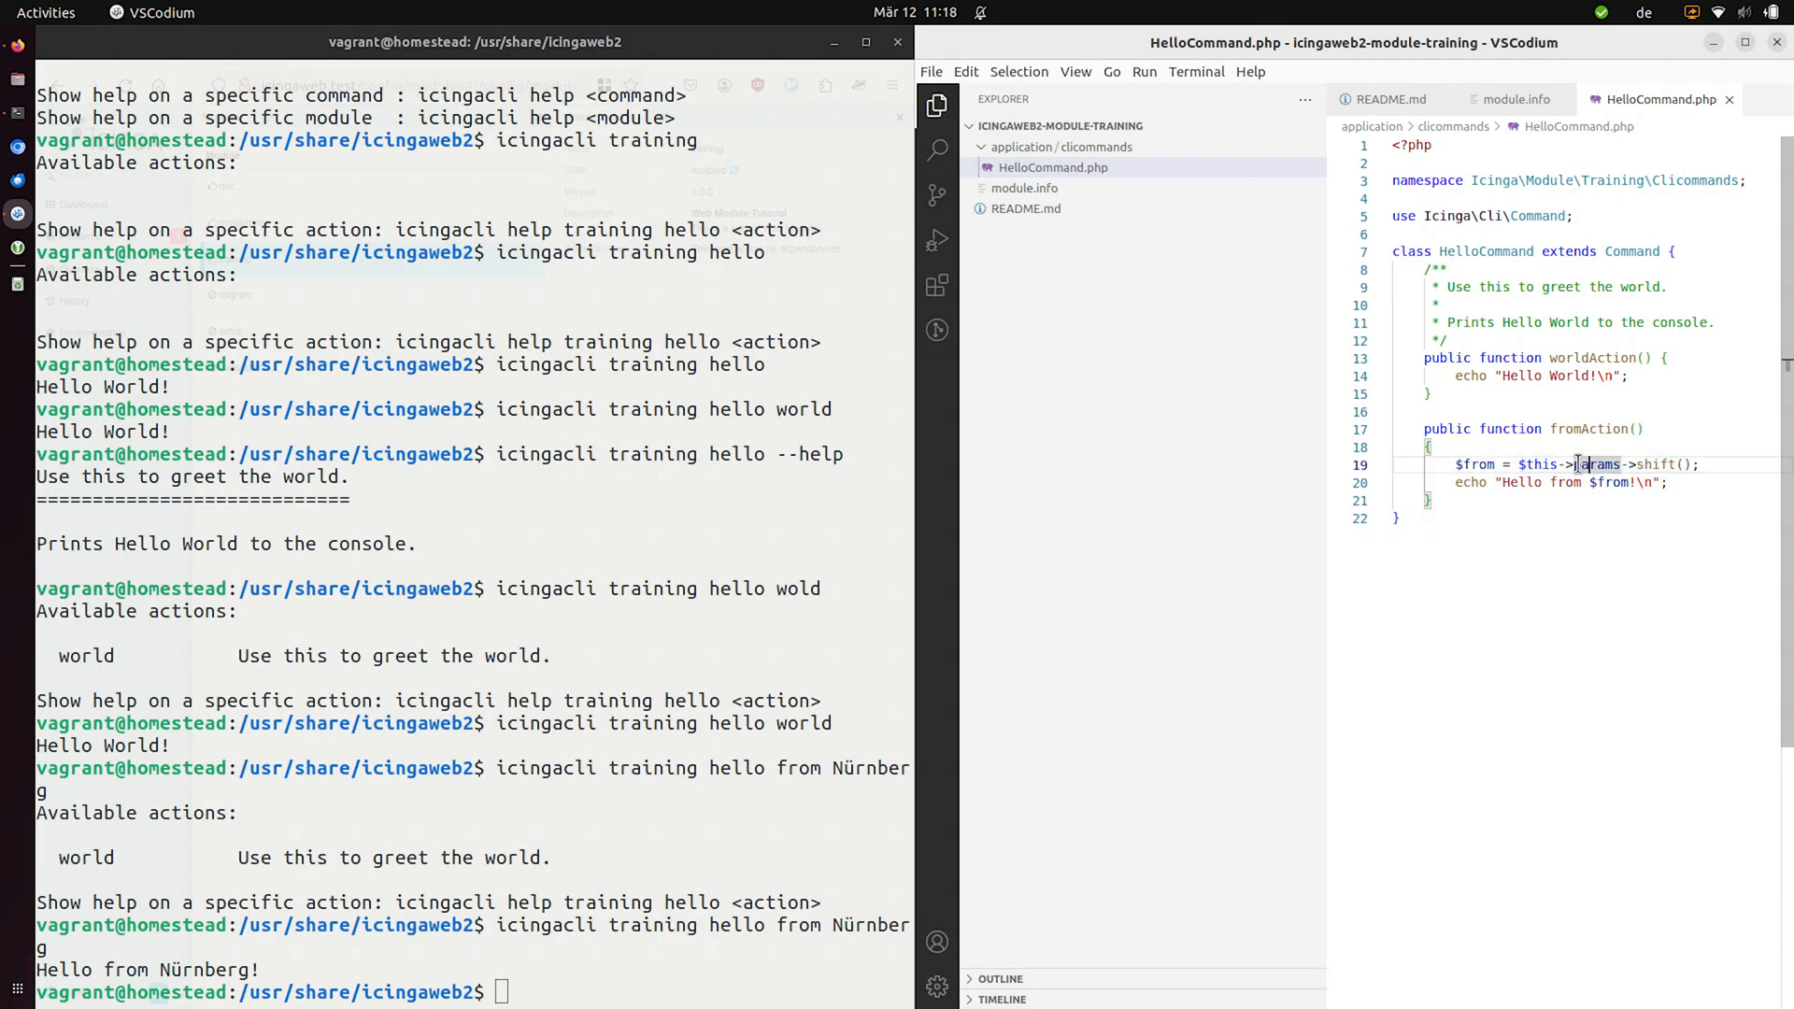
pyautogui.doubleClick(1594, 465)
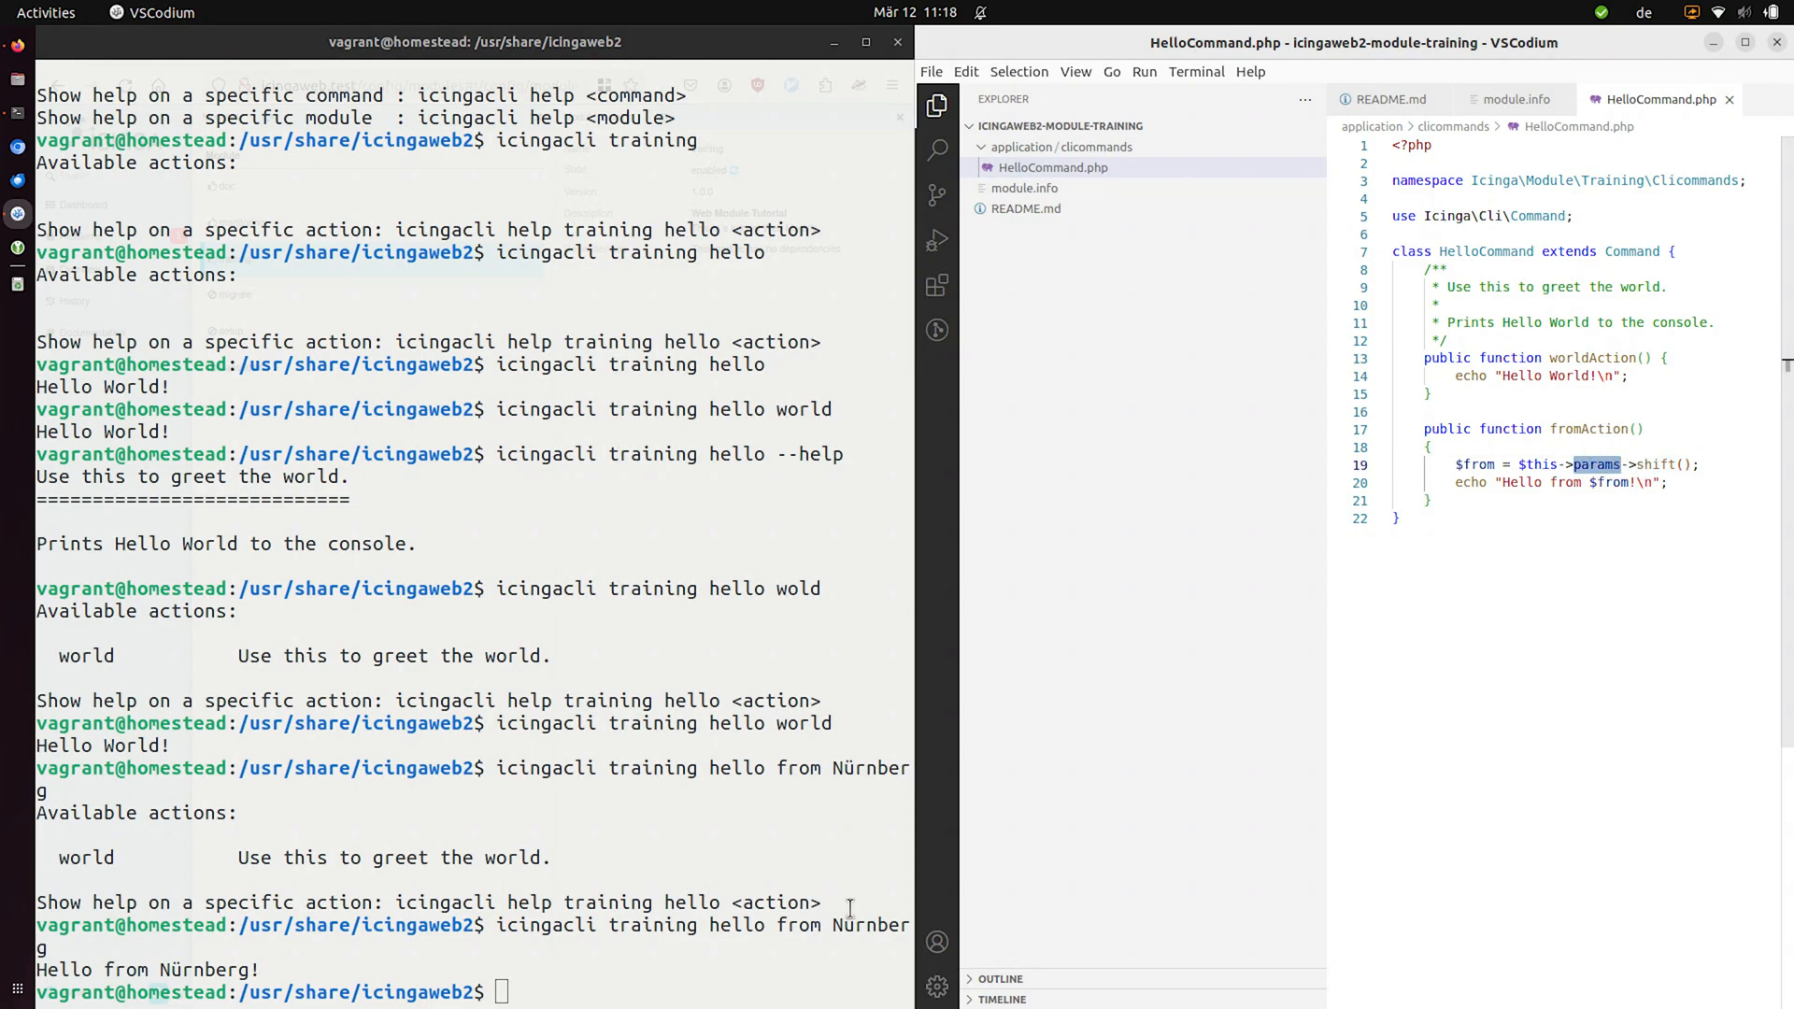
pyautogui.doubleClick(869, 924)
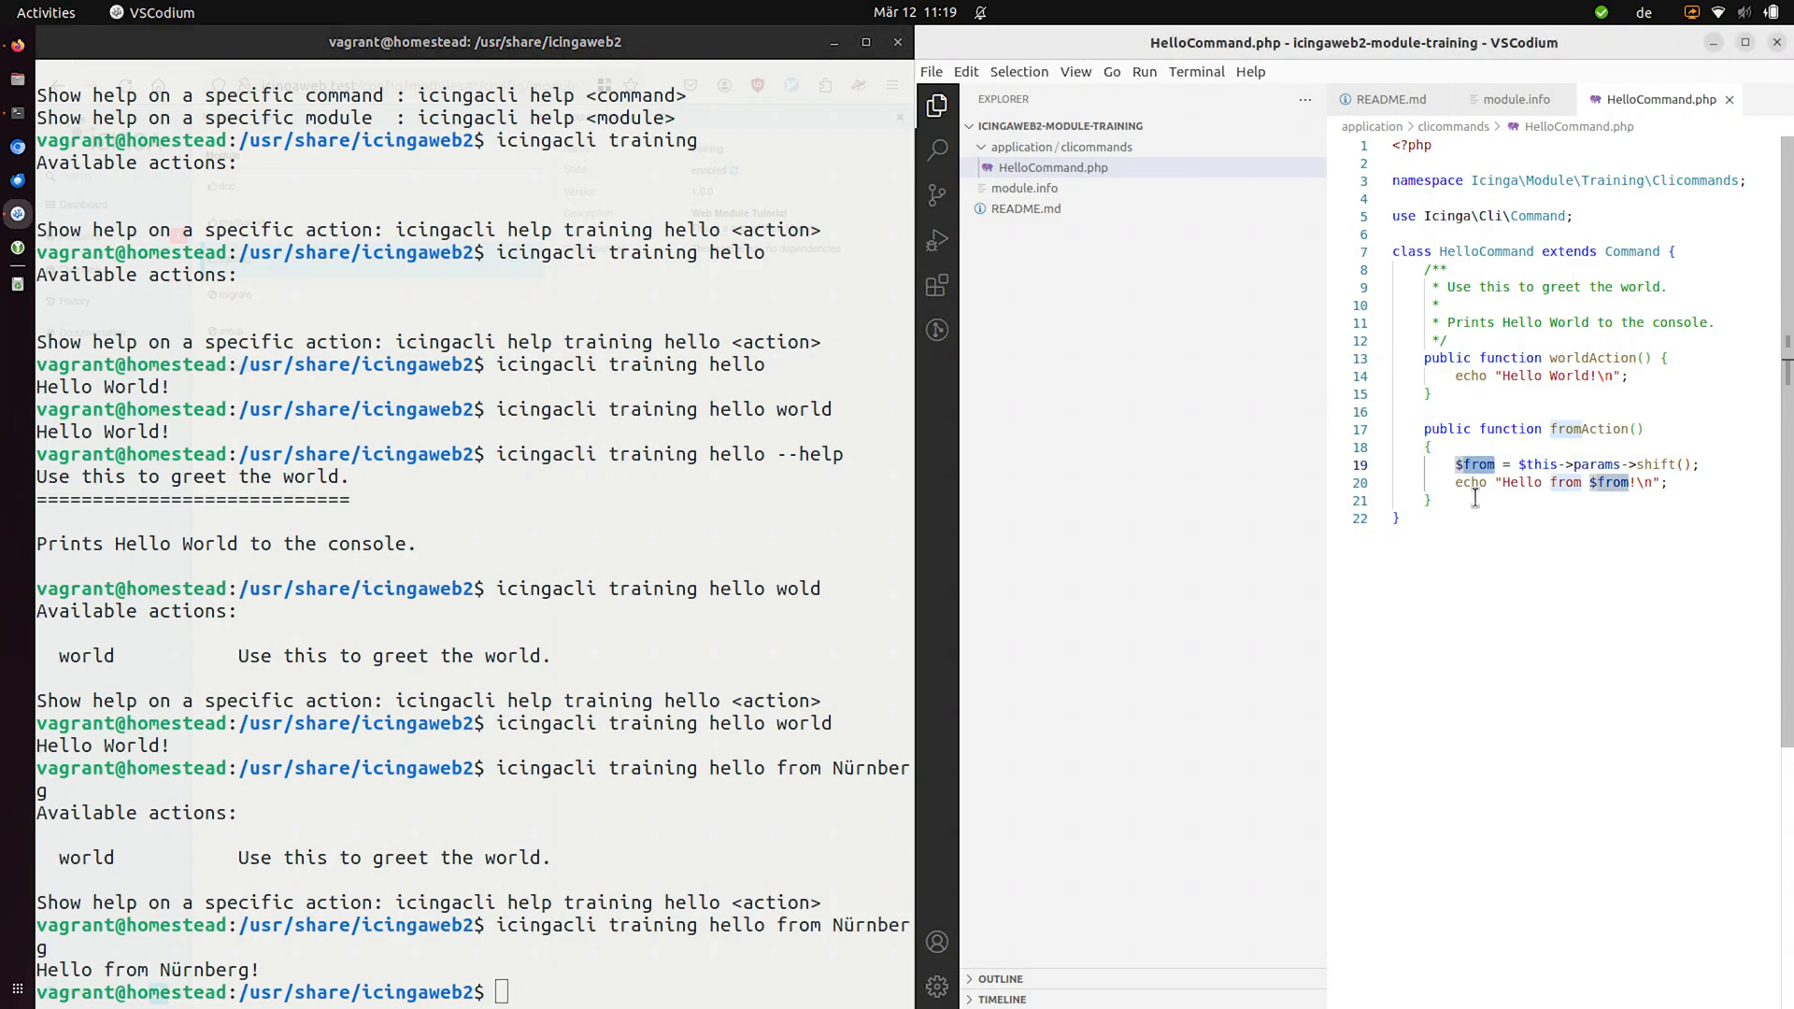
pyautogui.moveTo(1577, 482)
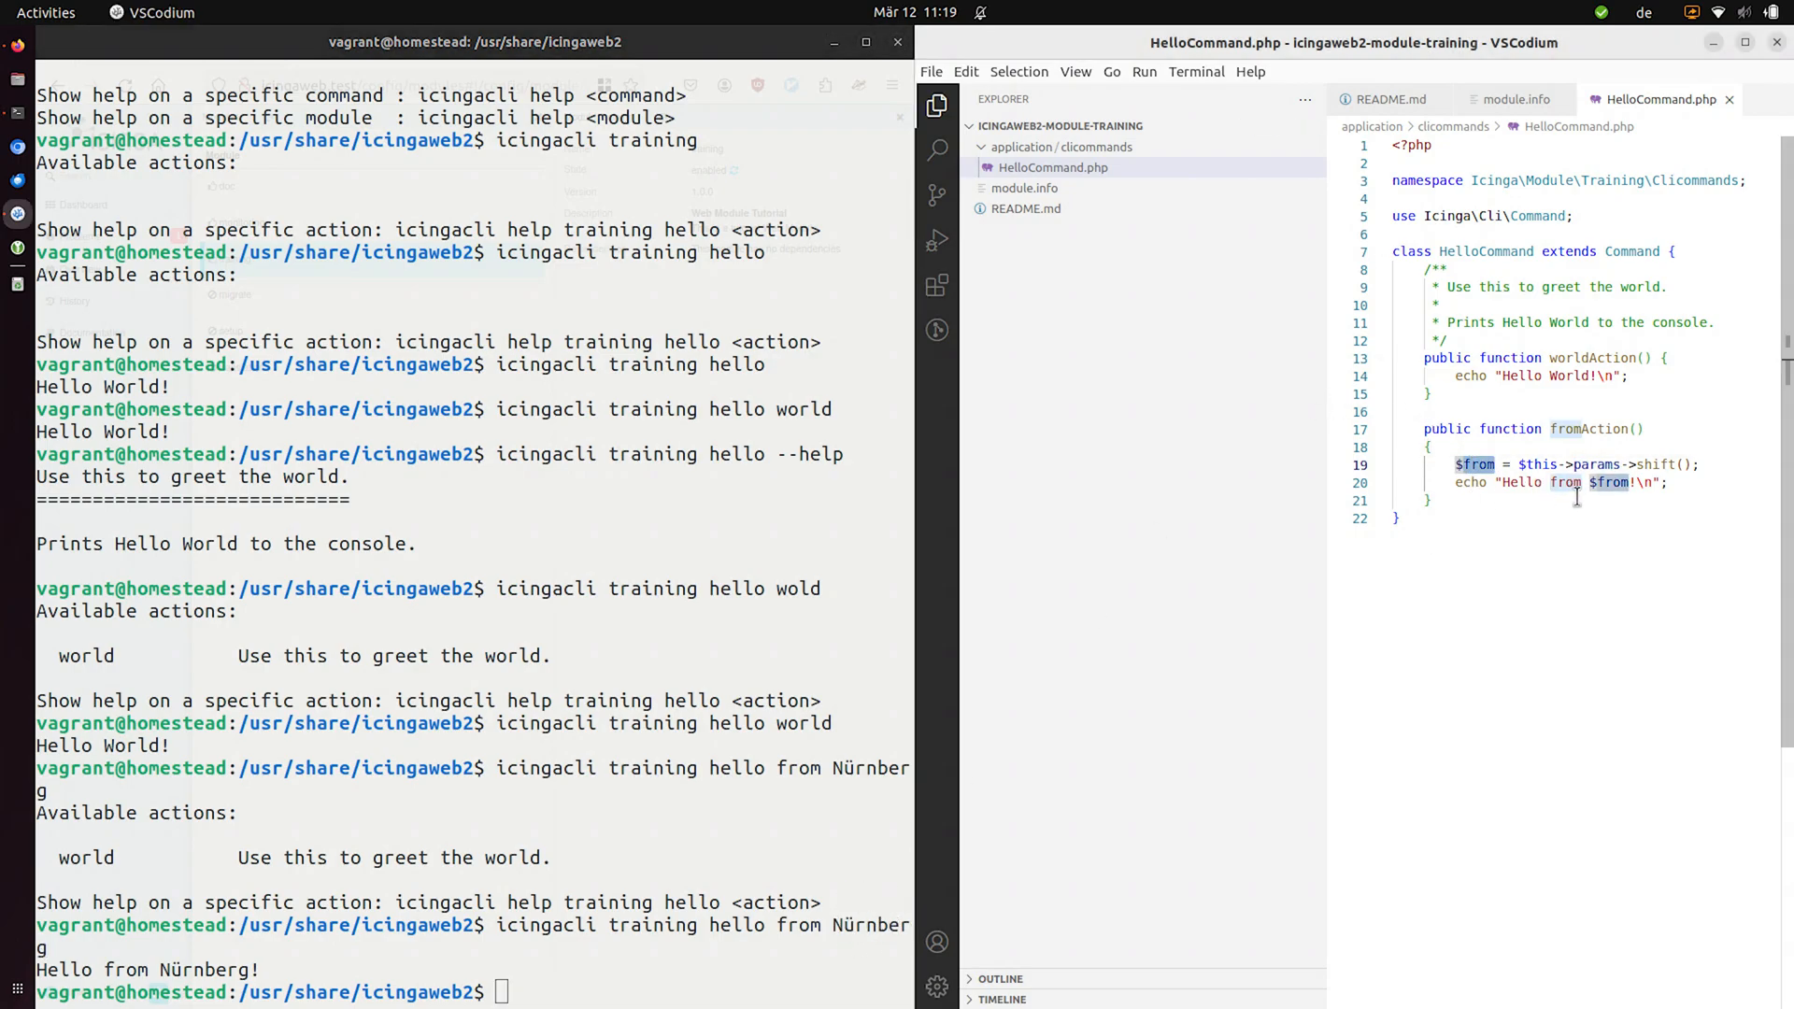
pyautogui.moveTo(1542, 466)
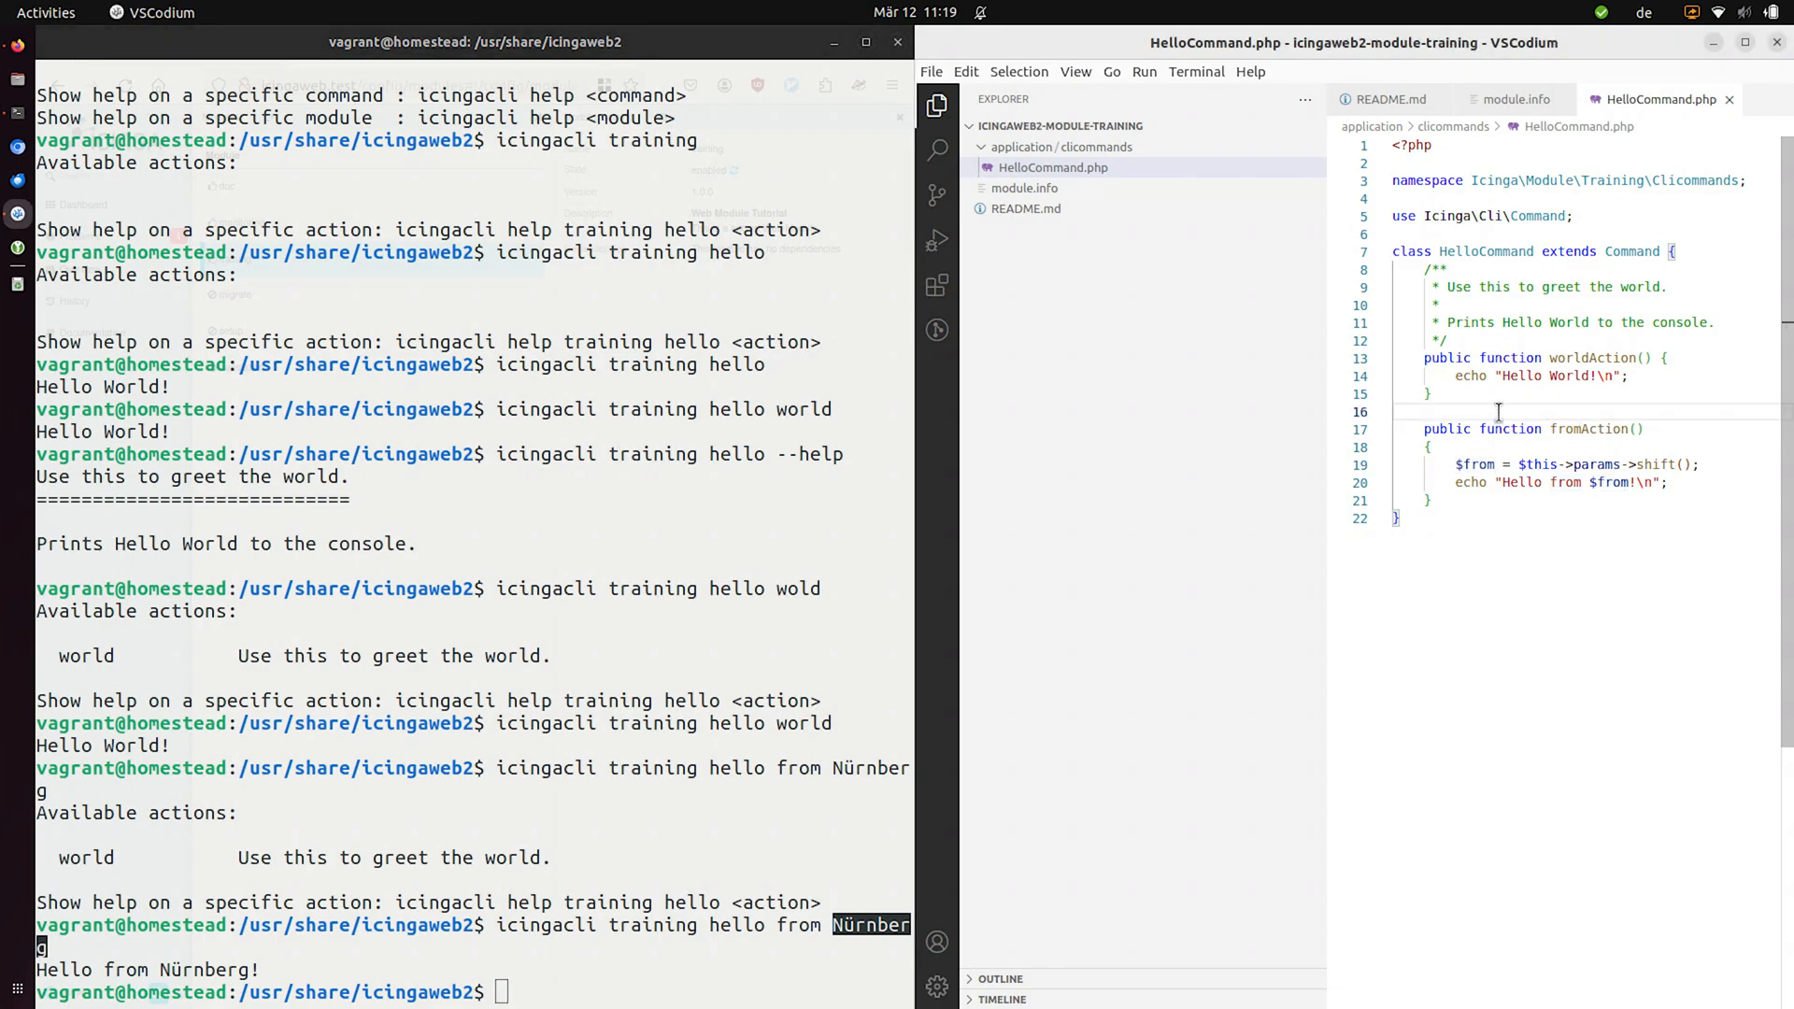
# - Add the 'Print a parameter to the console.' docblock above fromAction and check it in hello --help
pyautogui.write('/**')
pyautogui.click(698, 992)
pyautogui.write('icingacli training hello --help')
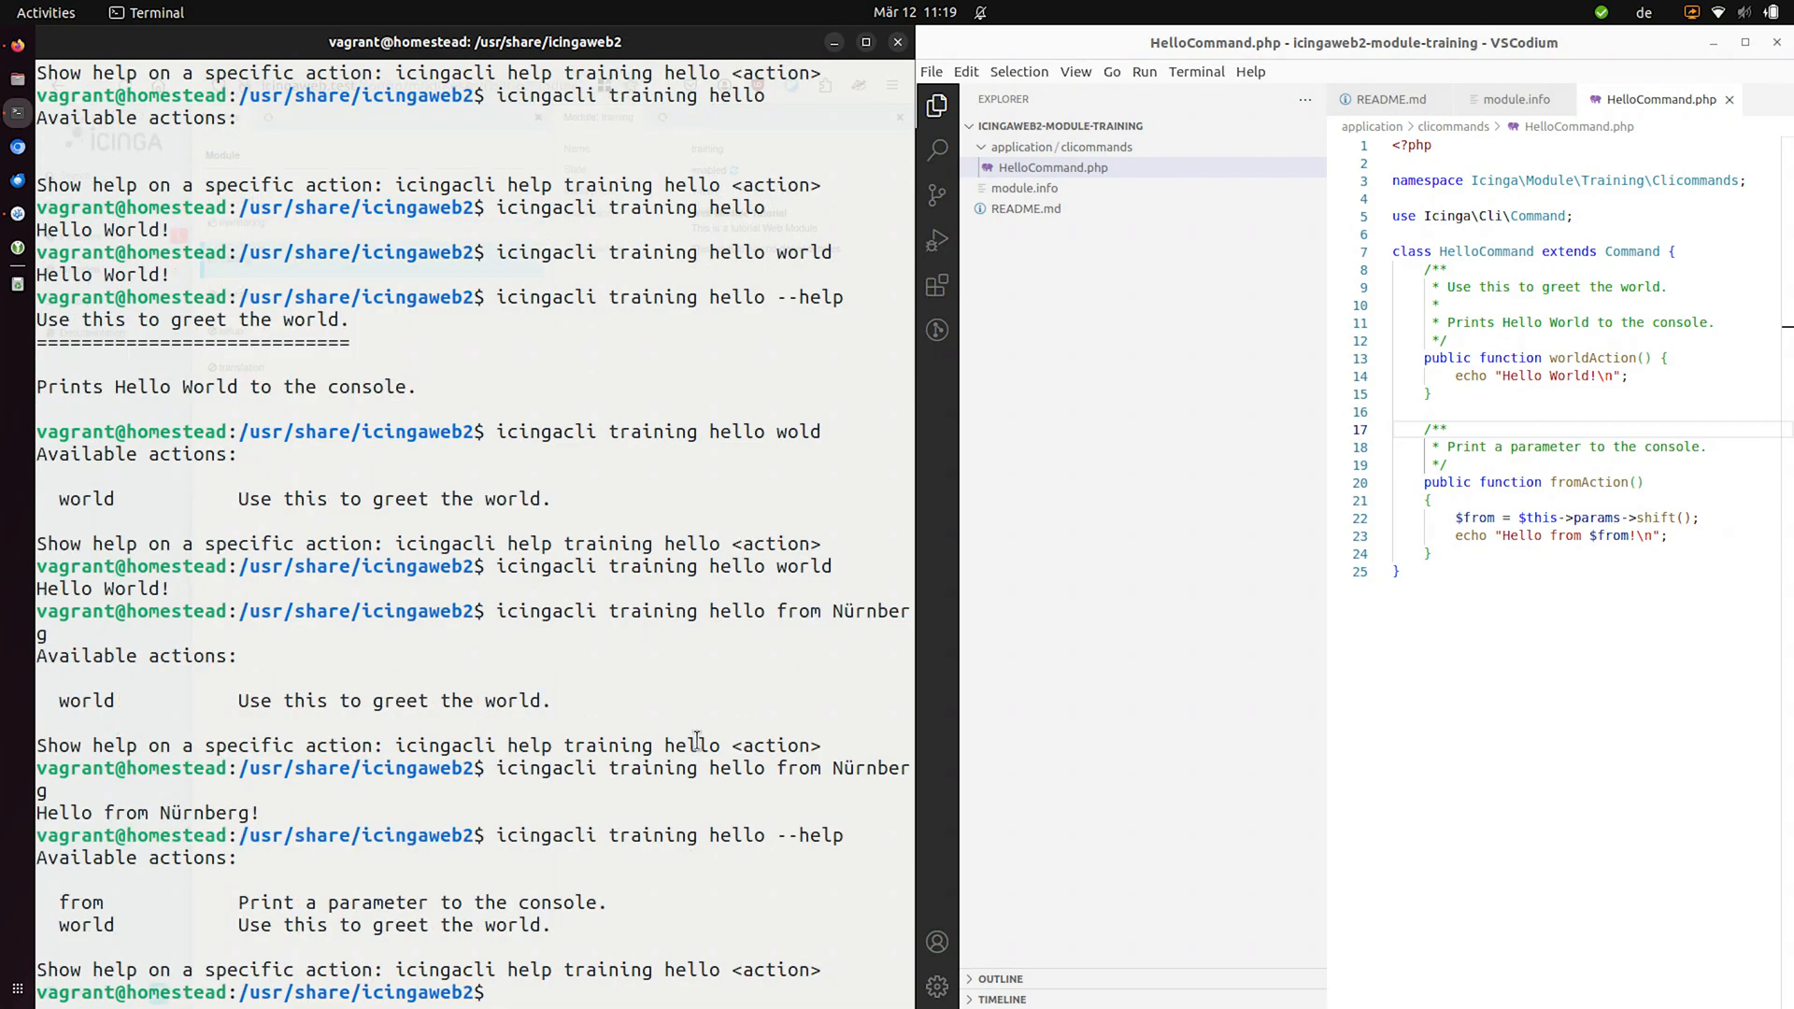
pyautogui.doubleClick(84, 924)
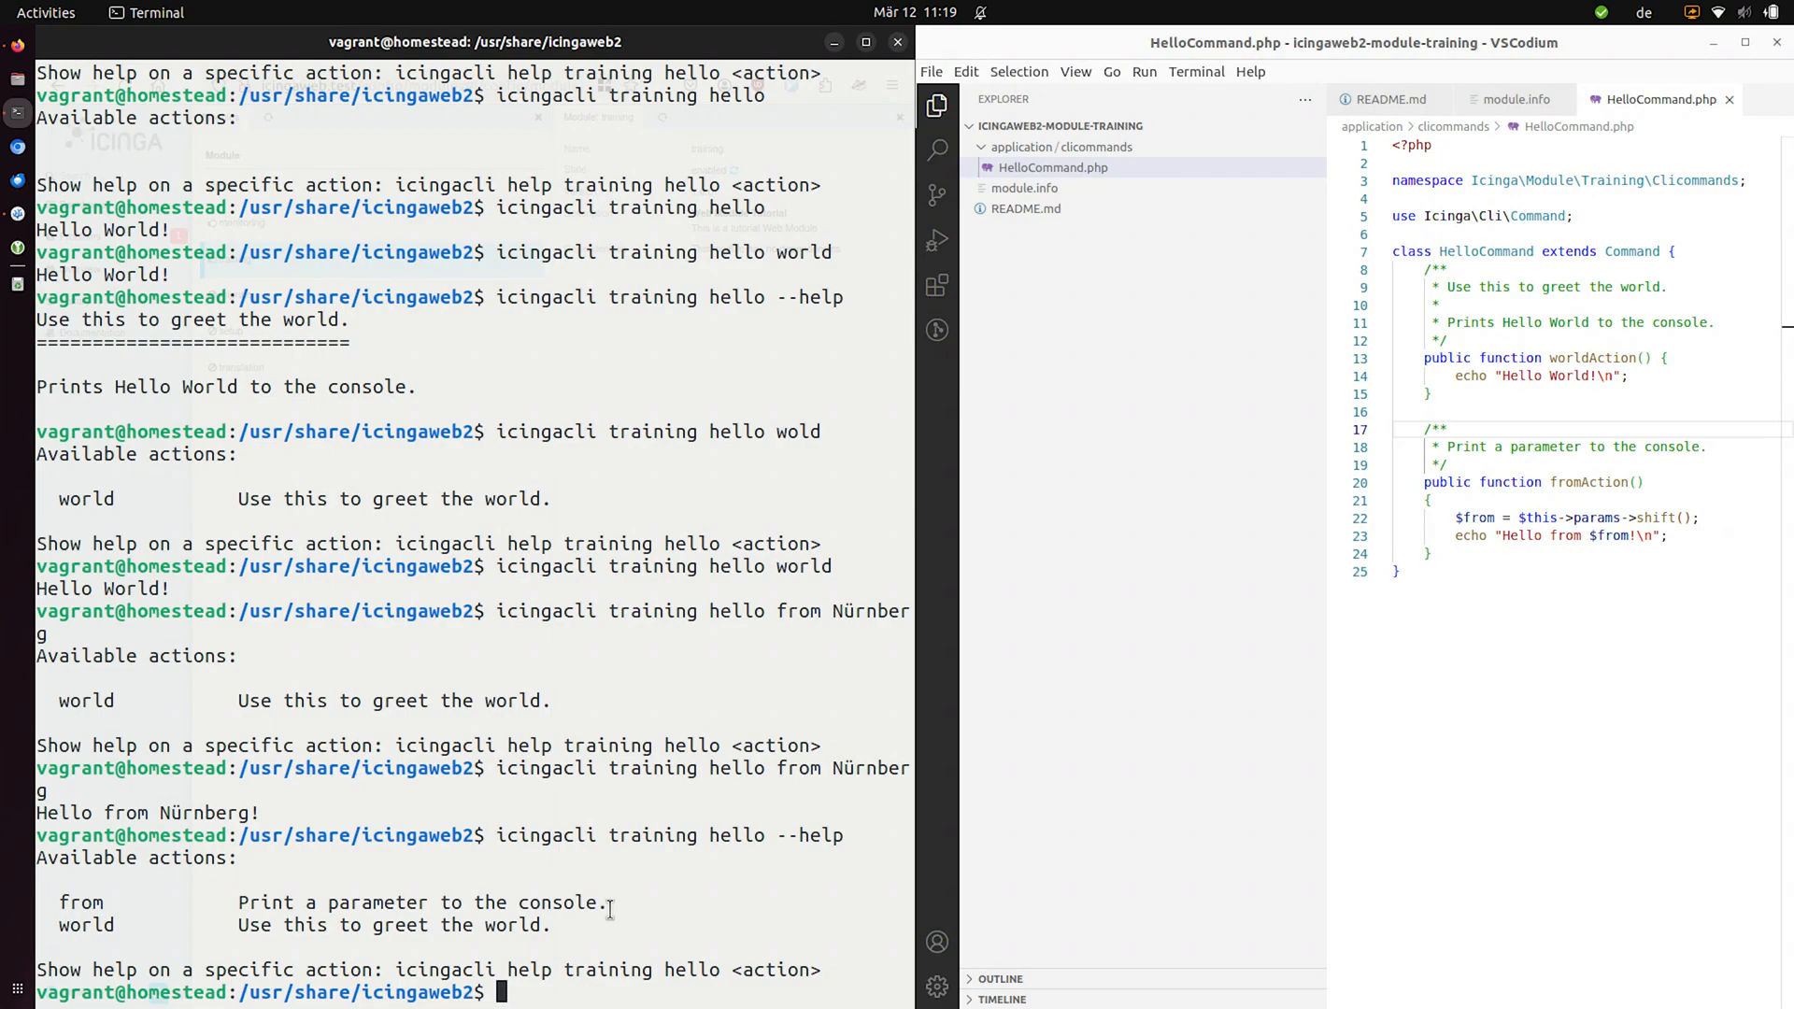
pyautogui.write('icingacli training hello --he')
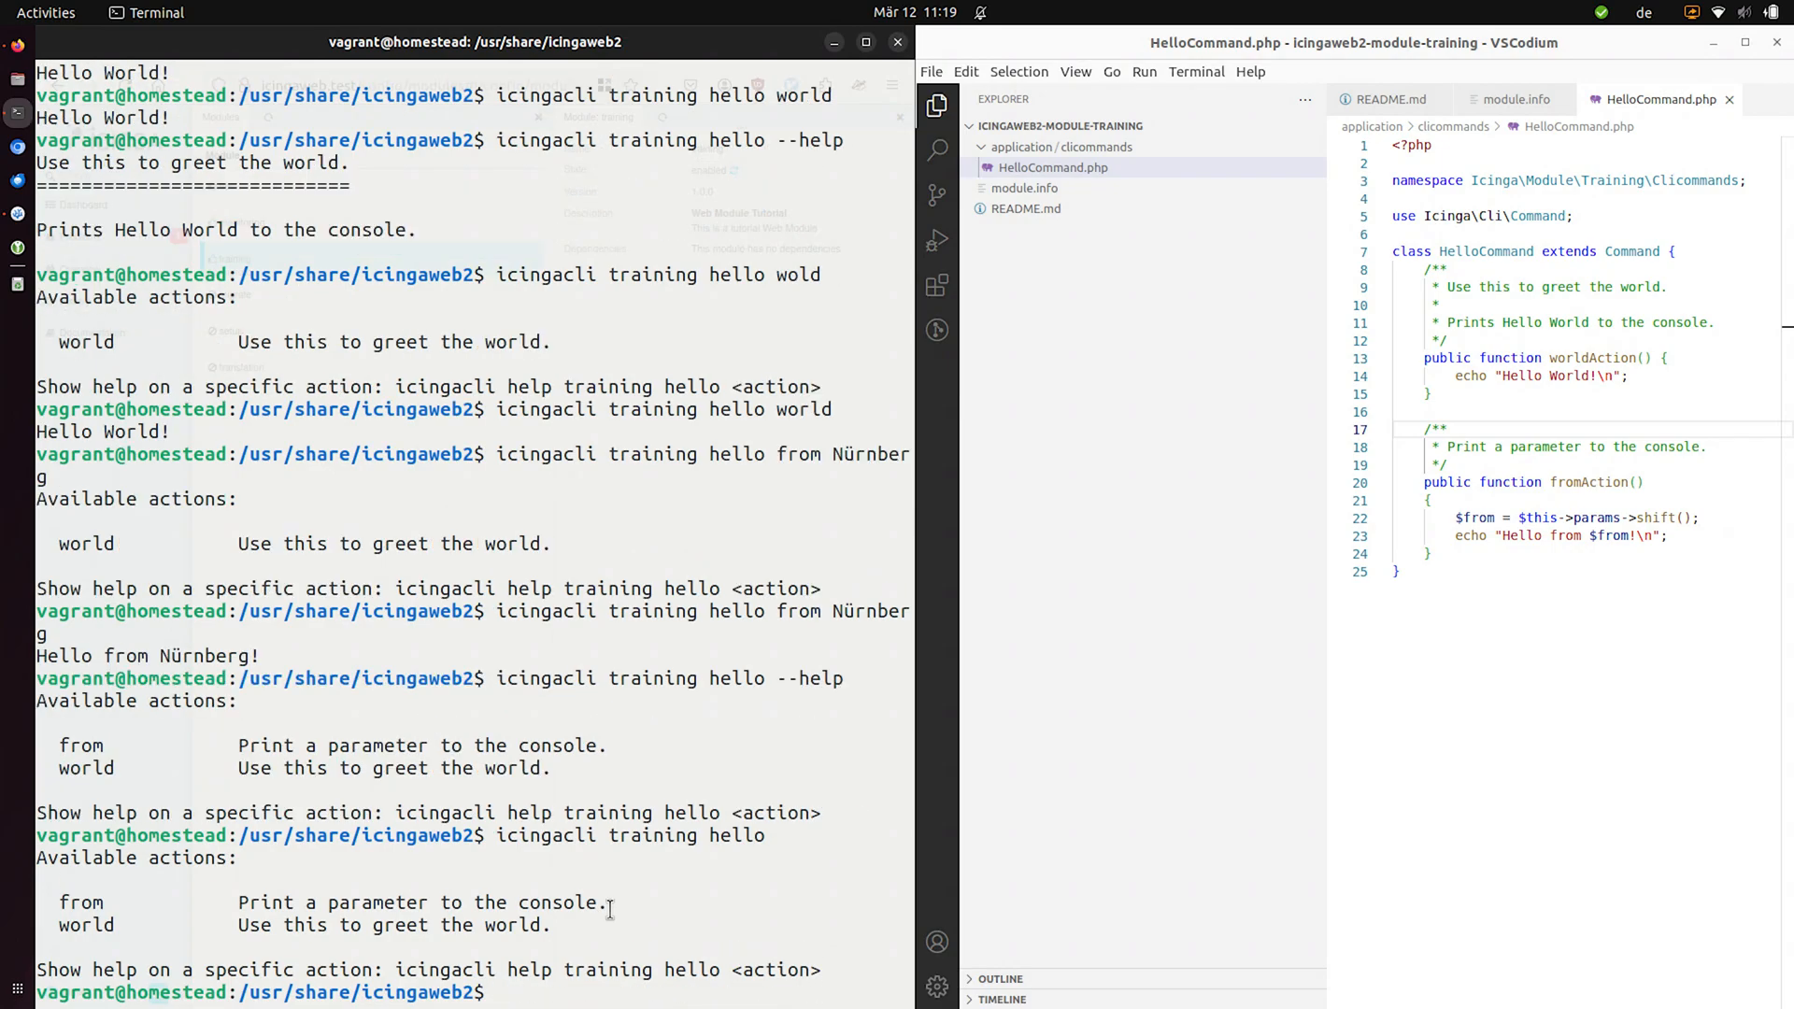
# - Run hello world and bare hello from, which prints Hello from ! without a parameter
pyautogui.write('icingacli training hello')
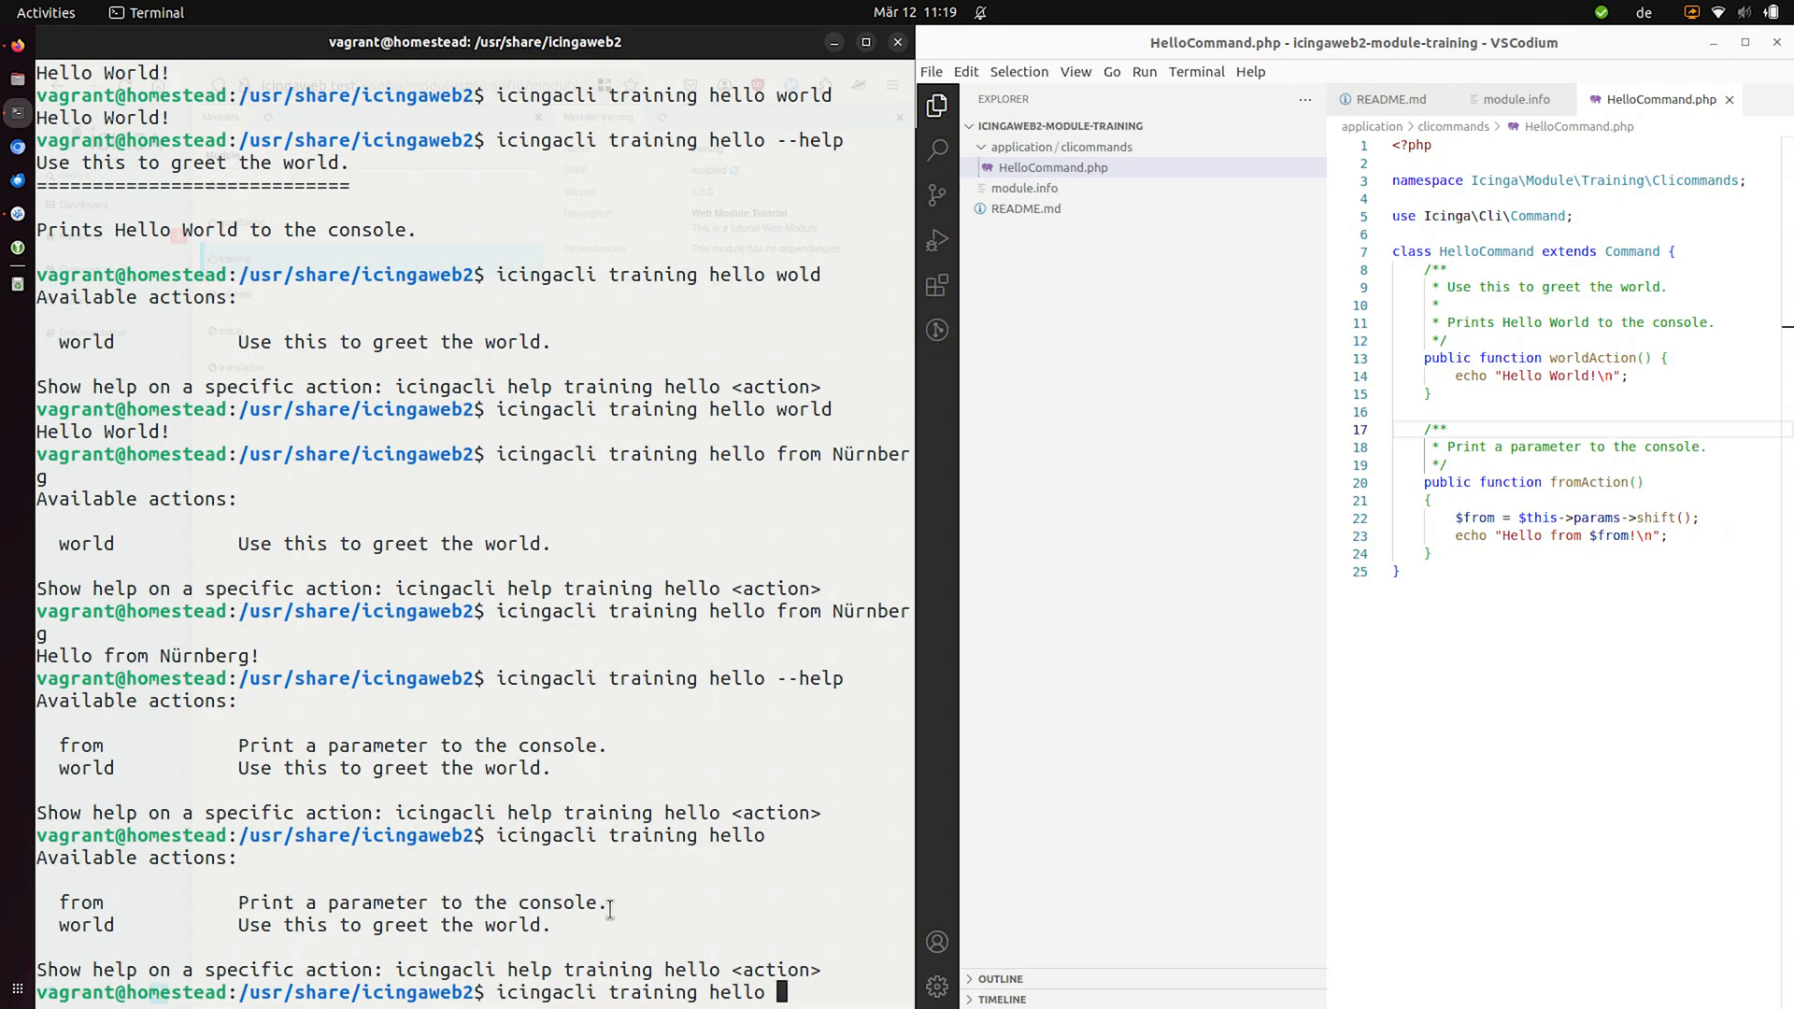
pyautogui.write('world')
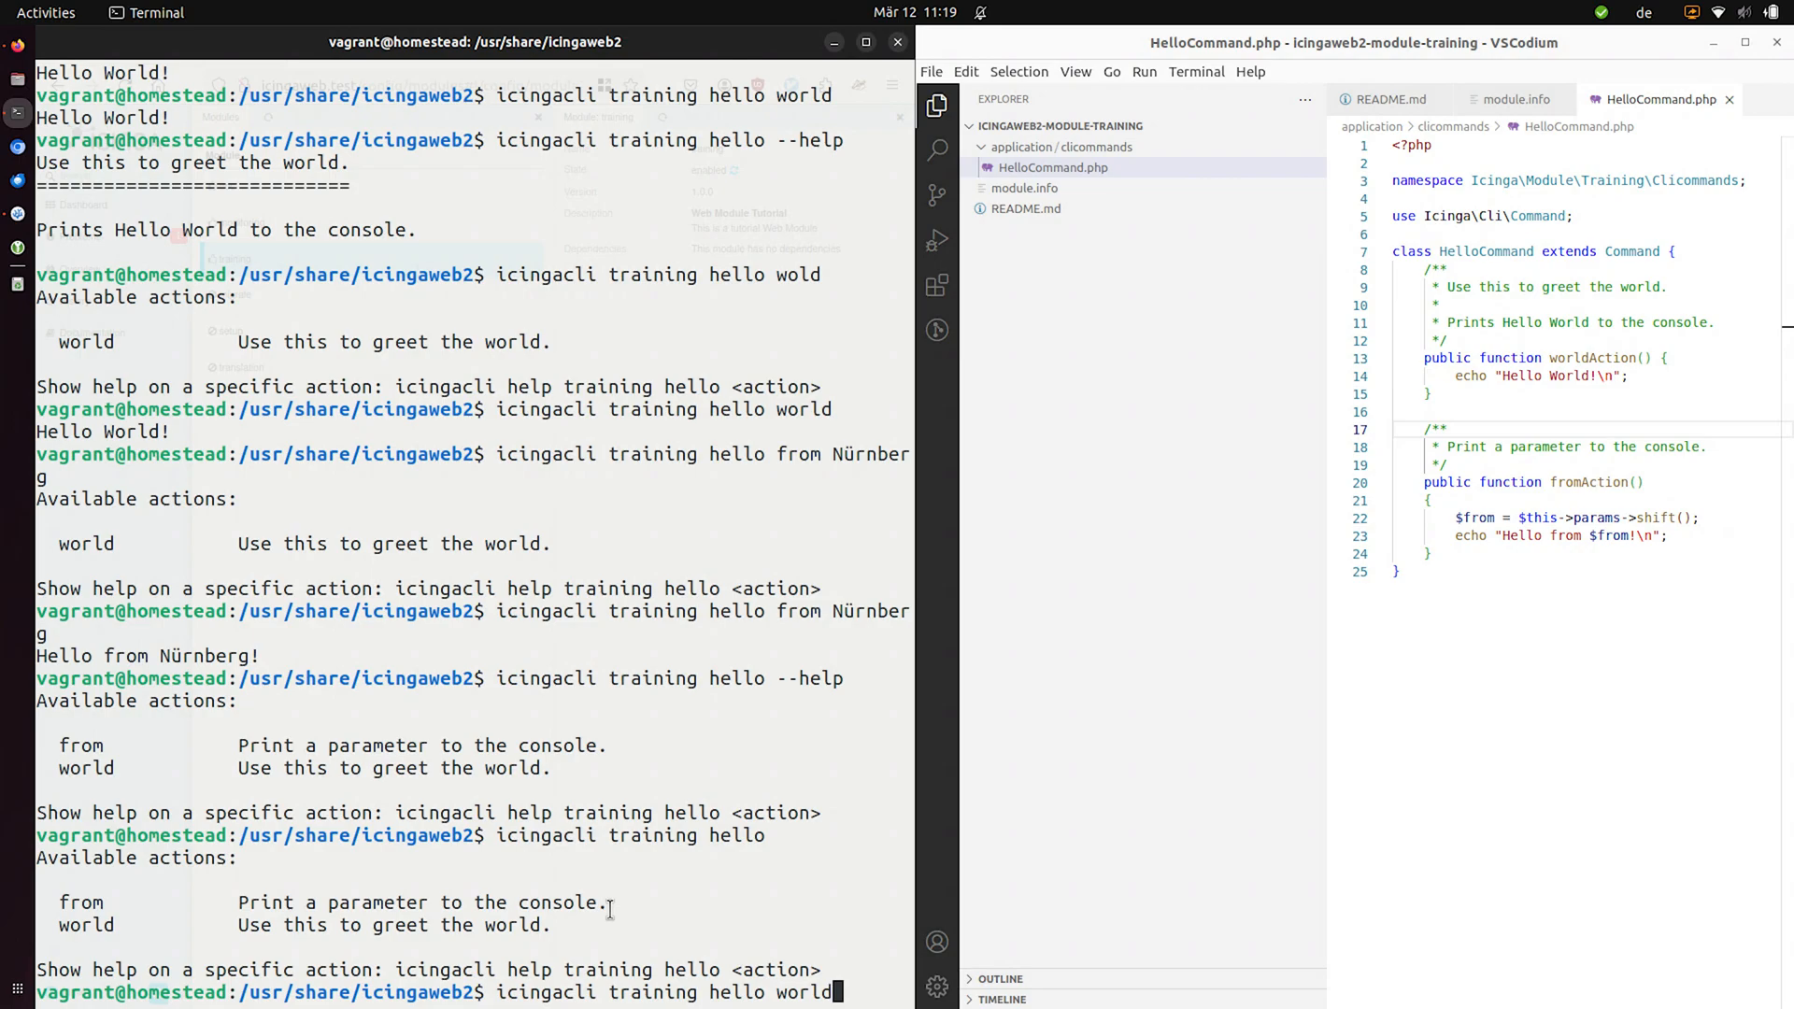
pyautogui.press('Return')
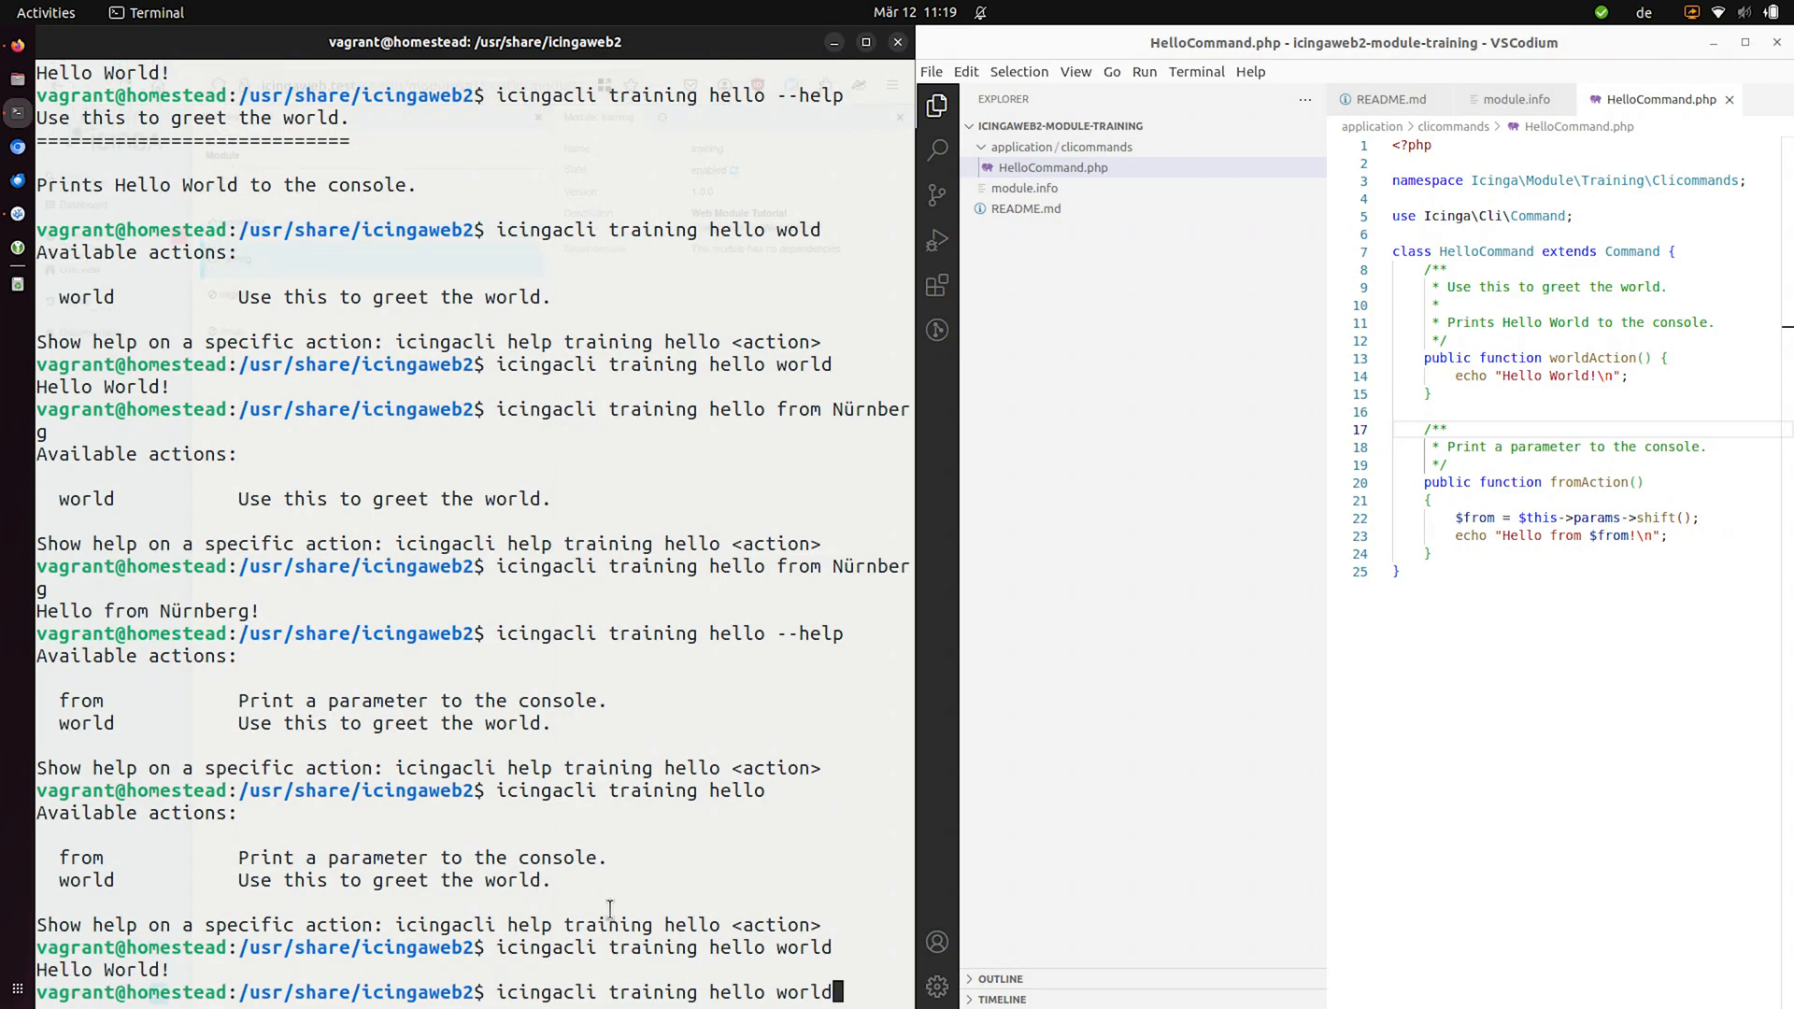
pyautogui.write('from')
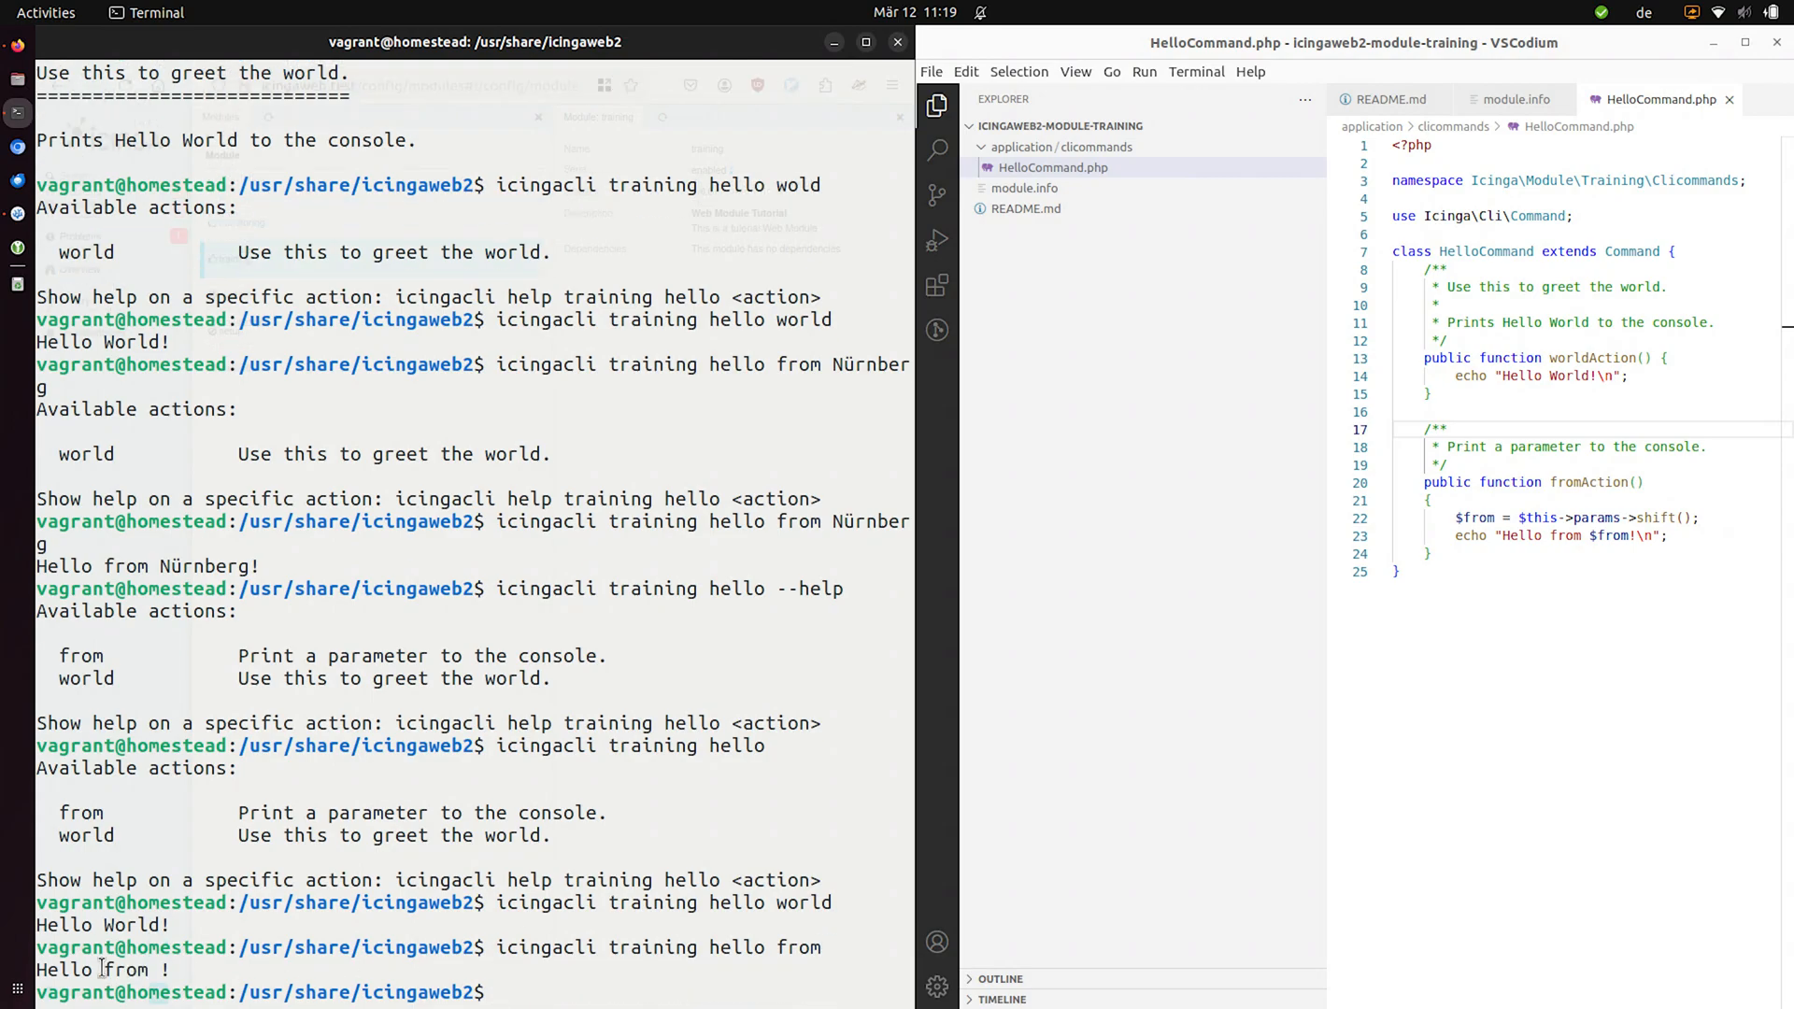
pyautogui.click(1450, 482)
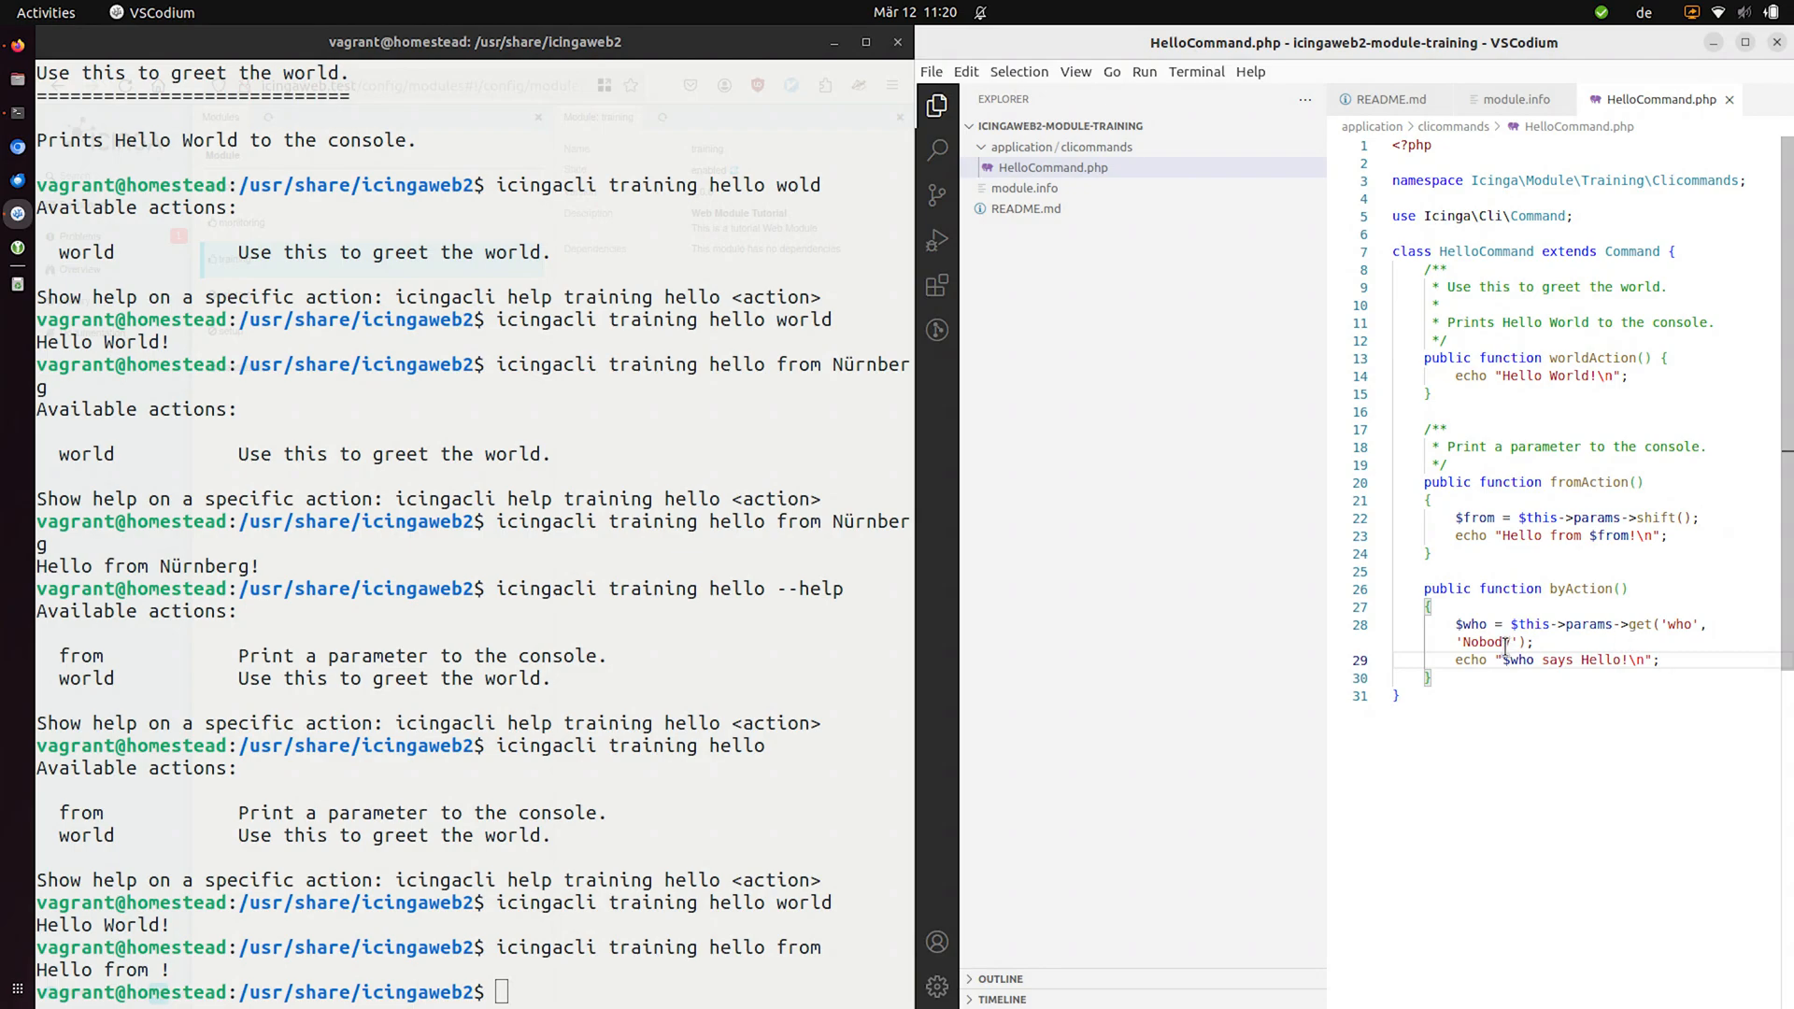
# - Run 'icingacli training hello by --' in the terminal to test the new by action
pyautogui.doubleClick(1486, 641)
pyautogui.write('icingacli training hello from')
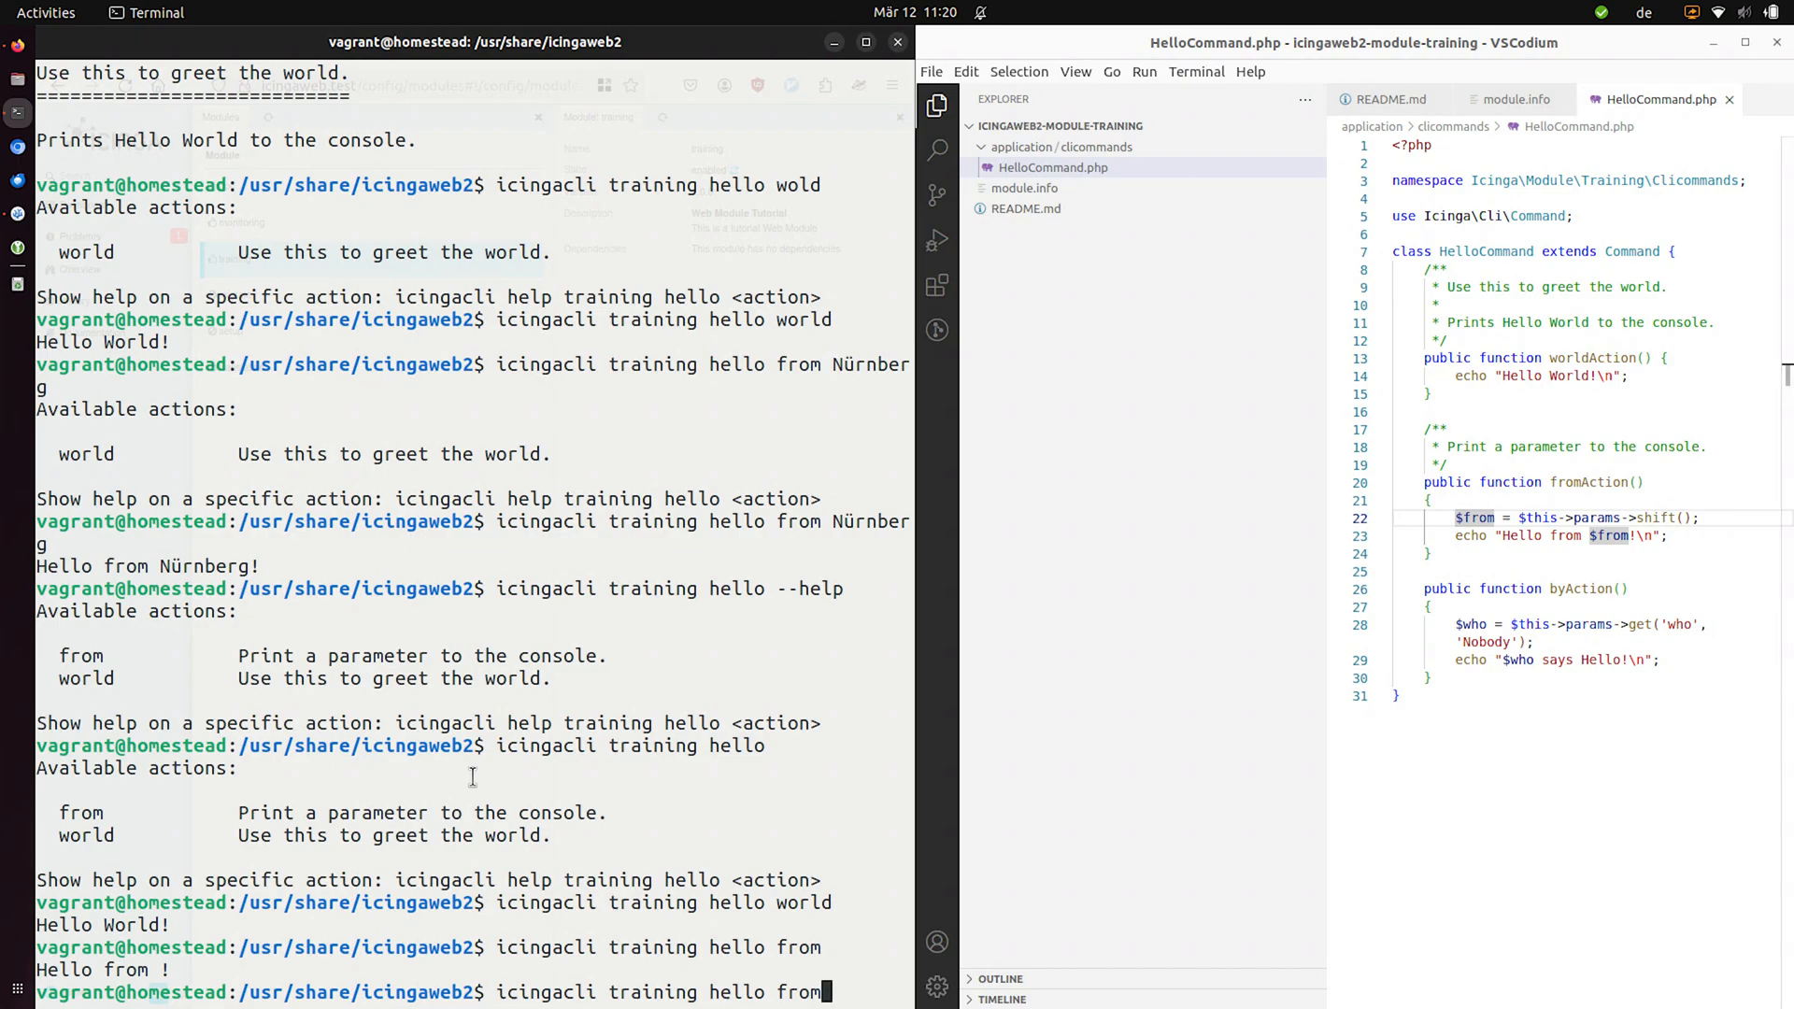
pyautogui.press('BackSpace')
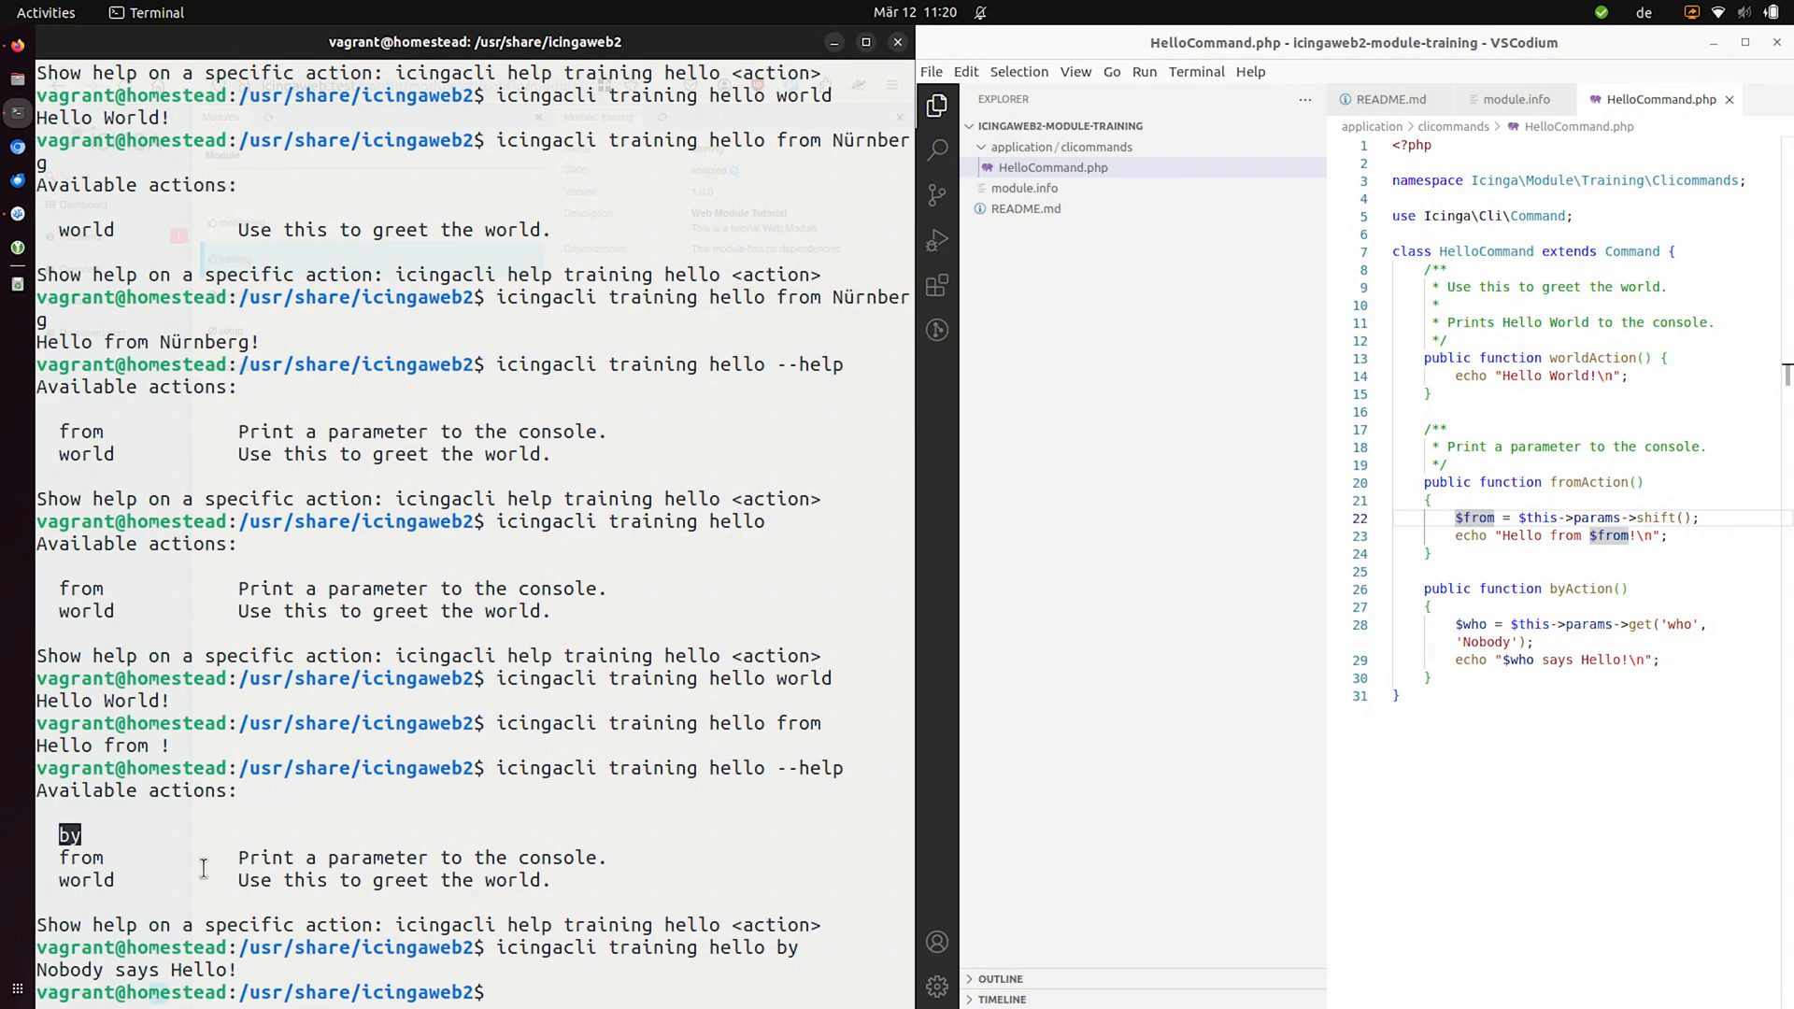
pyautogui.write('icingacli training hello by --who <someone>')
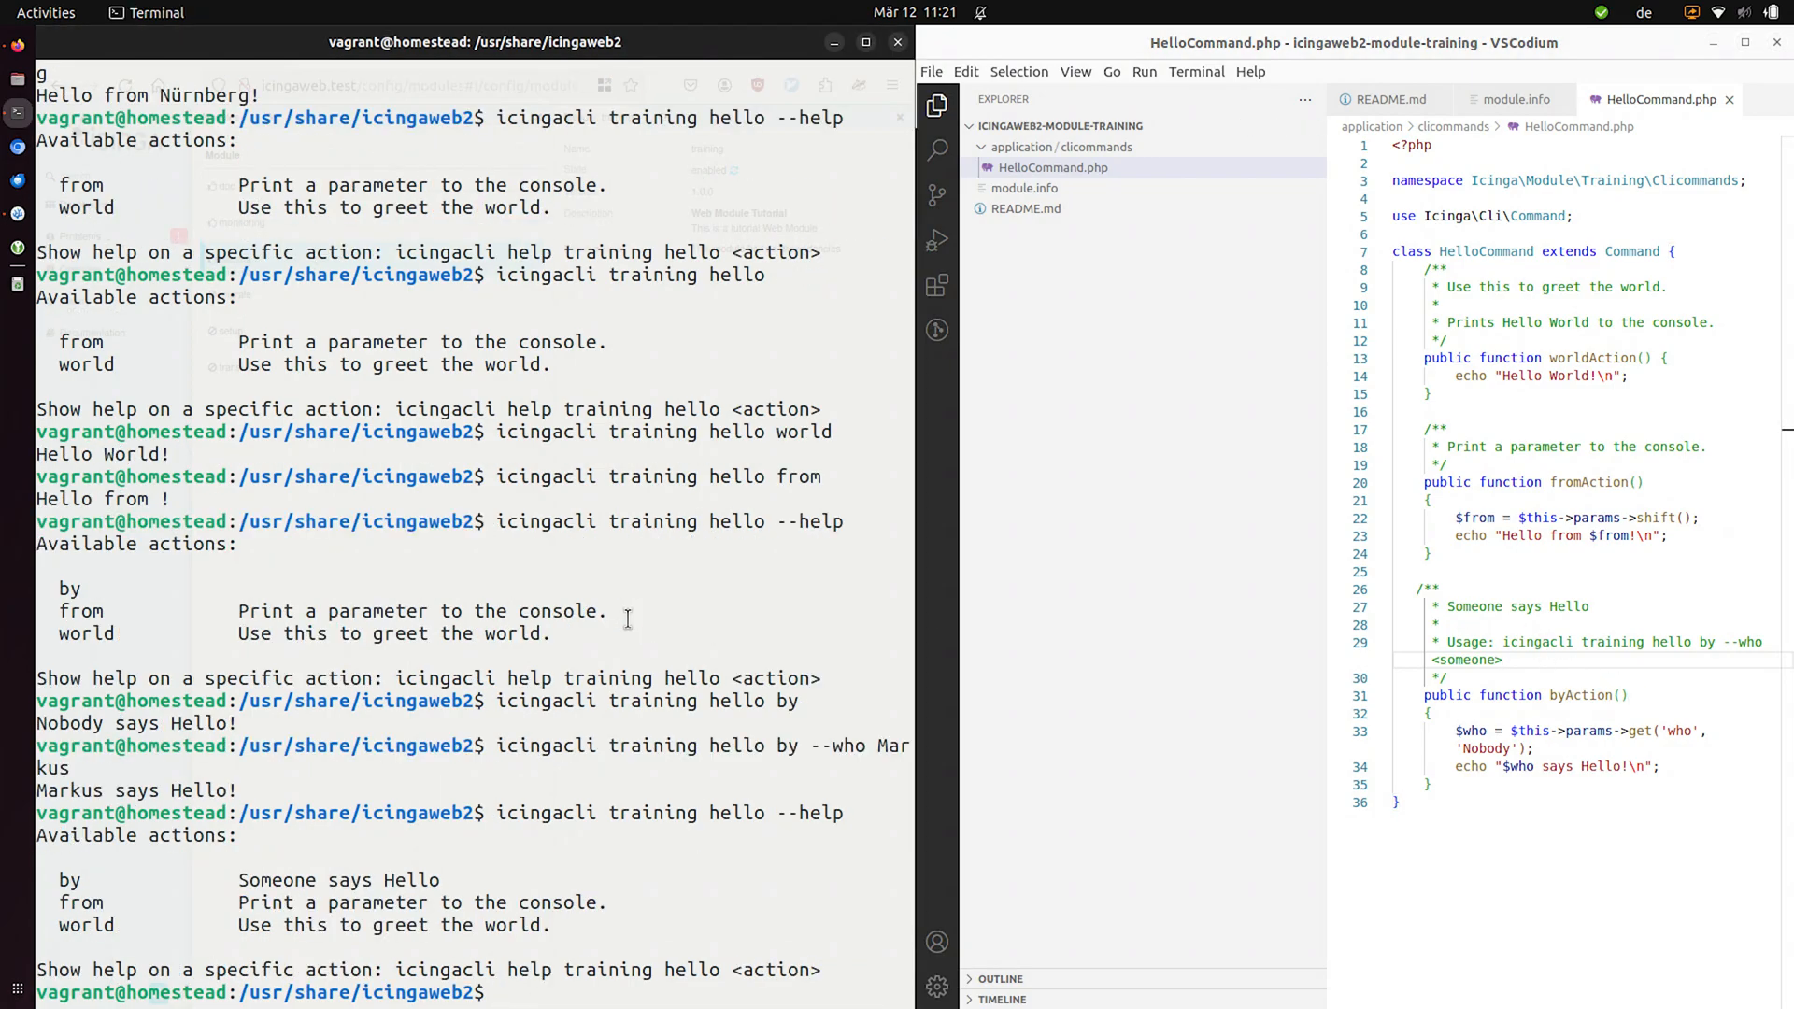
# - Run 'icingacli training hello --help' and check the by action's usage line in the output
pyautogui.write('icingacli training hello --help')
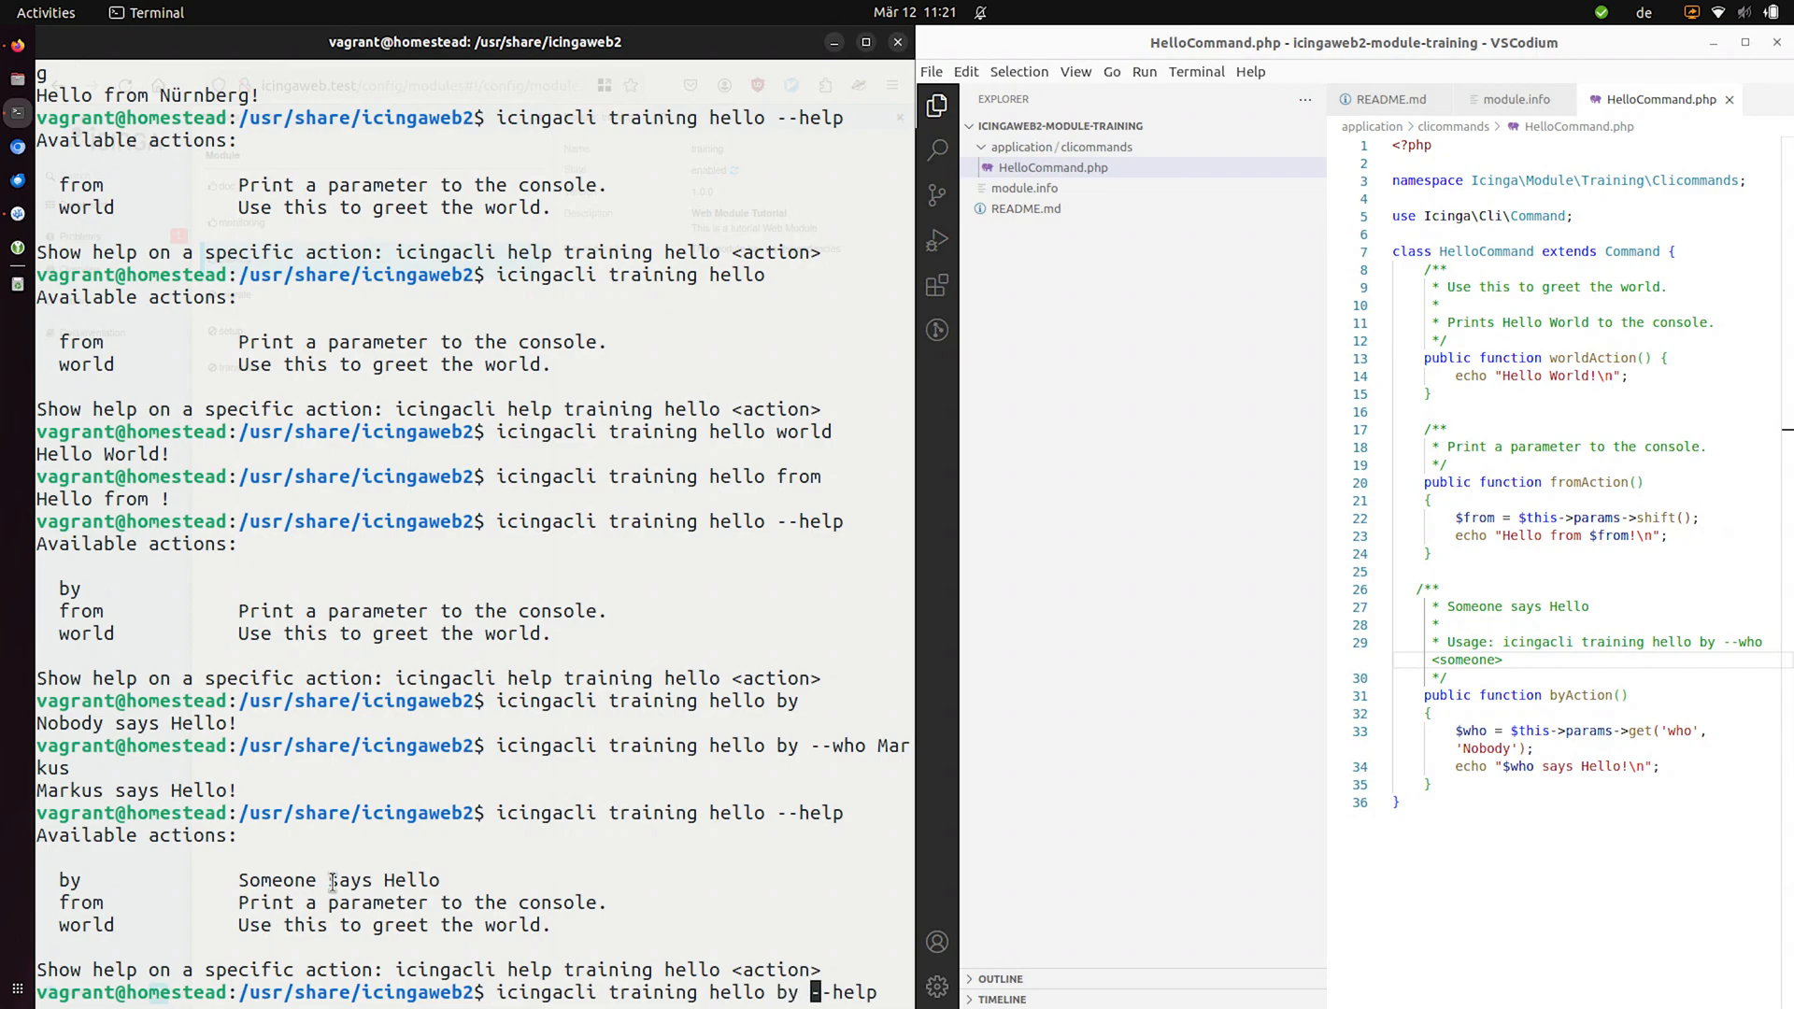
pyautogui.press('Return')
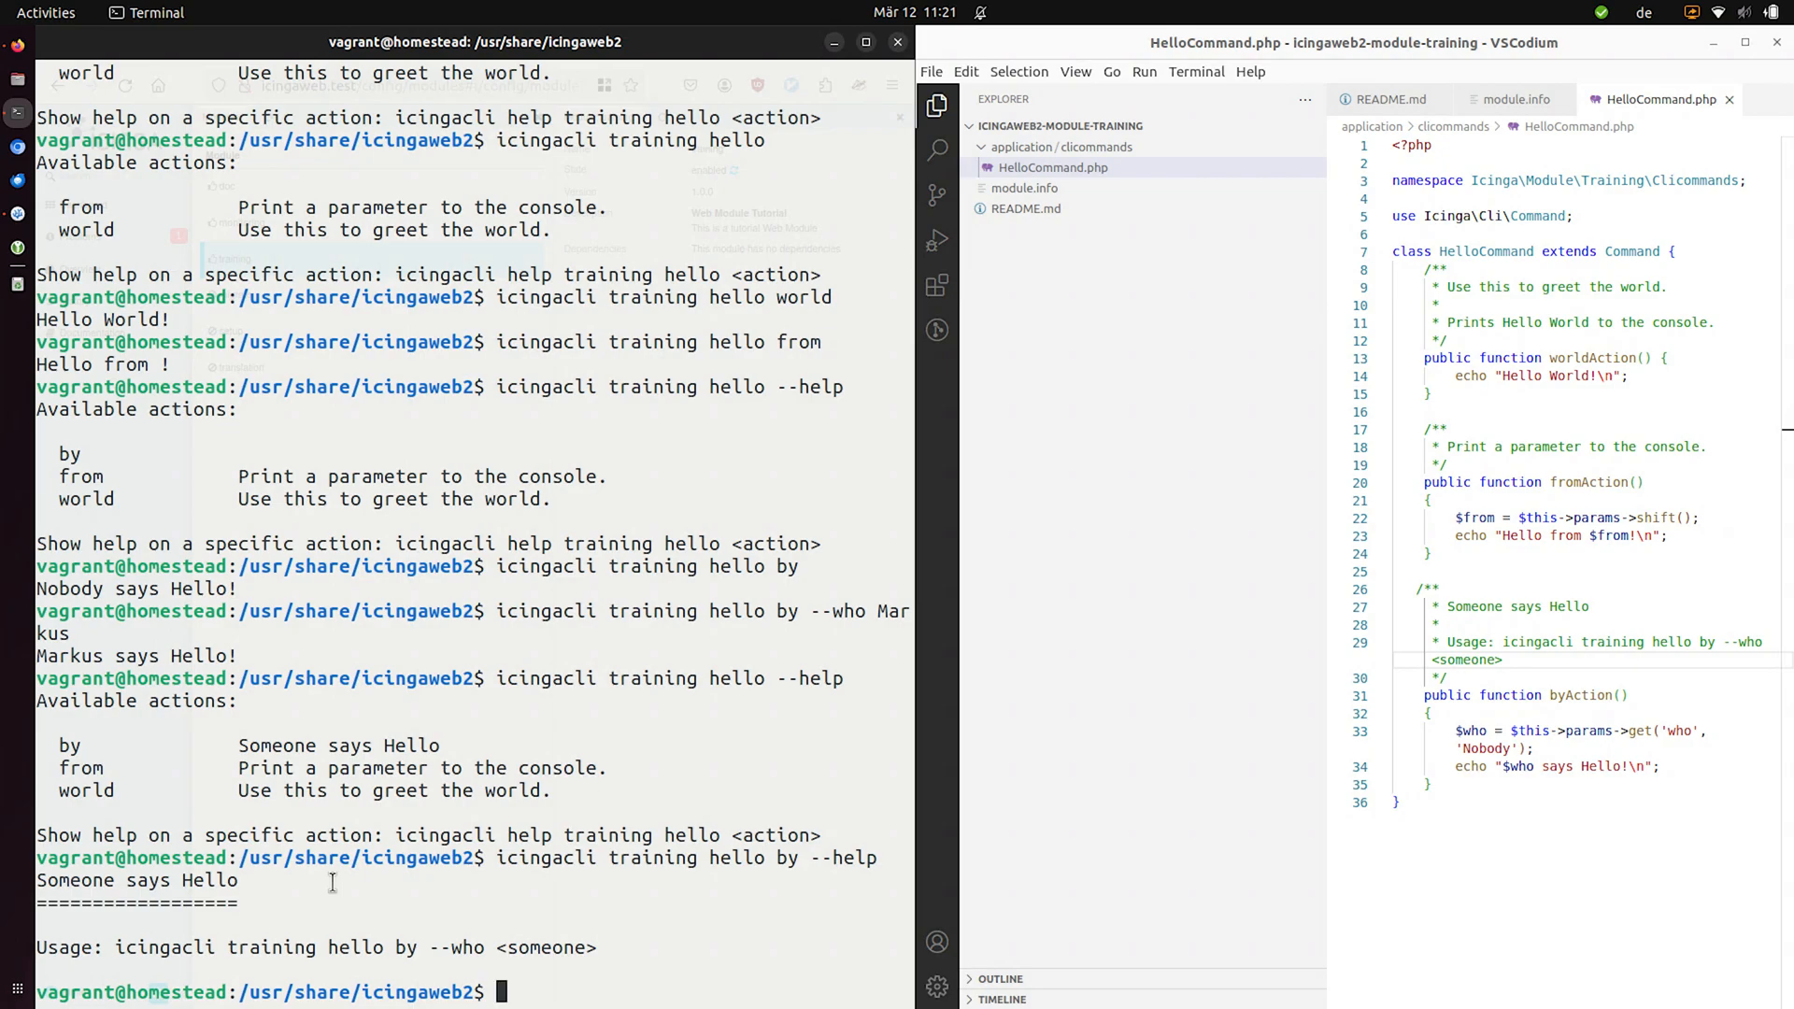
pyautogui.tripleClick(170, 947)
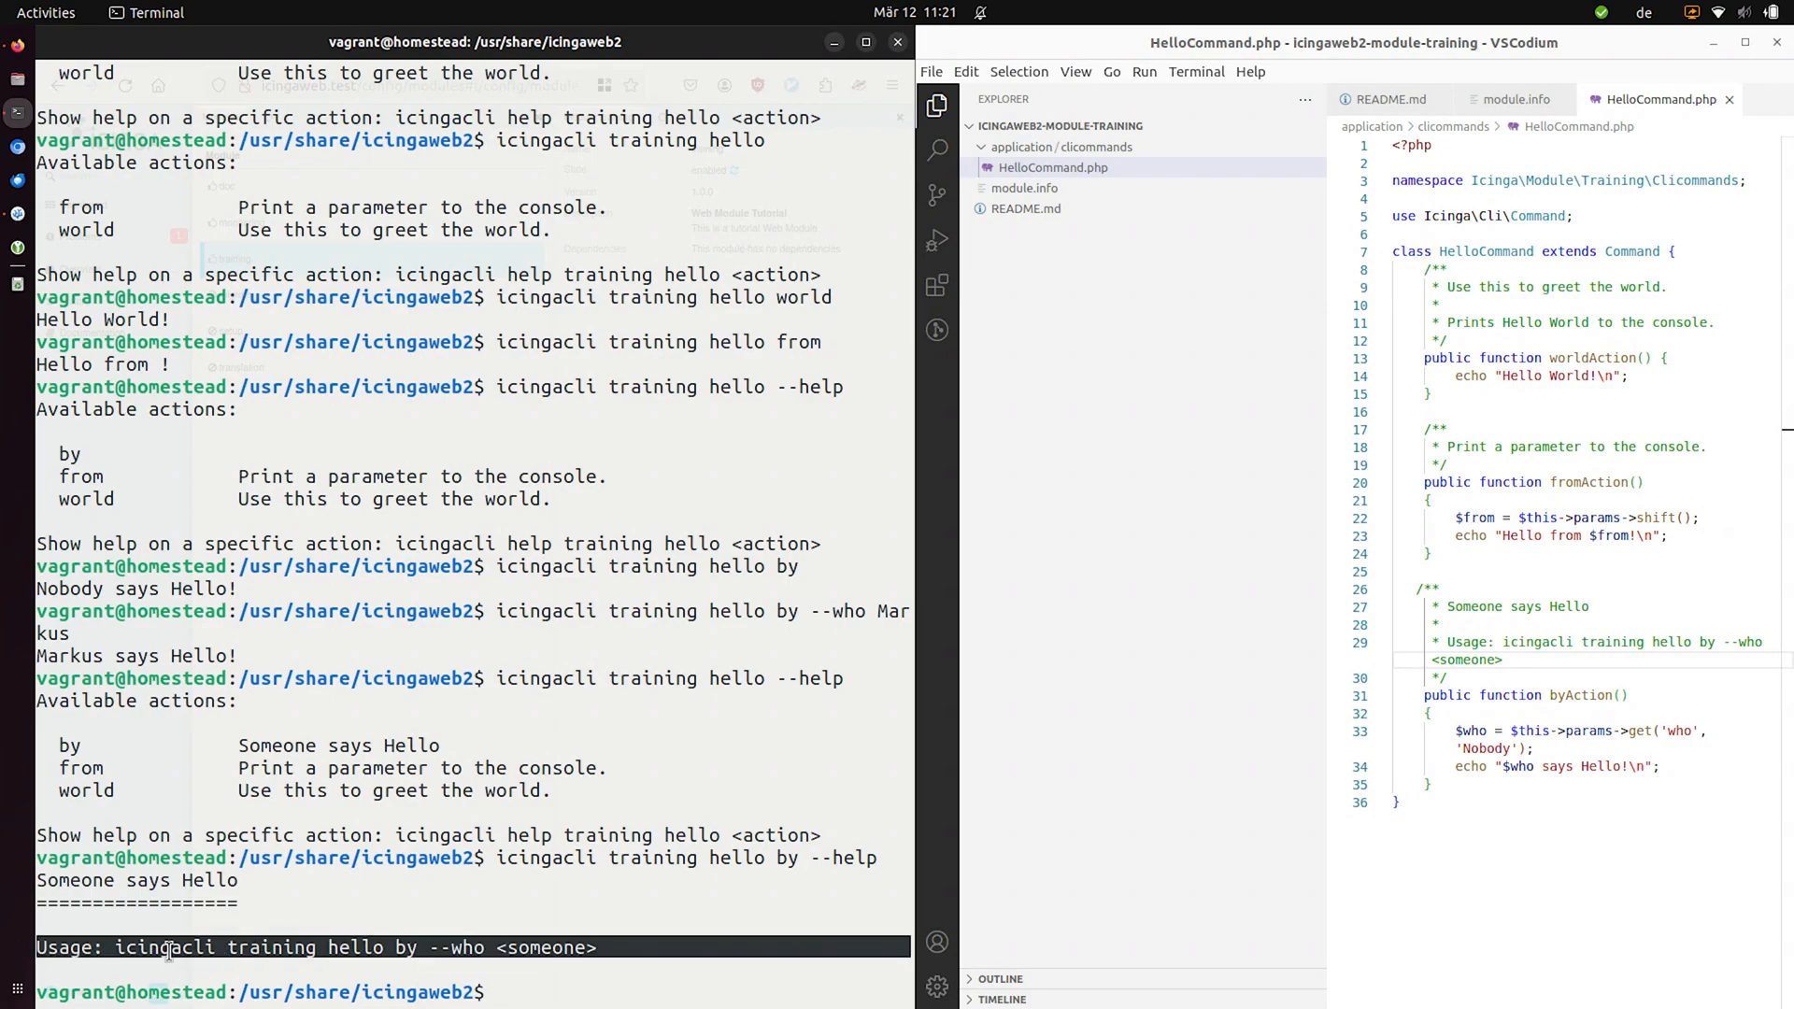
pyautogui.write('icingacli training hello --help')
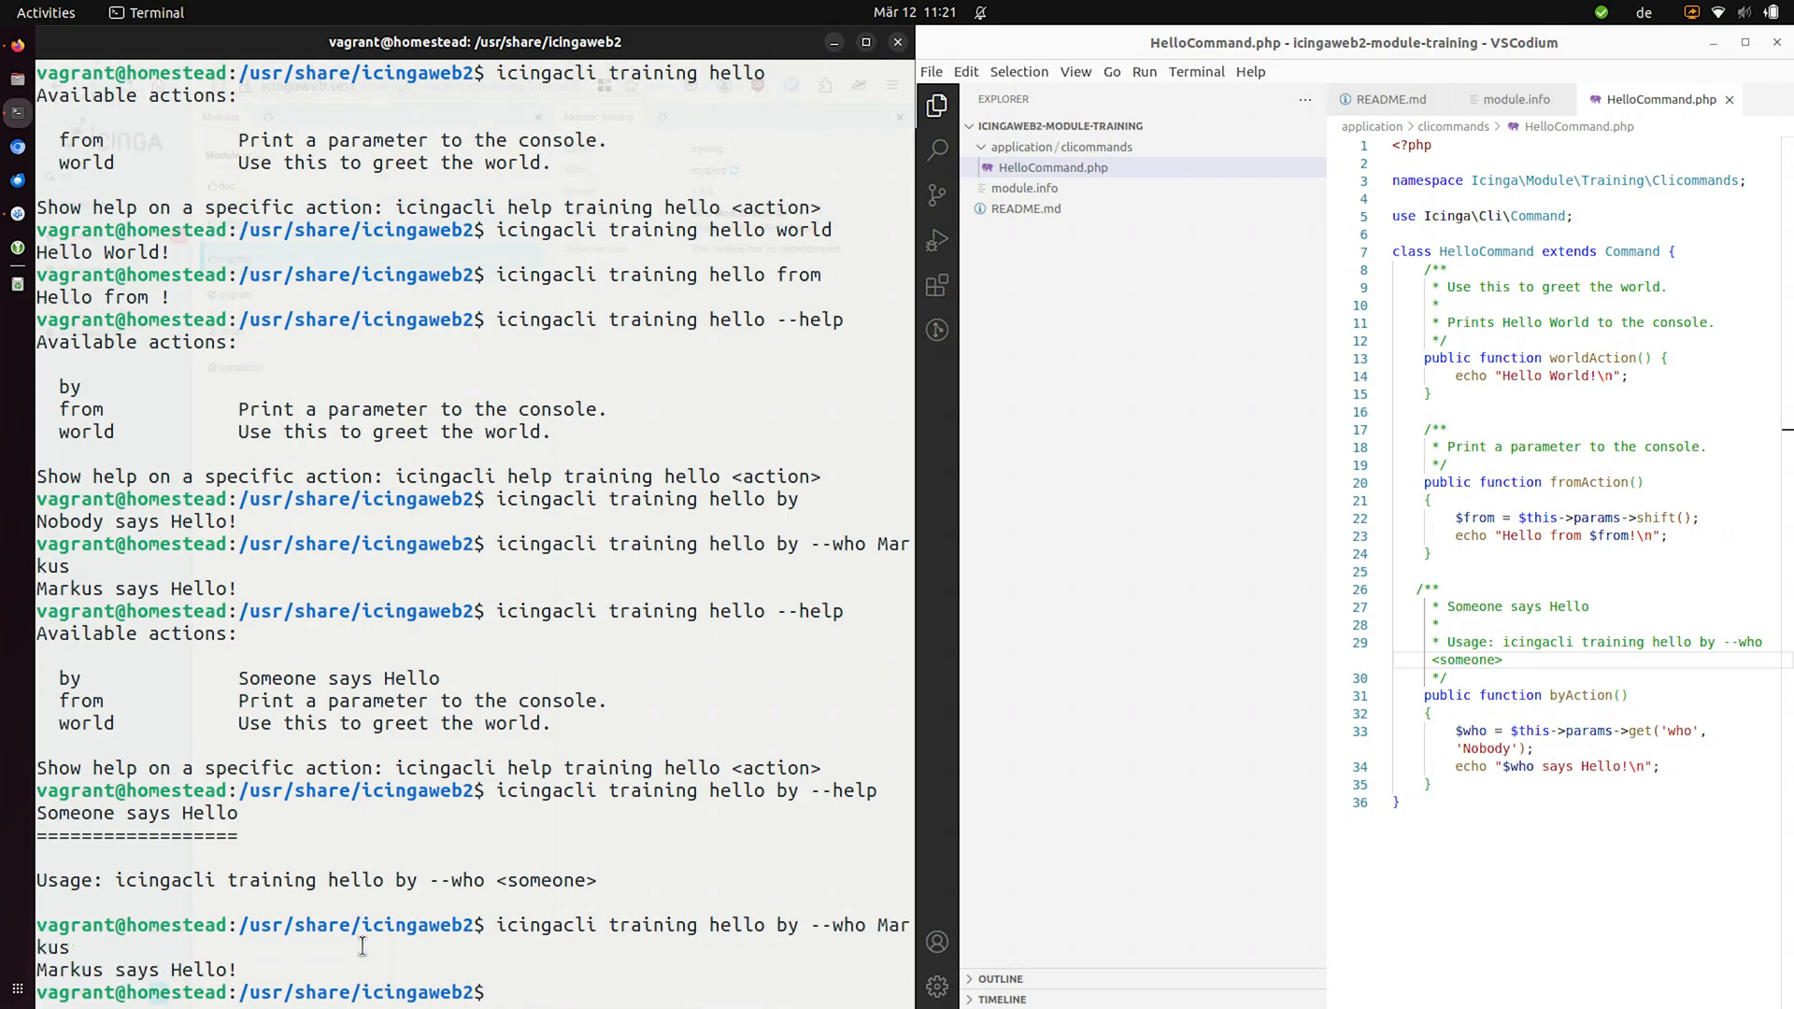
pyautogui.moveTo(456, 390)
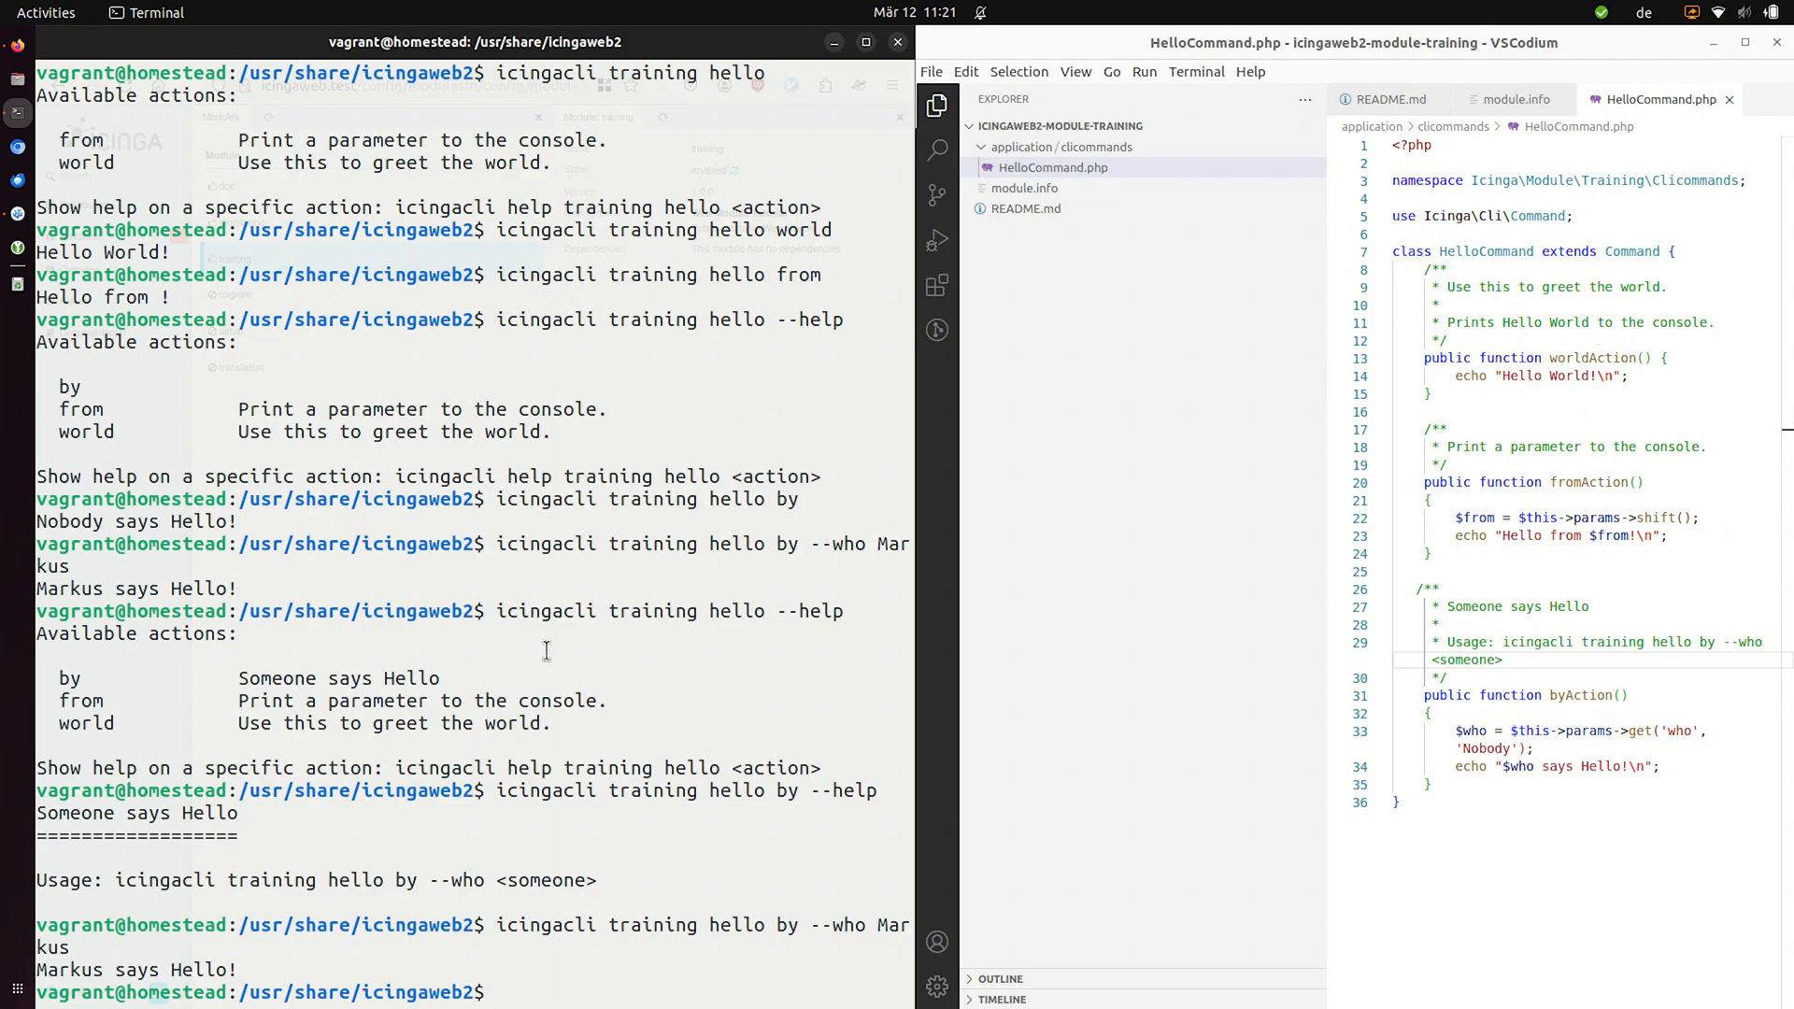
pyautogui.moveTo(558, 635)
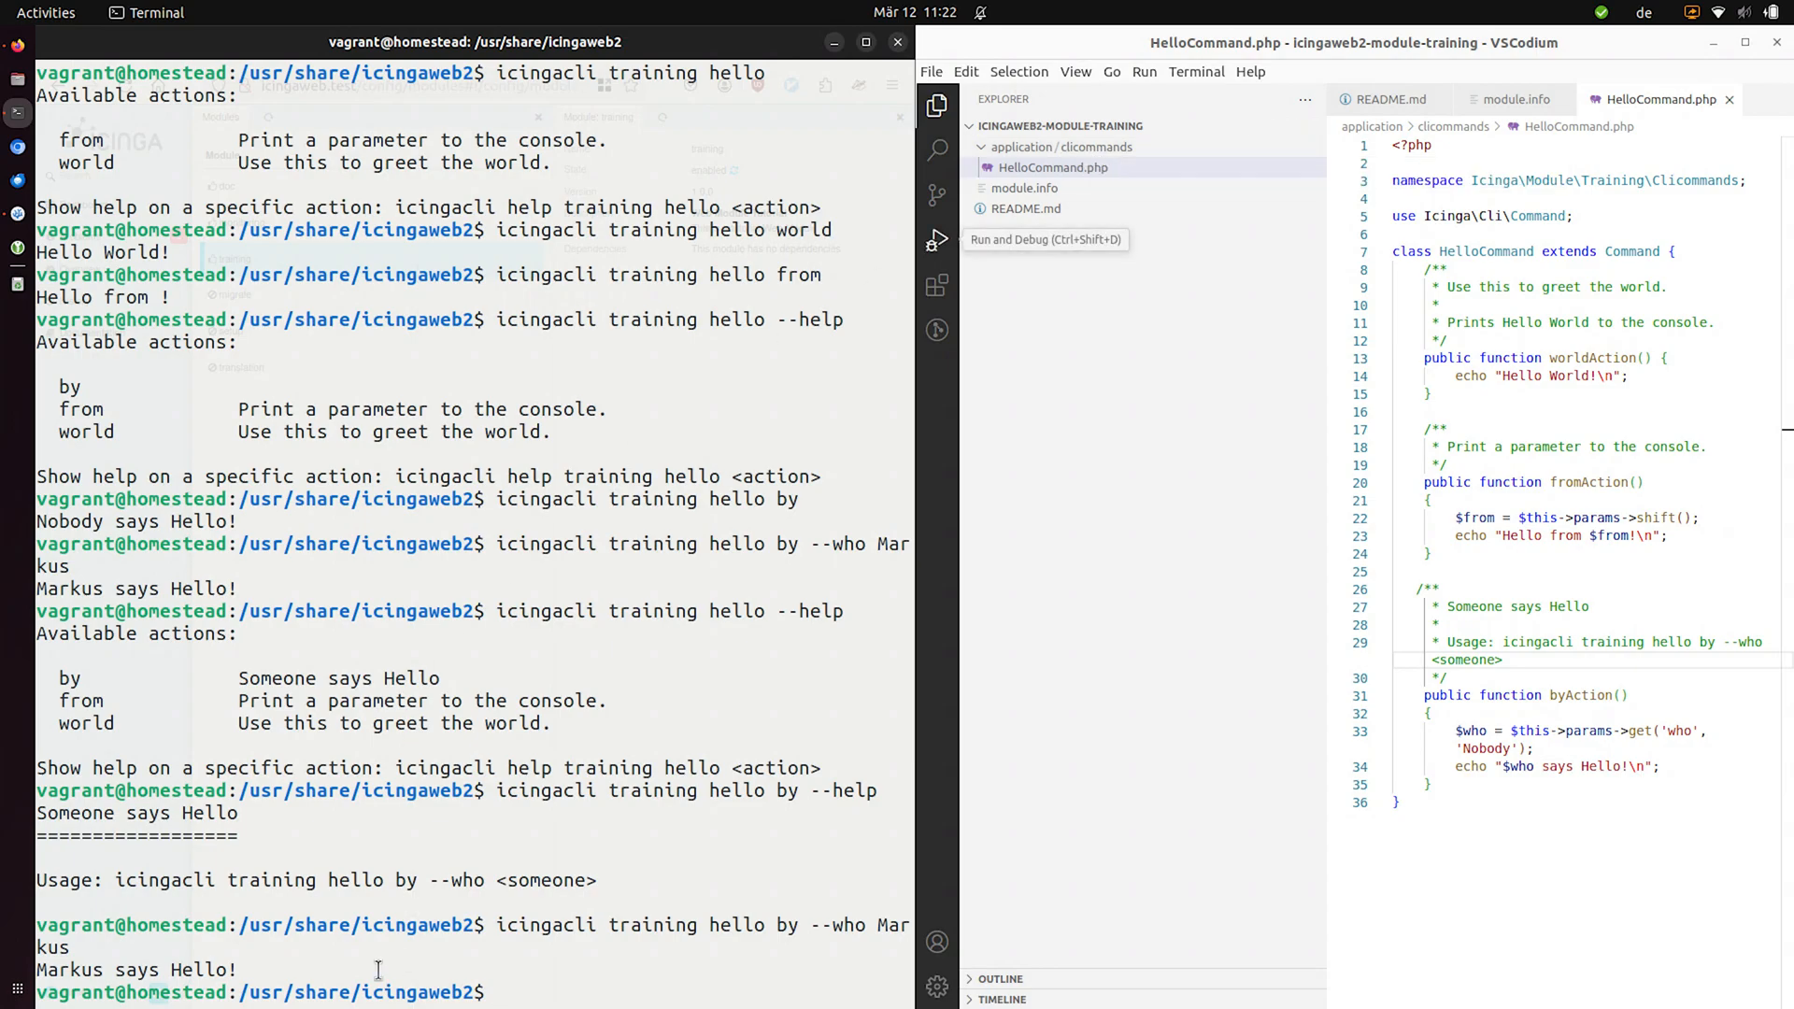
pyautogui.moveTo(773, 533)
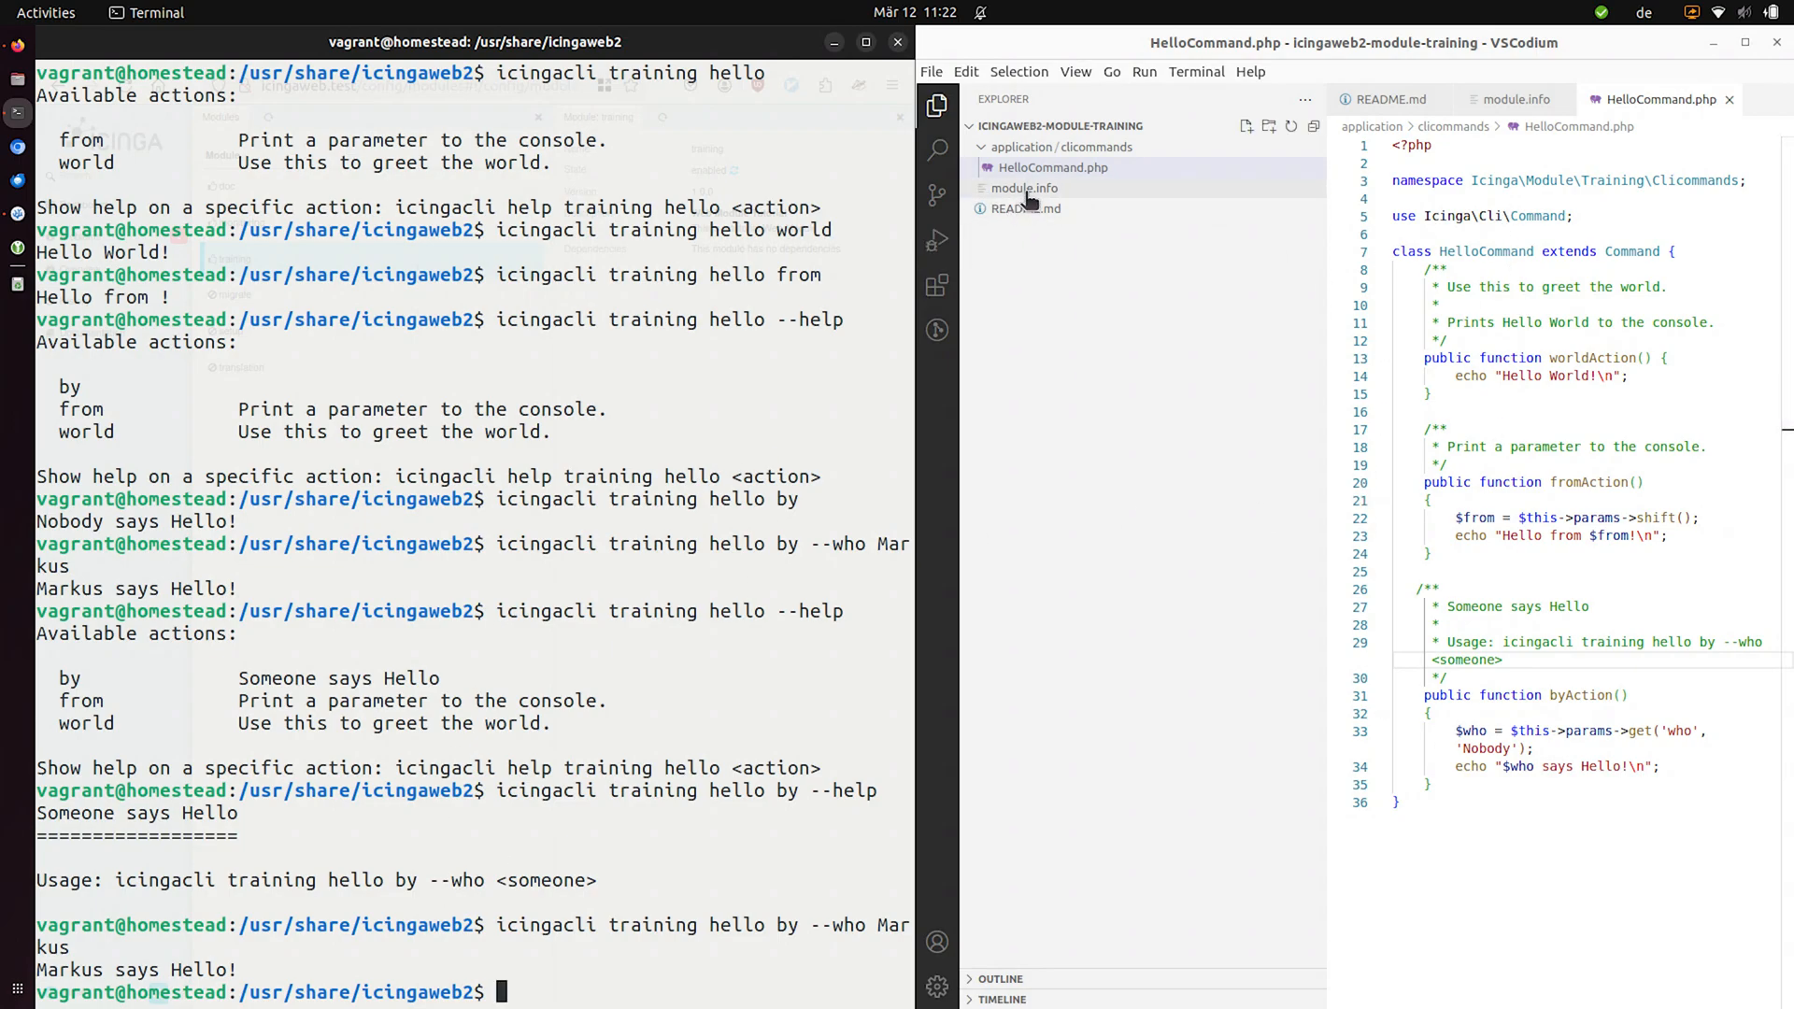
# - Show module.info with Name Training, Version 1.0.0 and Description Web Module Tutorial
pyautogui.click(1024, 187)
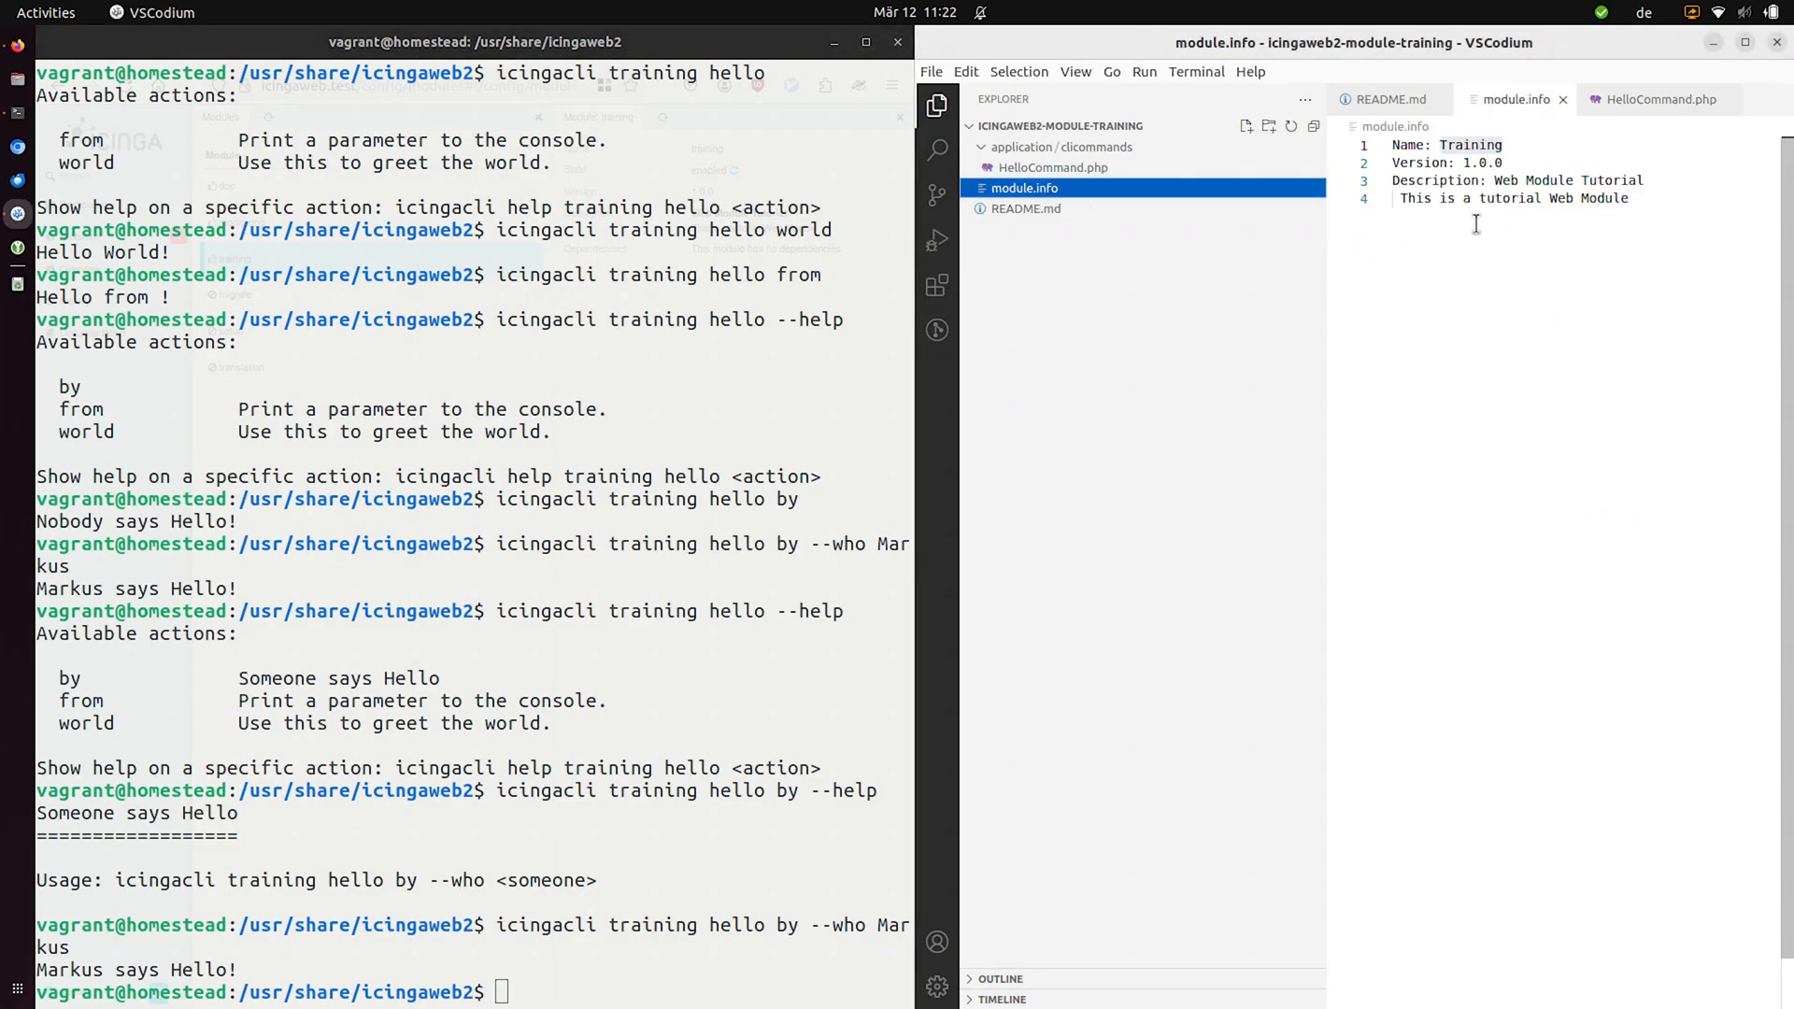